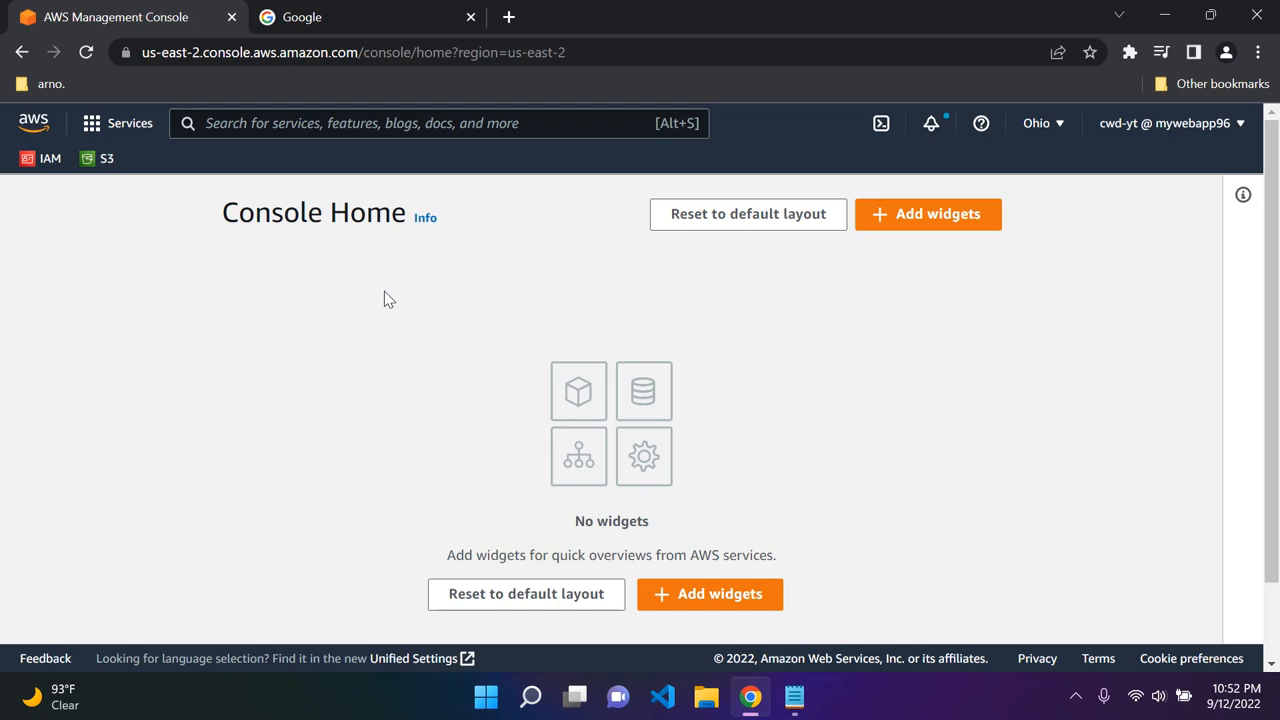
Search the console for EC2 and choose it from the service results.
left_click(420, 124)
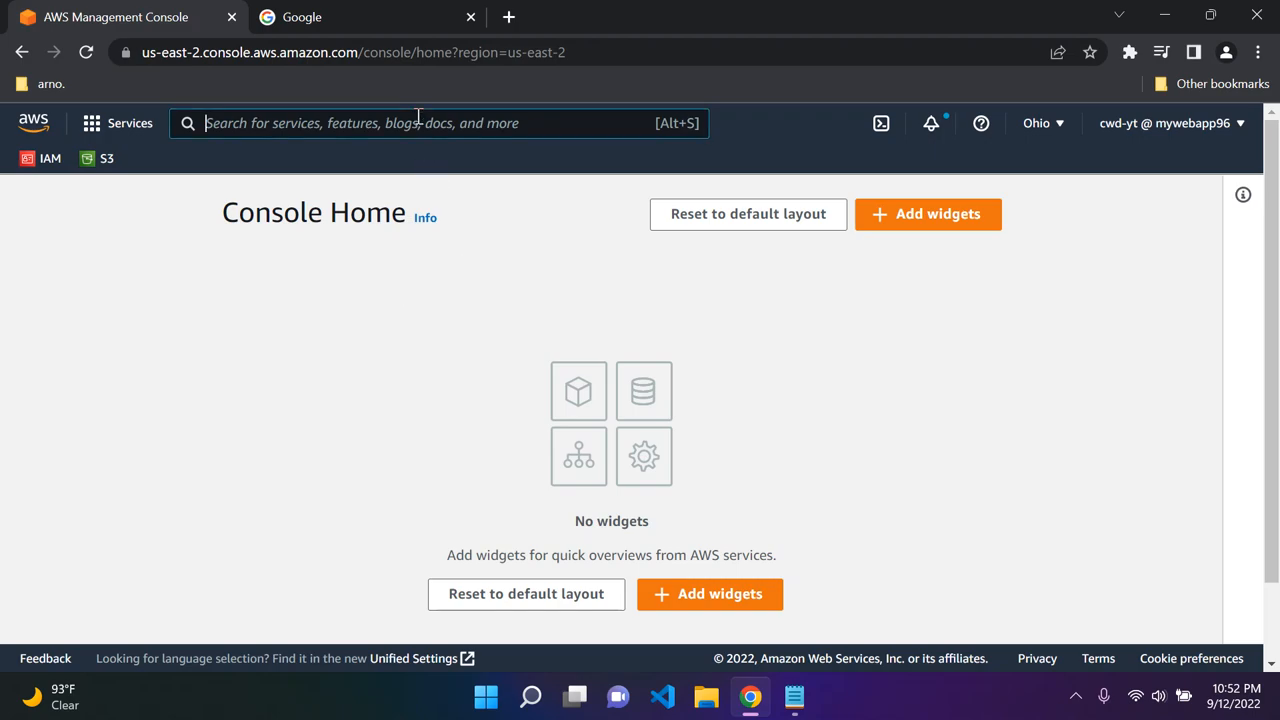
type("EC2")
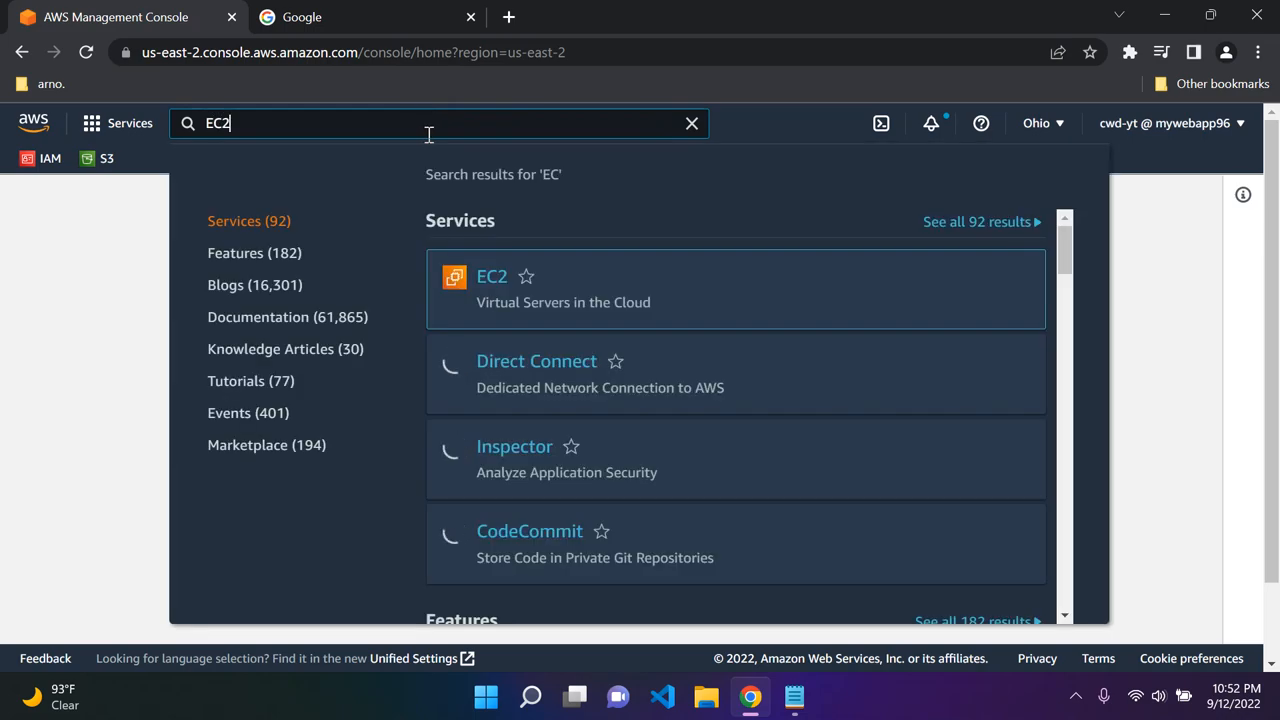
type("2")
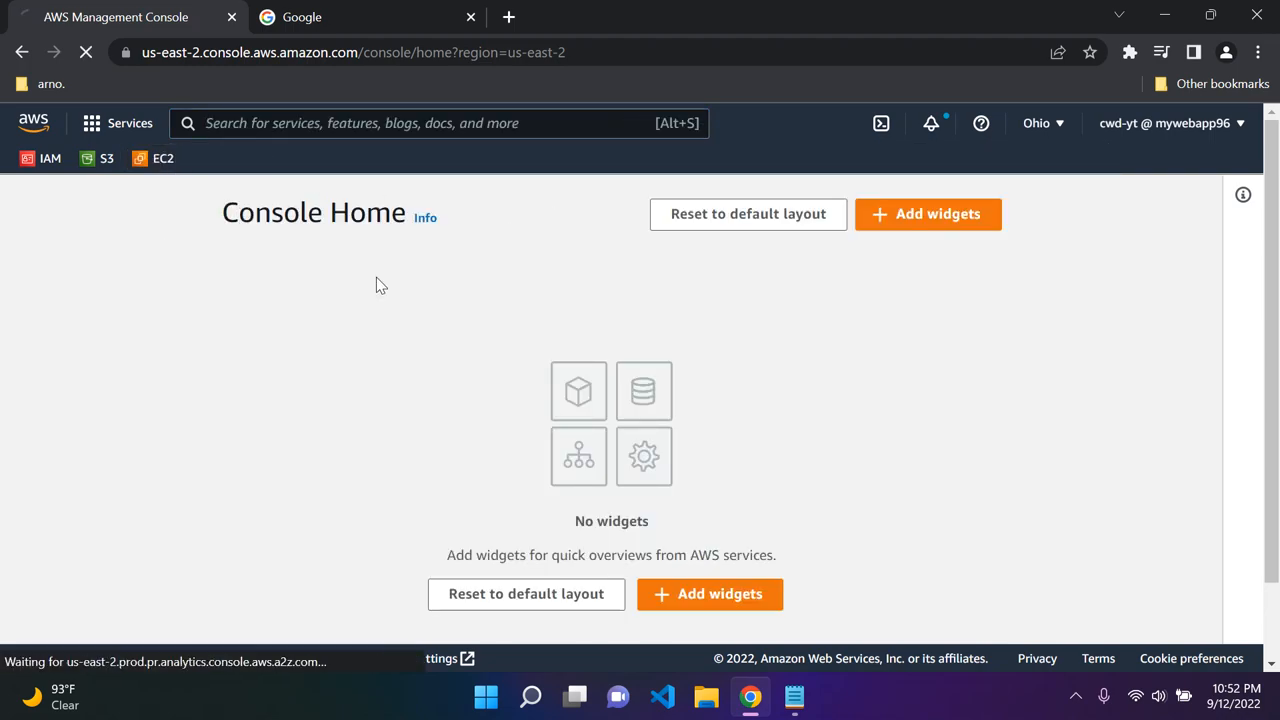
Load the EC2 Dashboard and review the US East (Ohio) resource counts.
left_click(164, 158)
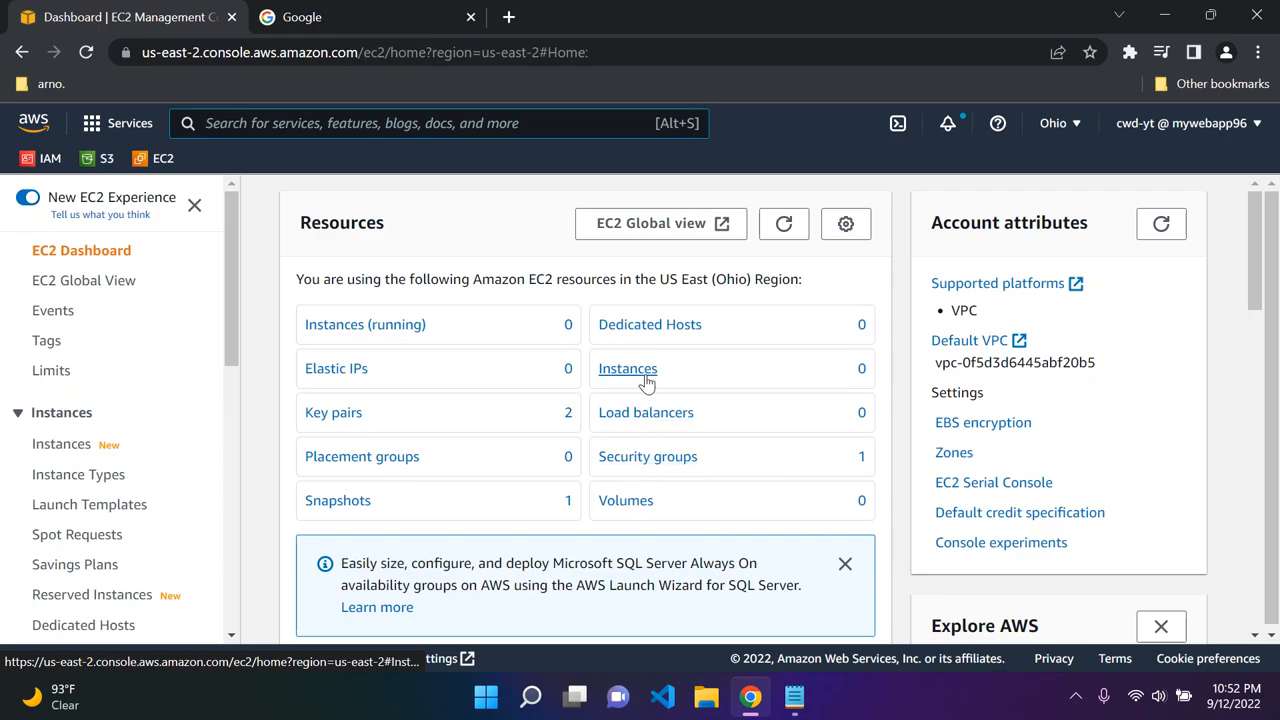
scroll("down", 3)
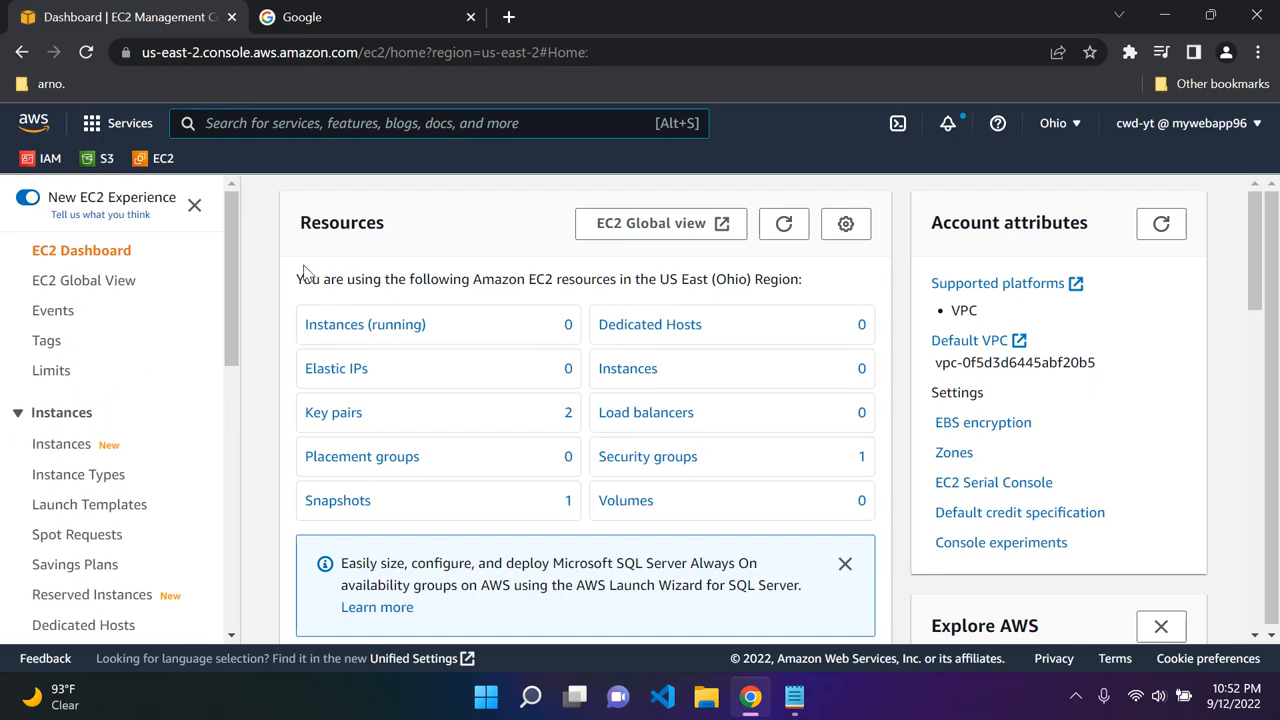
mouse_move(336, 368)
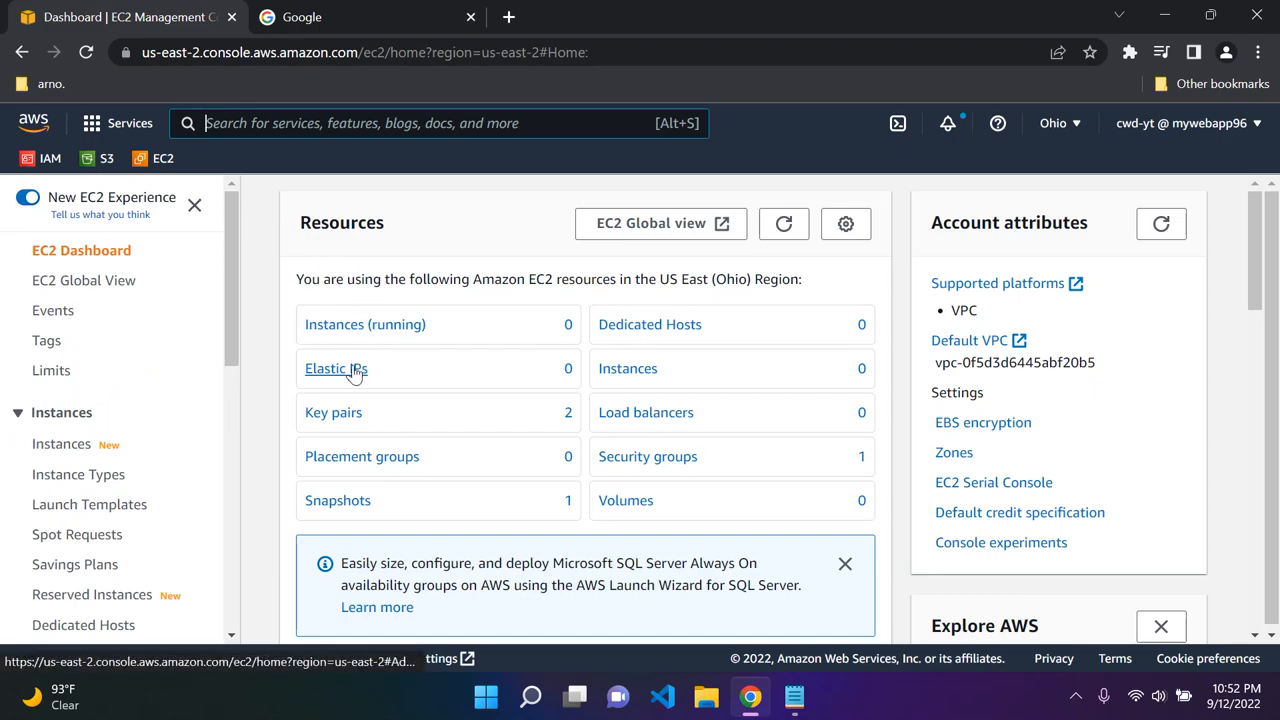
mouse_move(364, 324)
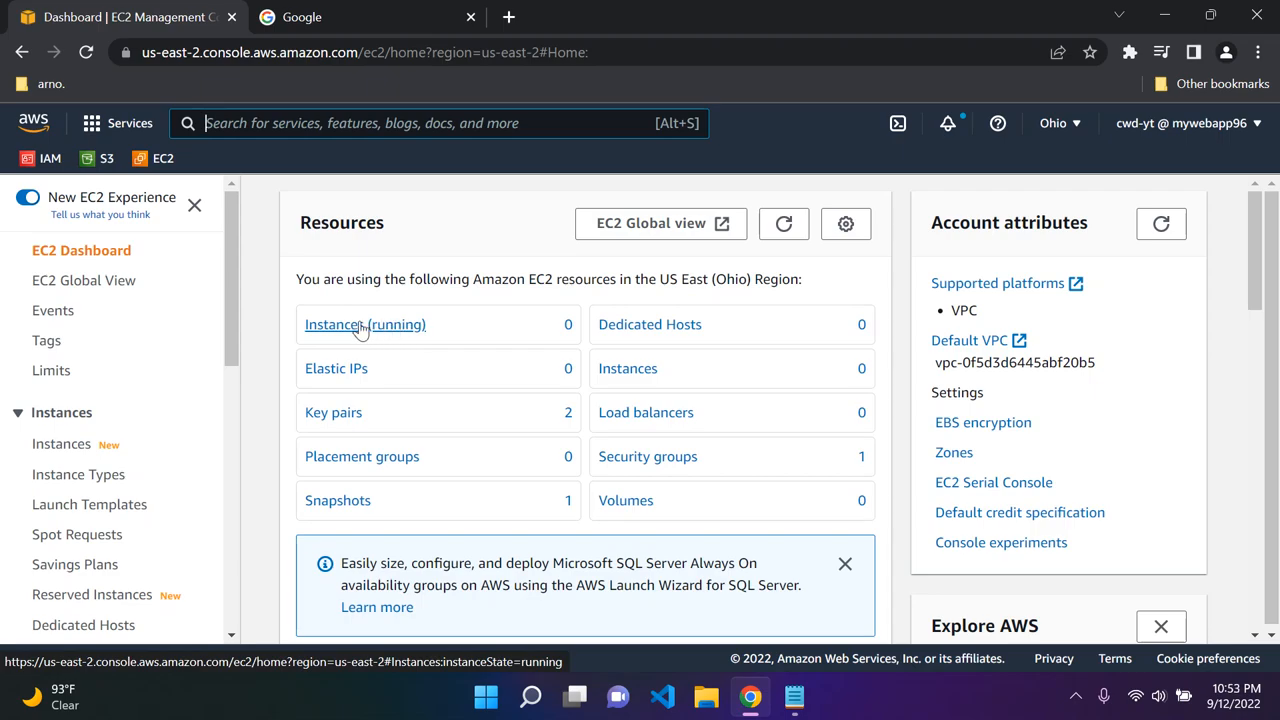
View the empty running-instances list, hide the navigation pane and start launching a new instance.
left_click(364, 324)
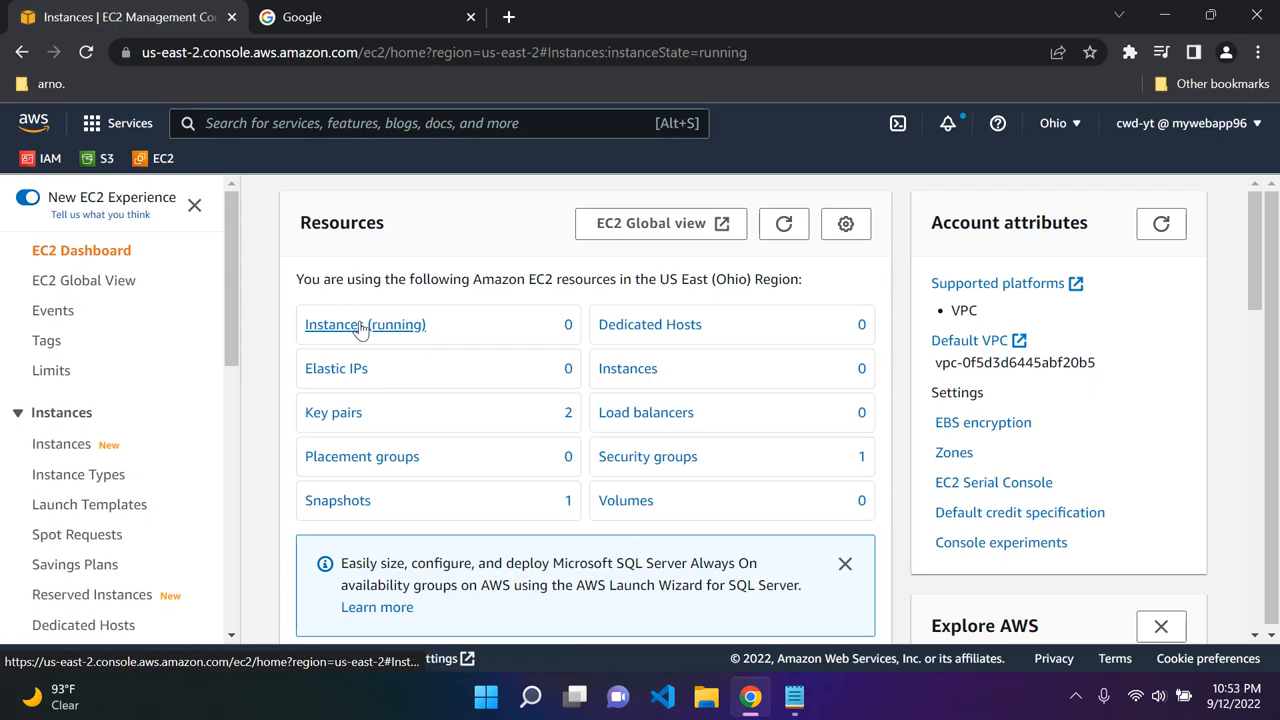
left_click(364, 324)
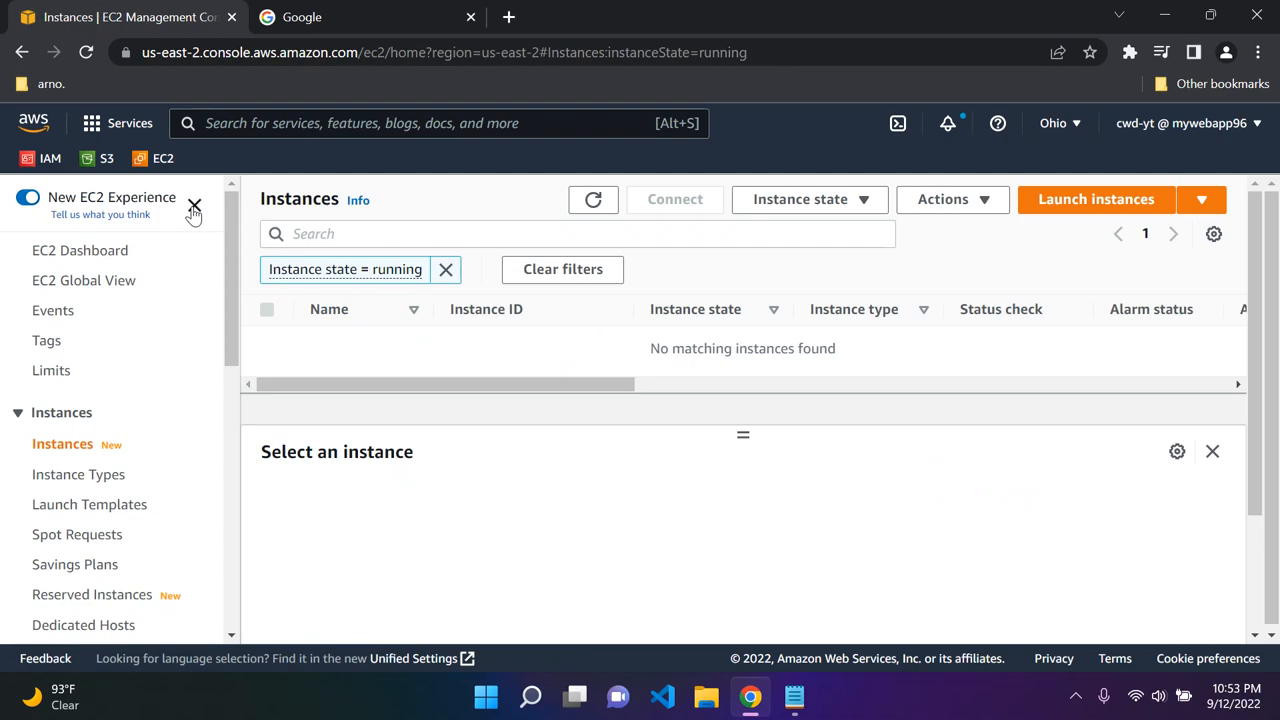
left_click(196, 206)
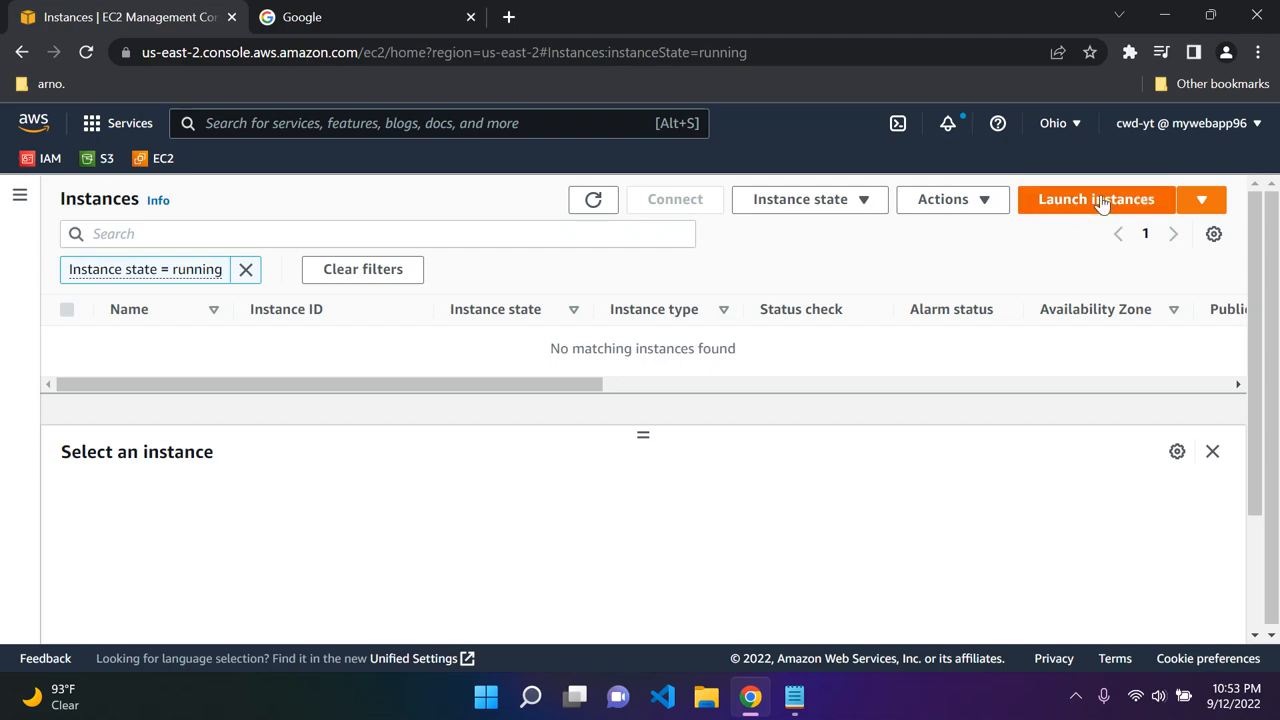
left_click(1096, 200)
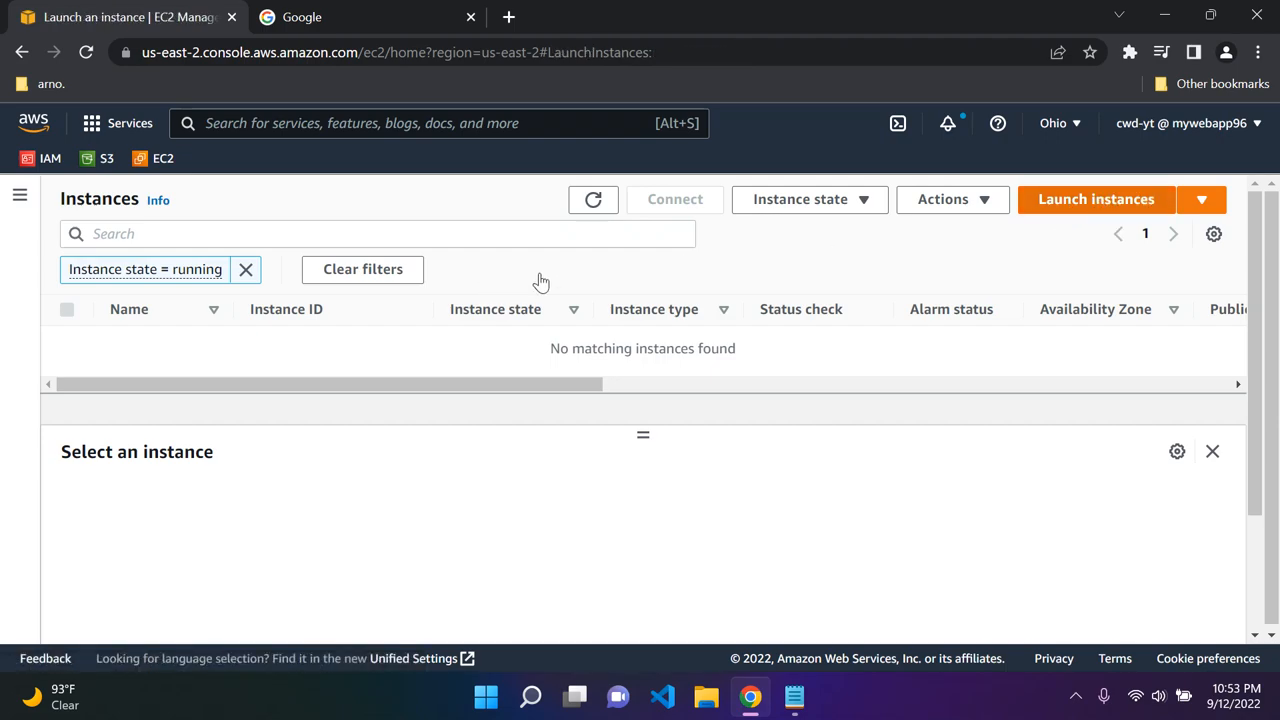
Dismiss the launch-experience notice and name the instance MyFirstEC2Instance.
left_click(1096, 200)
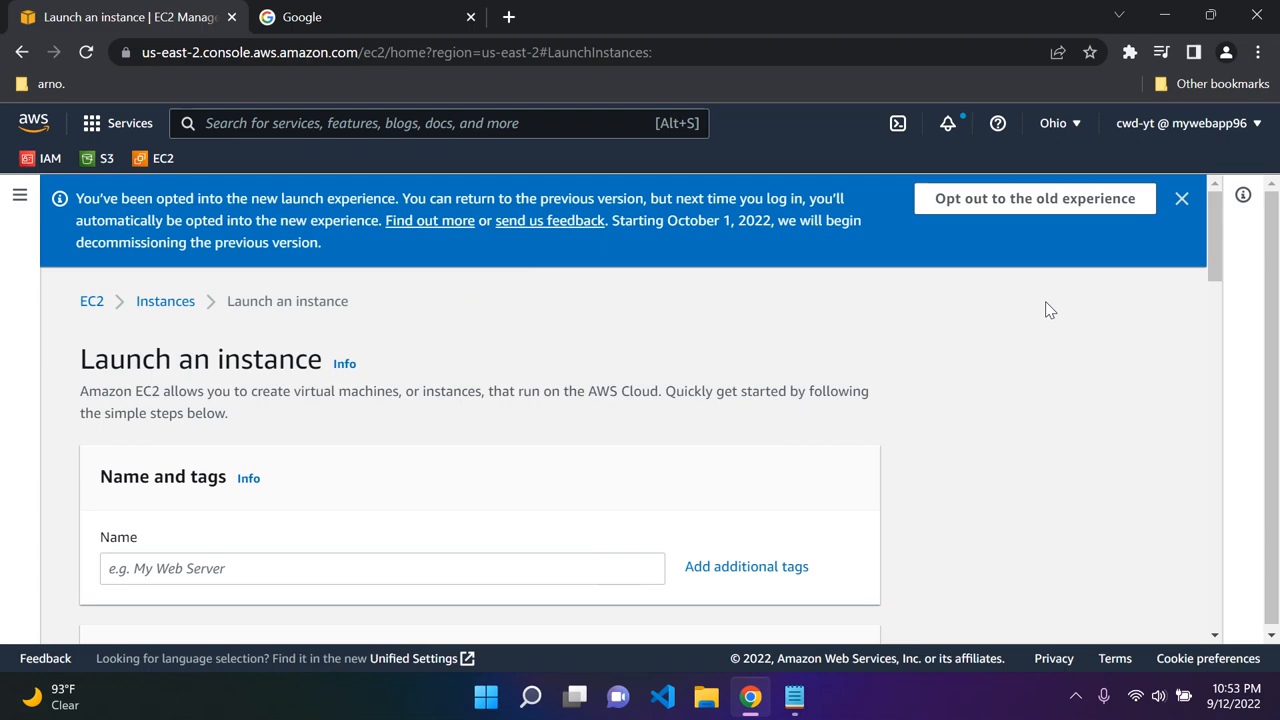
mouse_move(800, 340)
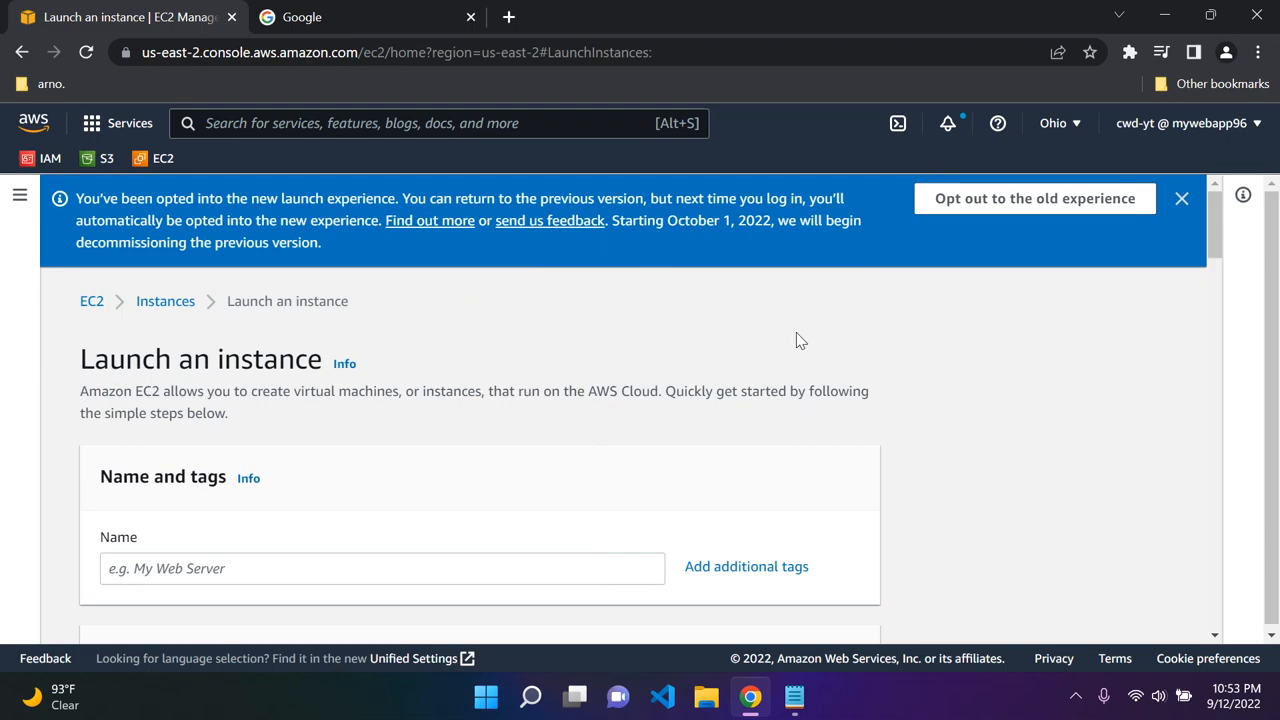
left_click(1180, 198)
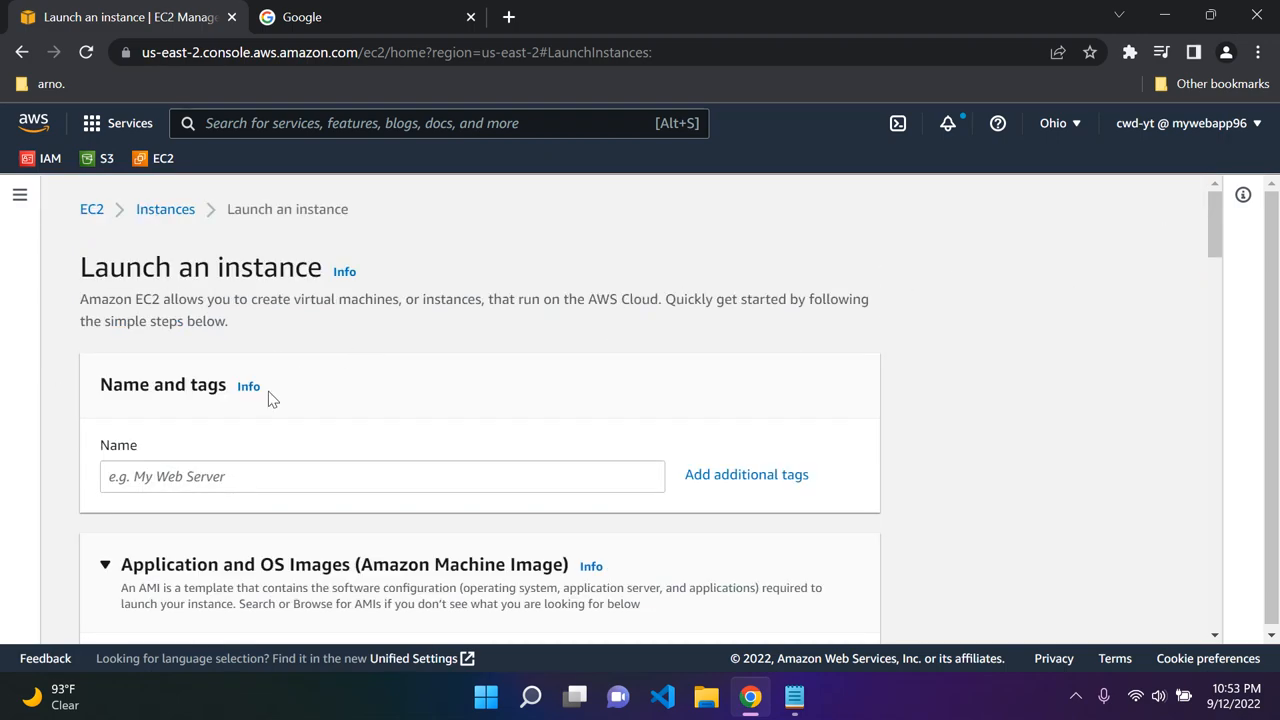
mouse_move(360, 388)
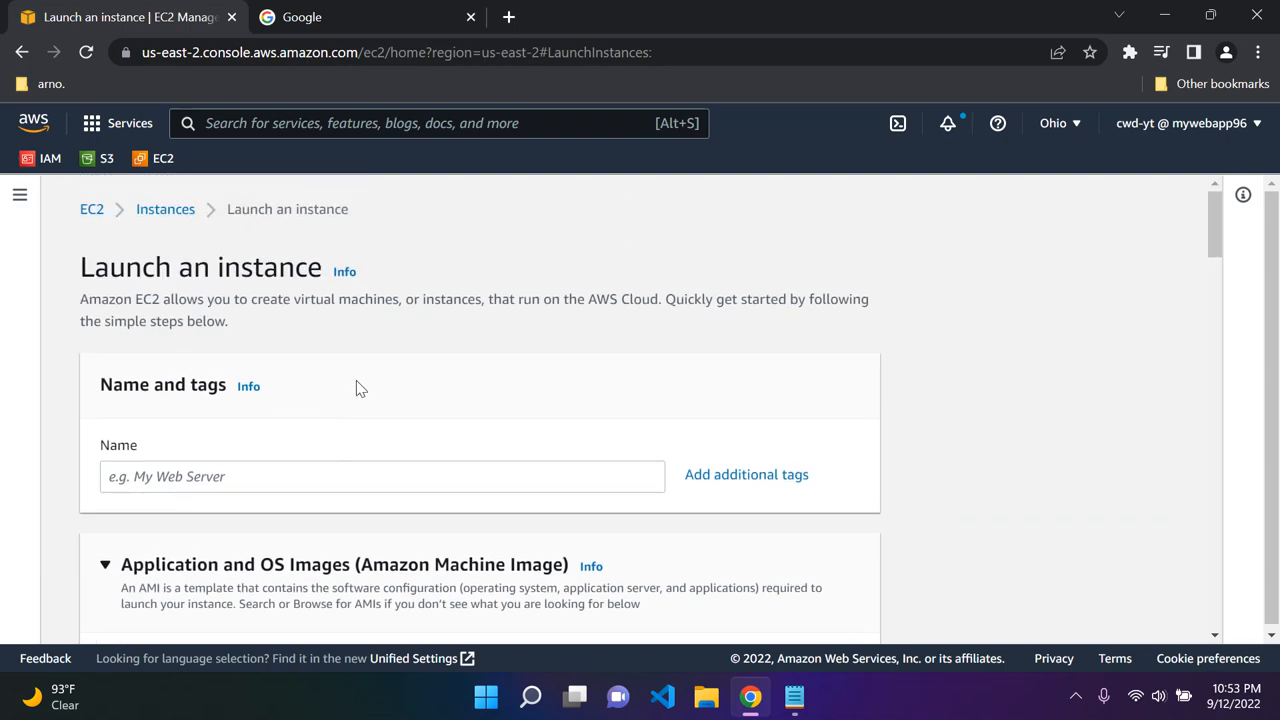
mouse_move(204, 430)
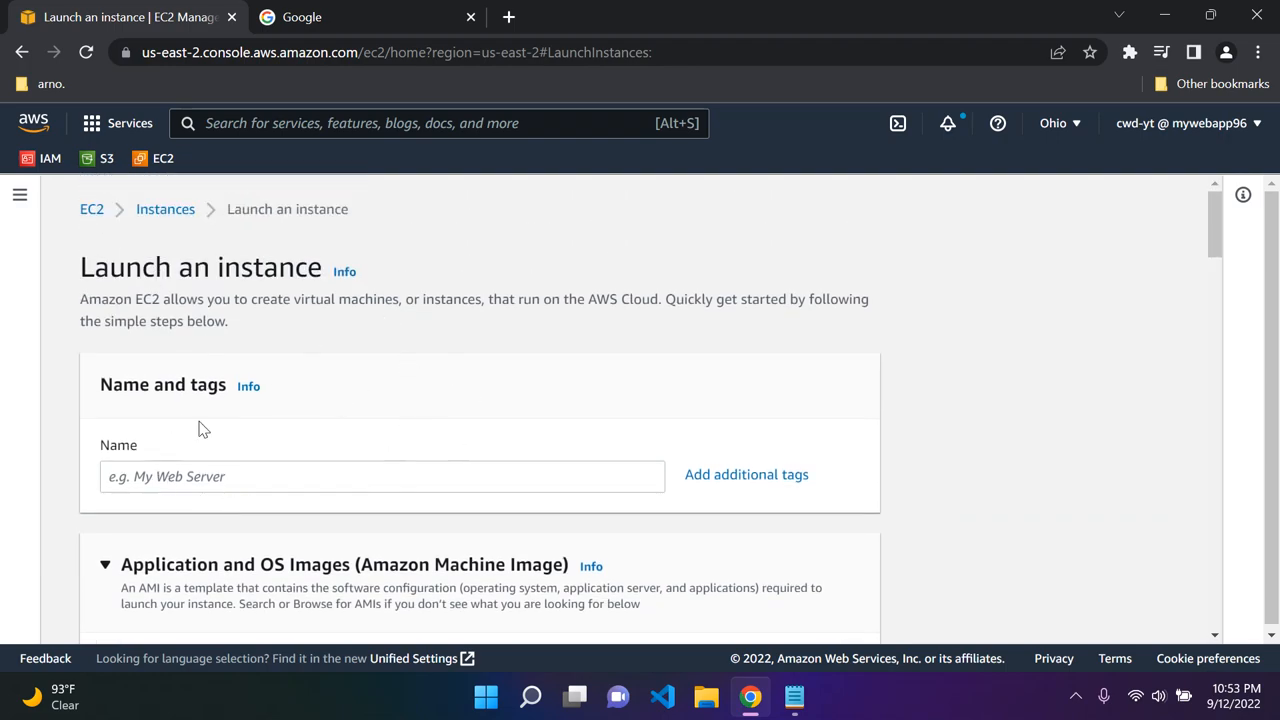
left_click(382, 476)
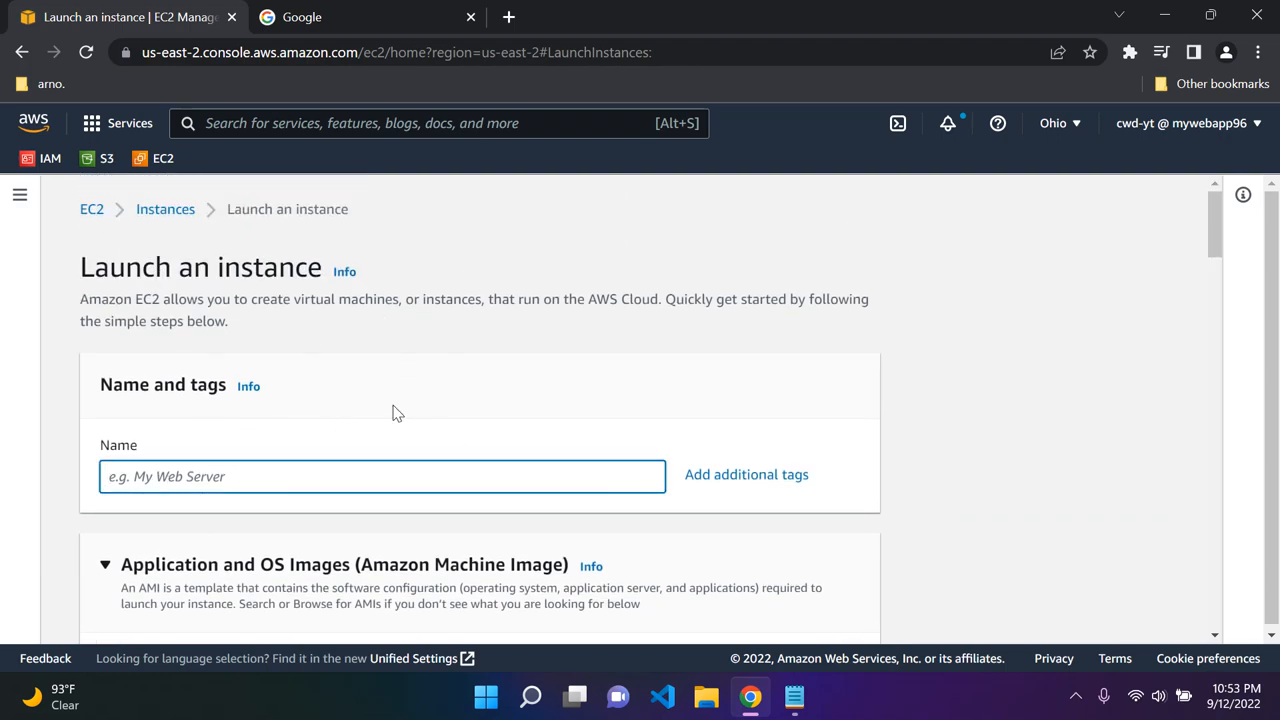
type("MyFi")
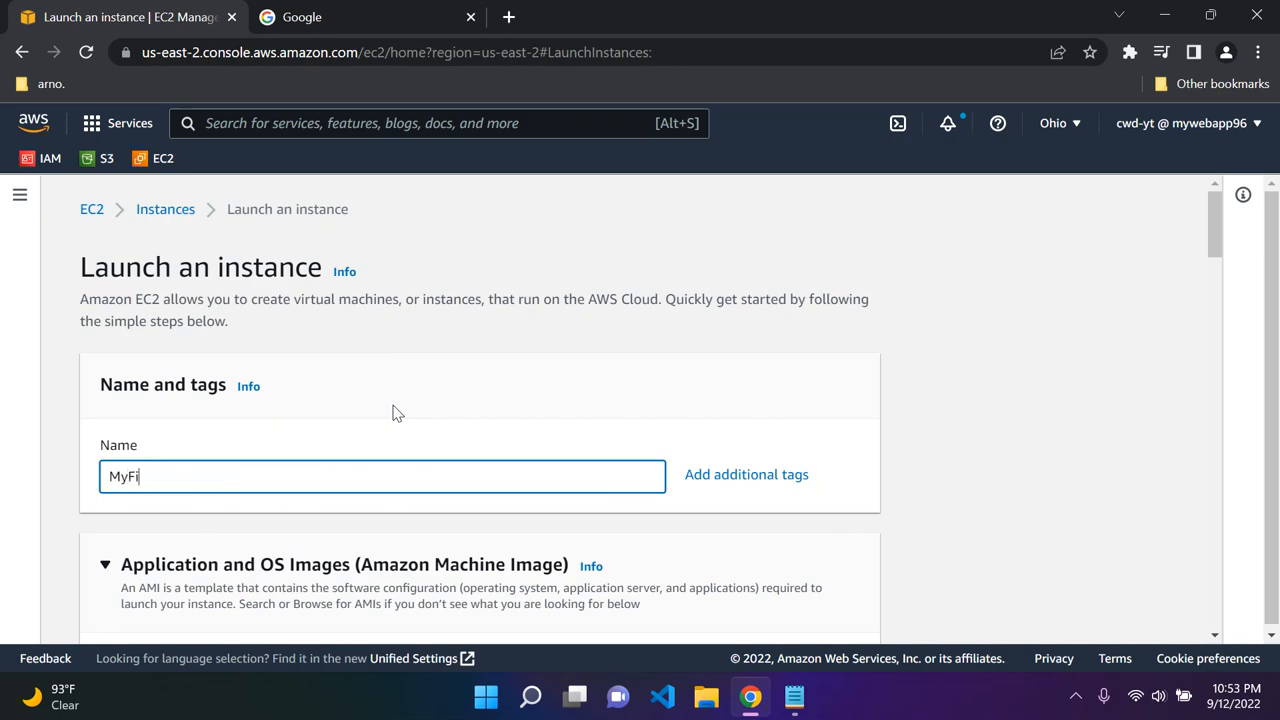
type("rstEC")
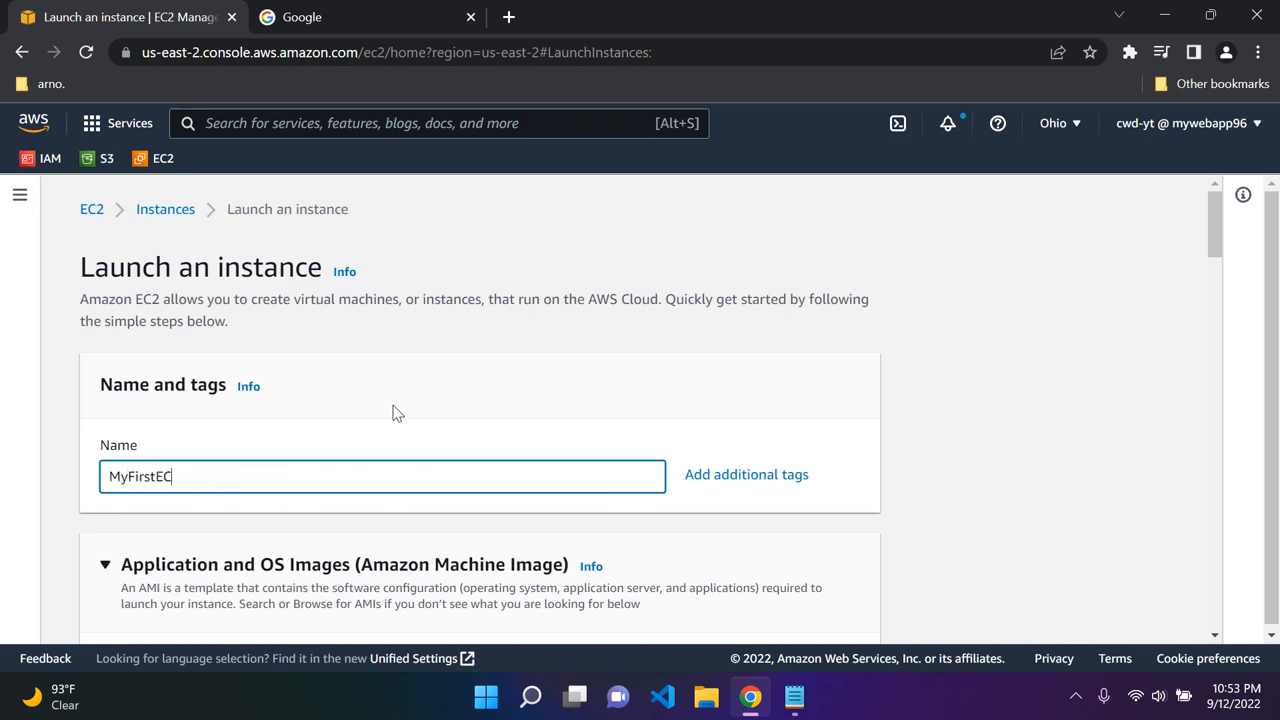
type("2Insta")
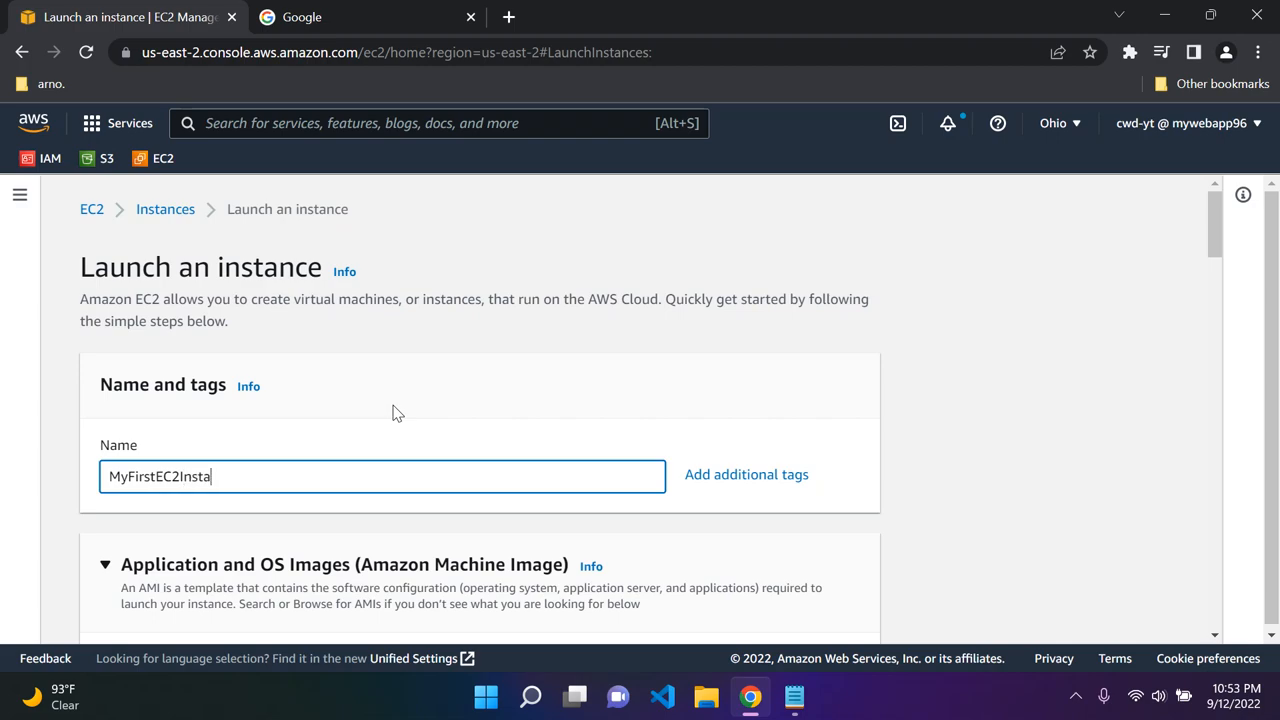
type("nce")
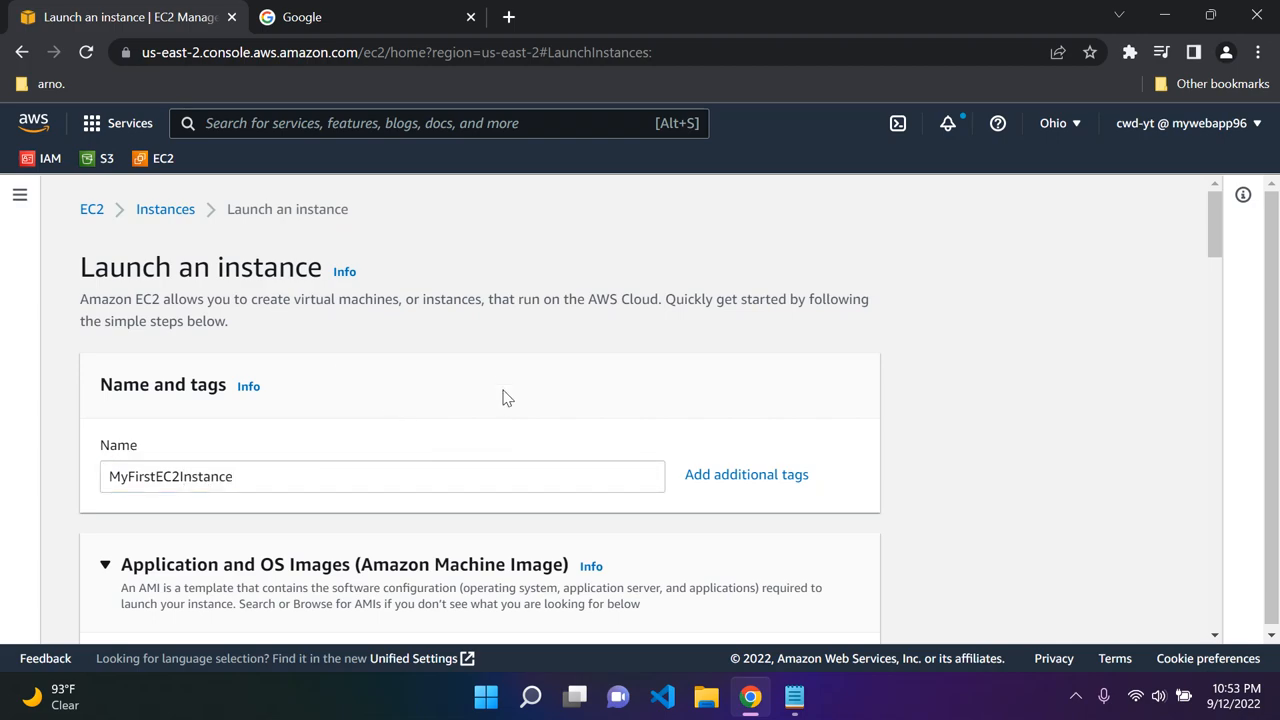
Scroll through the AMI section, keeping Amazon Linux 2 AMI with 64-bit (x86) architecture.
scroll("down", 3)
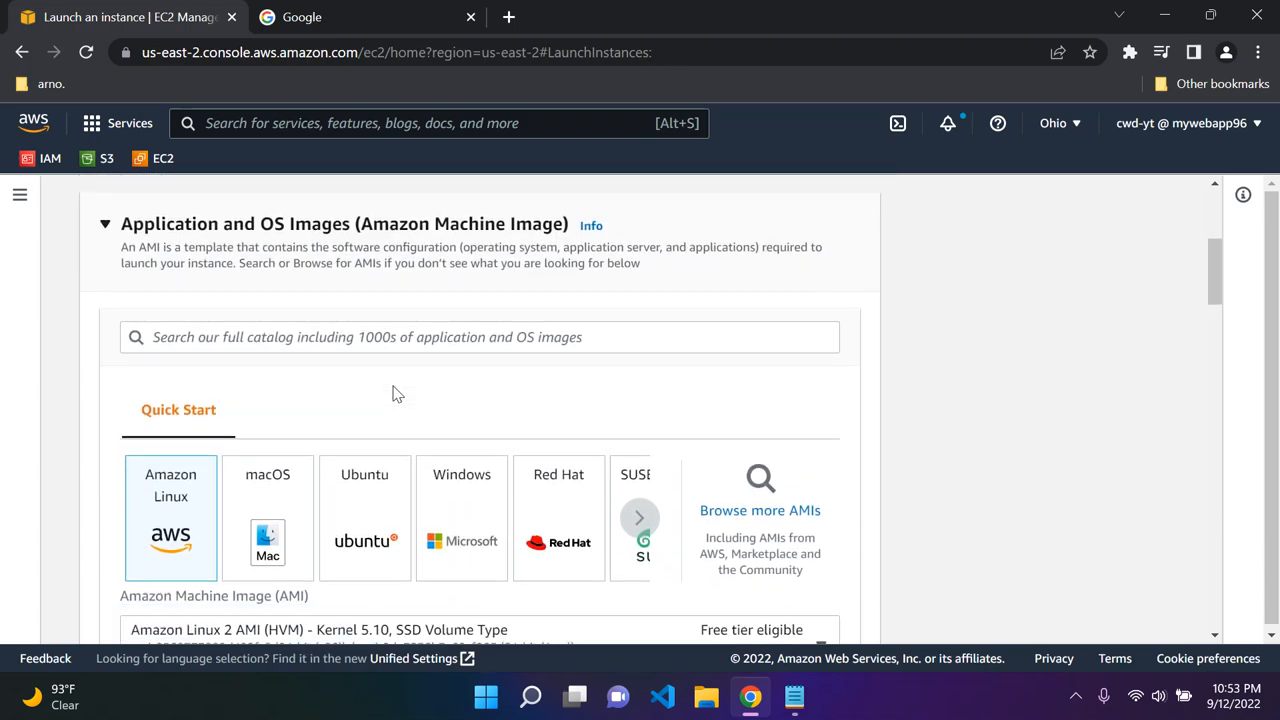
scroll("down", 3)
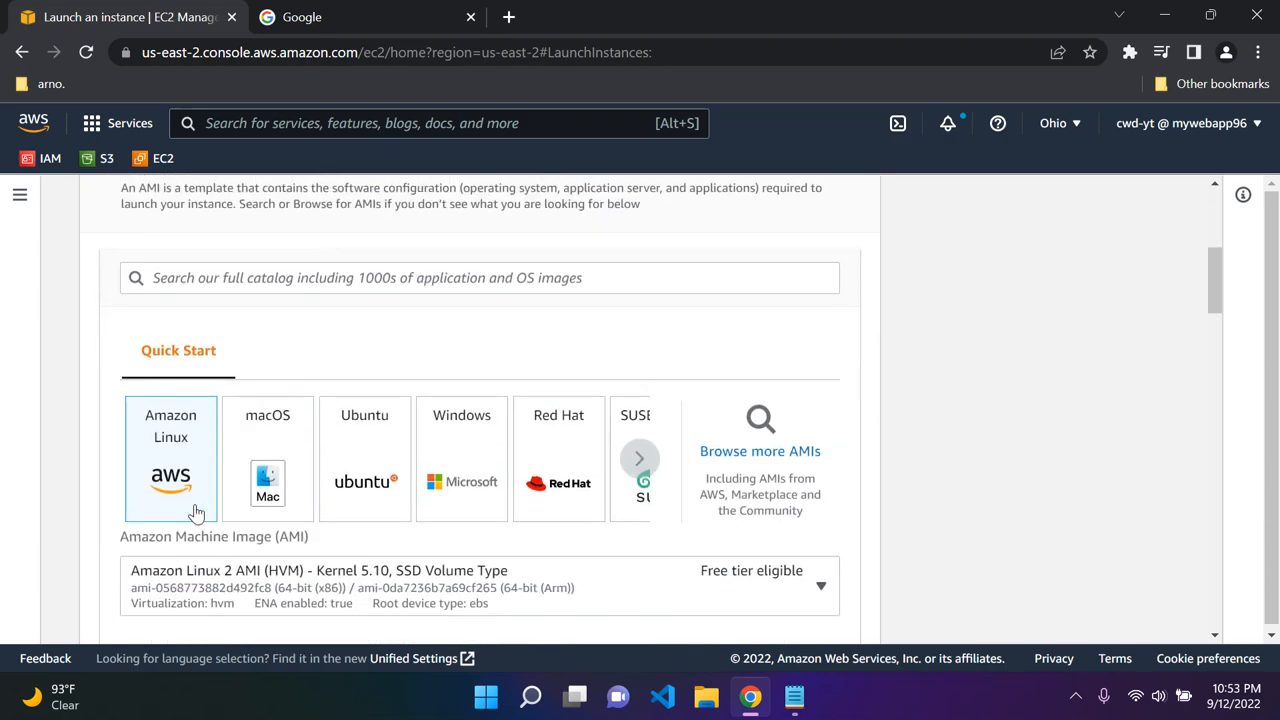
mouse_move(300, 548)
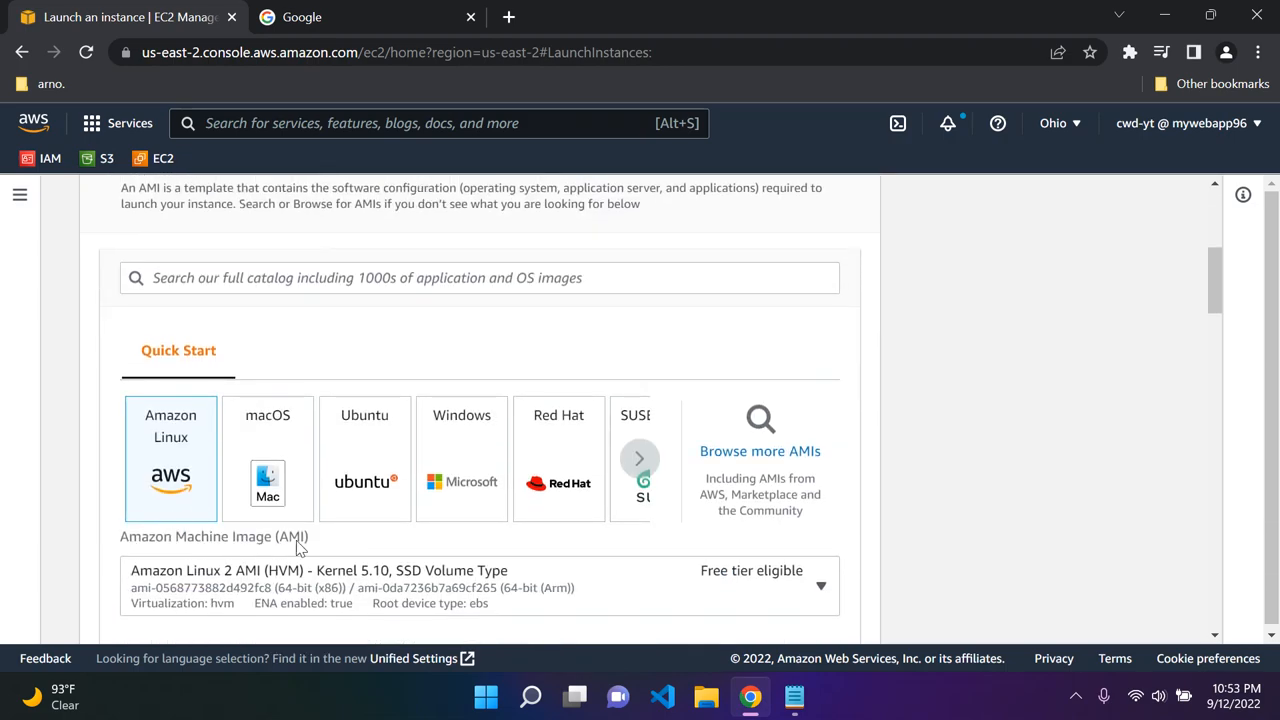
mouse_move(328, 378)
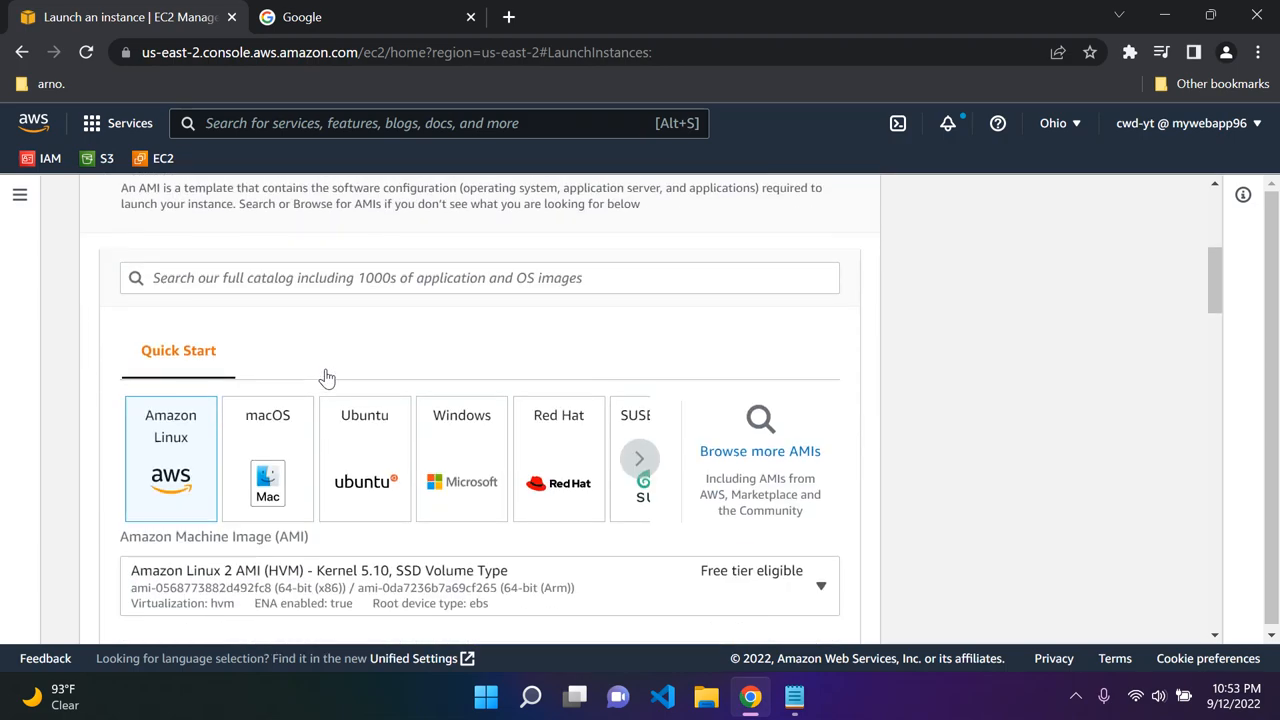
scroll("down", 3)
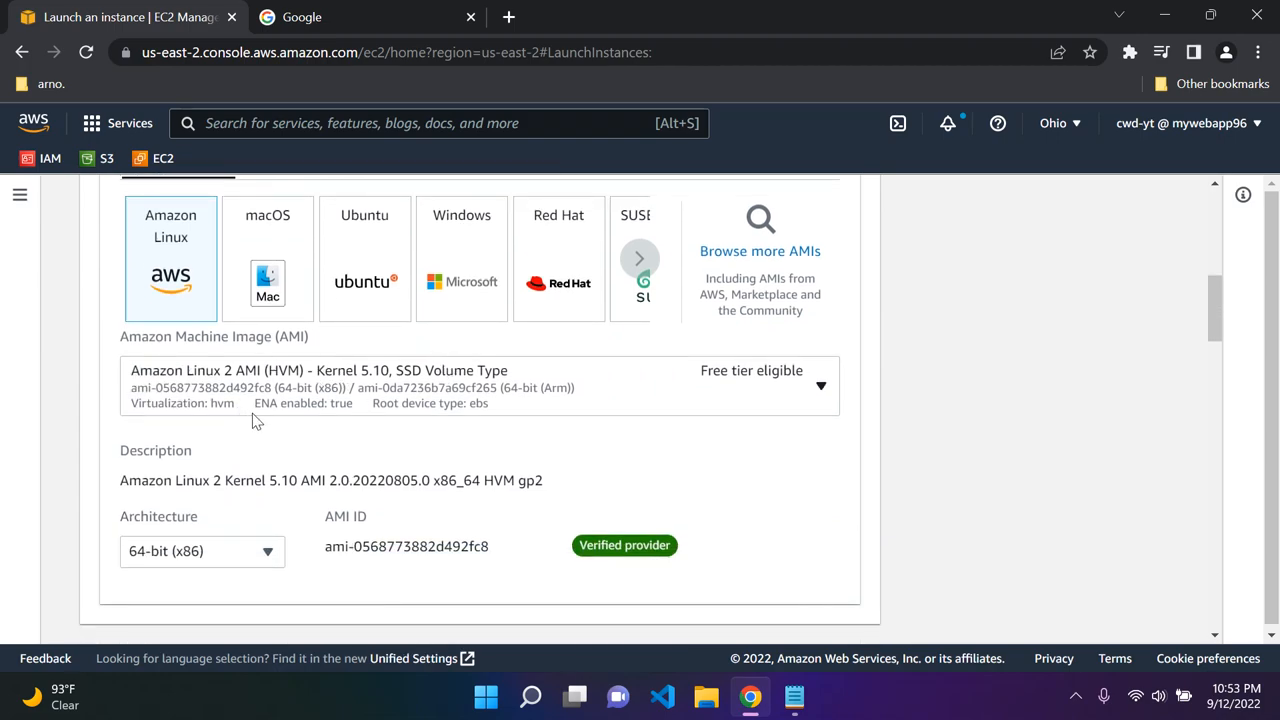
mouse_move(736, 390)
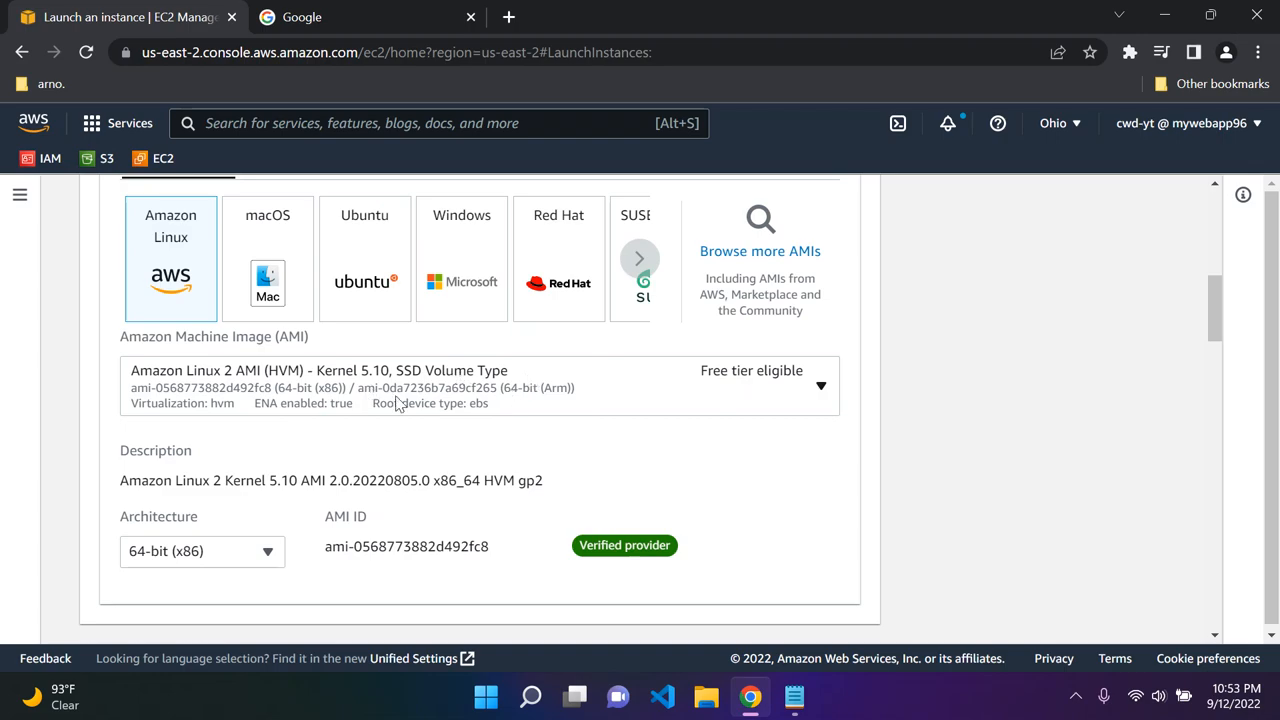
scroll("down", 3)
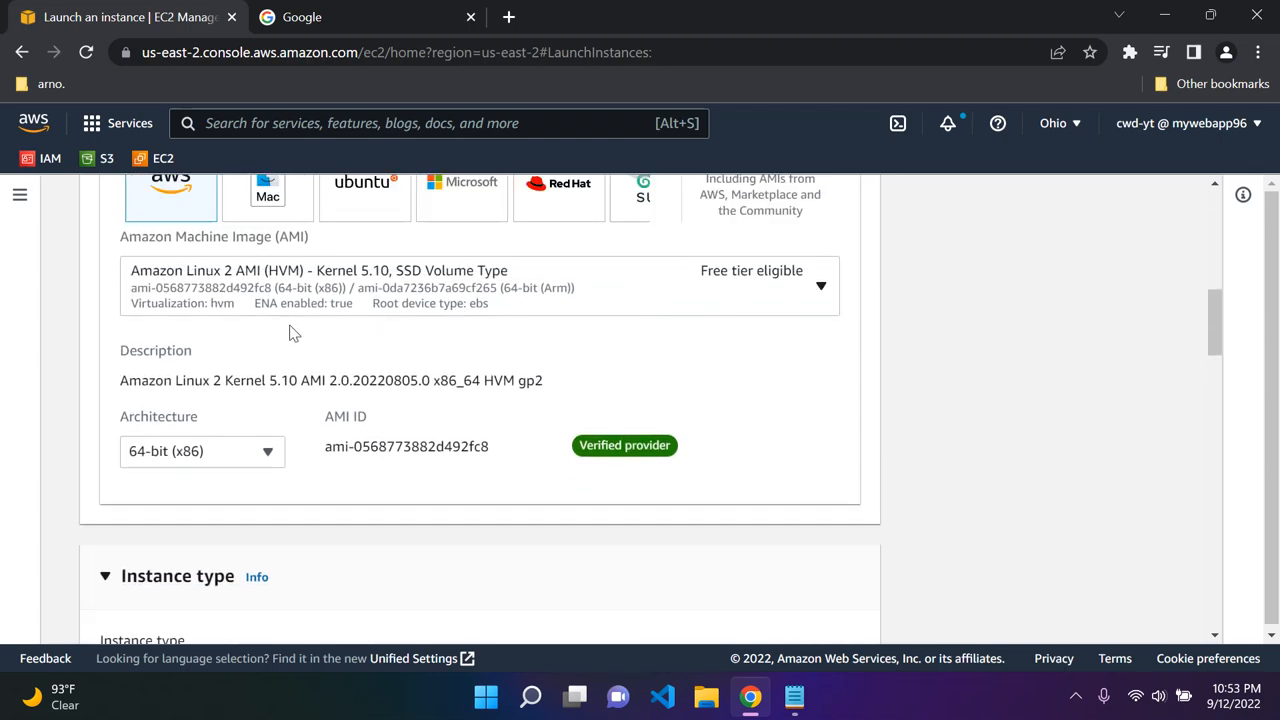
mouse_move(228, 454)
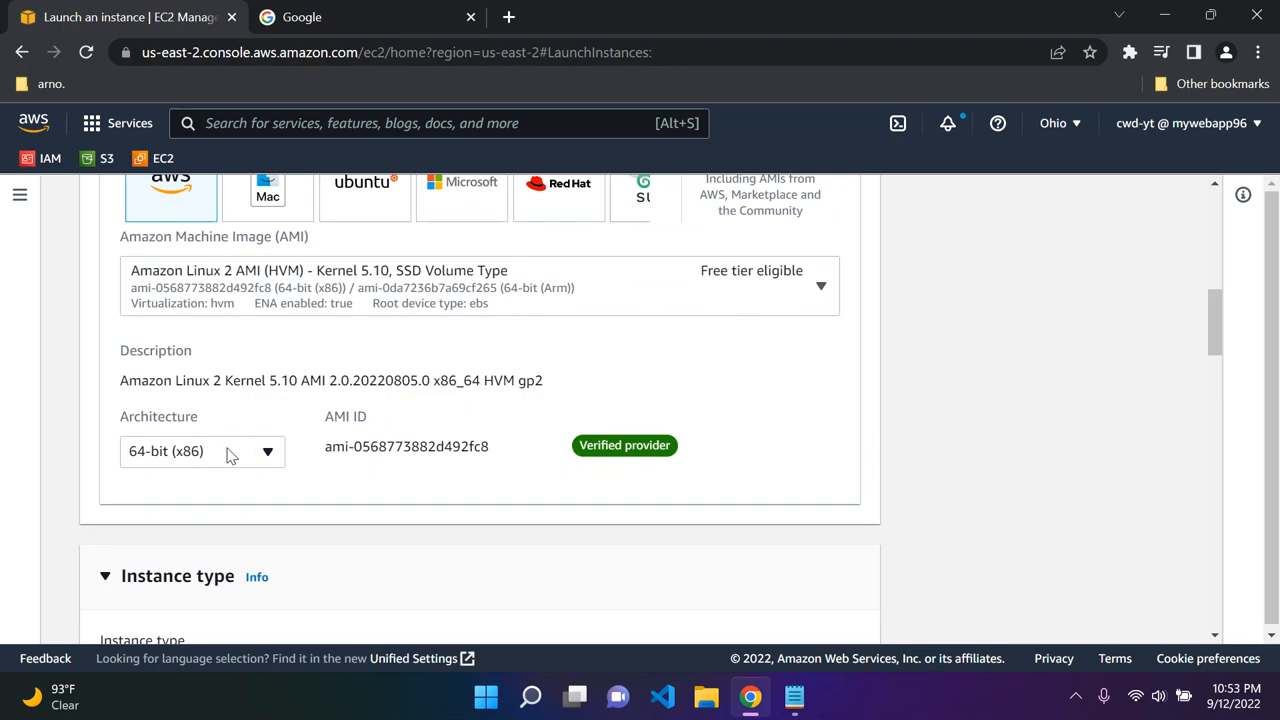
scroll("down", 3)
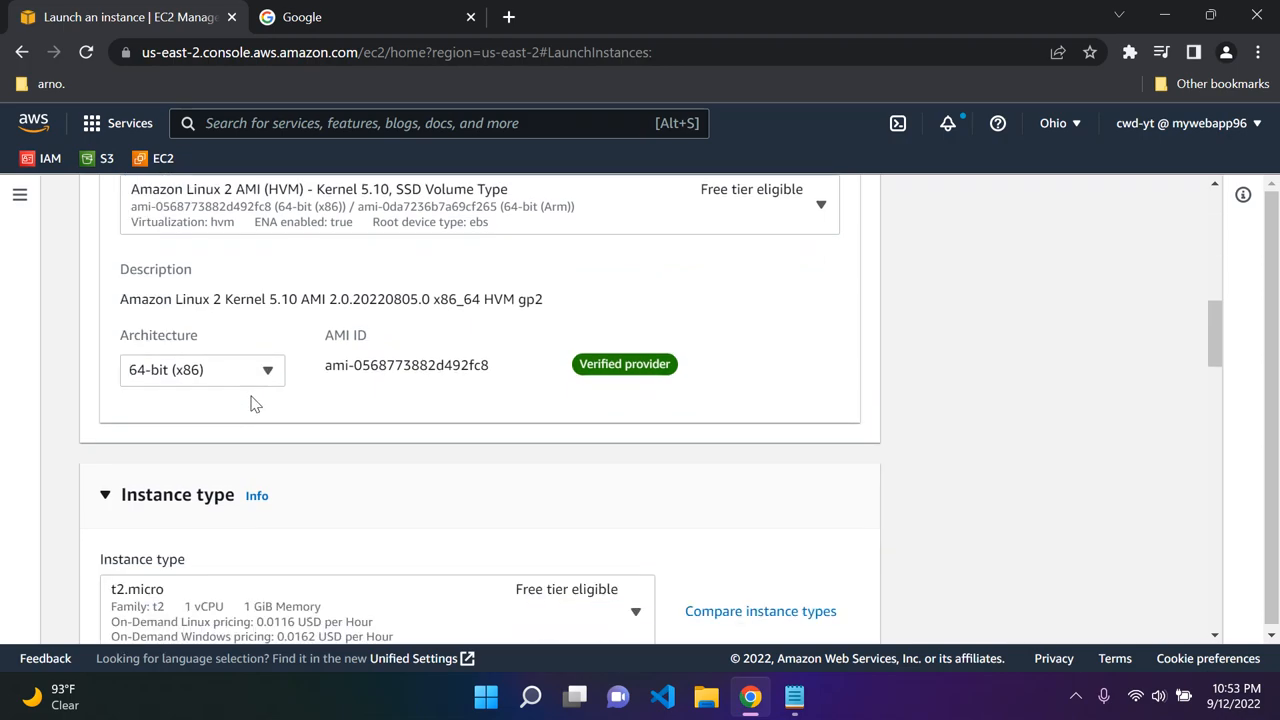
scroll("down", 3)
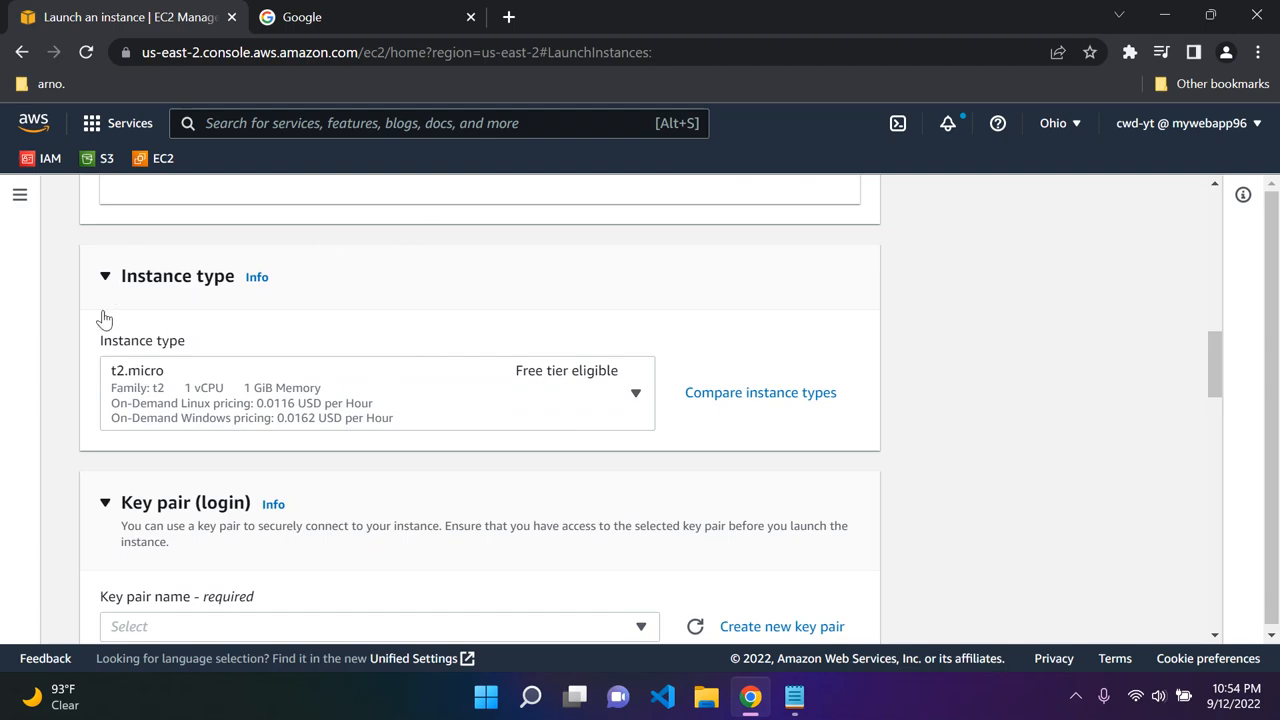
mouse_move(496, 308)
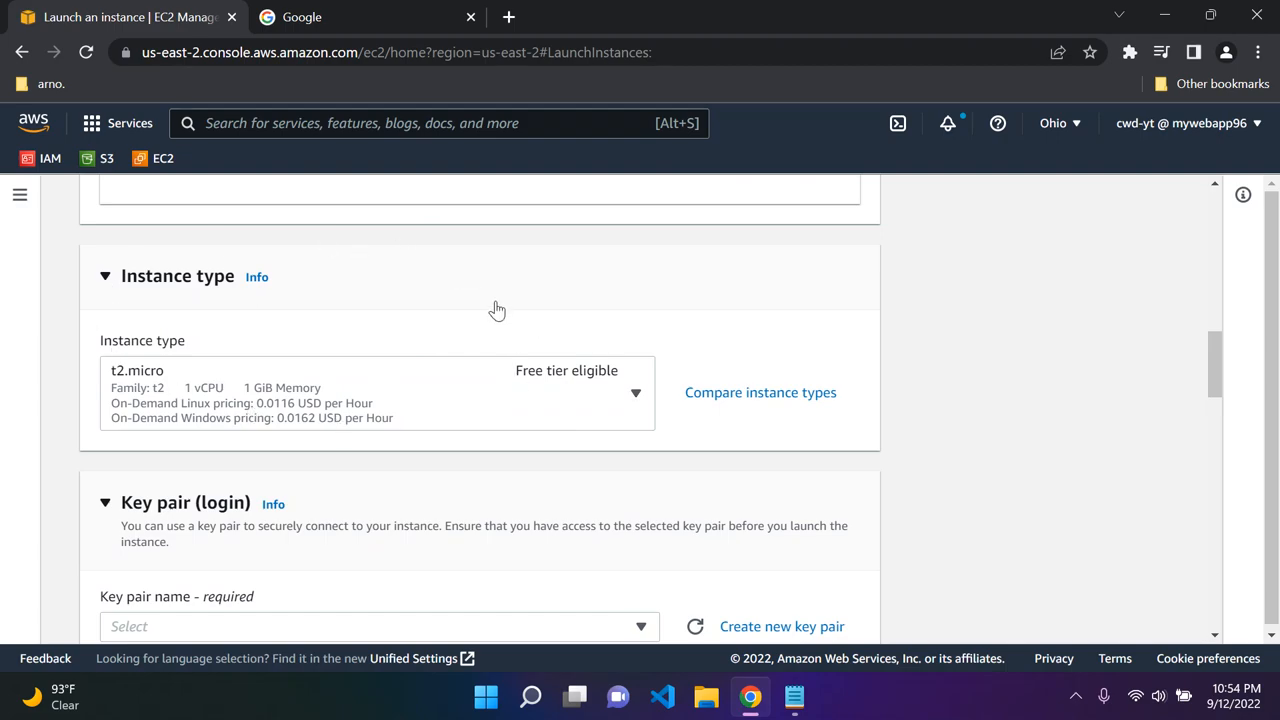
mouse_move(544, 388)
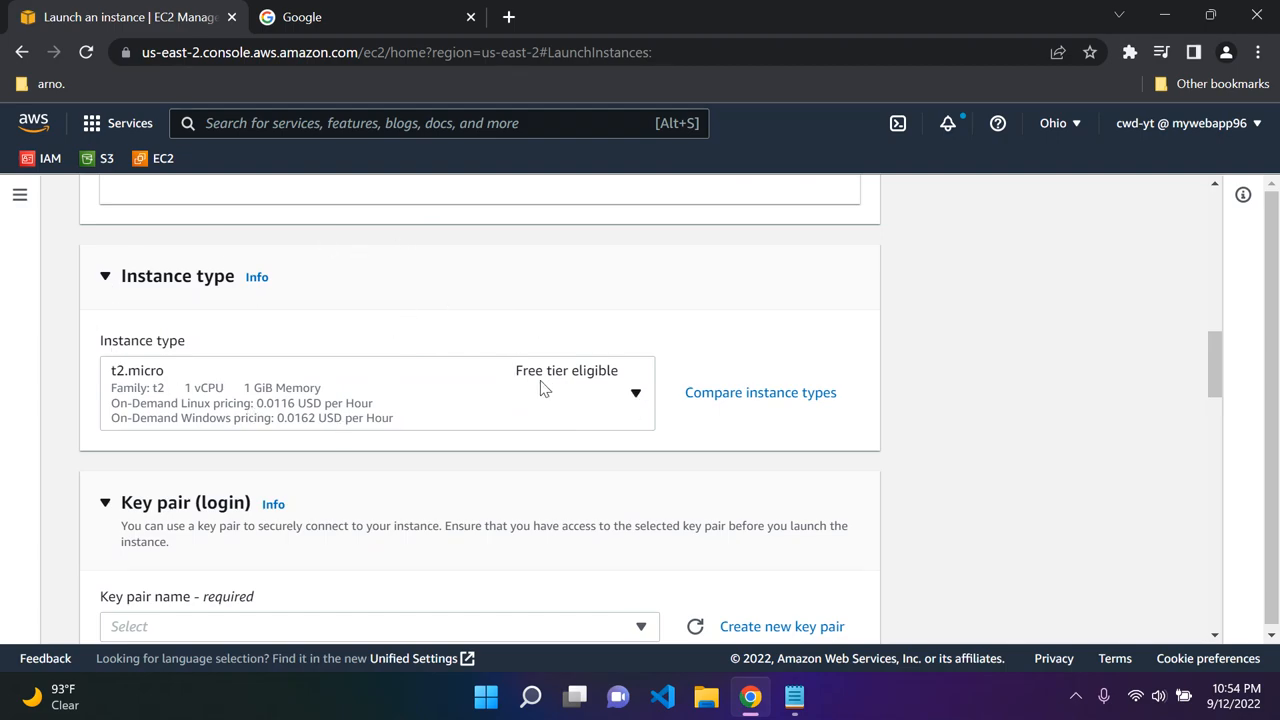
mouse_move(168, 388)
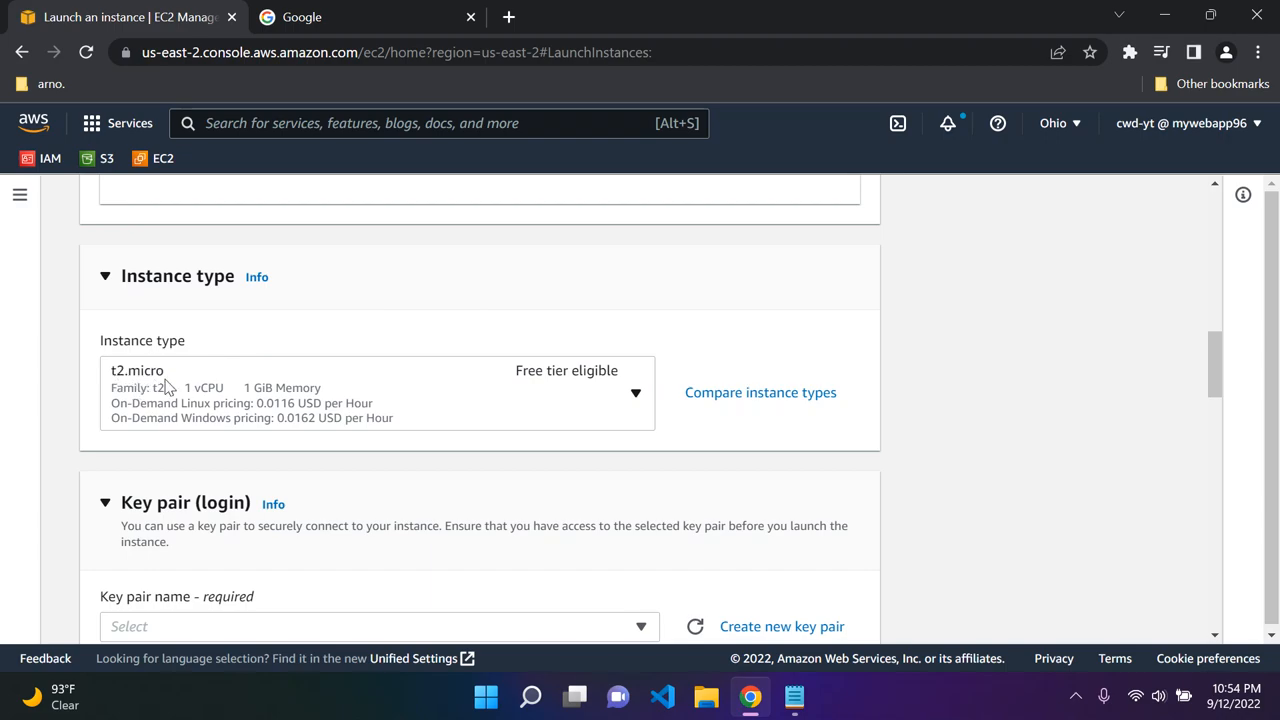
mouse_move(576, 376)
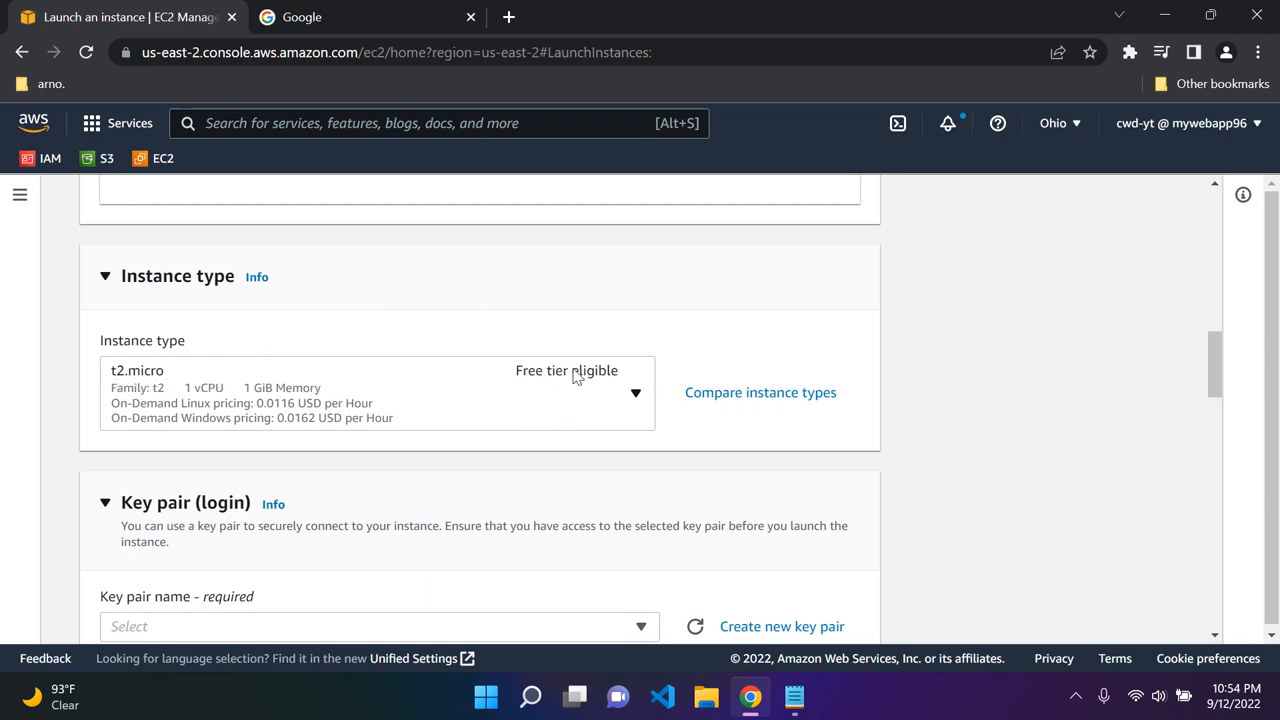
mouse_move(368, 396)
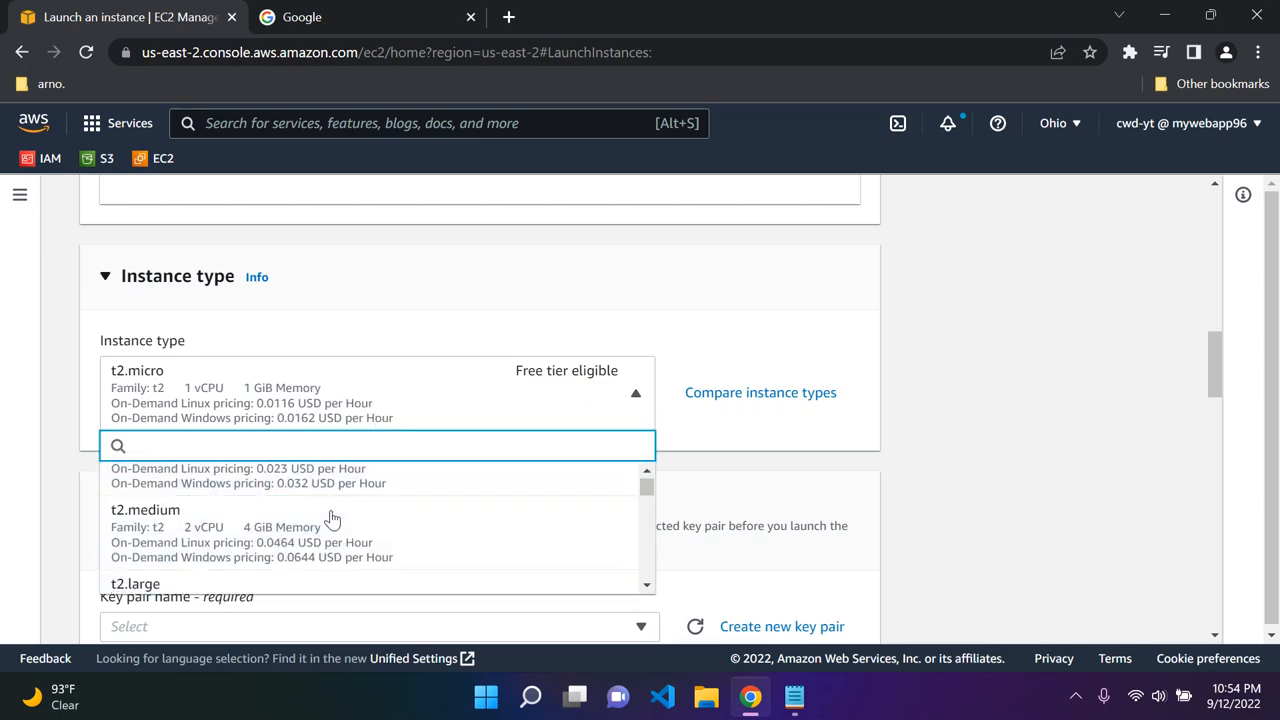
scroll("down", 3)
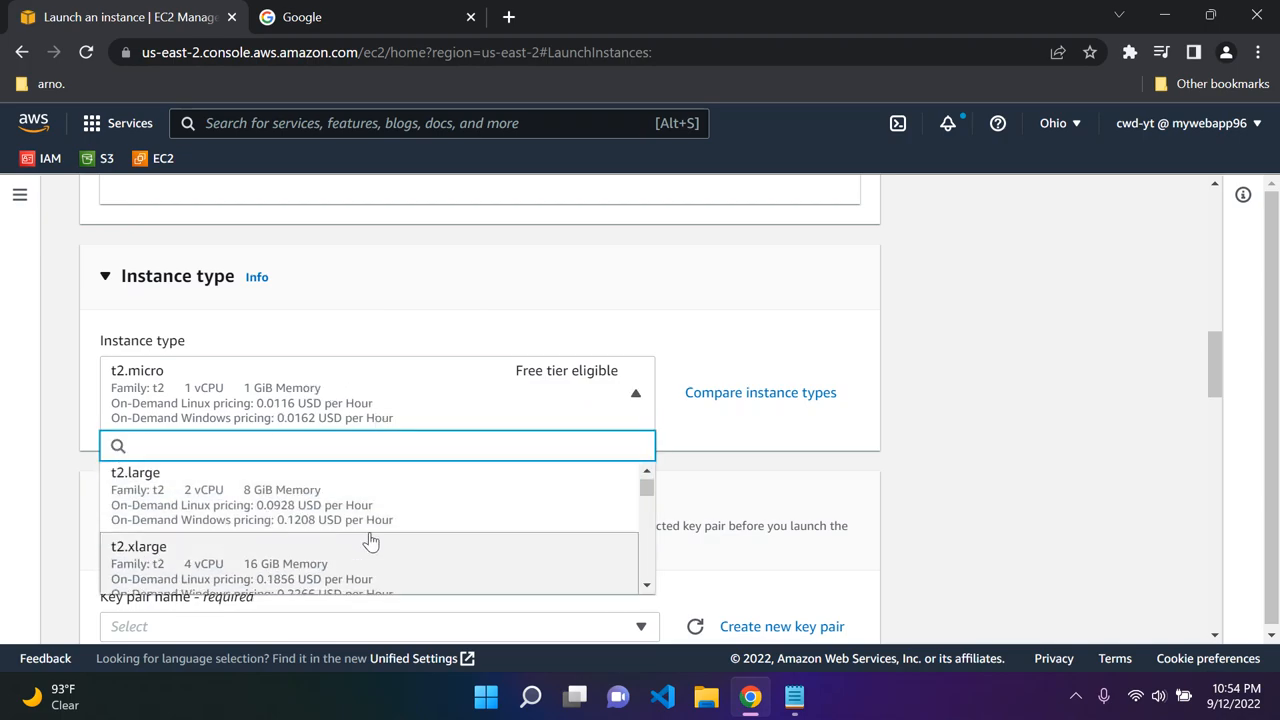
scroll("up", 3)
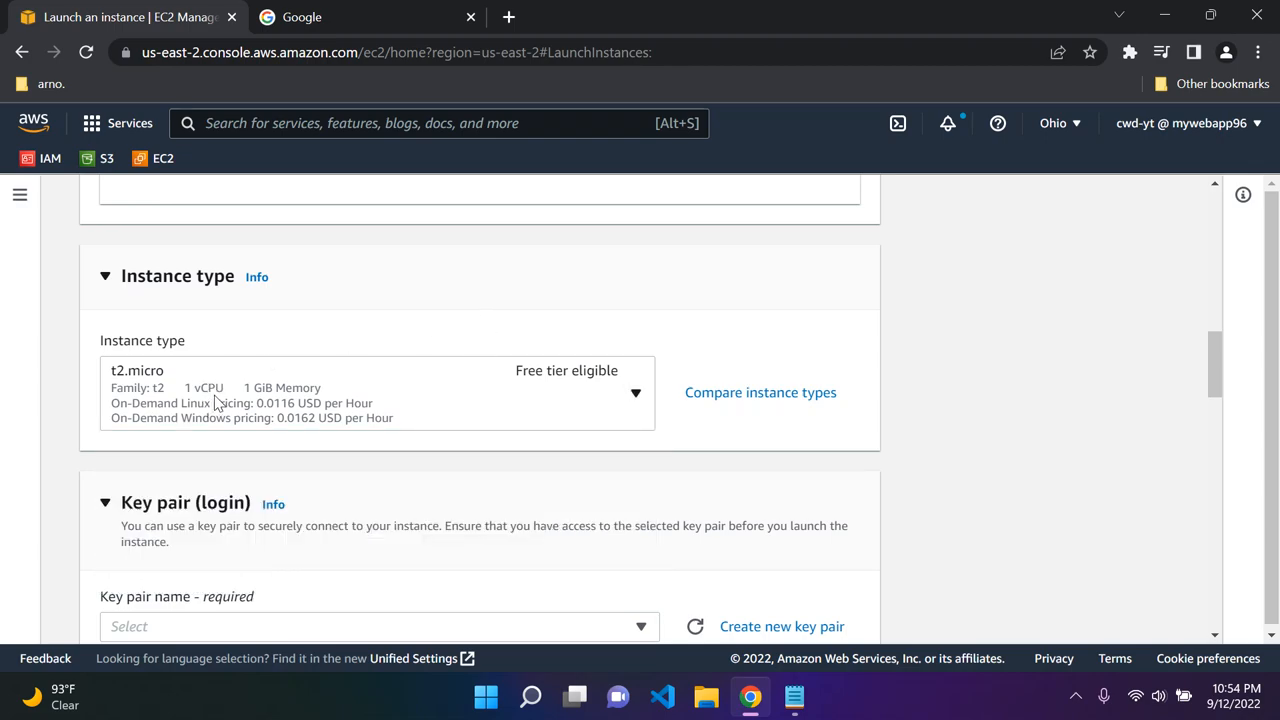
mouse_move(284, 400)
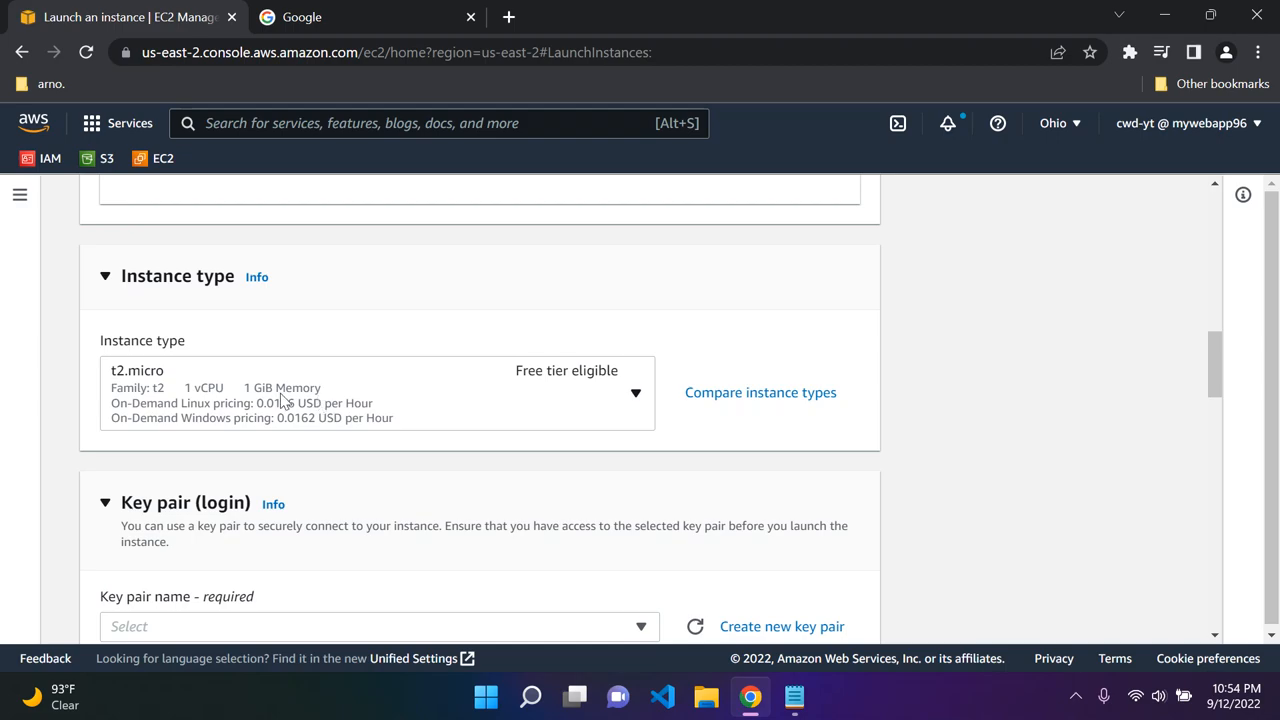
mouse_move(252, 372)
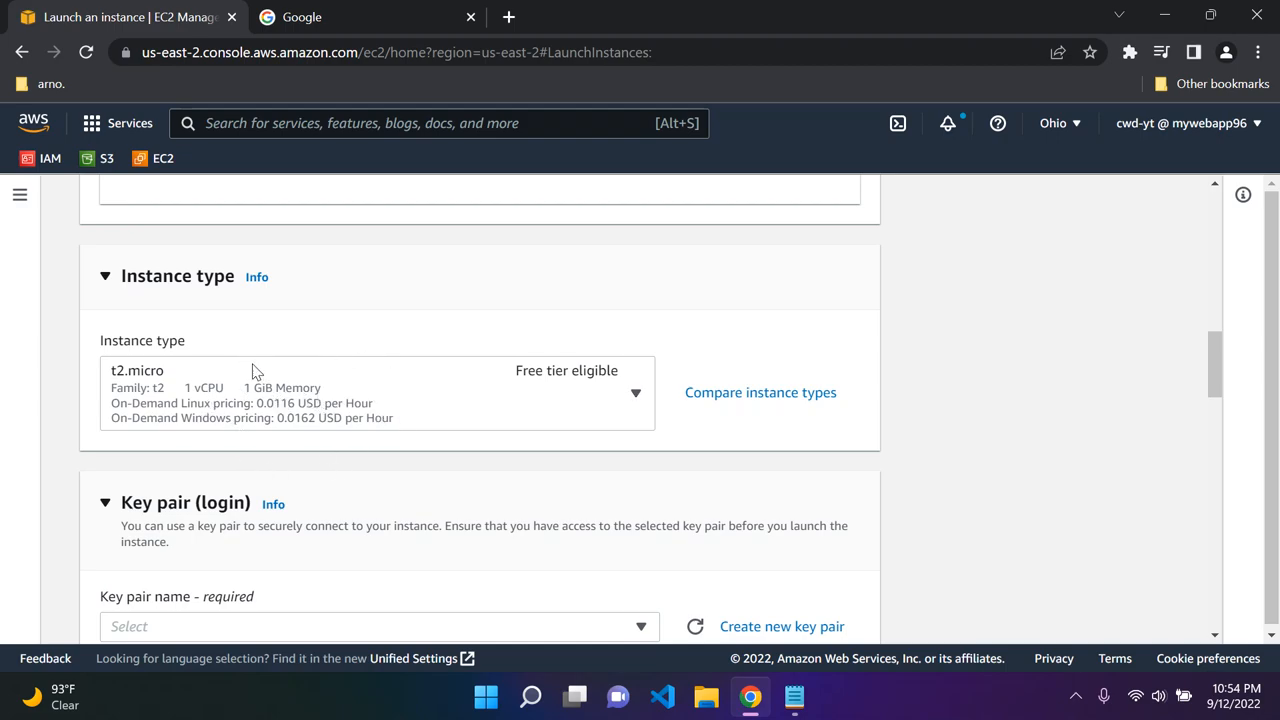
scroll("down", 3)
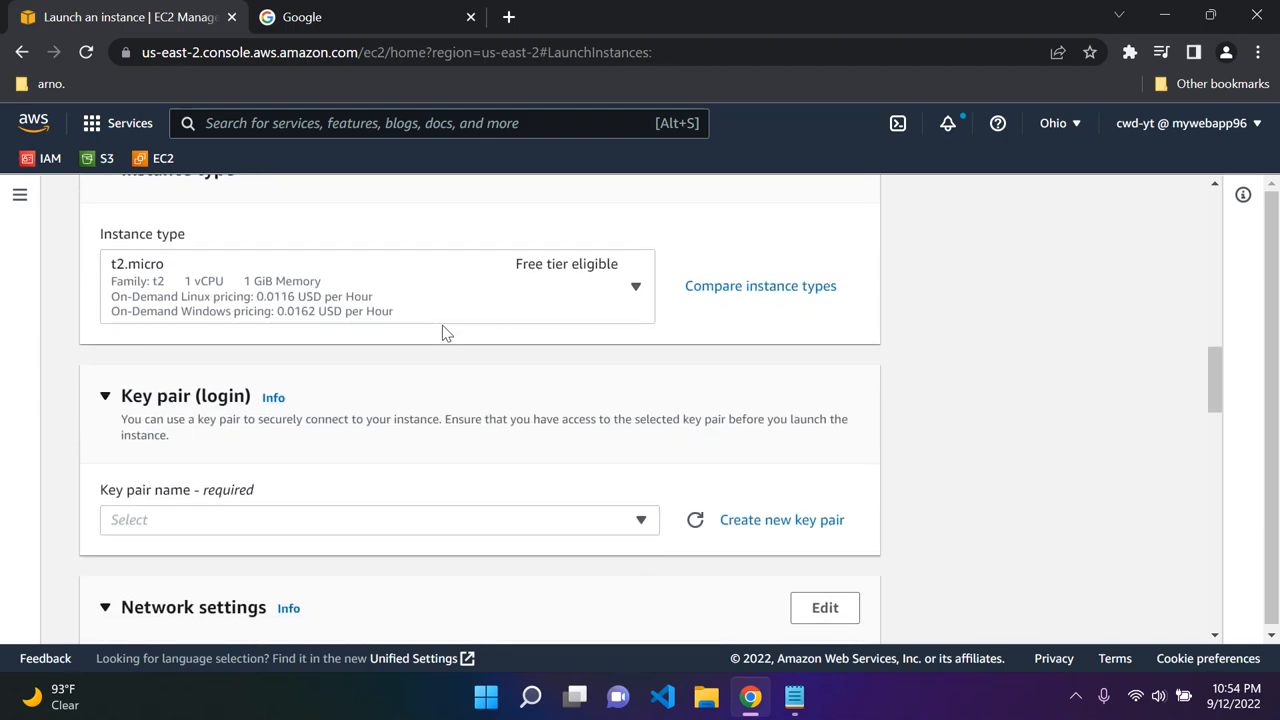
scroll("down", 3)
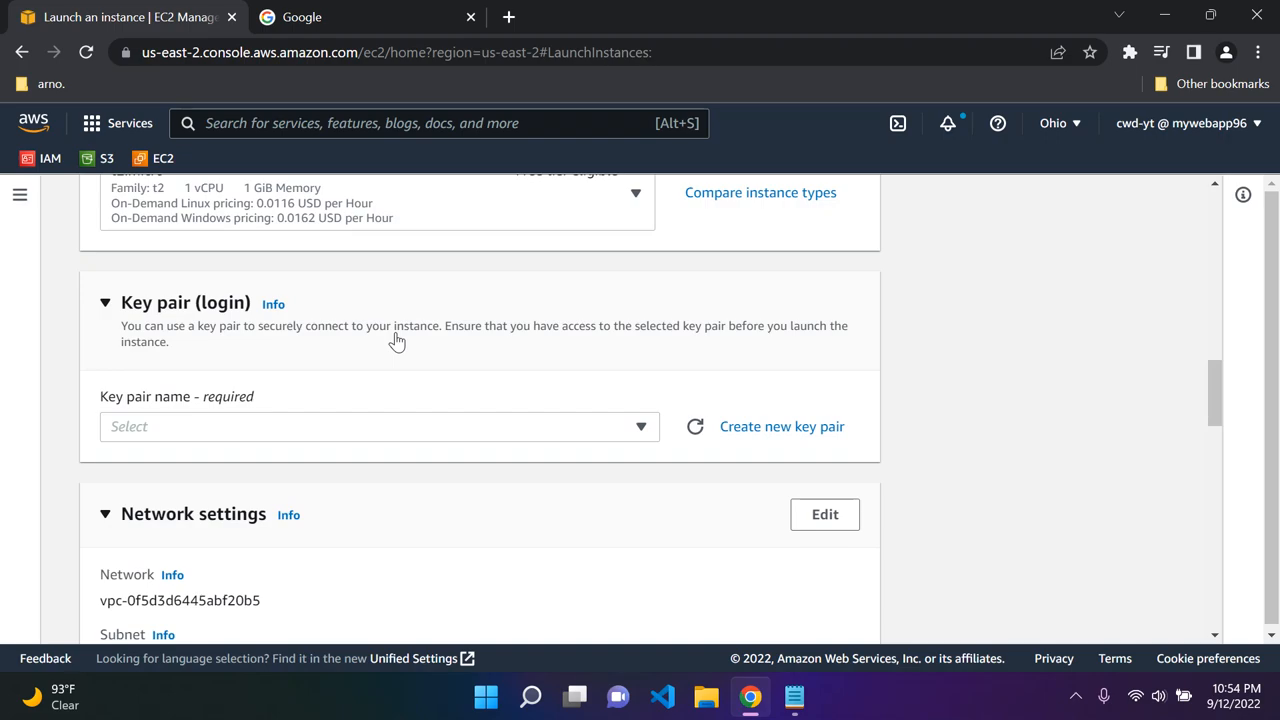
mouse_move(464, 420)
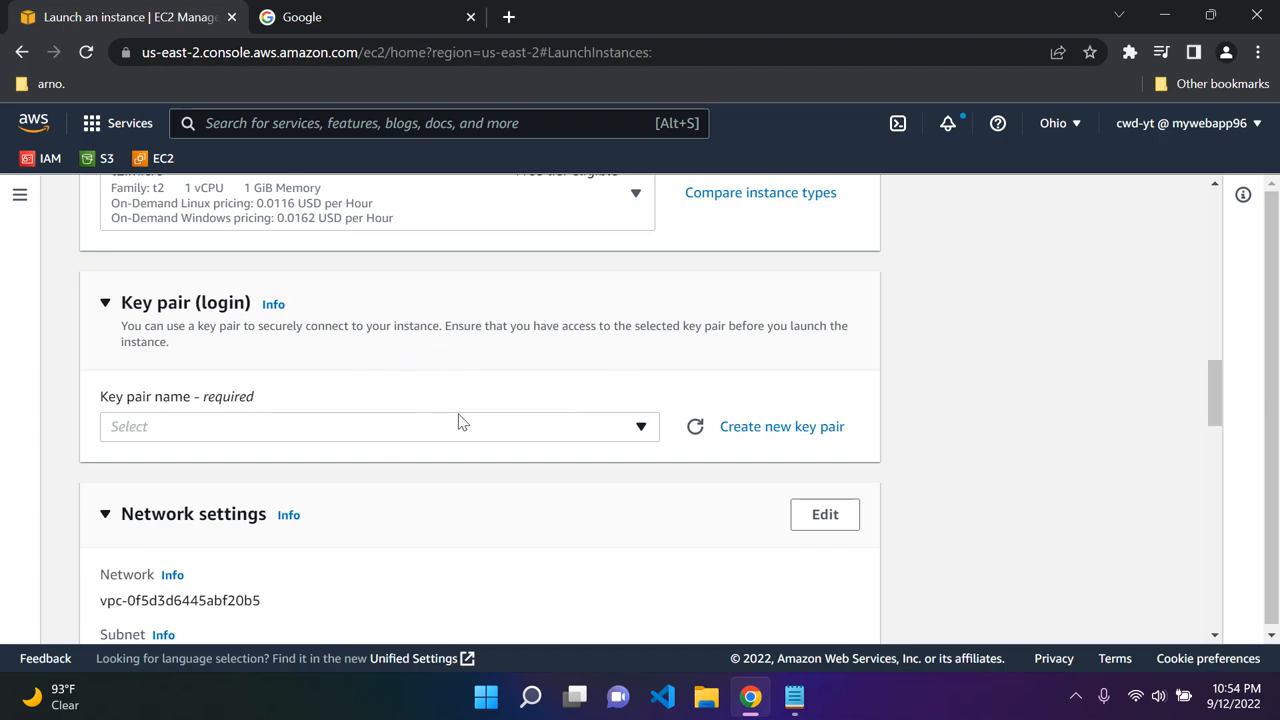
mouse_move(780, 426)
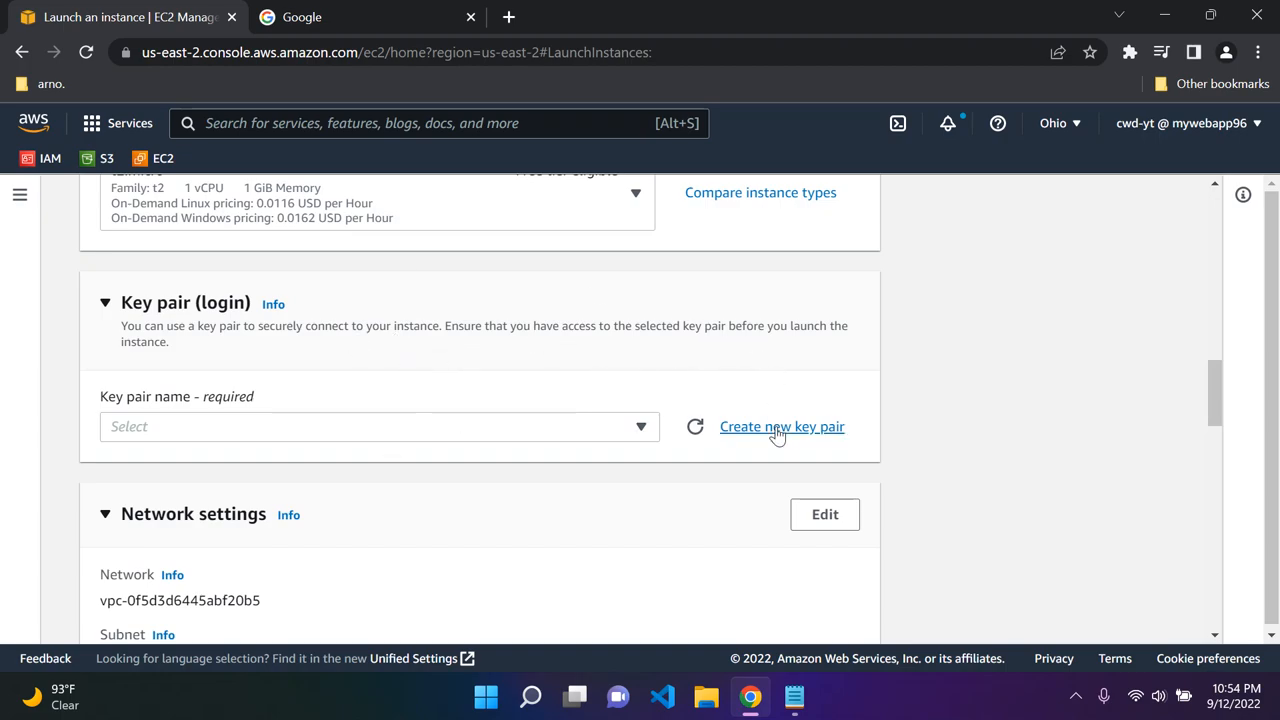
Create RSA key pair MyKP in .ppk format, download it and select it for the instance.
left_click(780, 426)
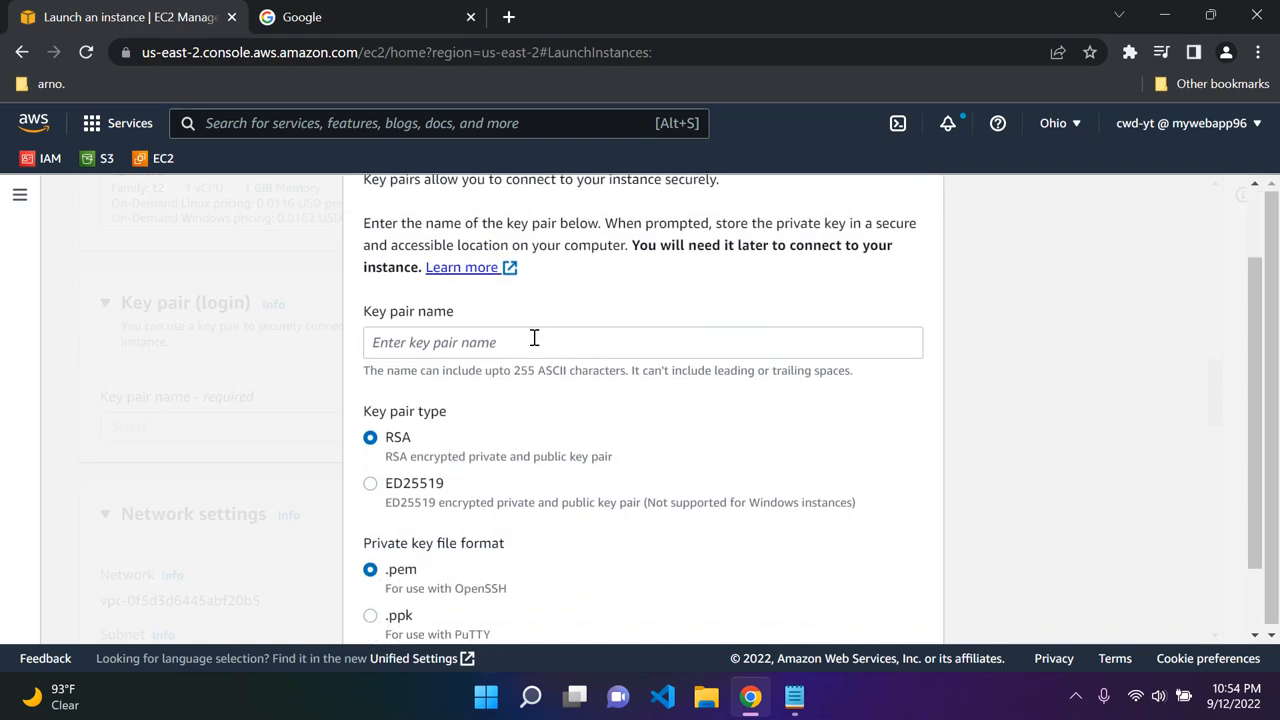
left_click(644, 342)
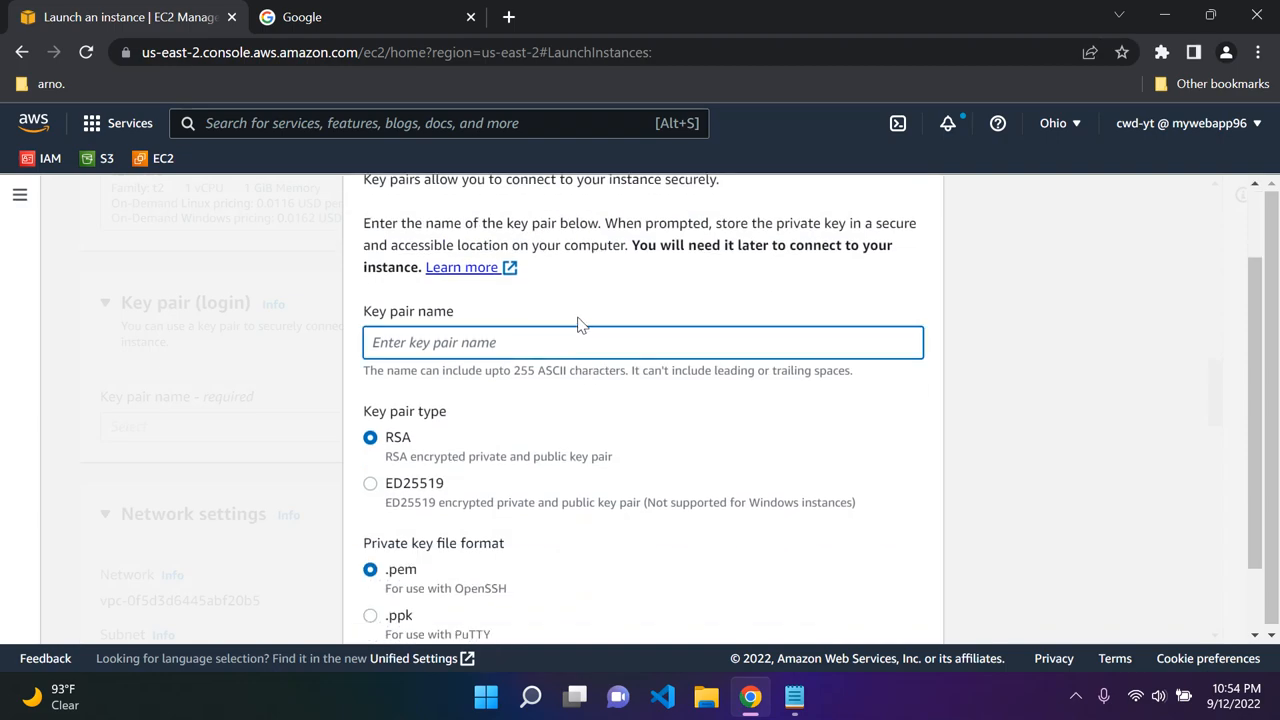
type("MyKP")
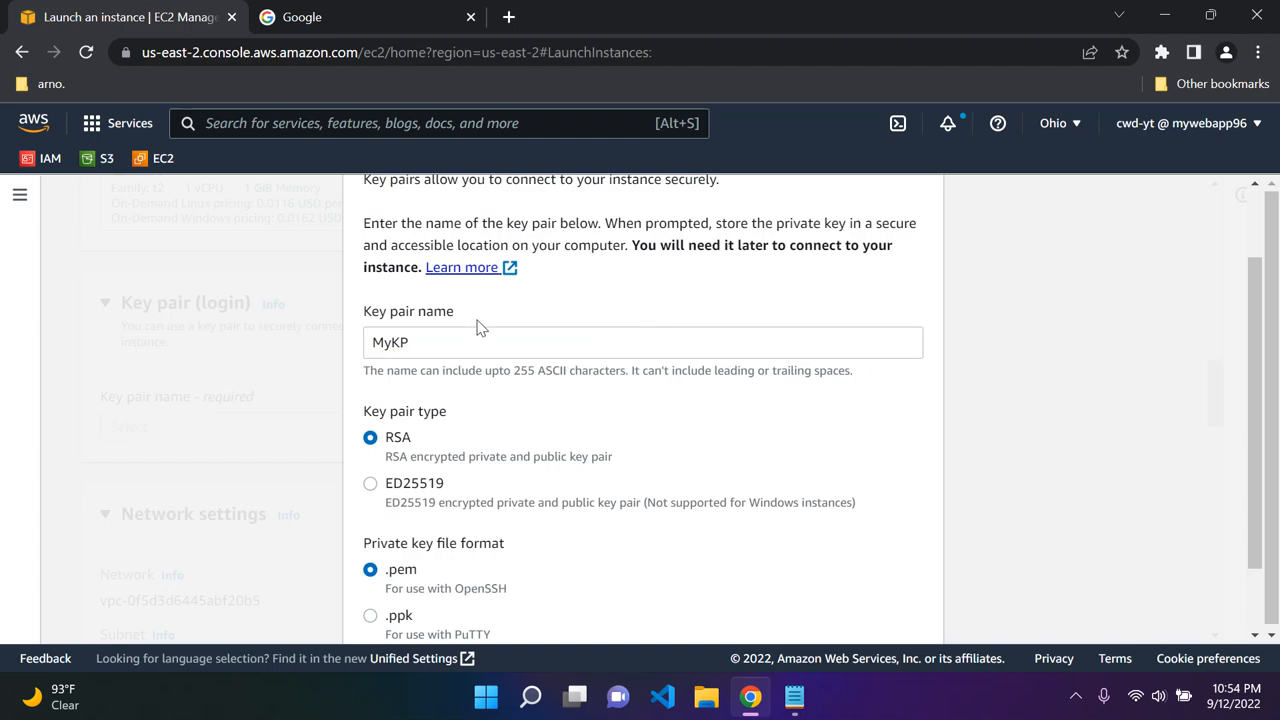
scroll("down", 3)
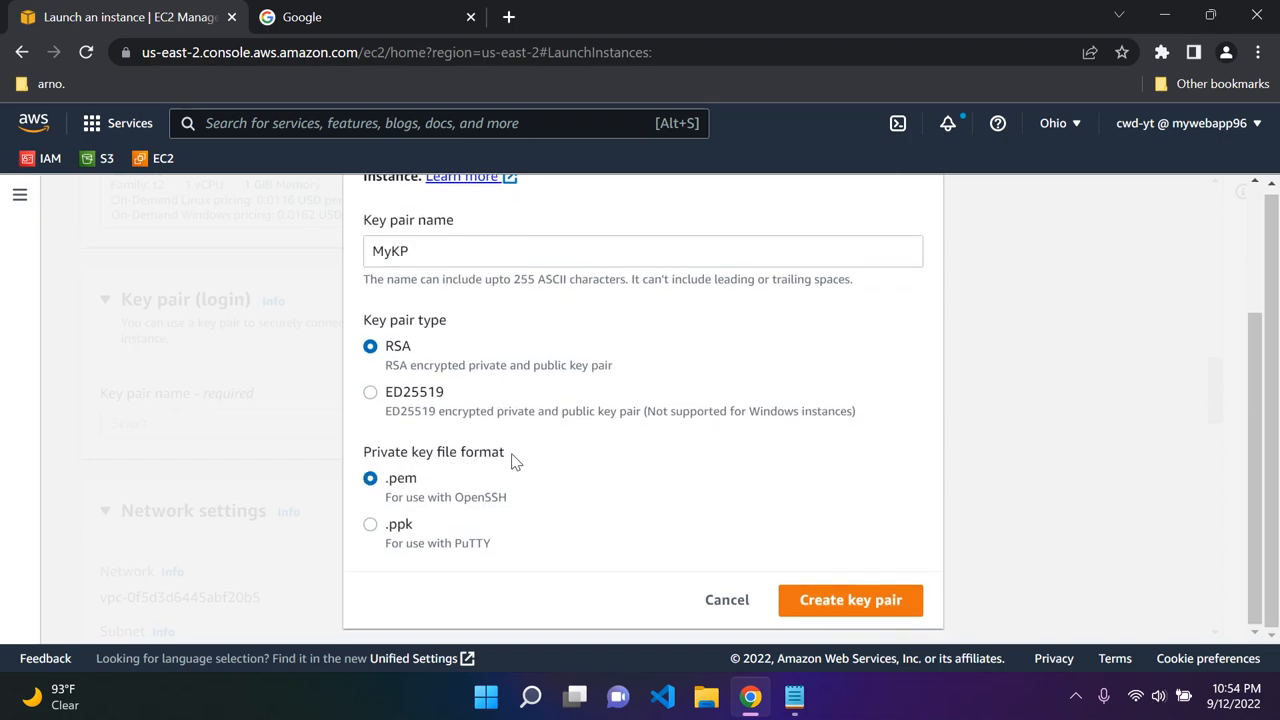
mouse_move(372, 530)
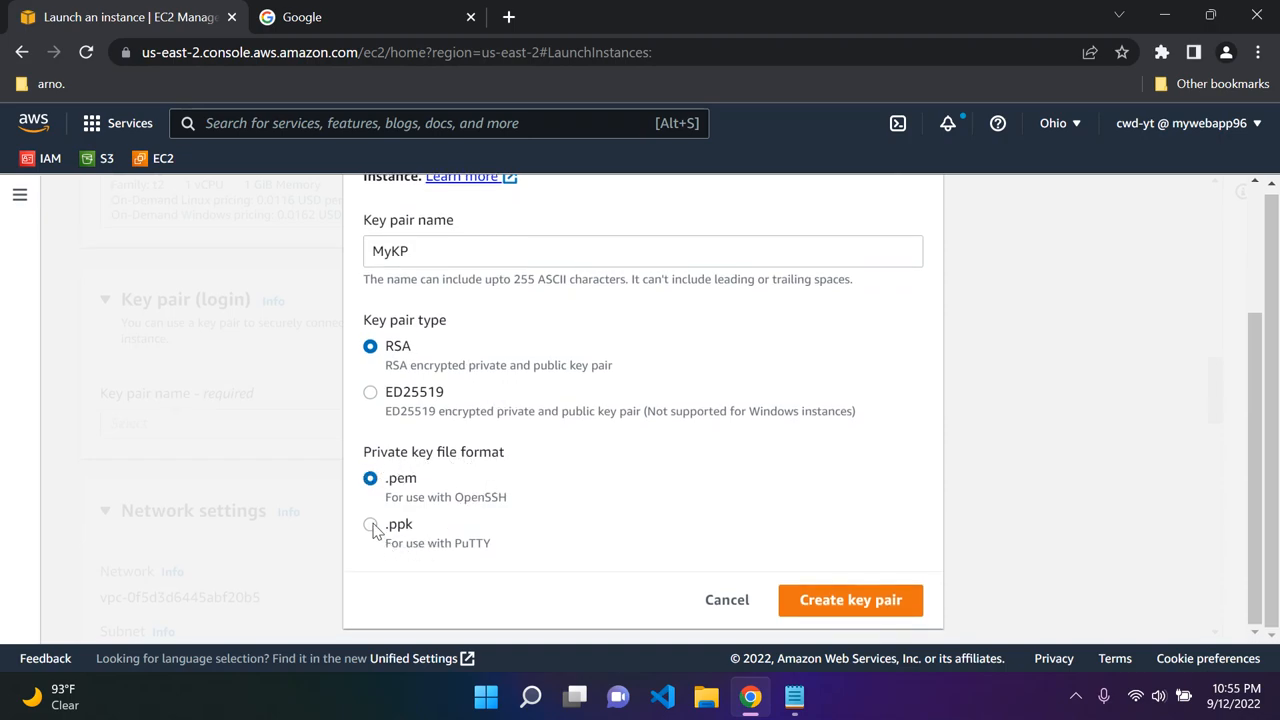
left_click(370, 524)
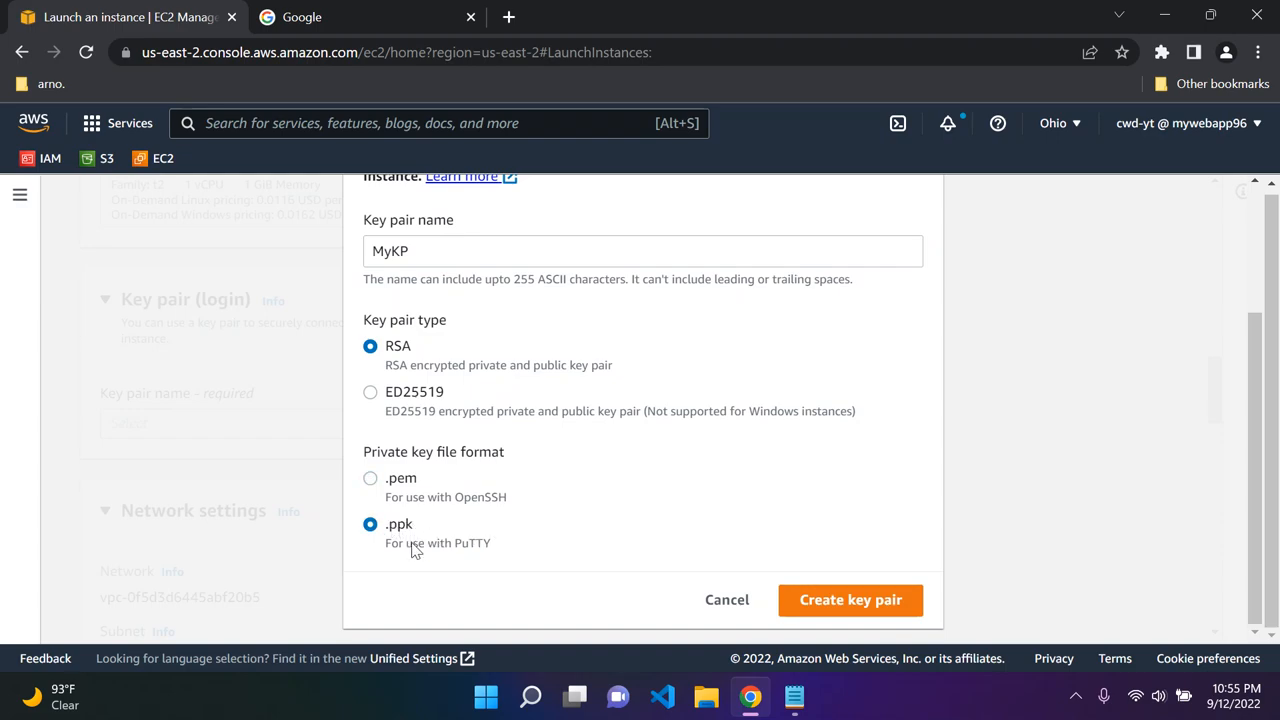
mouse_move(484, 558)
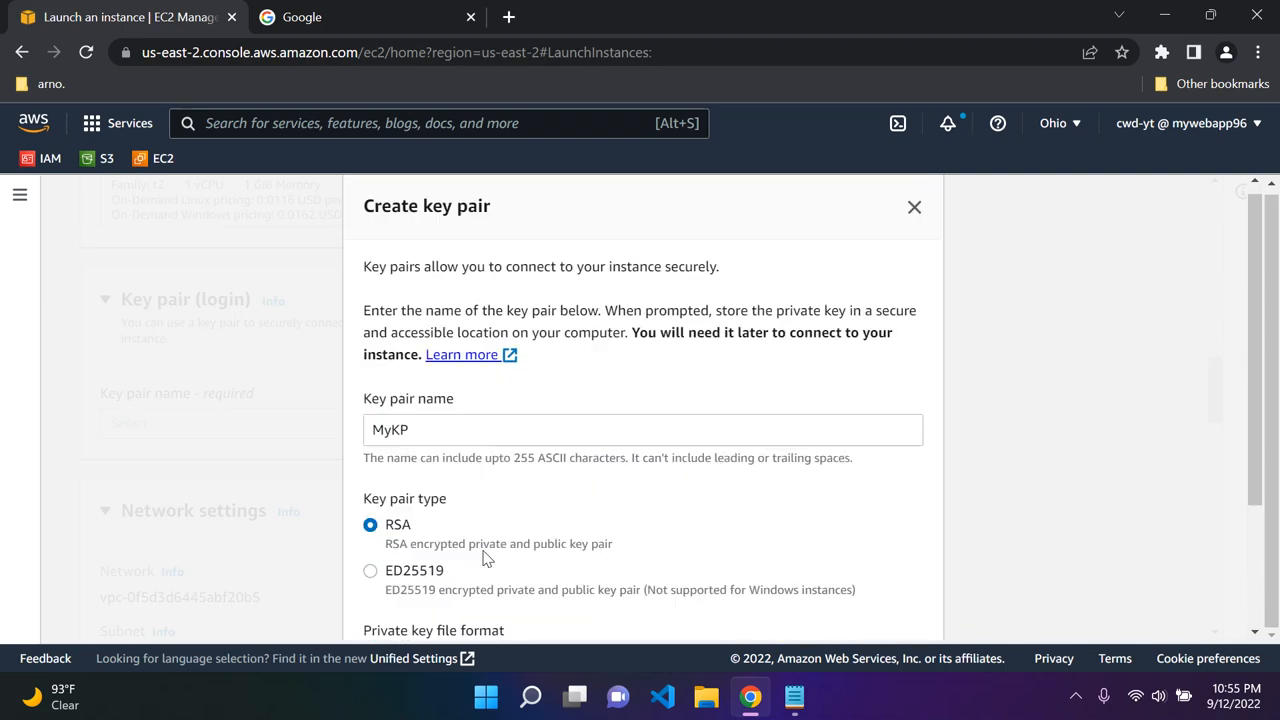
scroll("down", 3)
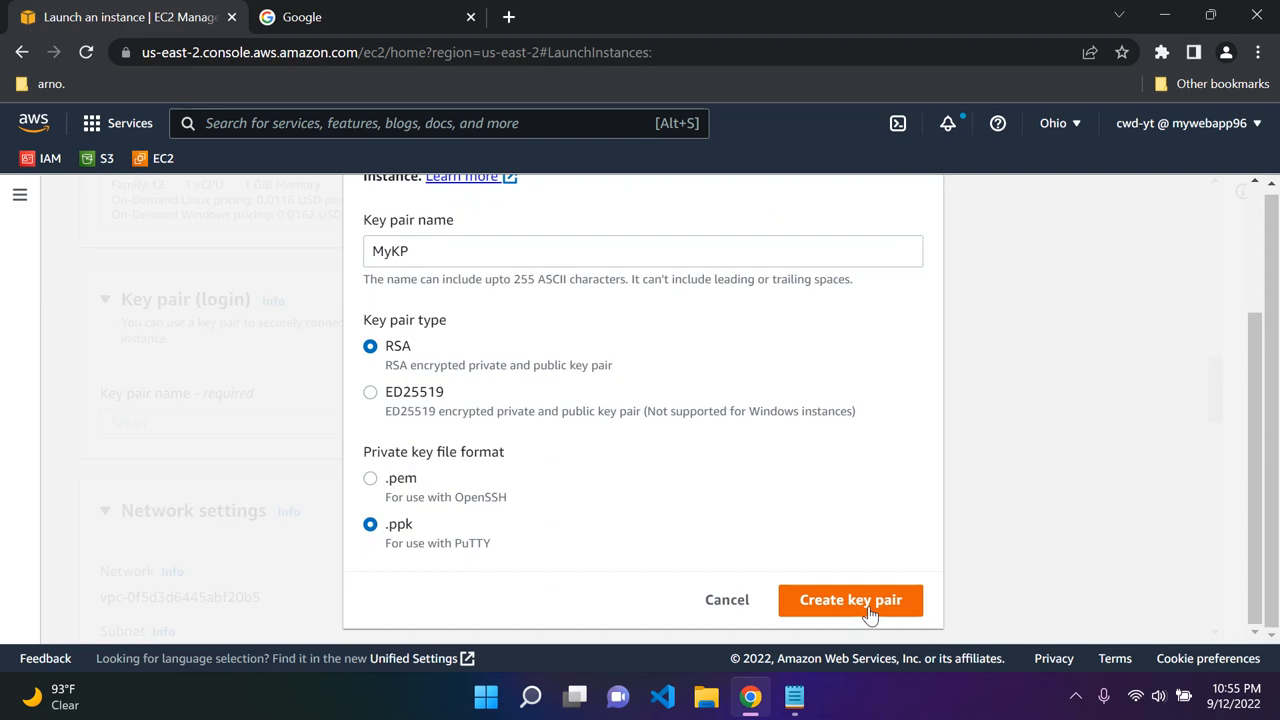
mouse_move(956, 470)
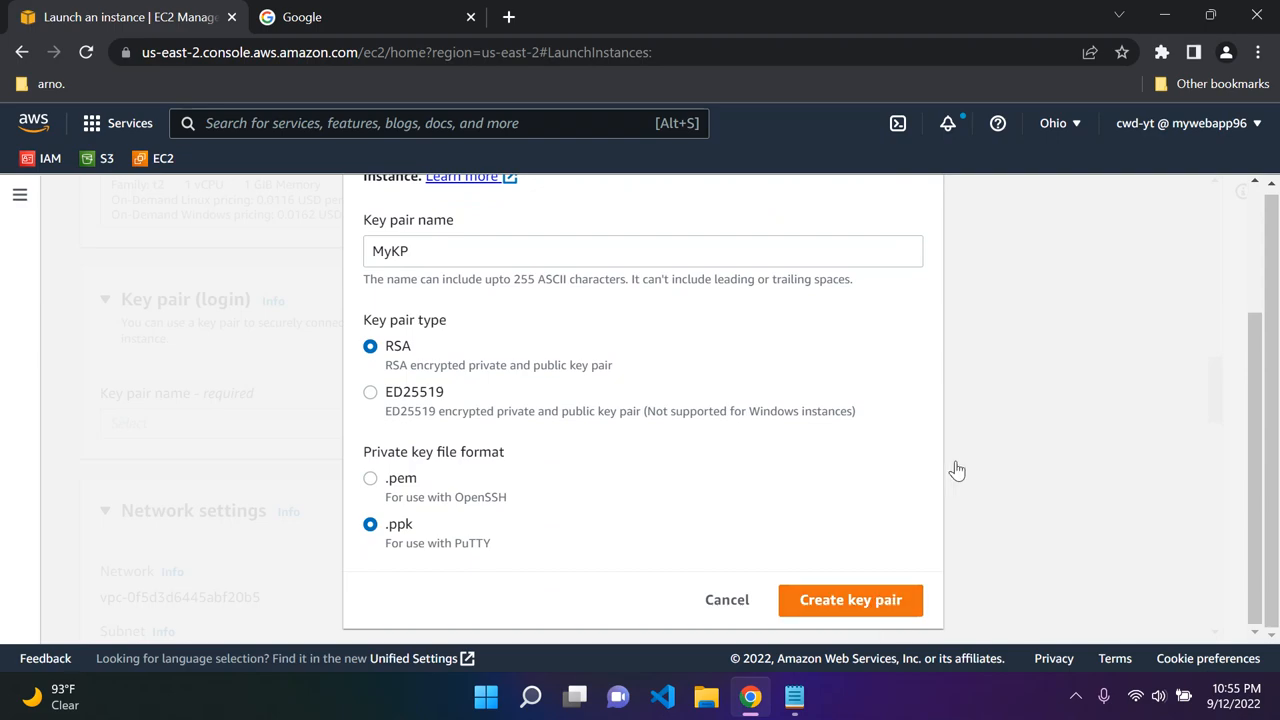
left_click(848, 600)
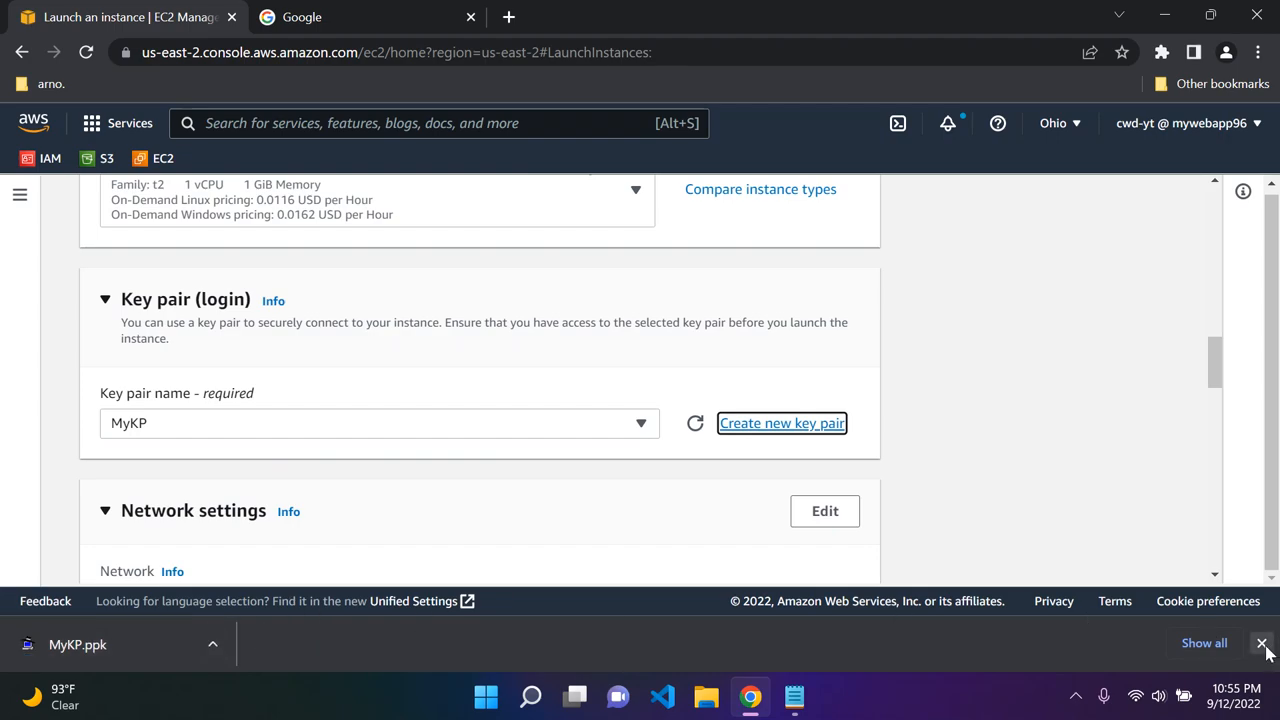
Dismiss the download bar and scroll to the Network settings and Firewall (security groups) section.
left_click(1262, 644)
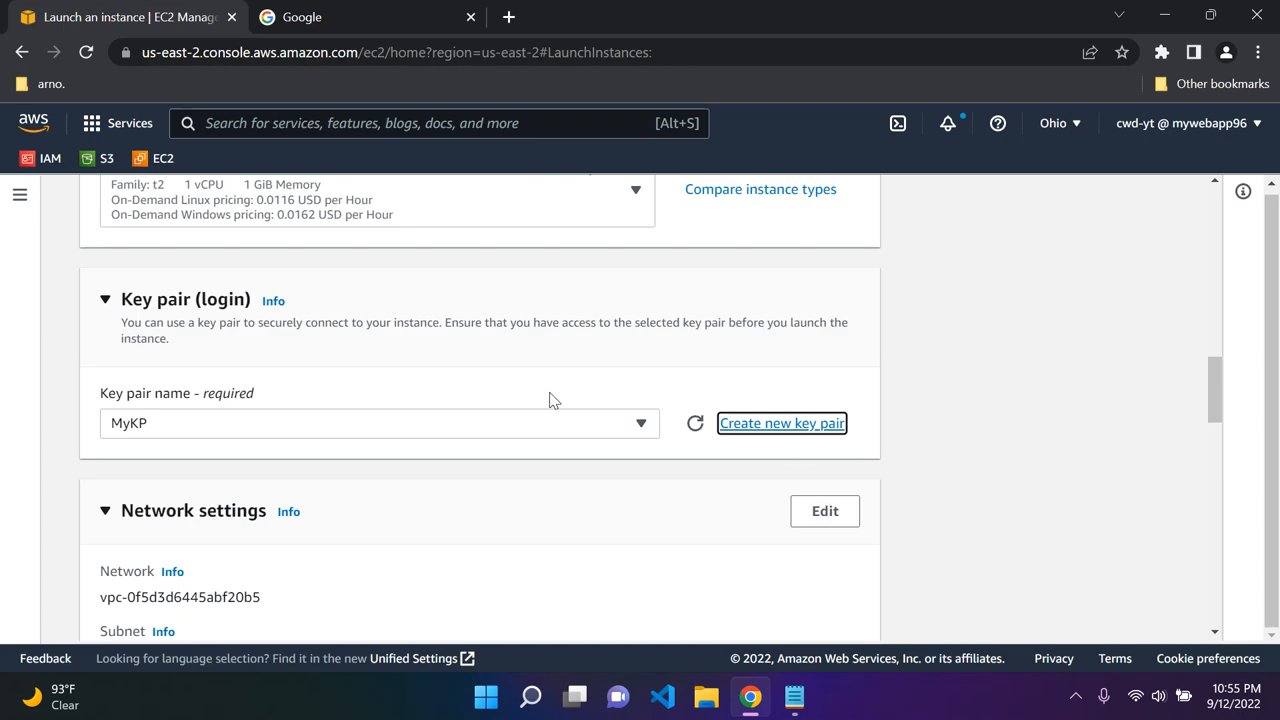
scroll("down", 3)
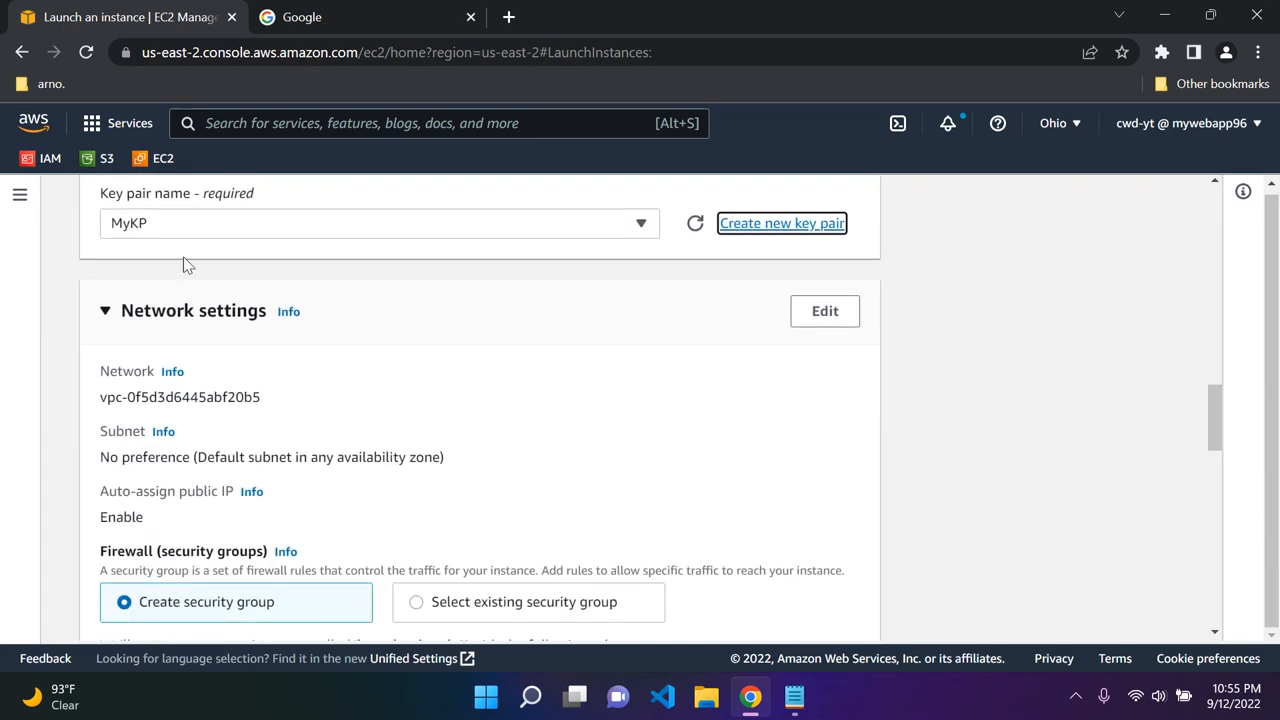
scroll("down", 3)
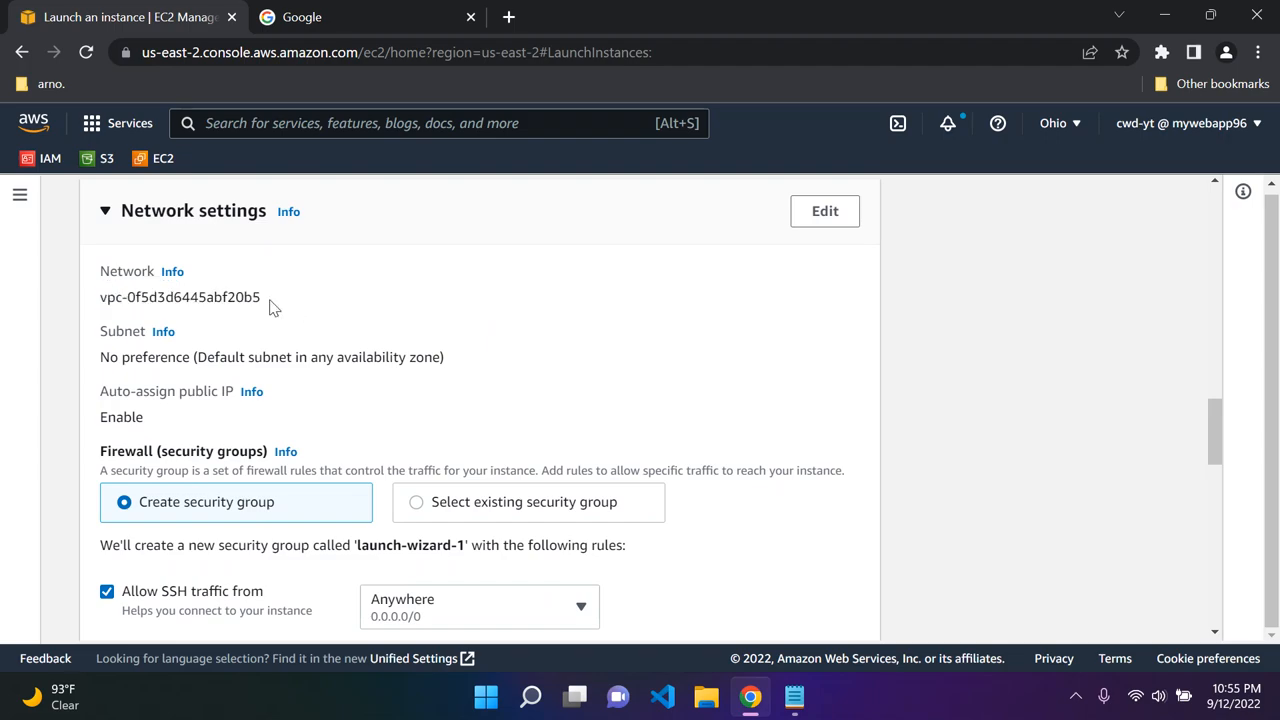
scroll("down", 3)
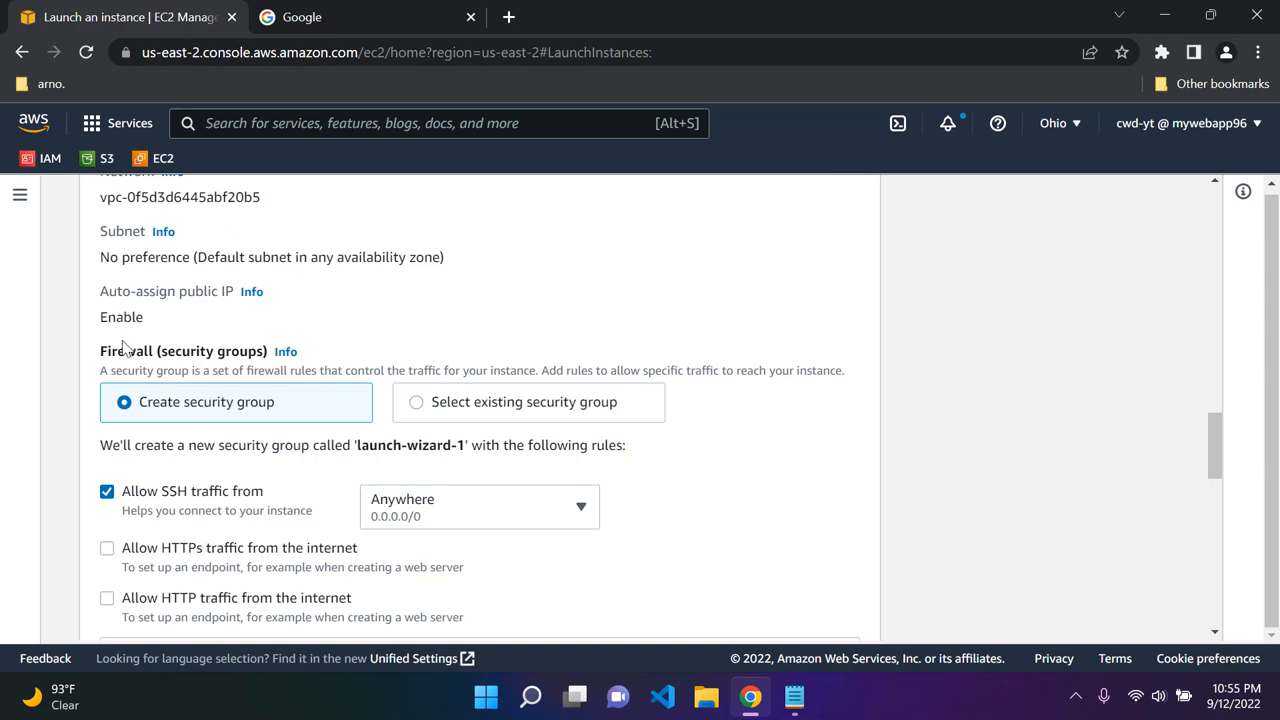
mouse_move(348, 332)
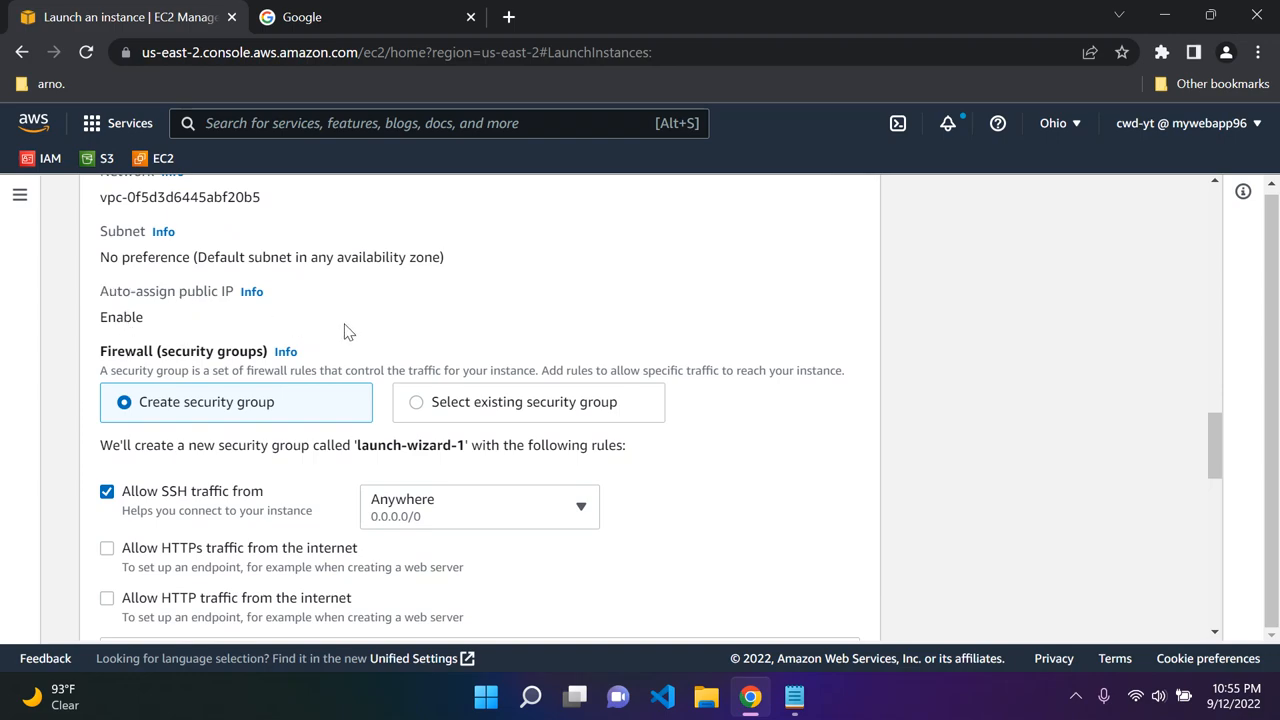
scroll("down", 3)
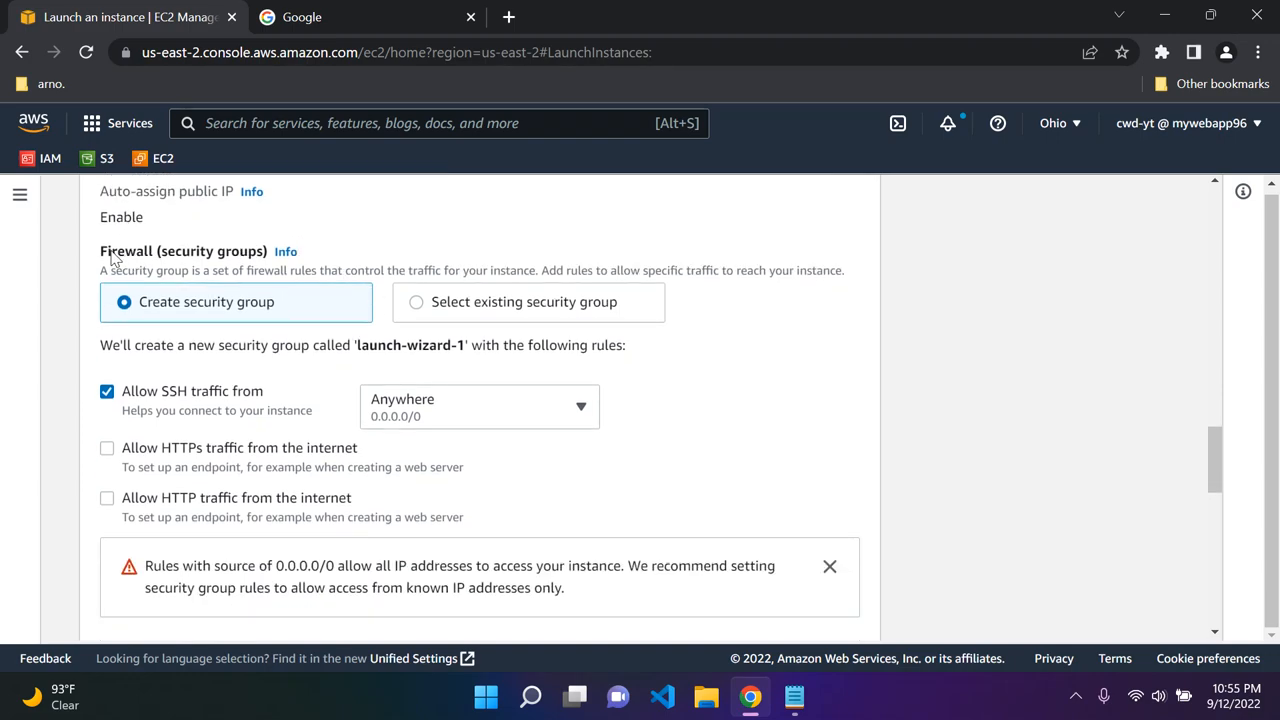
mouse_move(176, 260)
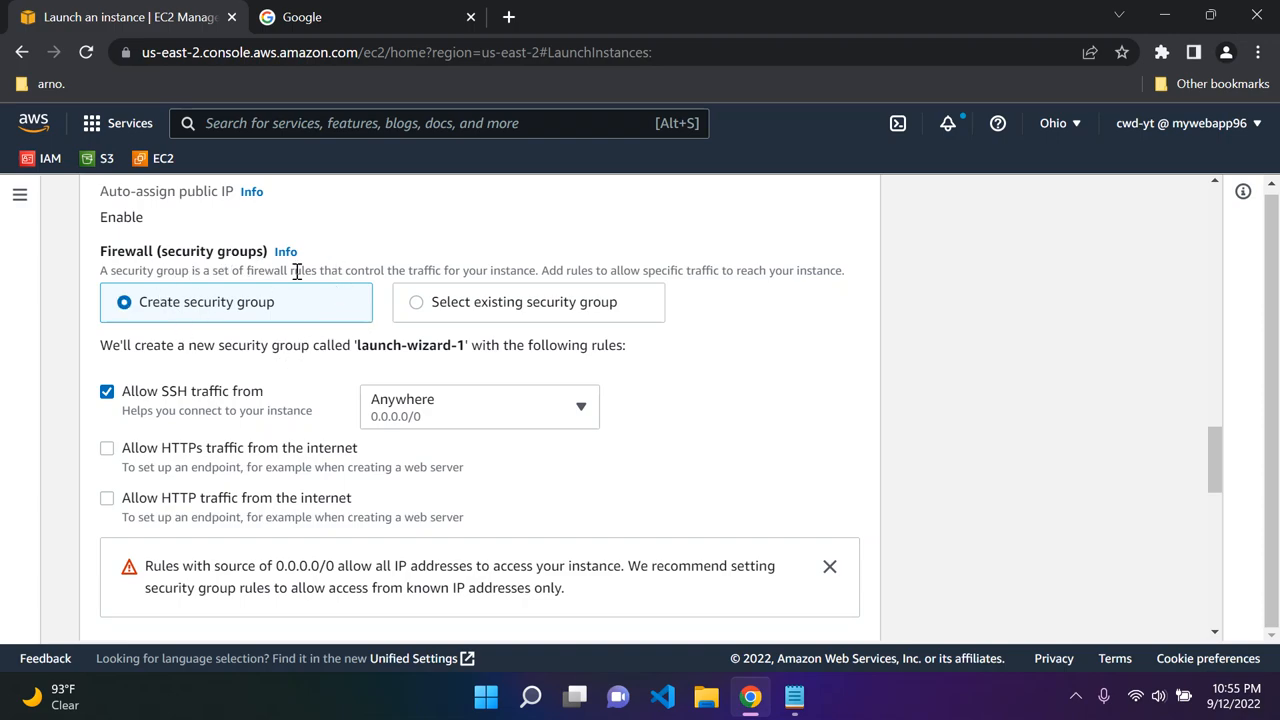
double_click(144, 270)
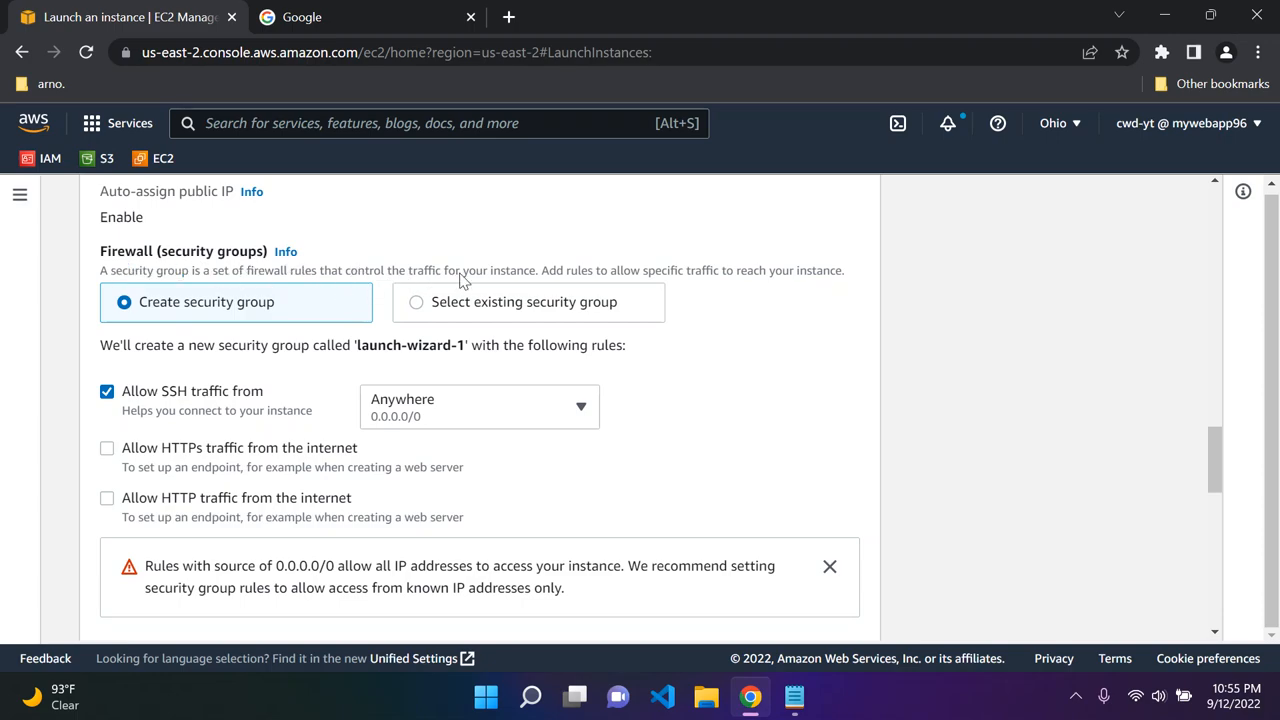
mouse_move(518, 270)
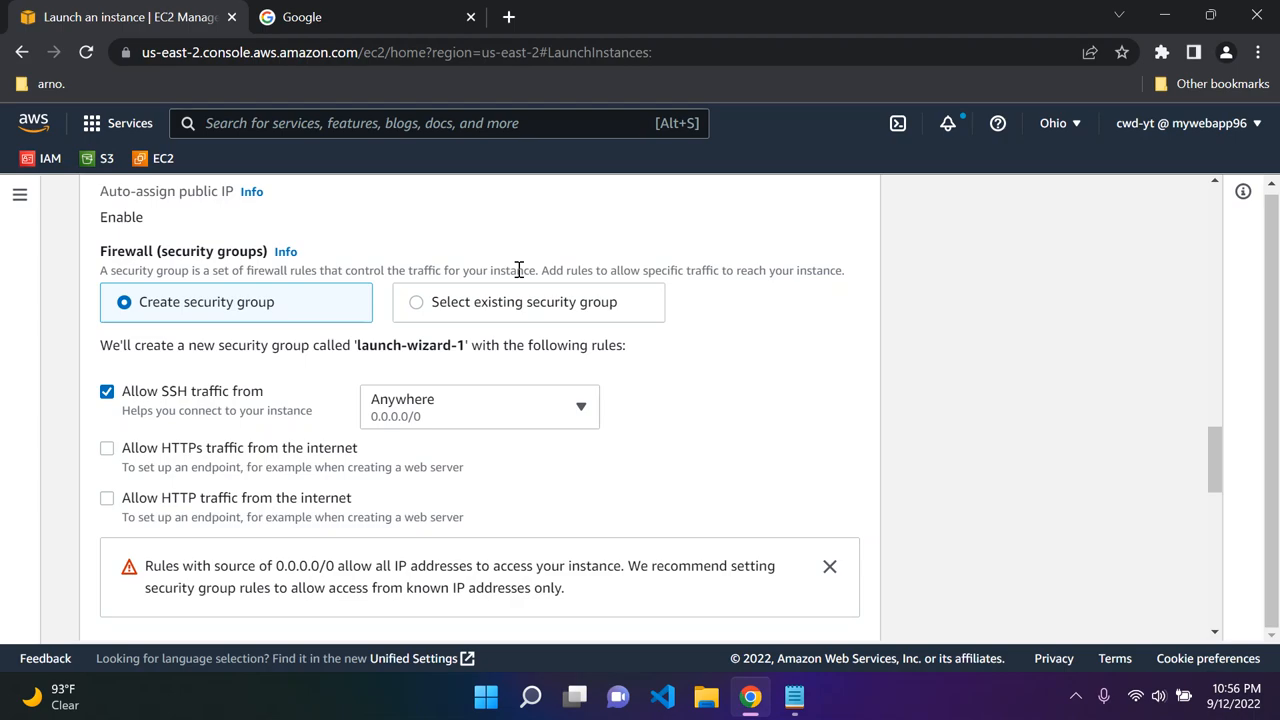
mouse_move(292, 270)
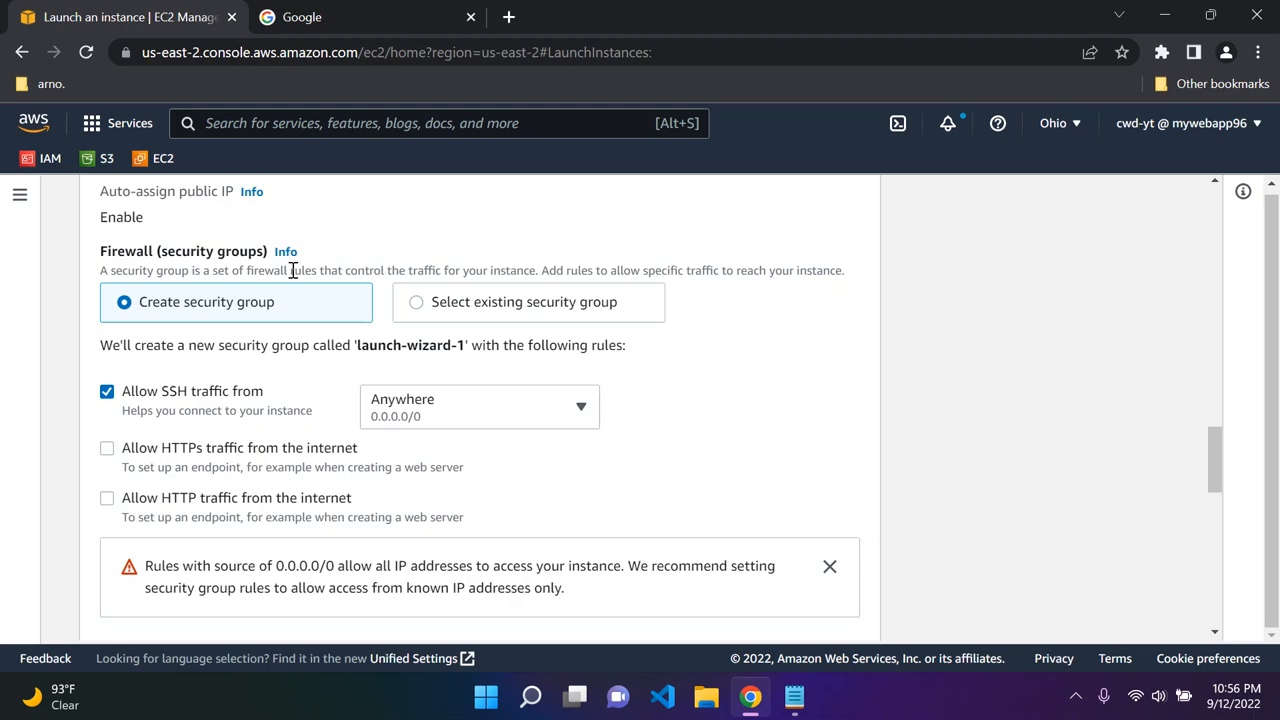
mouse_move(328, 352)
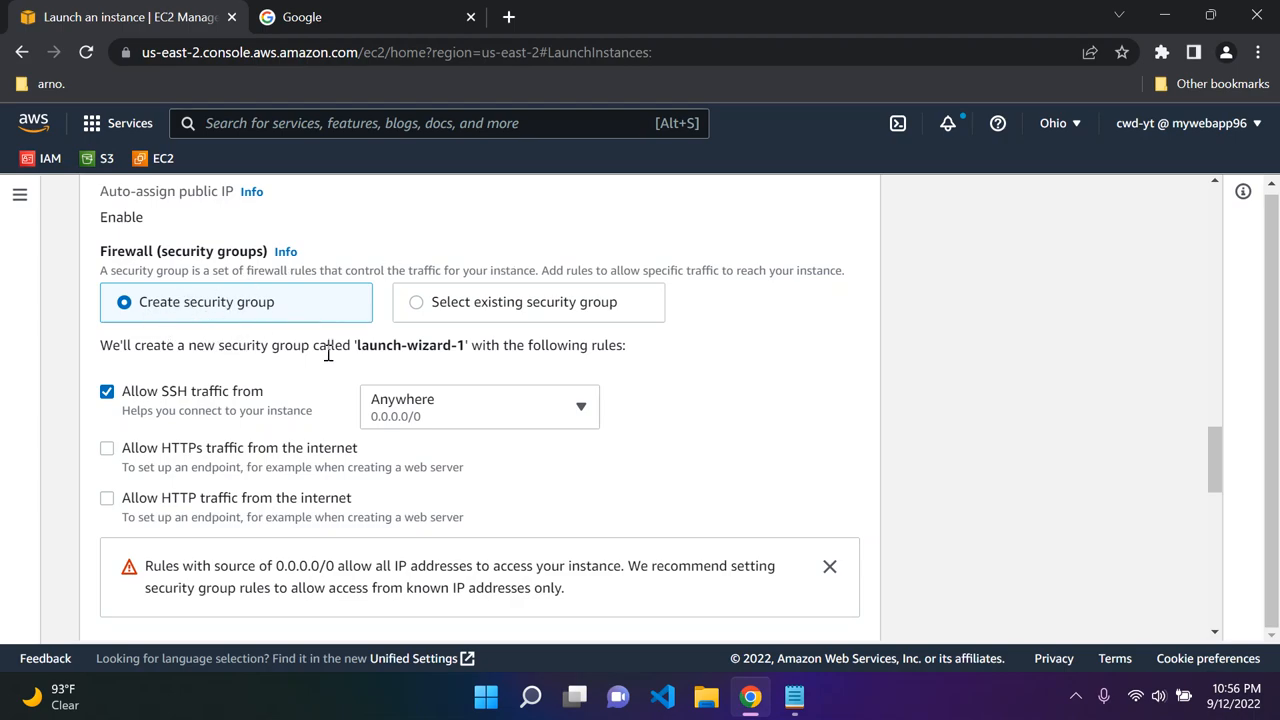
mouse_move(530, 344)
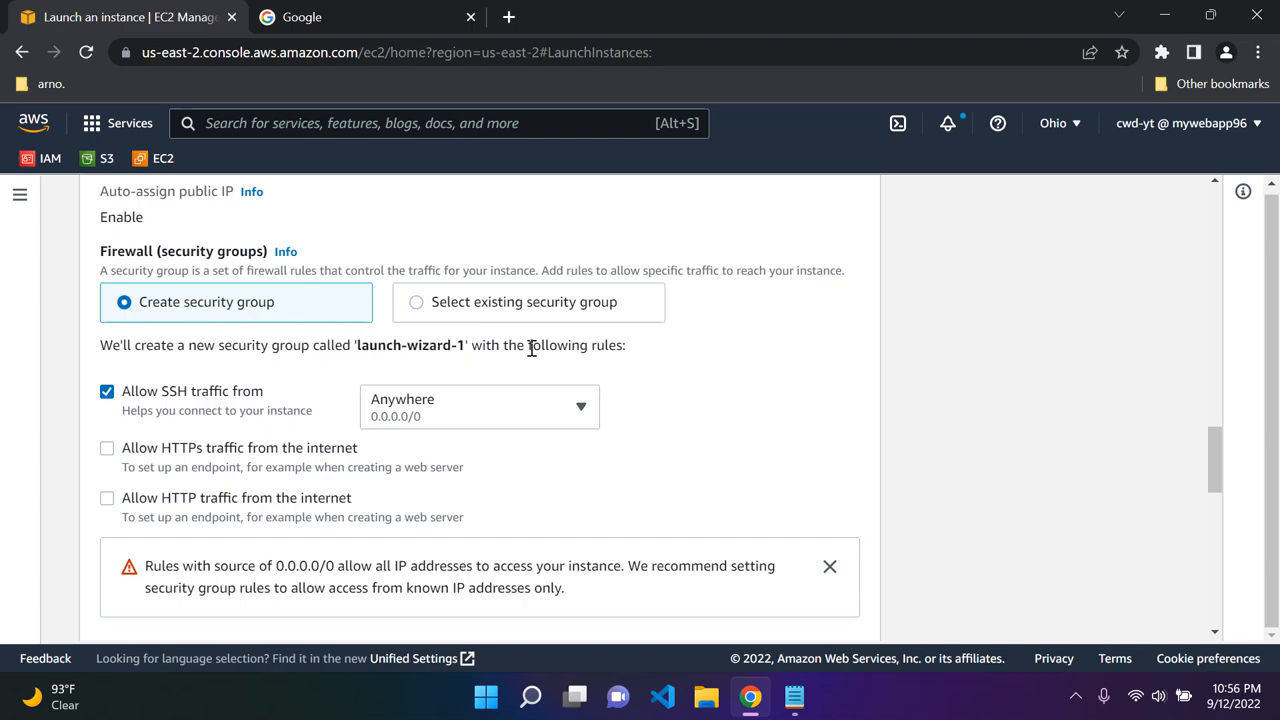
mouse_move(304, 340)
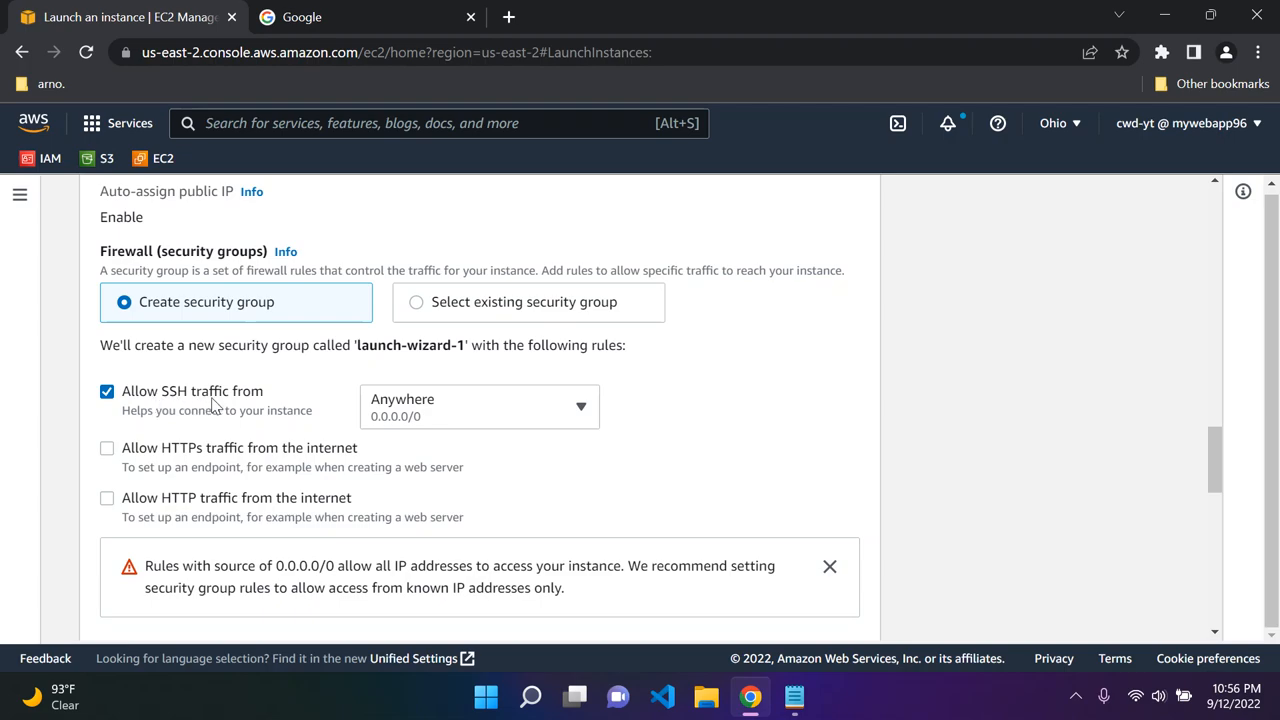
mouse_move(262, 384)
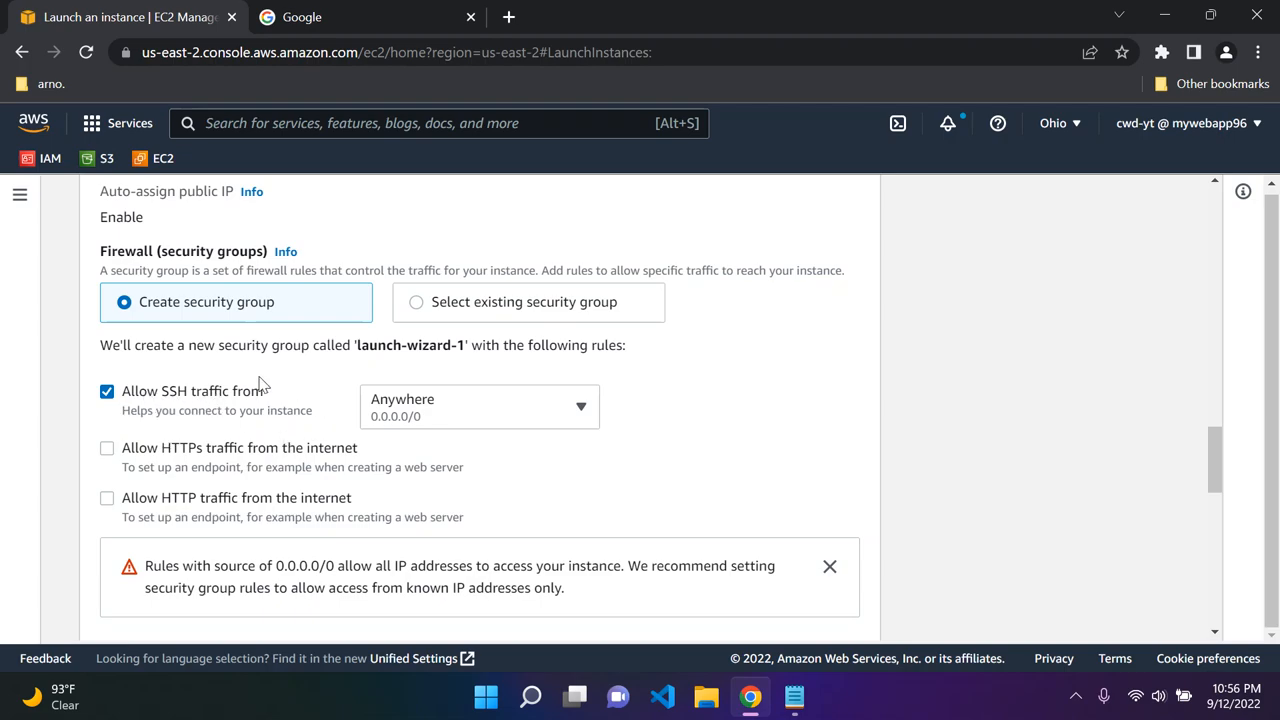
mouse_move(208, 432)
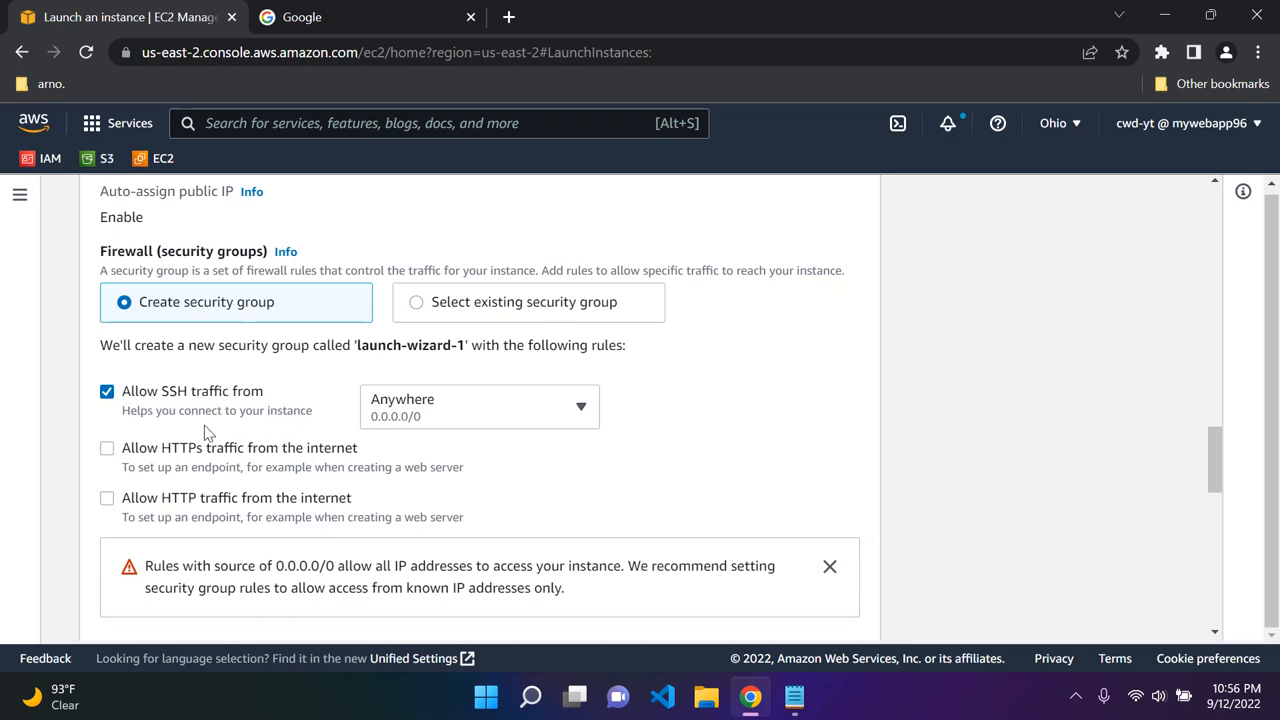
mouse_move(120, 516)
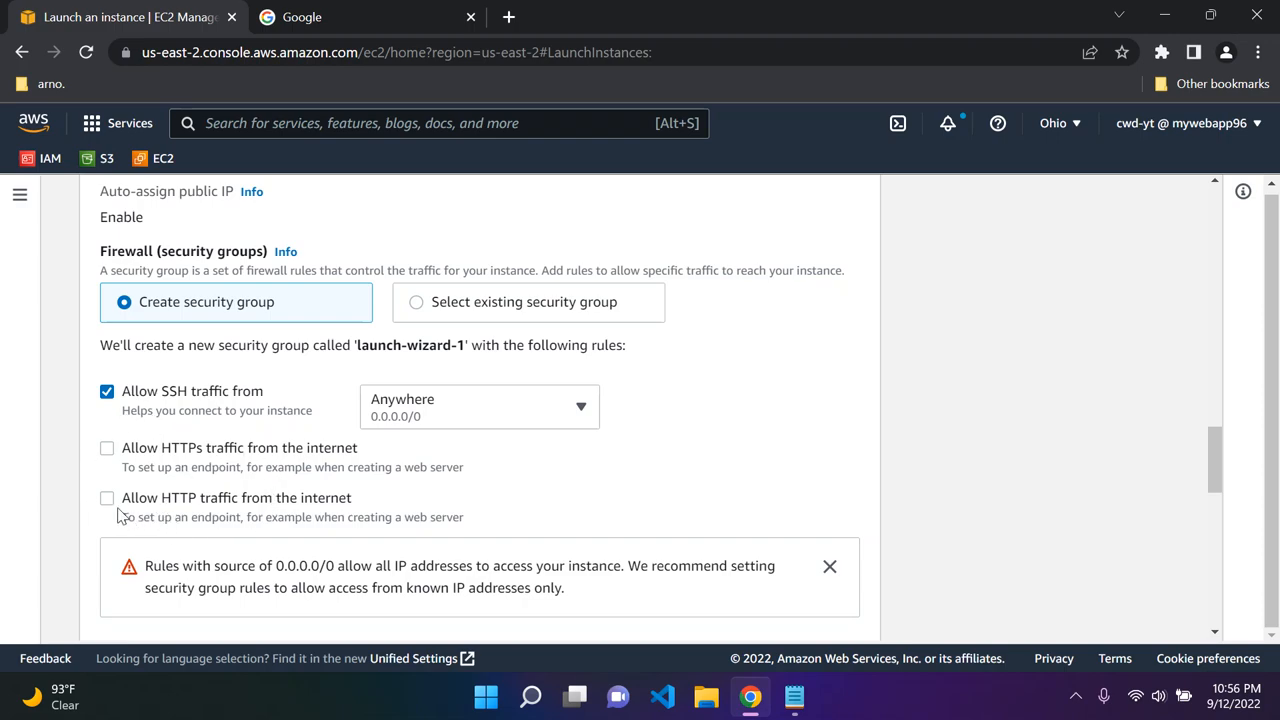
Allow HTTP traffic from the internet and expand Advanced details to reach the User data box.
left_click(108, 498)
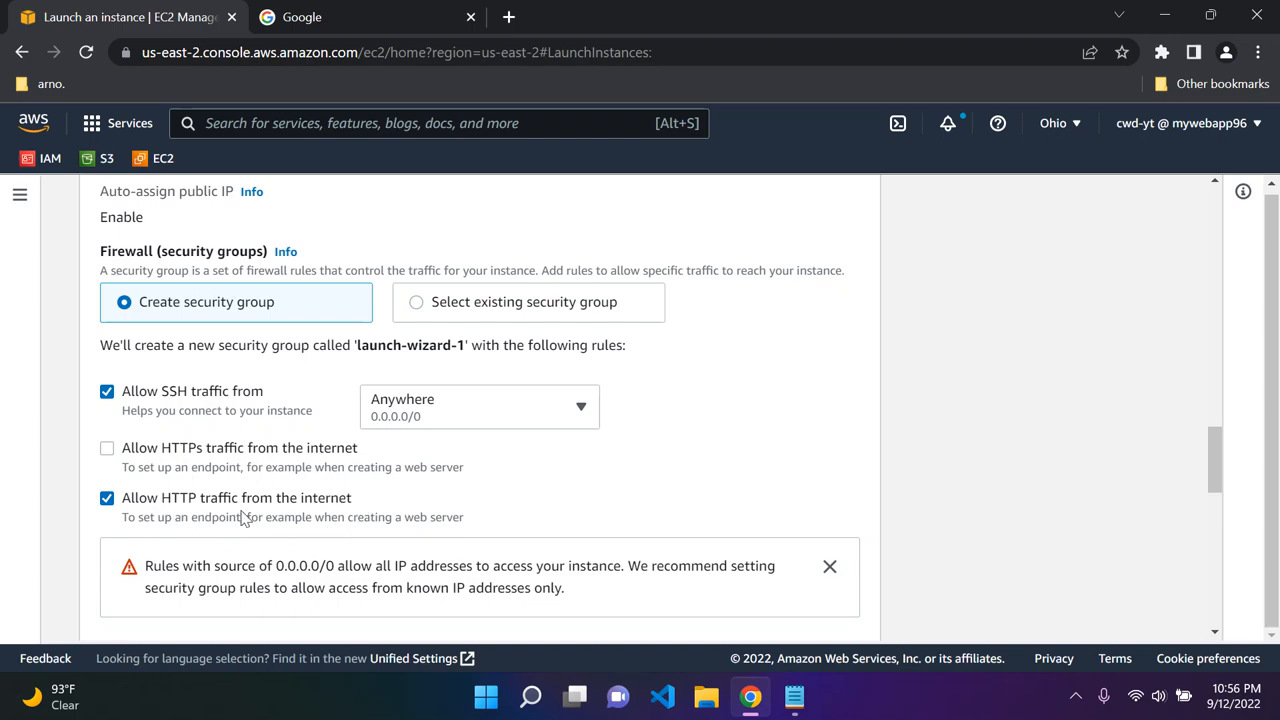
mouse_move(424, 180)
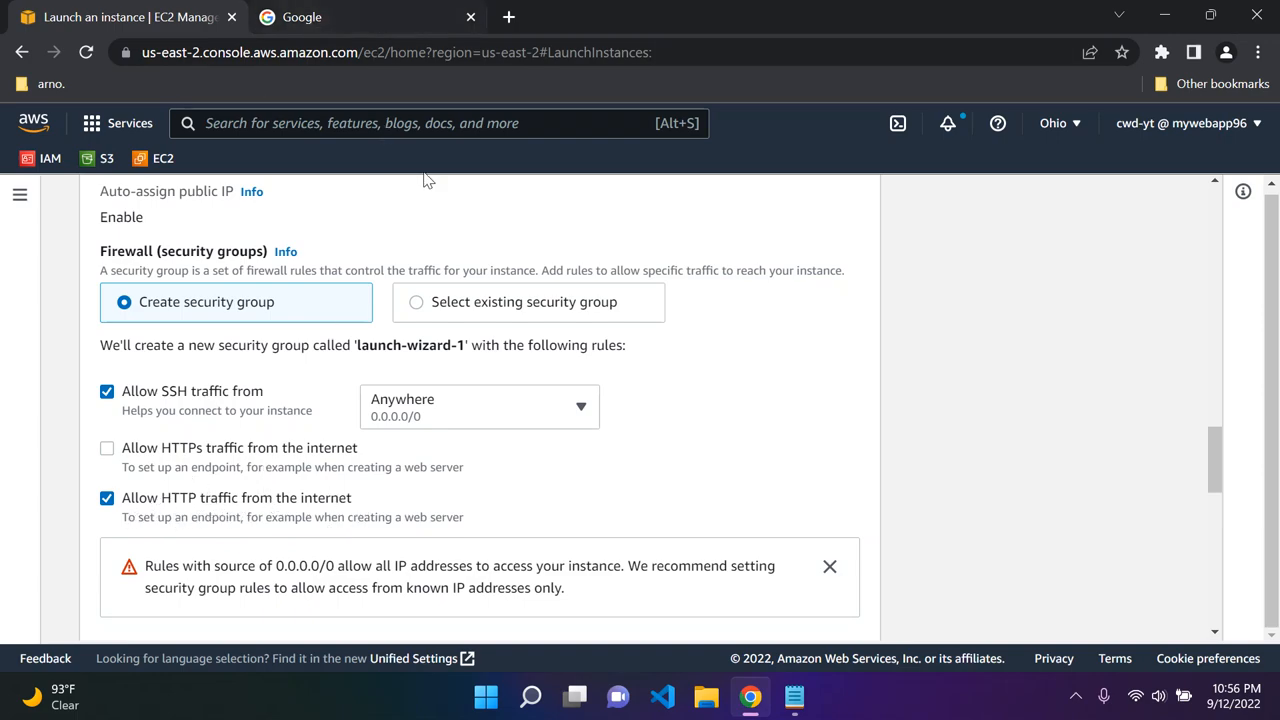
mouse_move(310, 552)
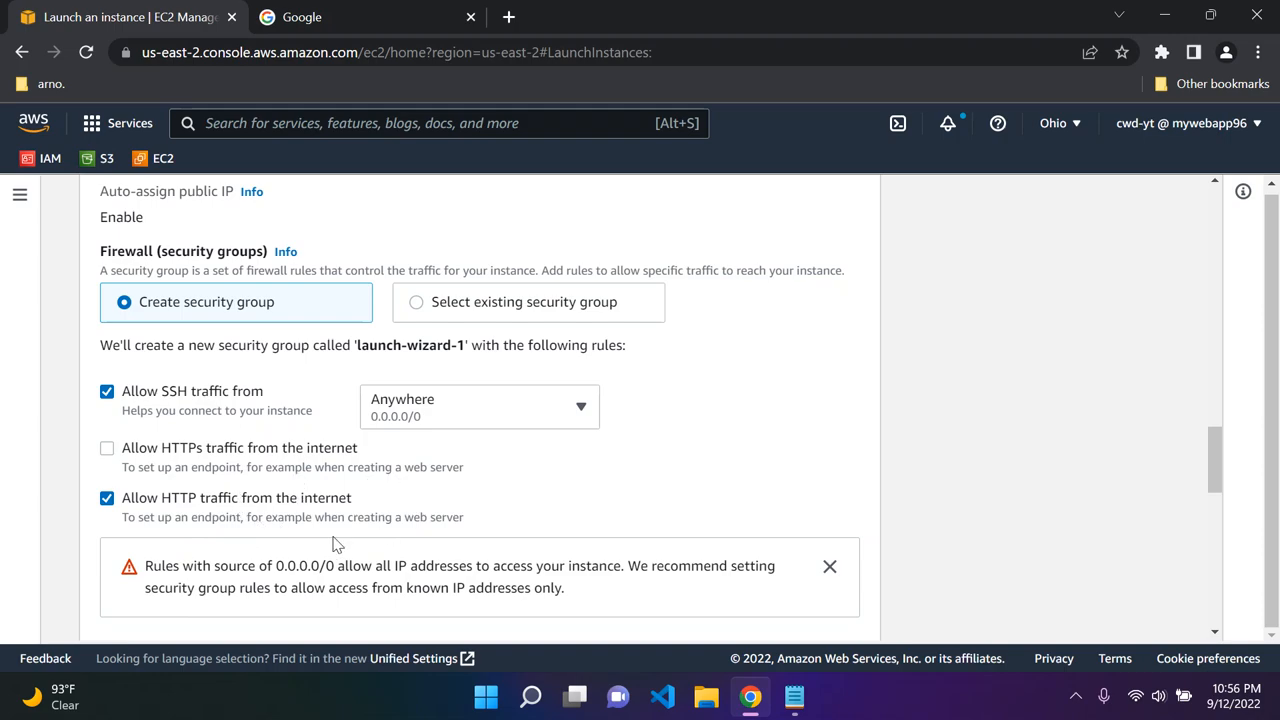
mouse_move(270, 444)
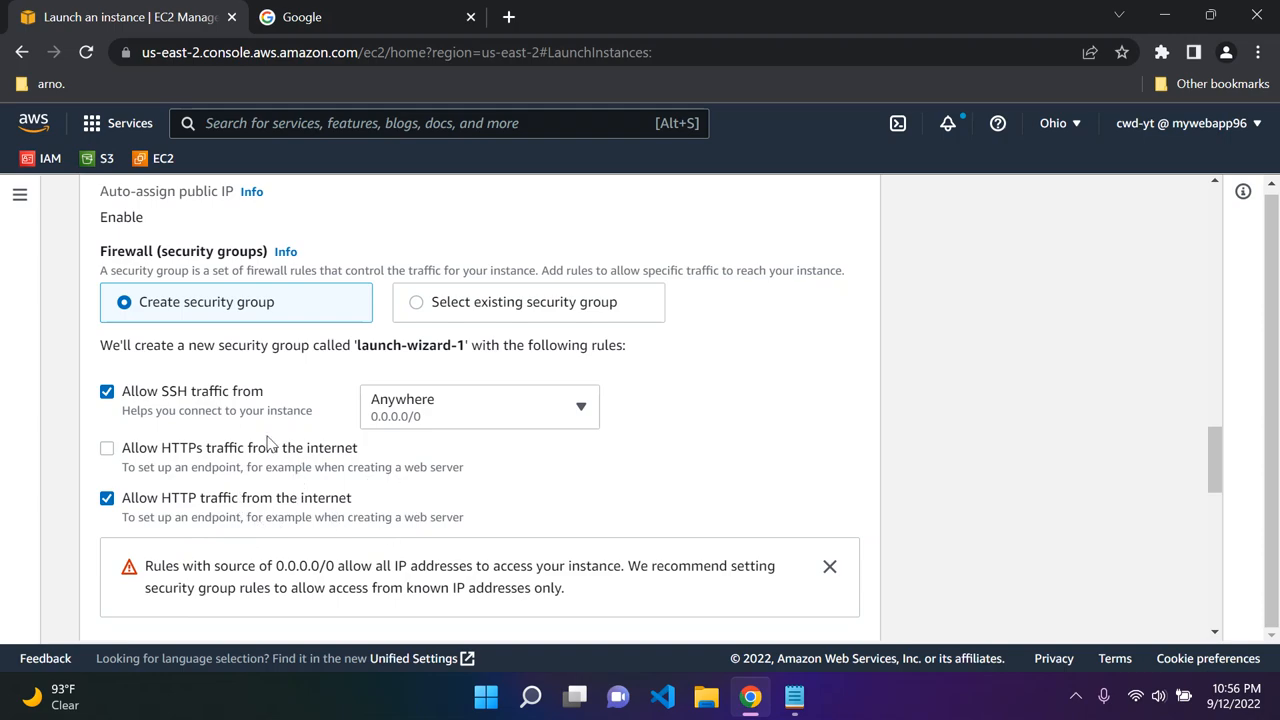
mouse_move(144, 530)
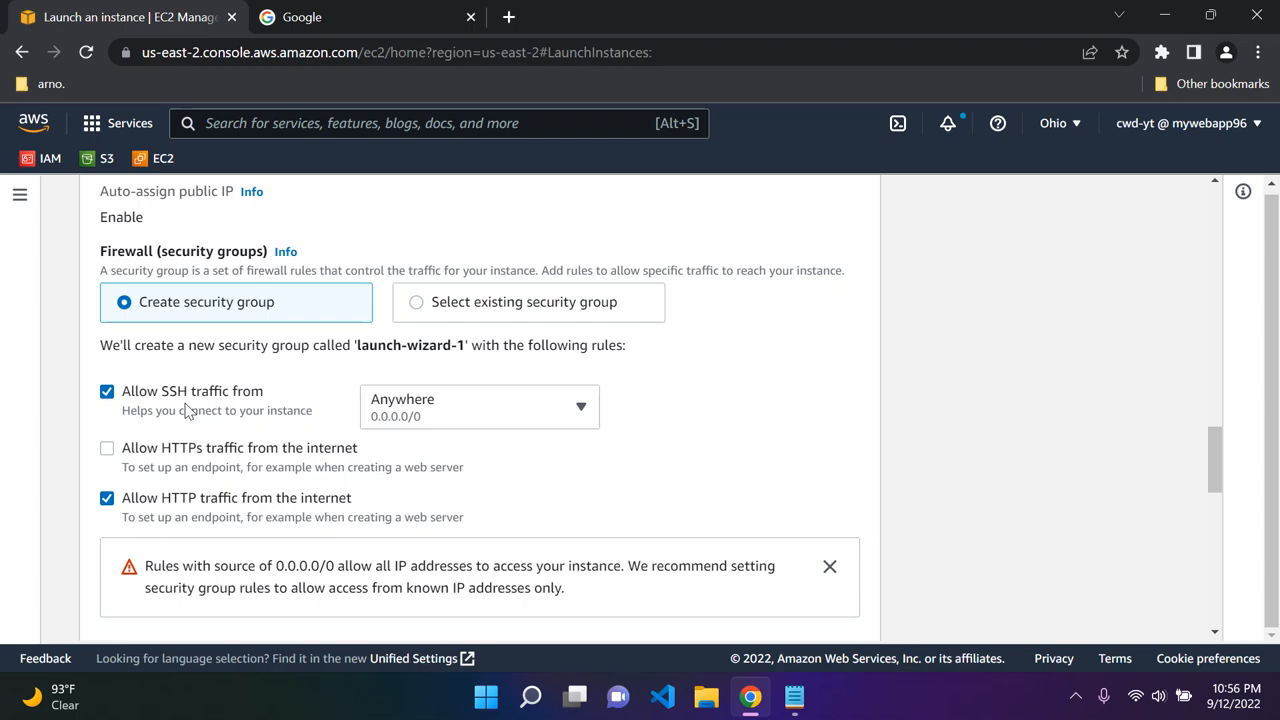
mouse_move(204, 428)
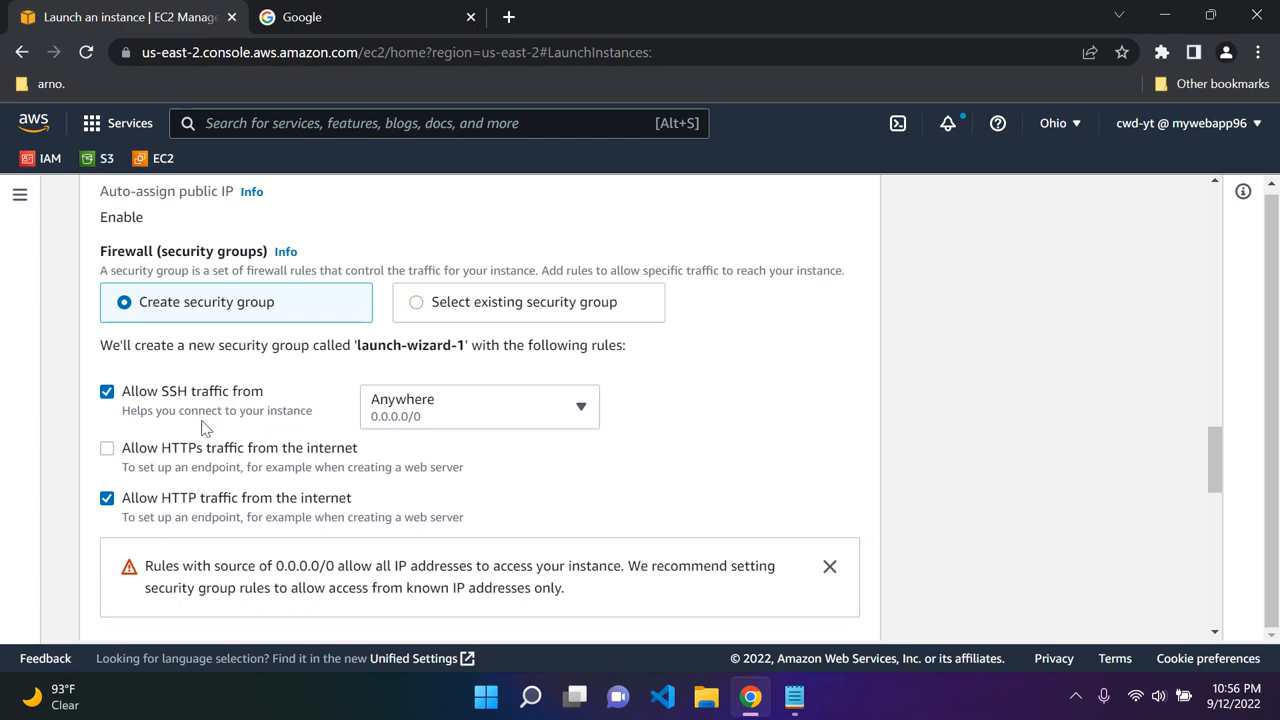
mouse_move(236, 404)
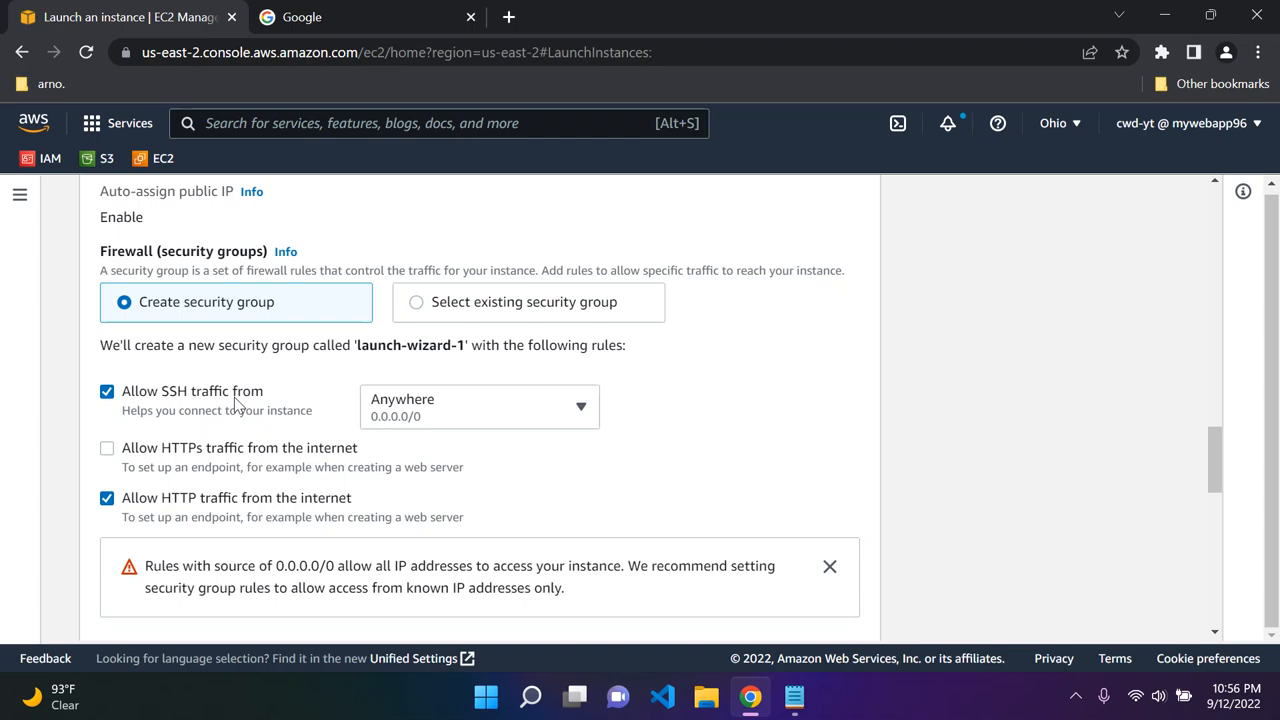
mouse_move(150, 404)
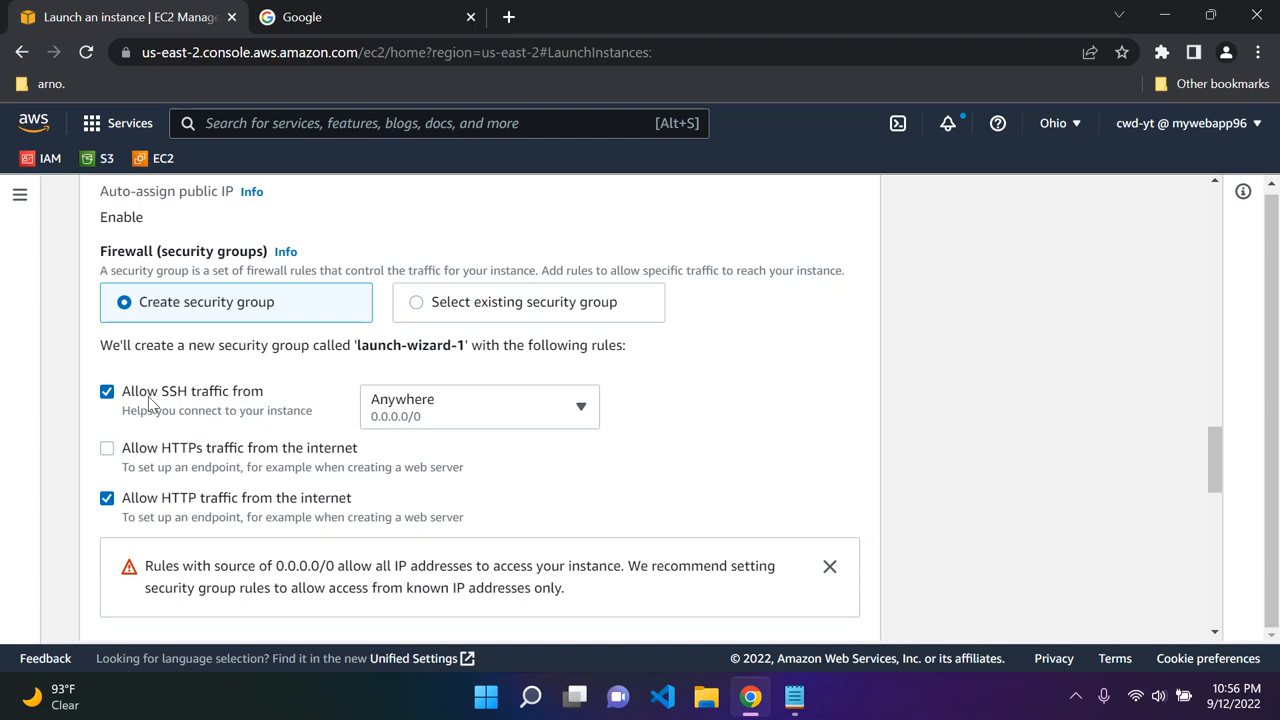
mouse_move(256, 522)
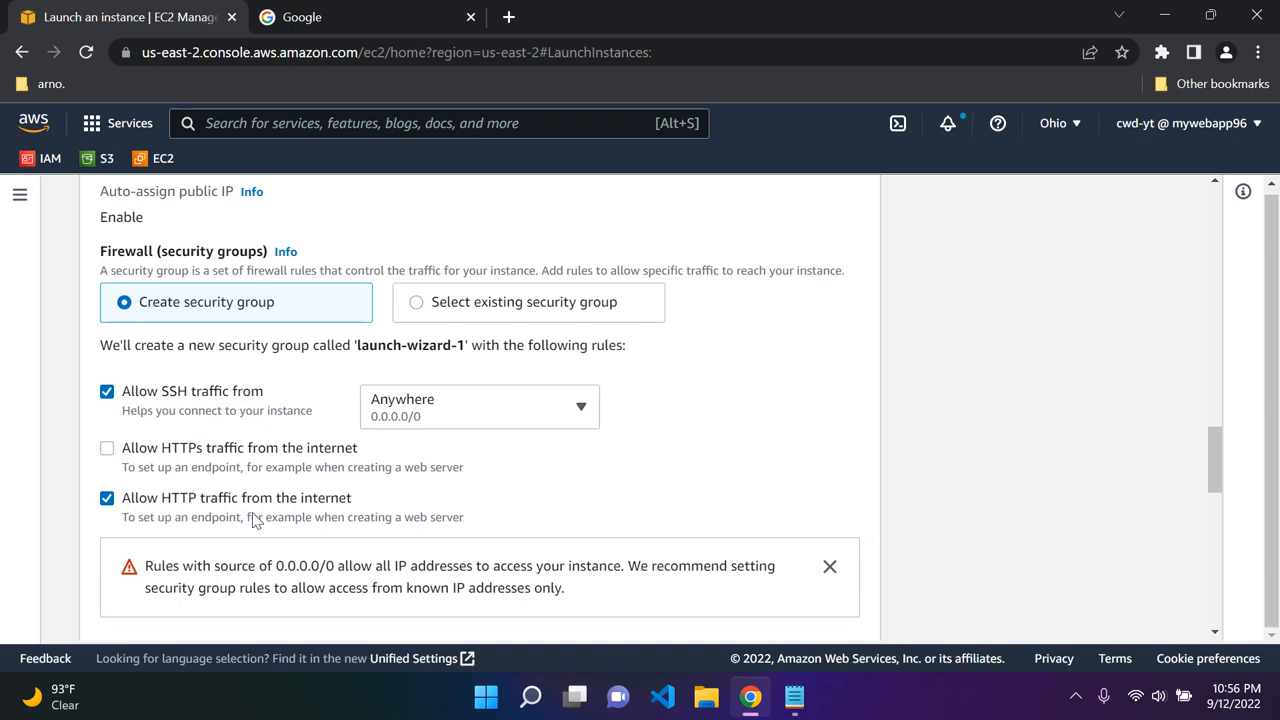
mouse_move(310, 528)
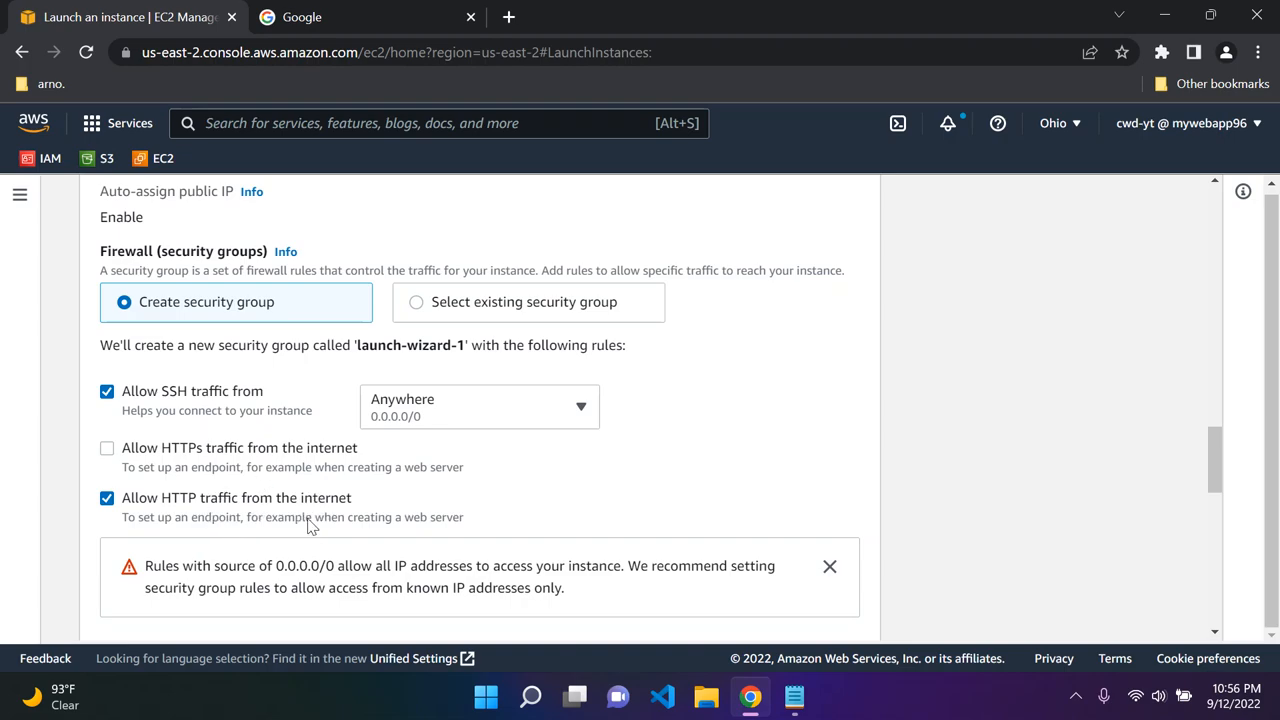
mouse_move(268, 528)
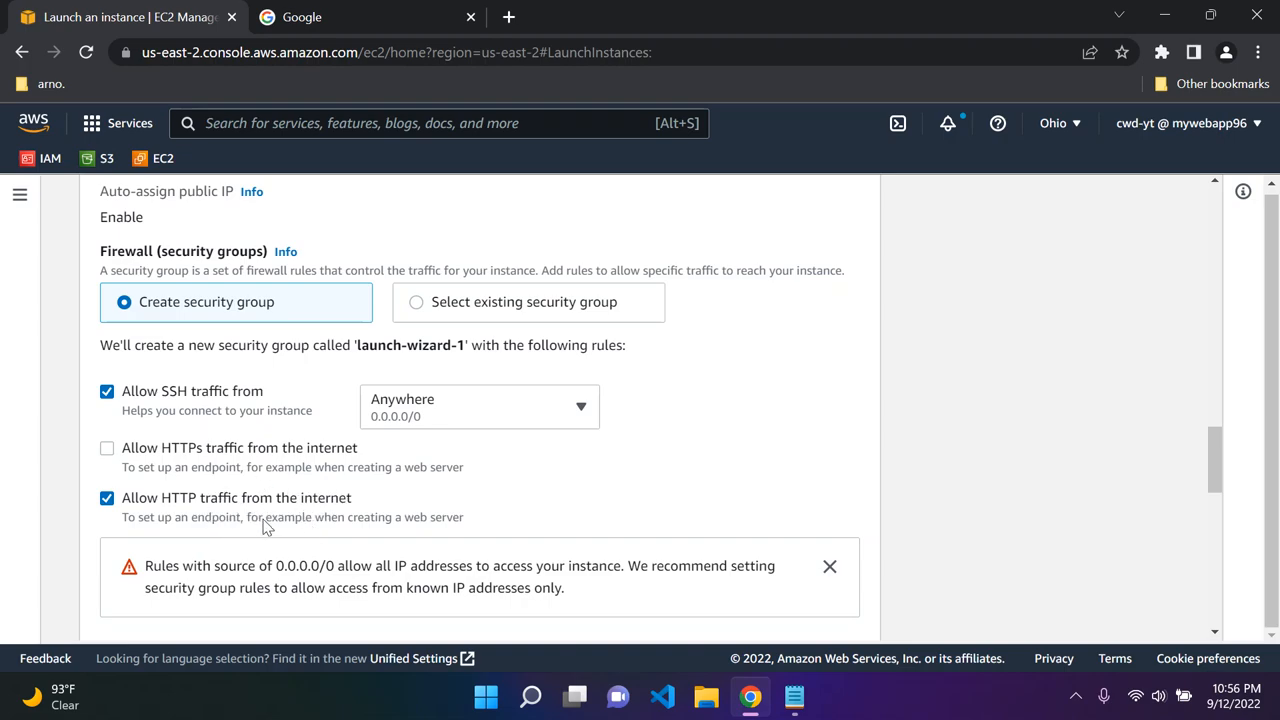
mouse_move(268, 458)
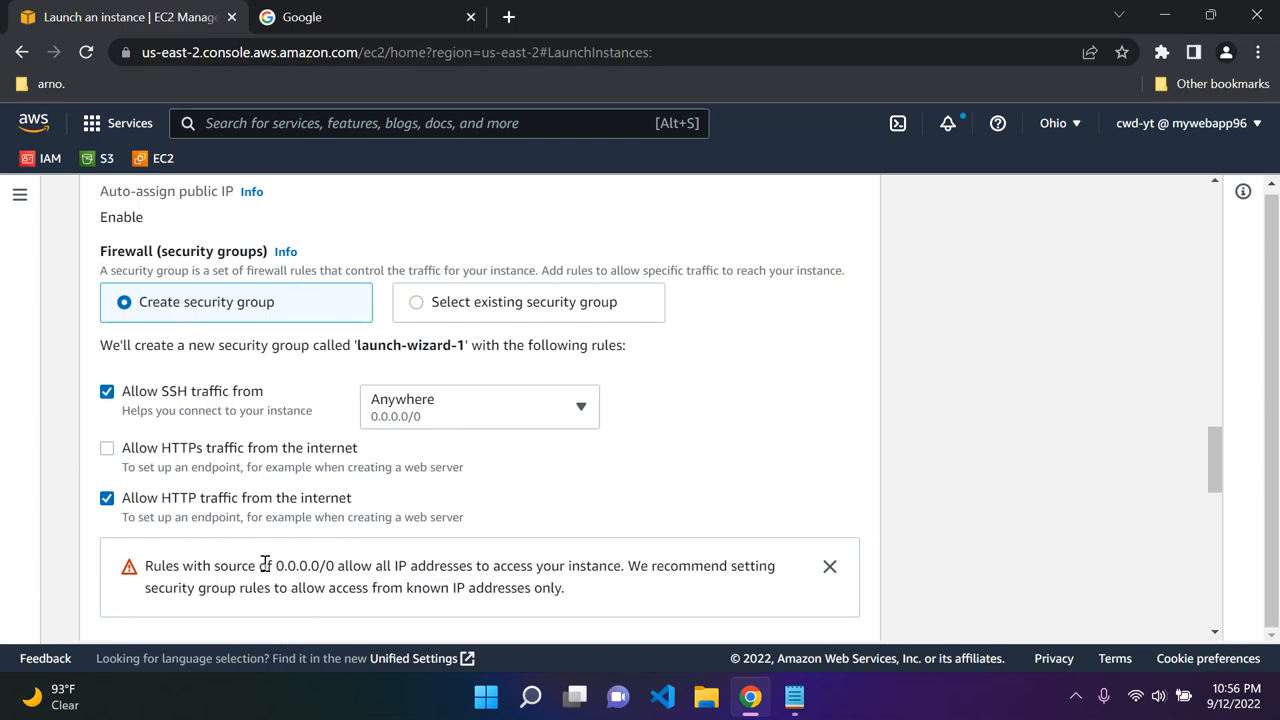
scroll("down", 3)
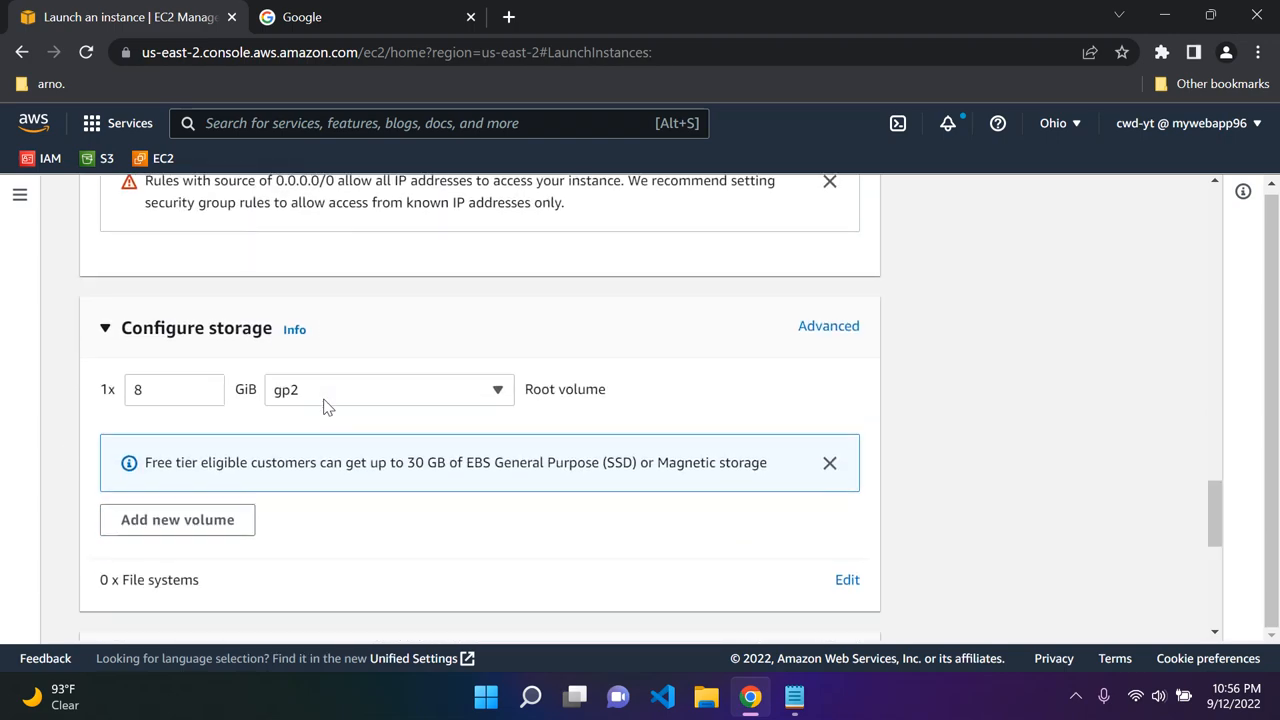
scroll("down", 3)
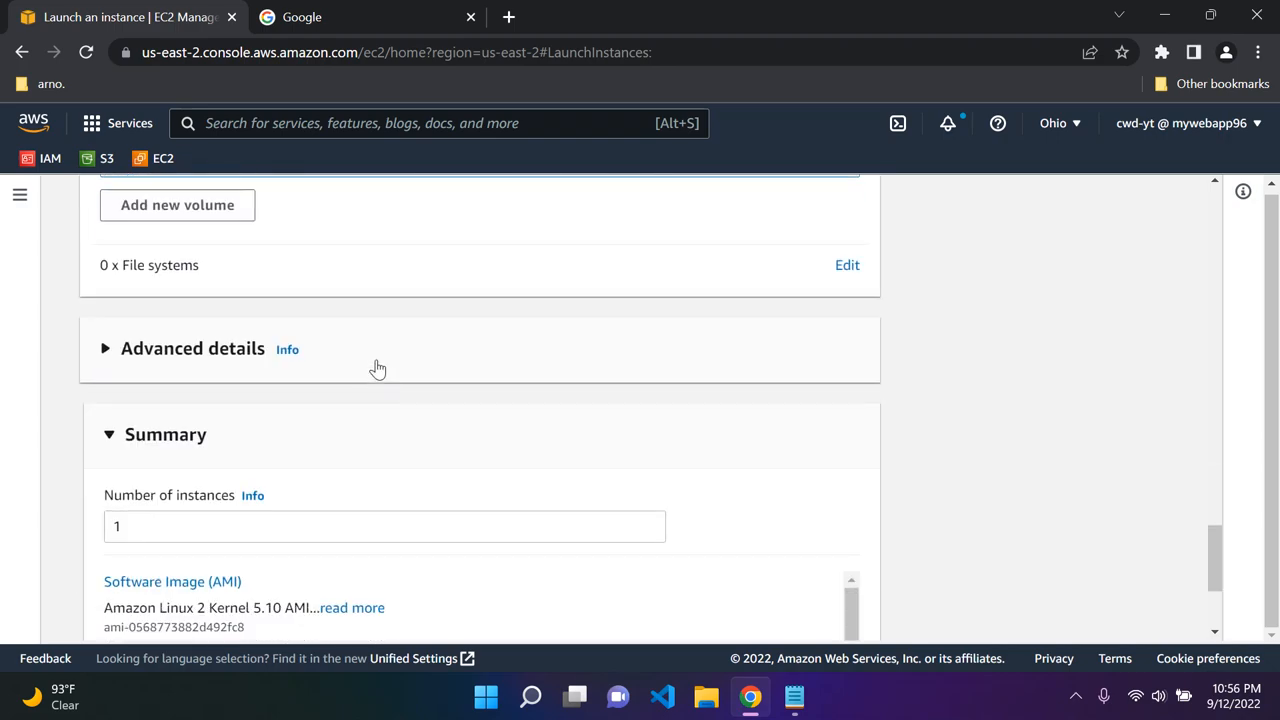
left_click(192, 348)
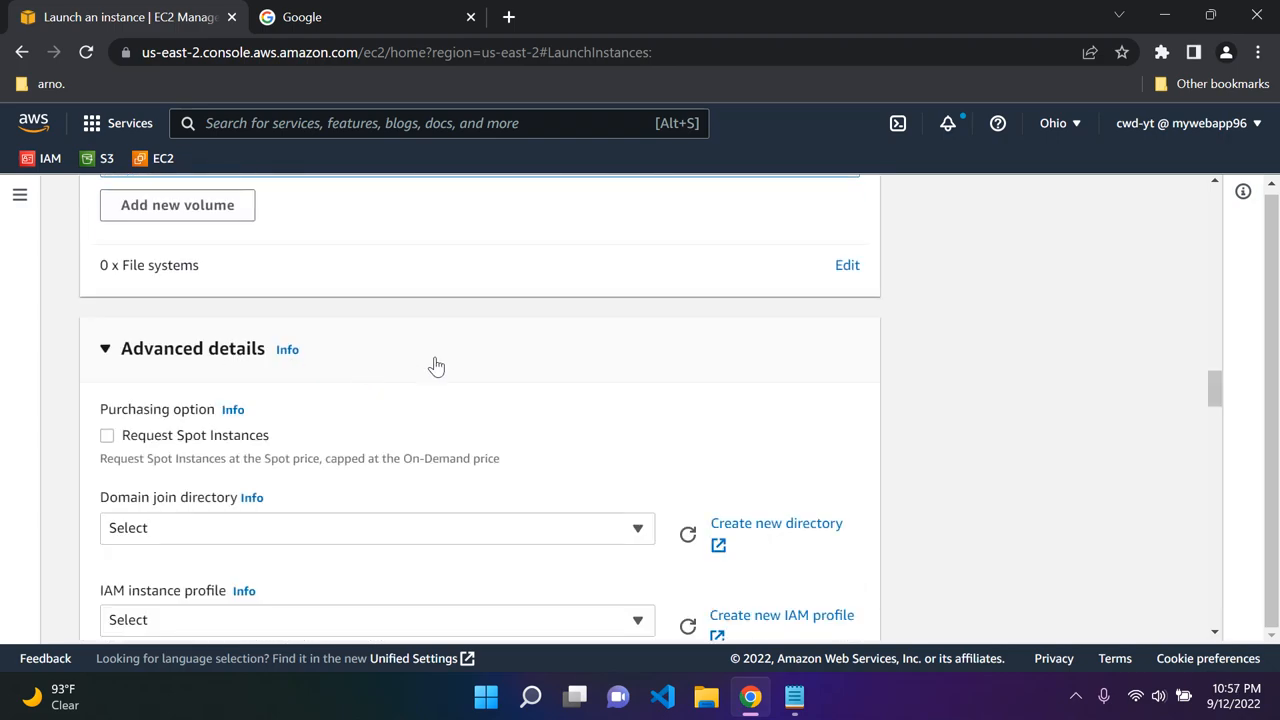
scroll("down", 3)
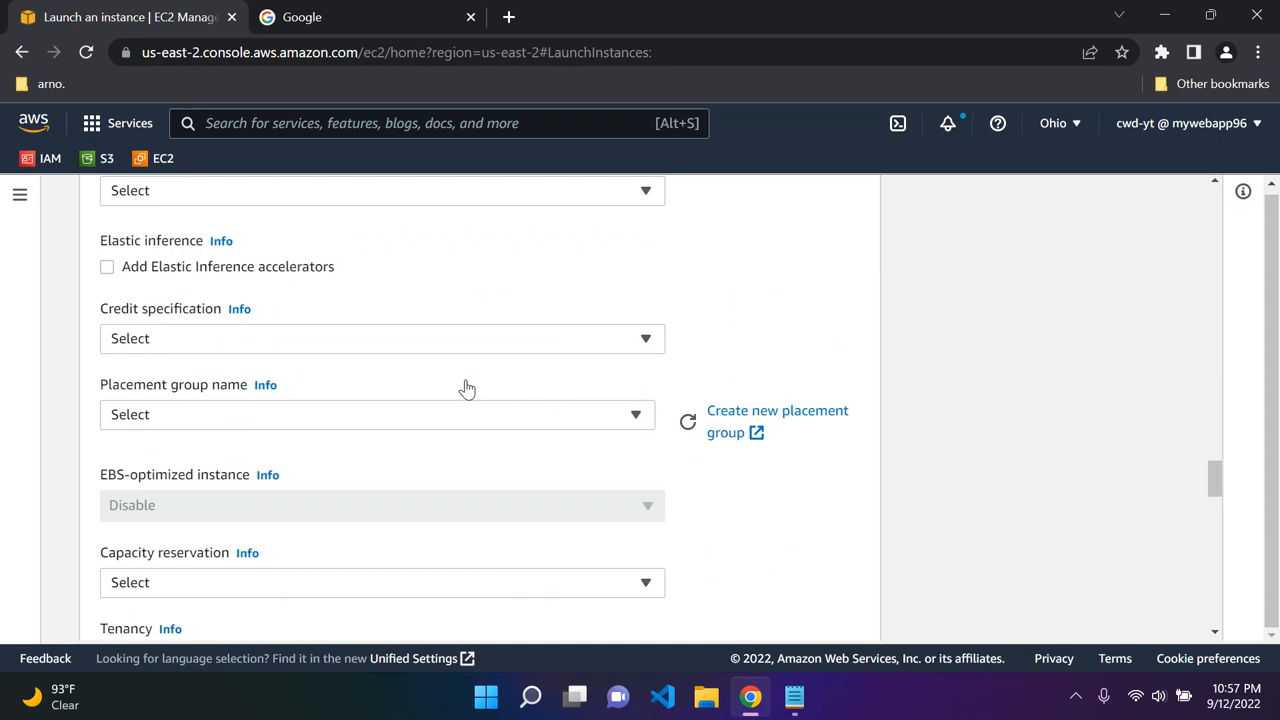
scroll("down", 3)
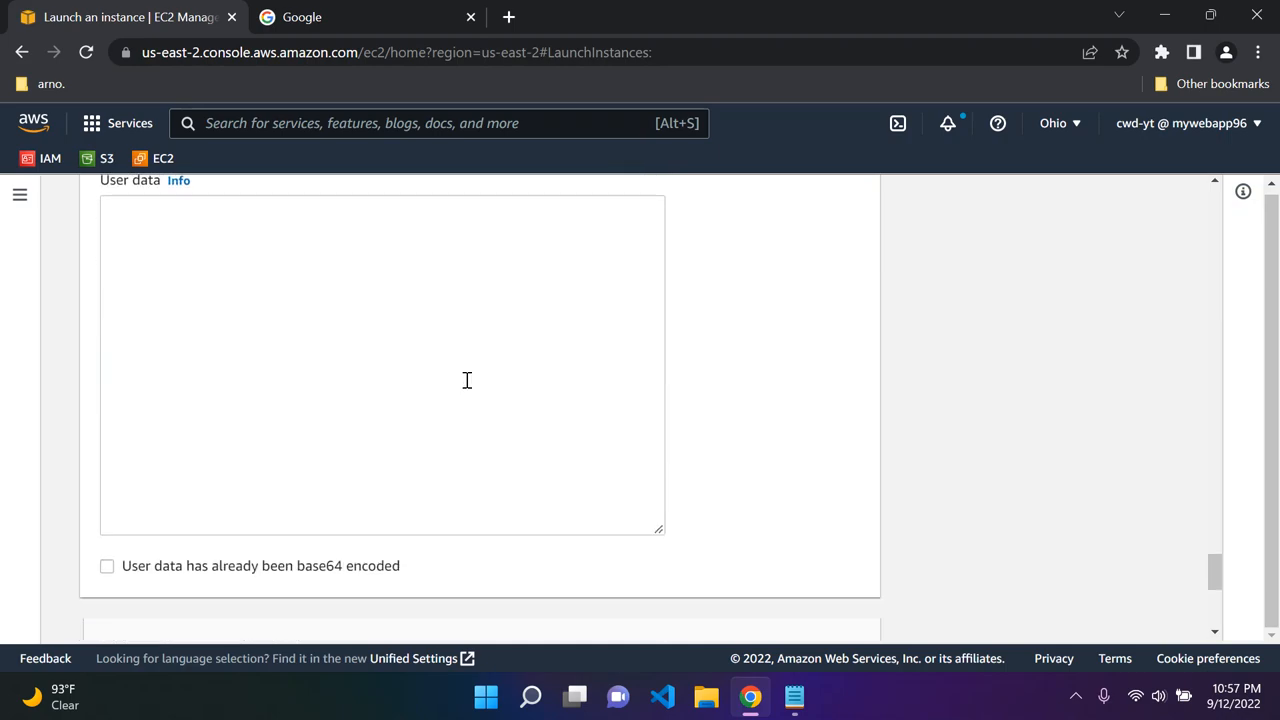
scroll("up", 3)
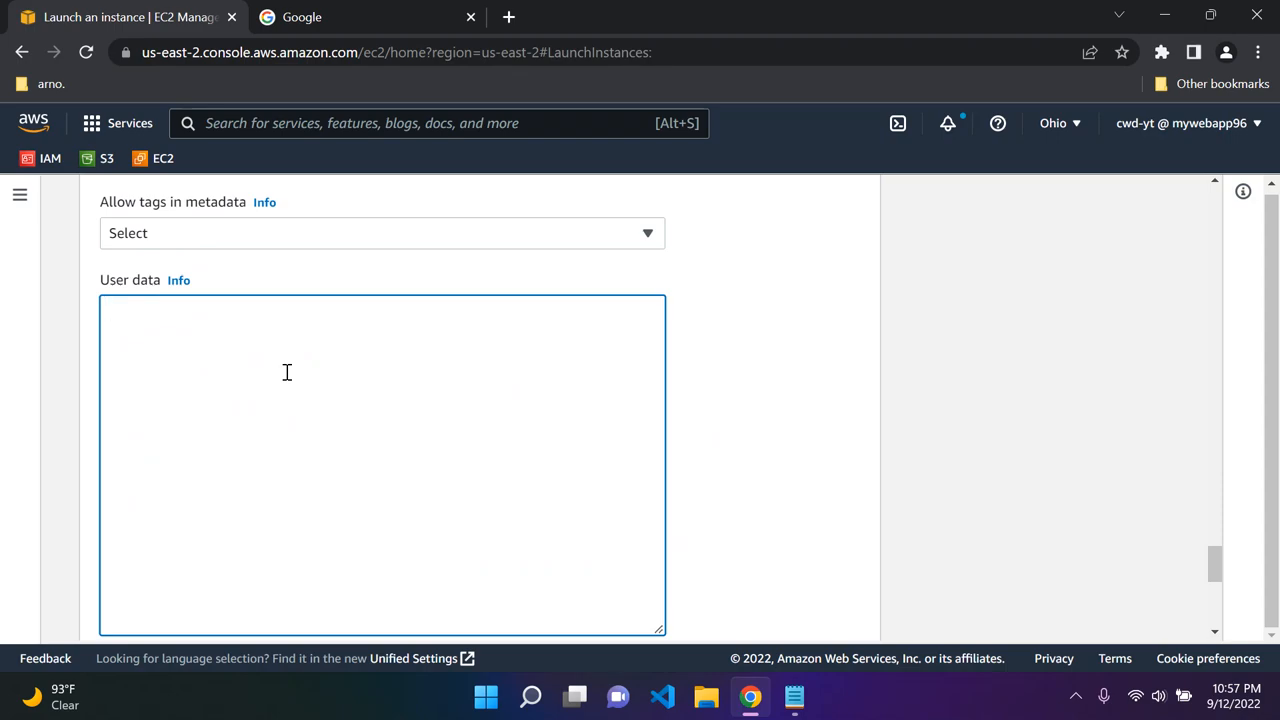
Select the whole httpd user-data script in Notepad and return to the launch form.
left_click(792, 696)
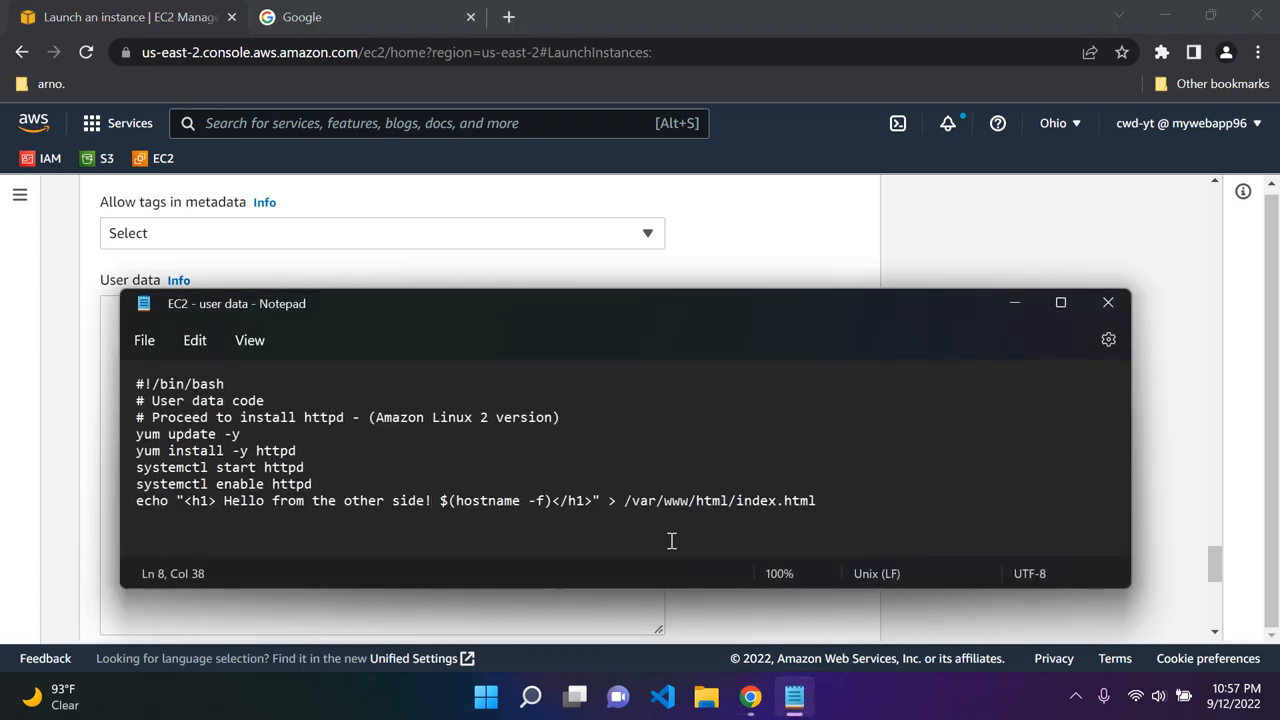
mouse_move(514, 440)
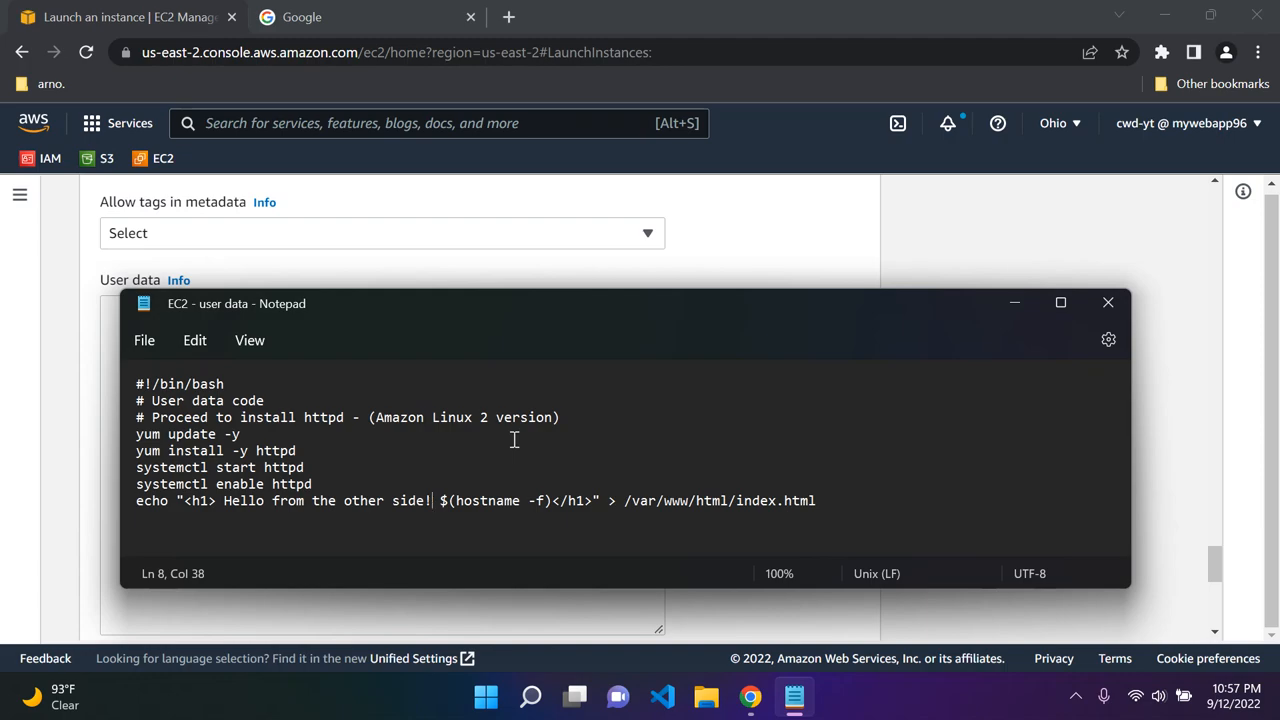
key("ctrl+a")
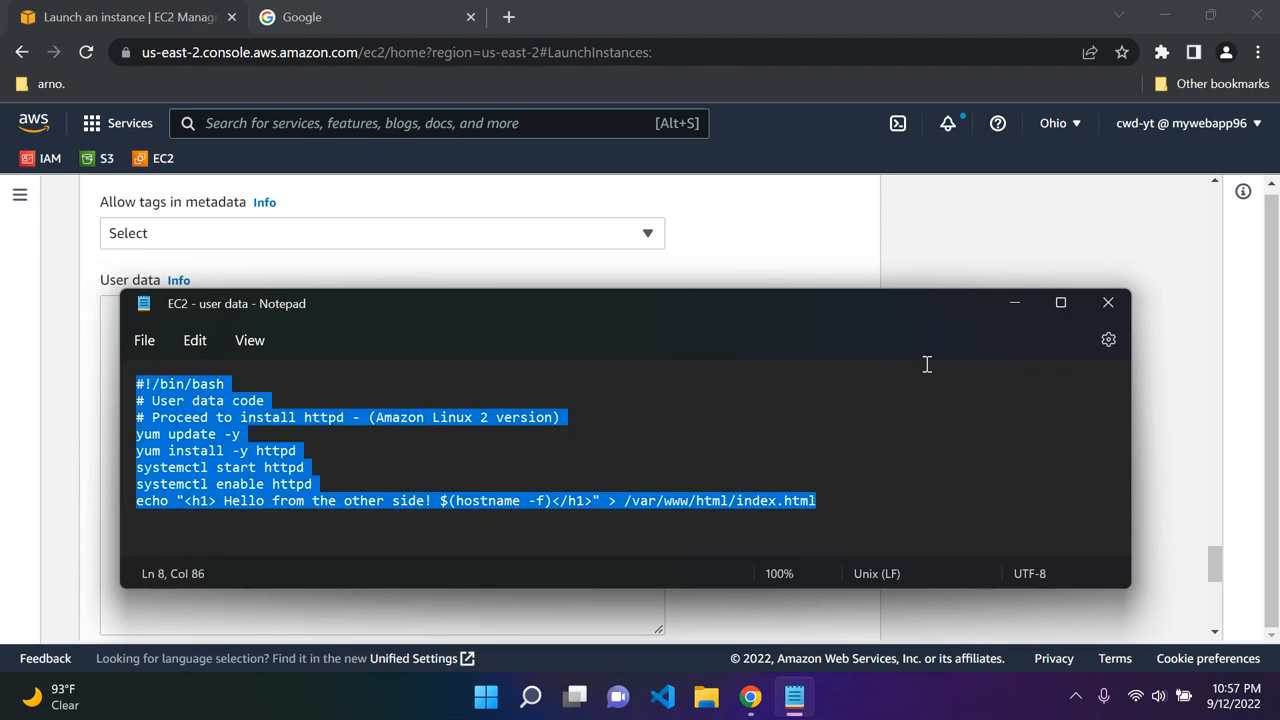
left_click(1108, 302)
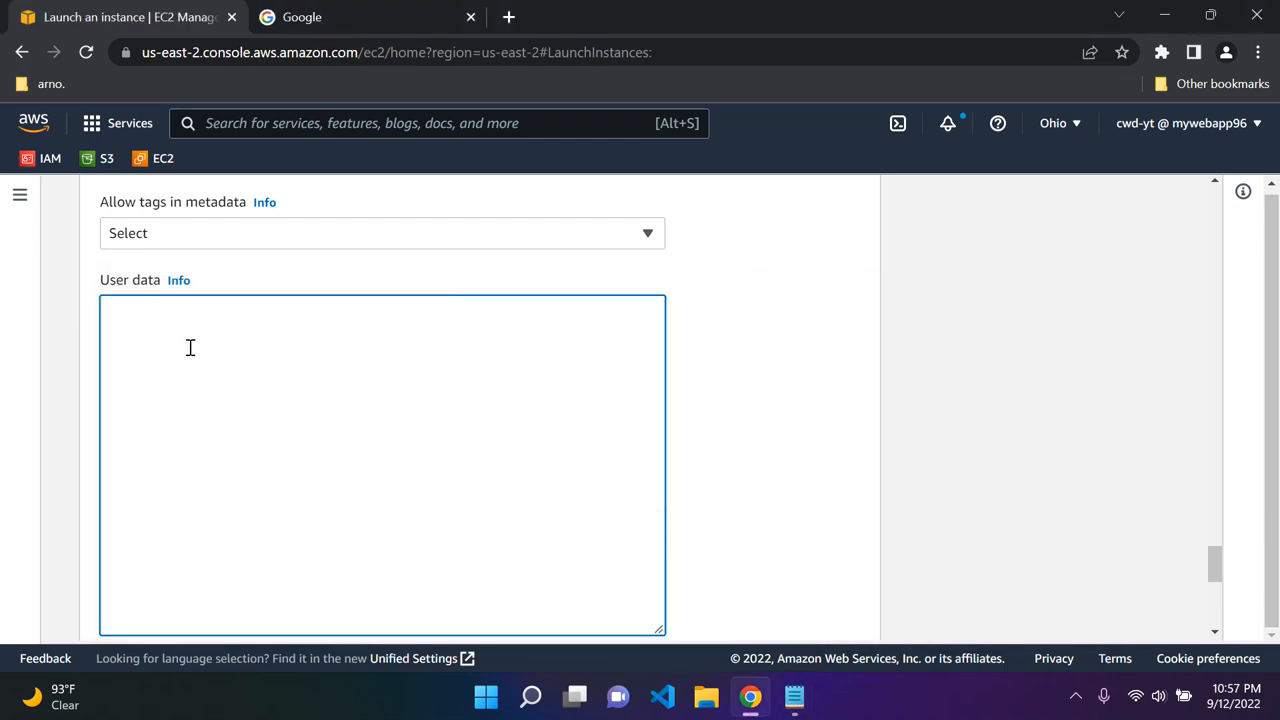
Paste the httpd script into User data and remove $(hostname -f) so the echo writes "Hello from the other side!".
type("#!/bin/bash")
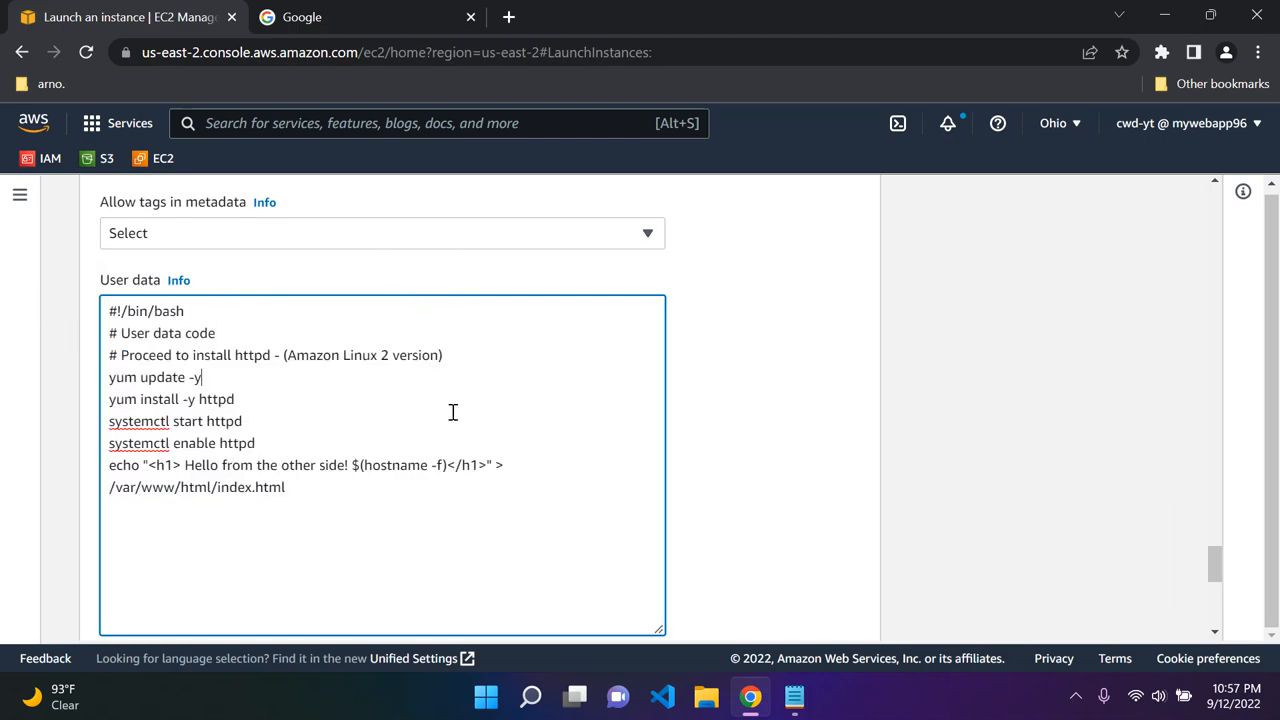
mouse_move(146, 468)
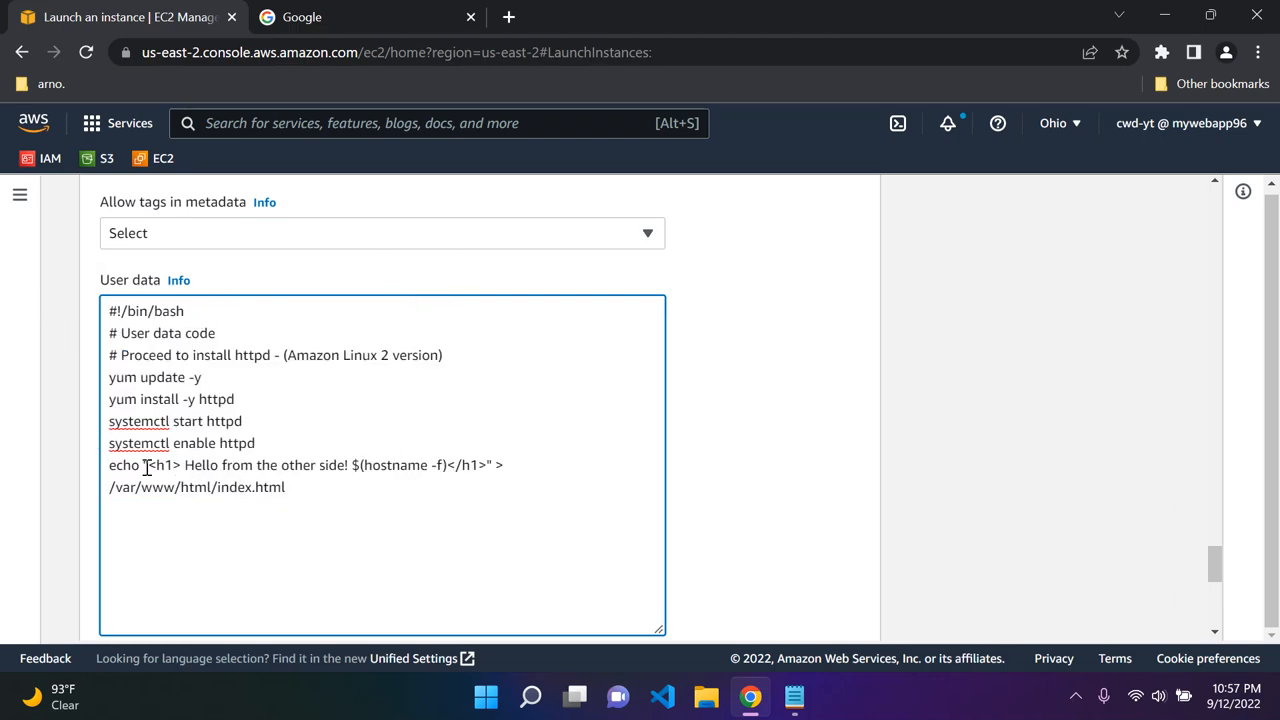
left_click_drag(184, 464, 312, 464)
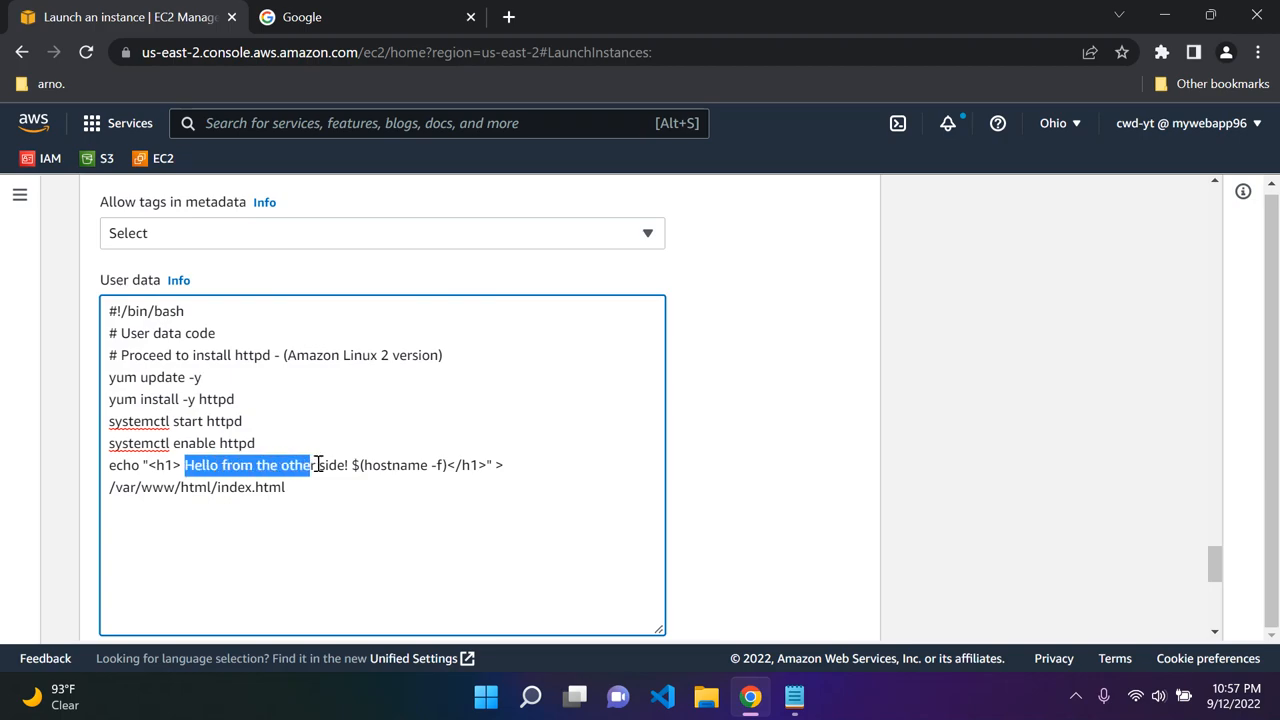
left_click(246, 508)
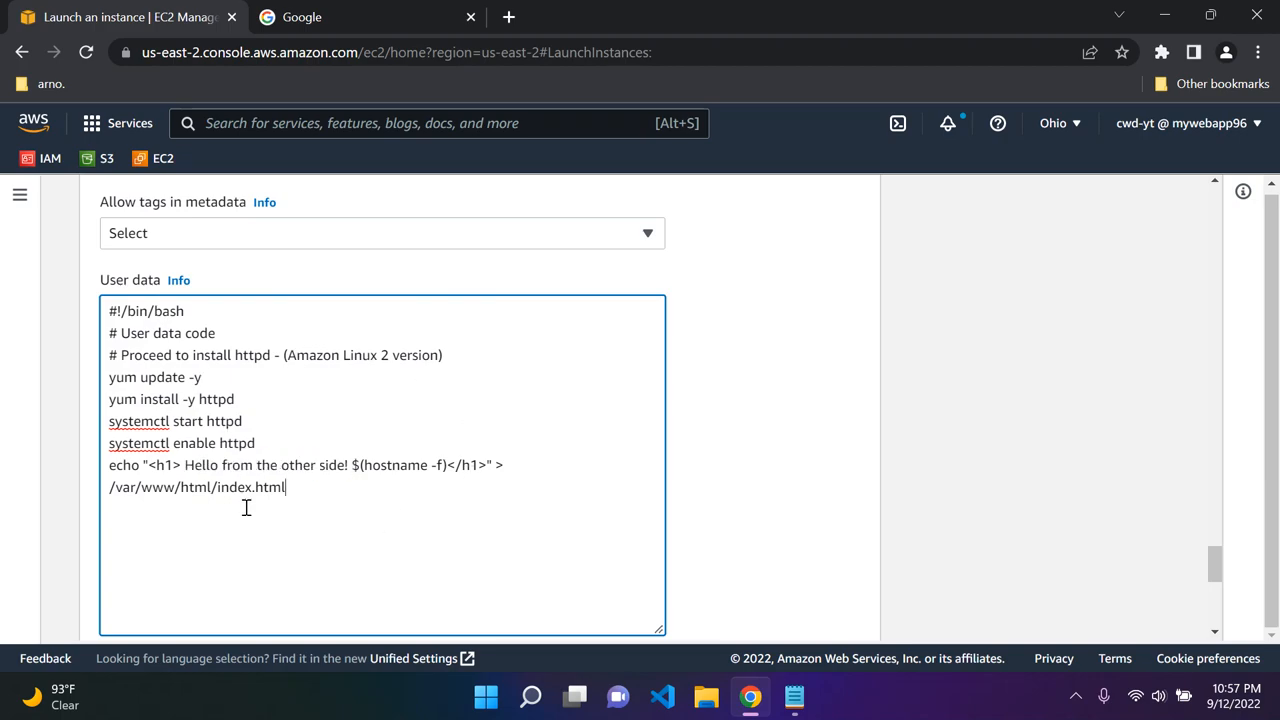
double_click(394, 464)
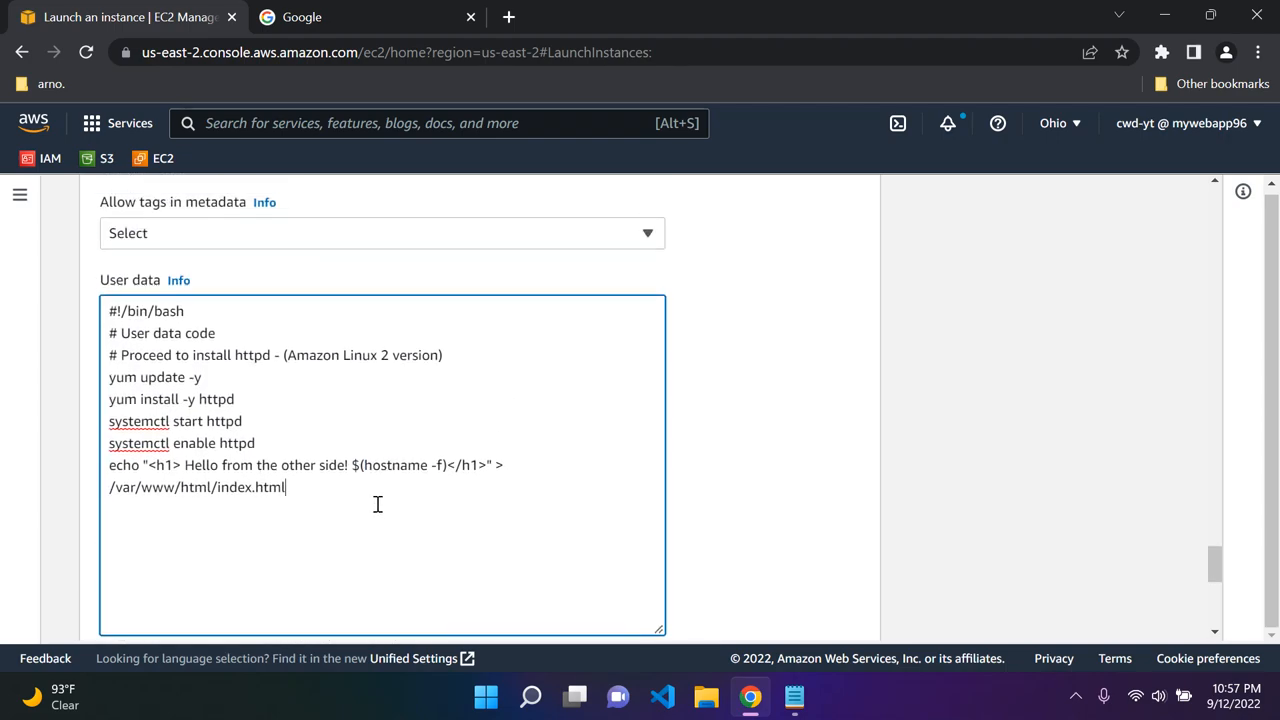
mouse_move(332, 496)
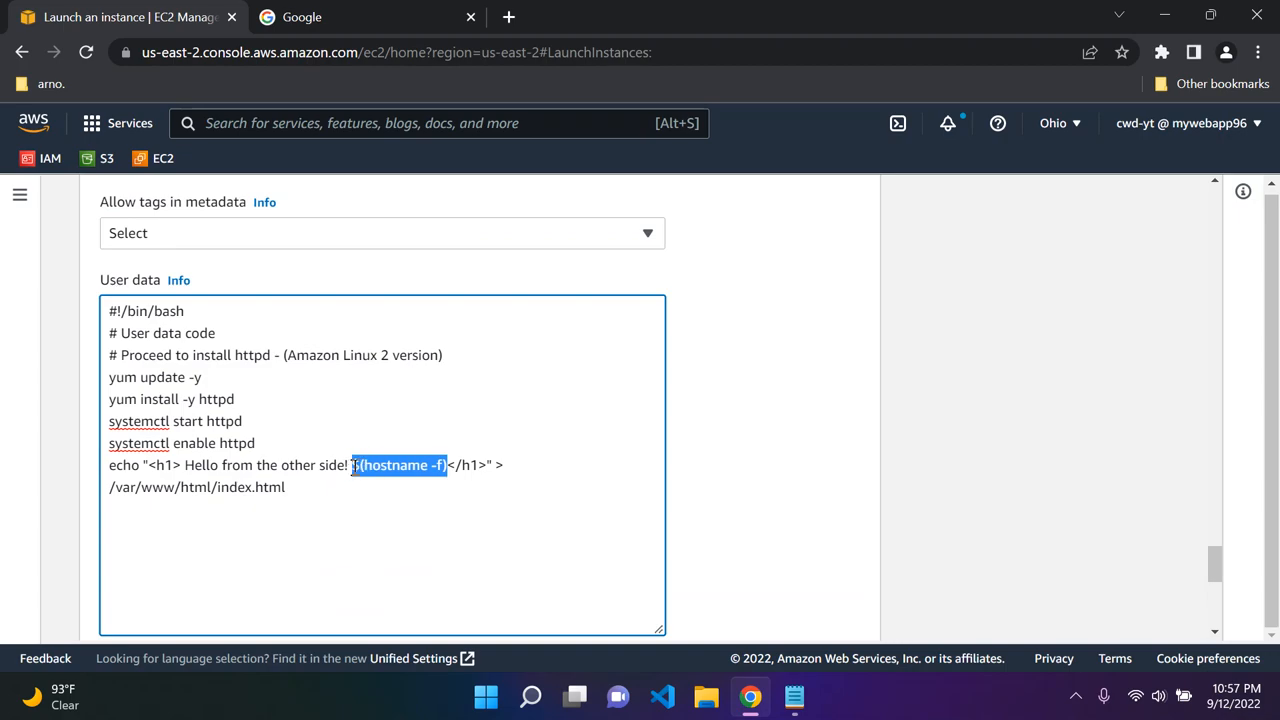
key("Delete")
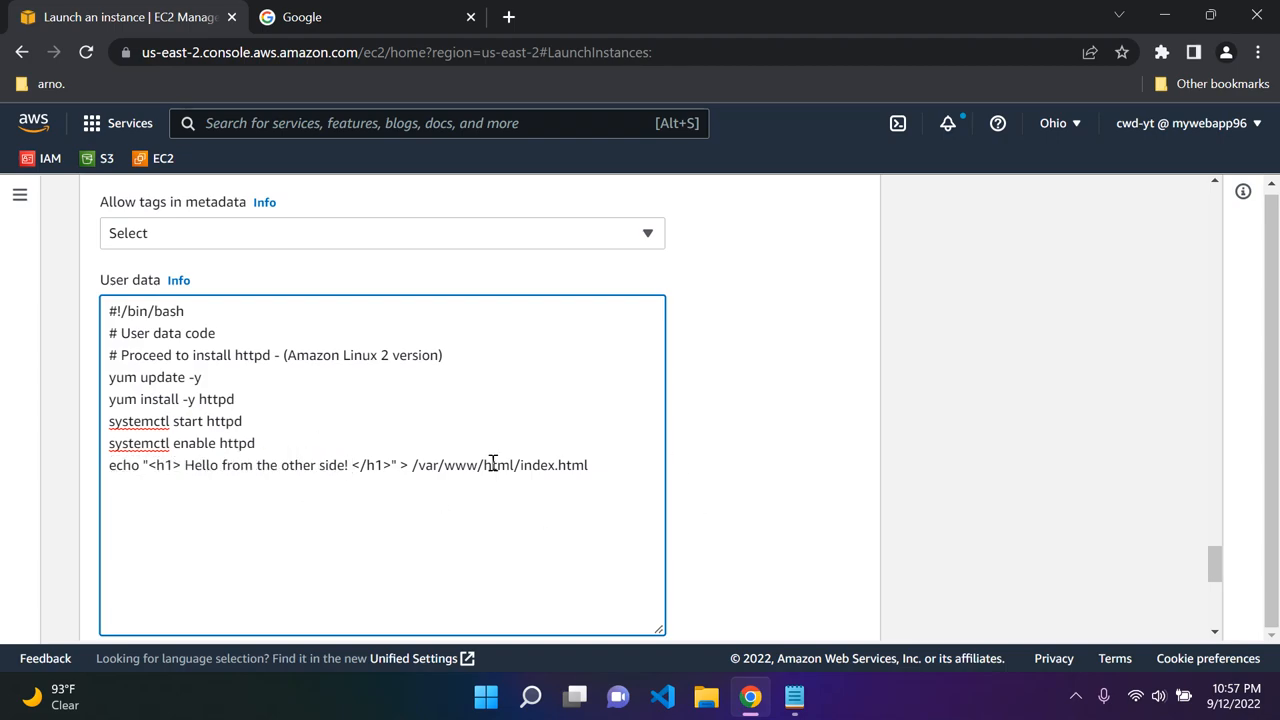
scroll("down", 3)
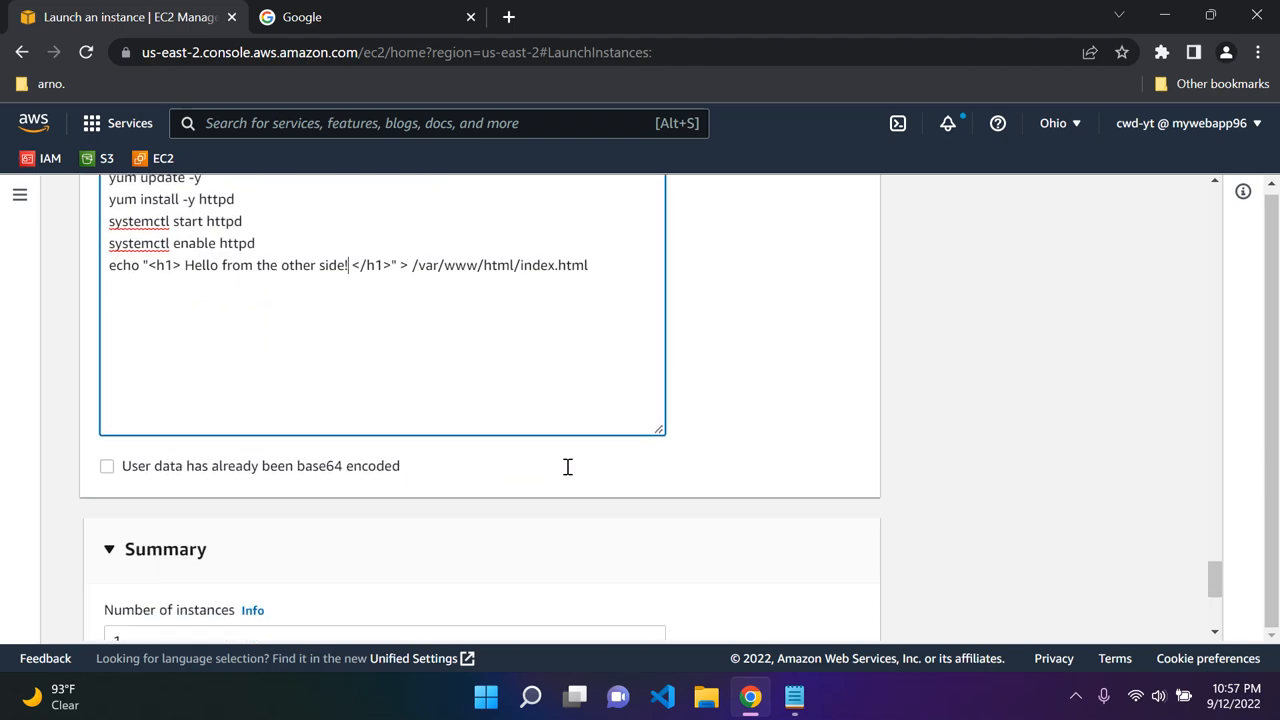
Review the Summary panel and launch the instance, confirming ID i-05c9be2de5513c081.
scroll("down", 3)
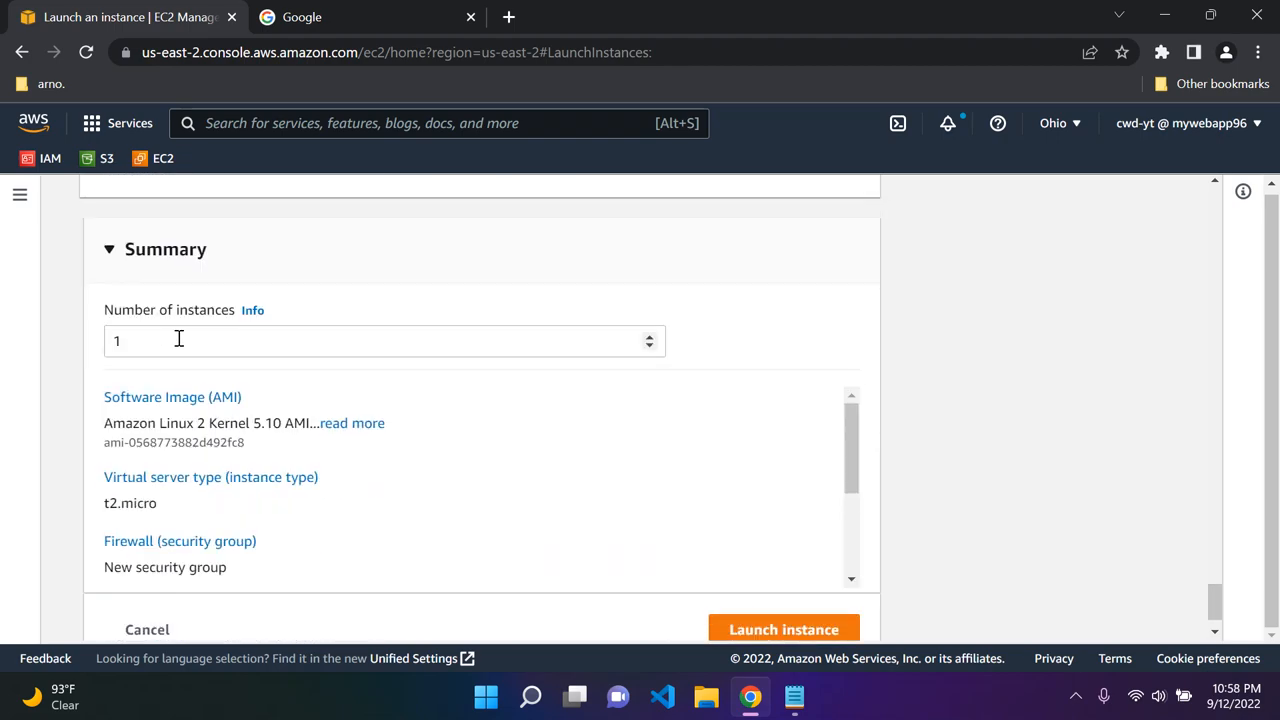
mouse_move(152, 330)
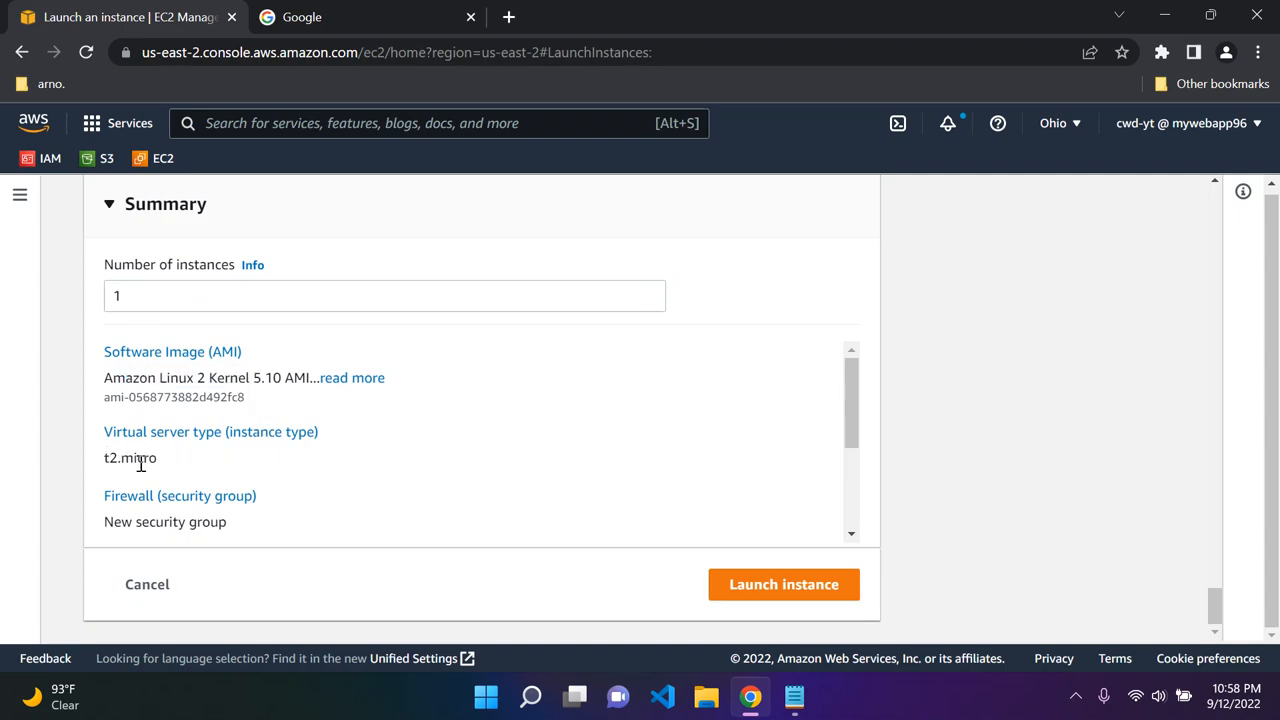
scroll("down", 3)
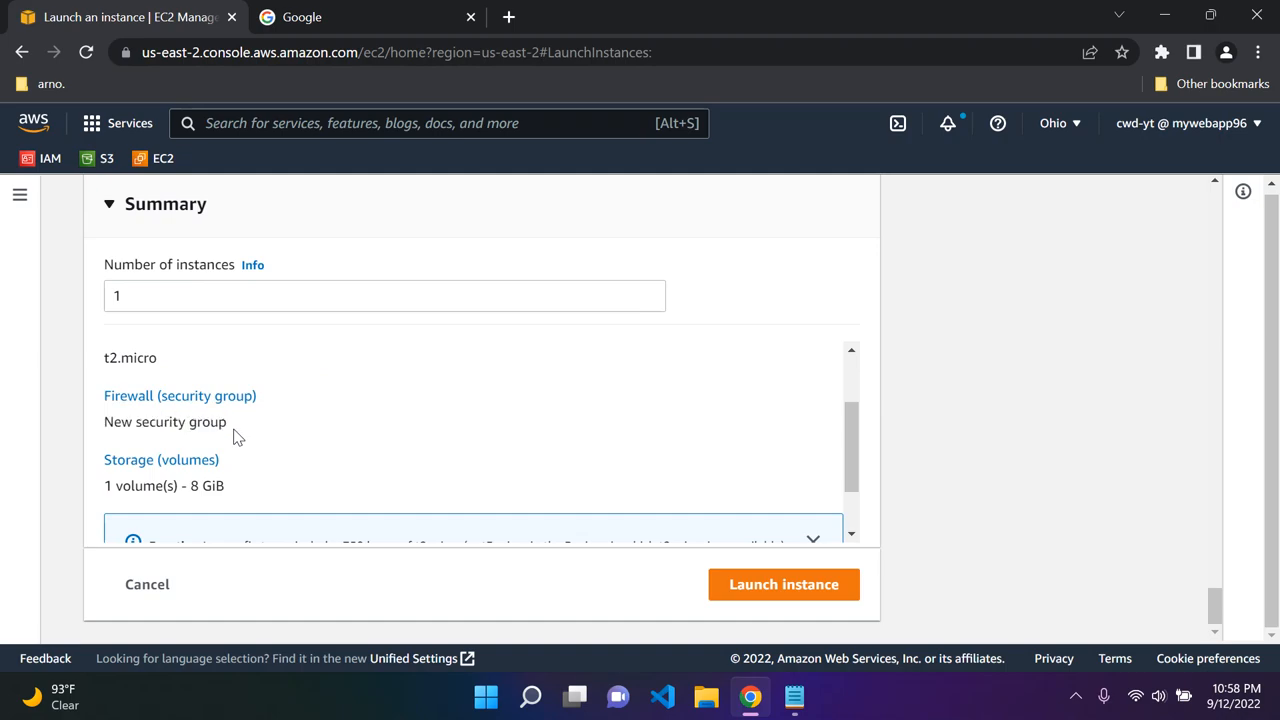
scroll("up", 3)
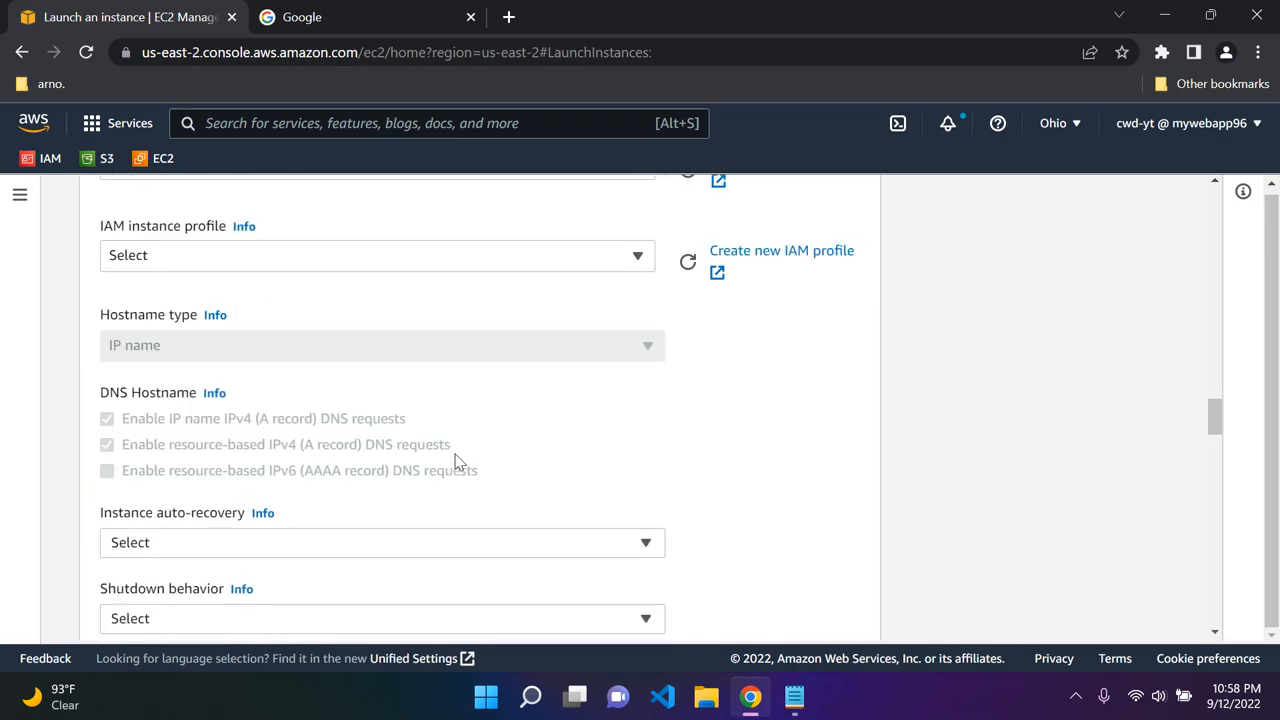
scroll("down", 3)
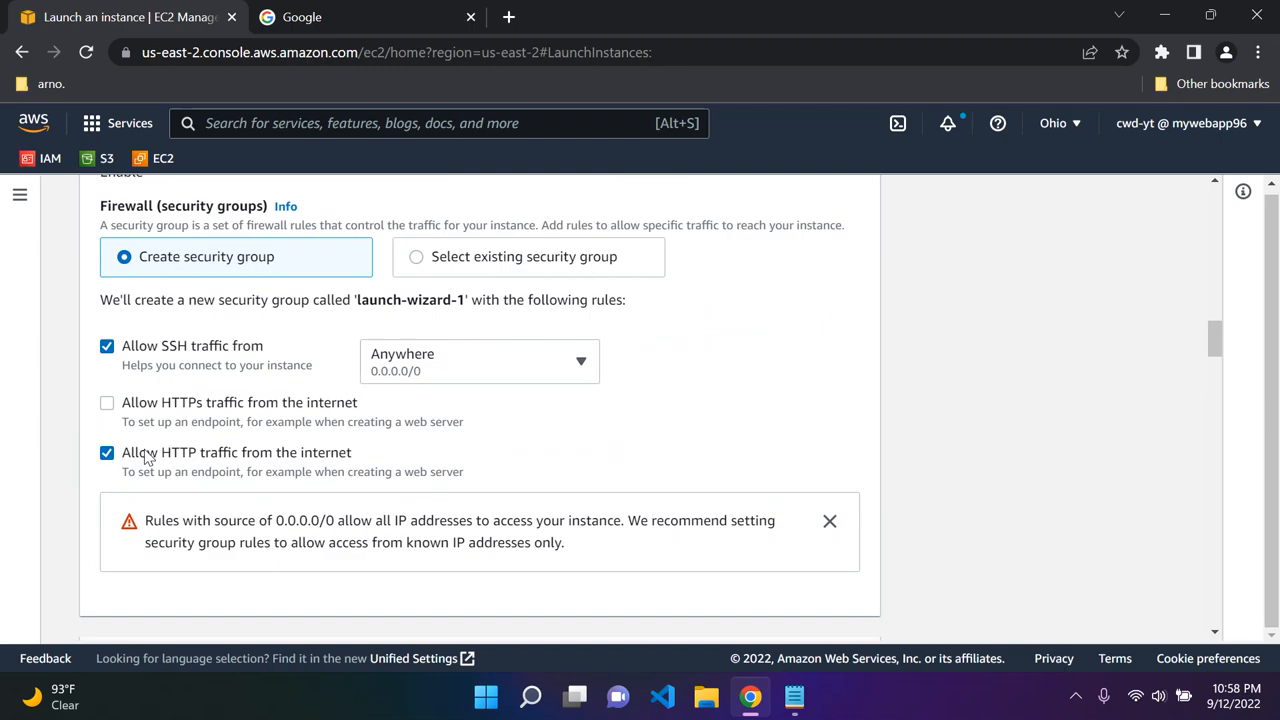
mouse_move(176, 362)
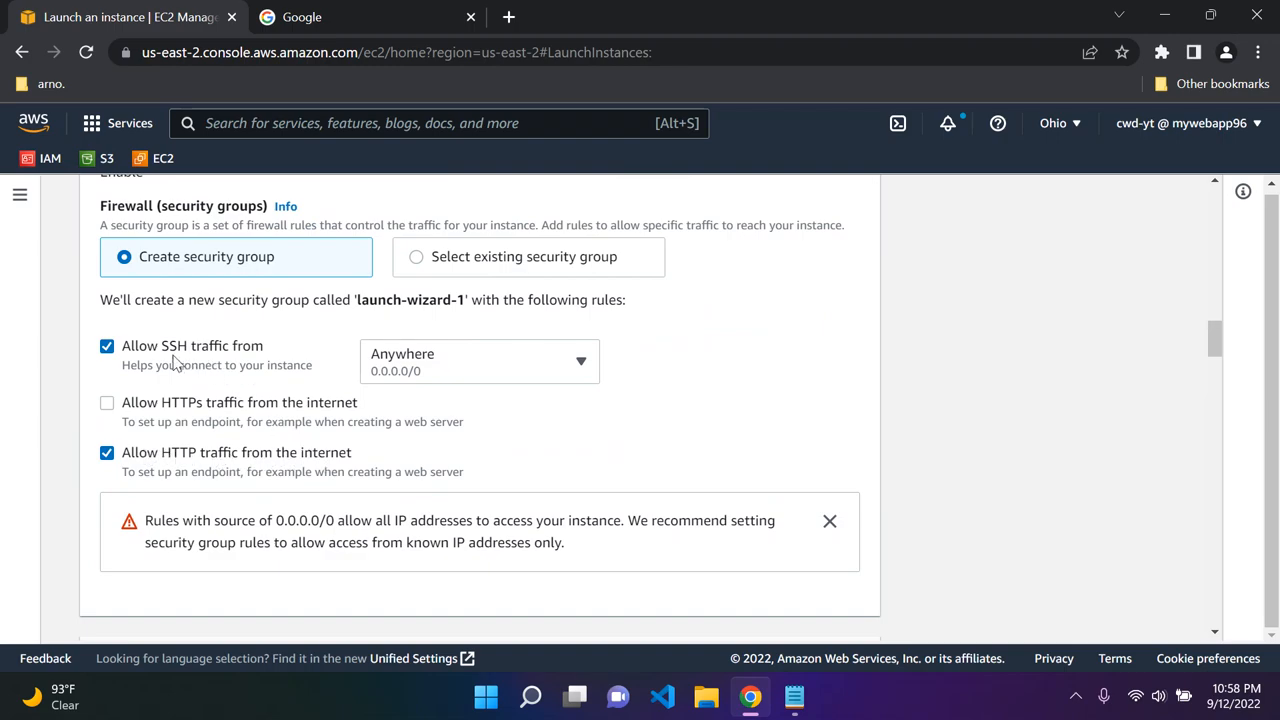
mouse_move(250, 360)
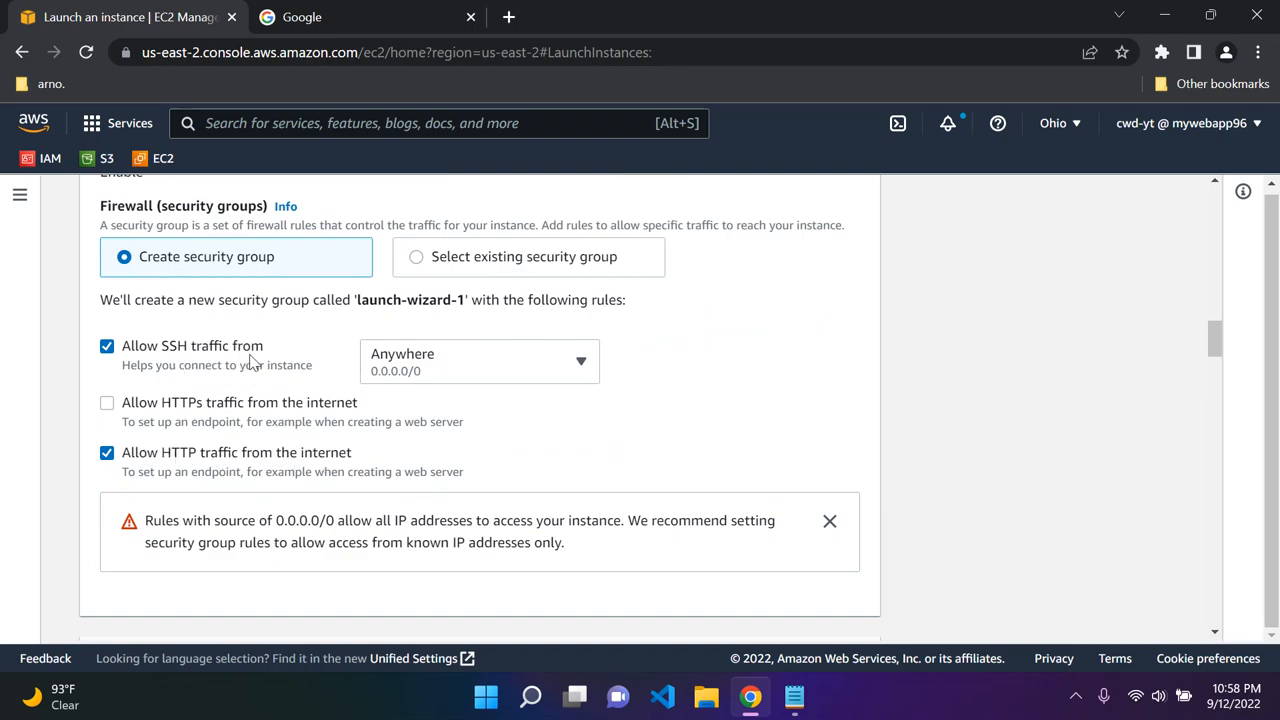
scroll("down", 3)
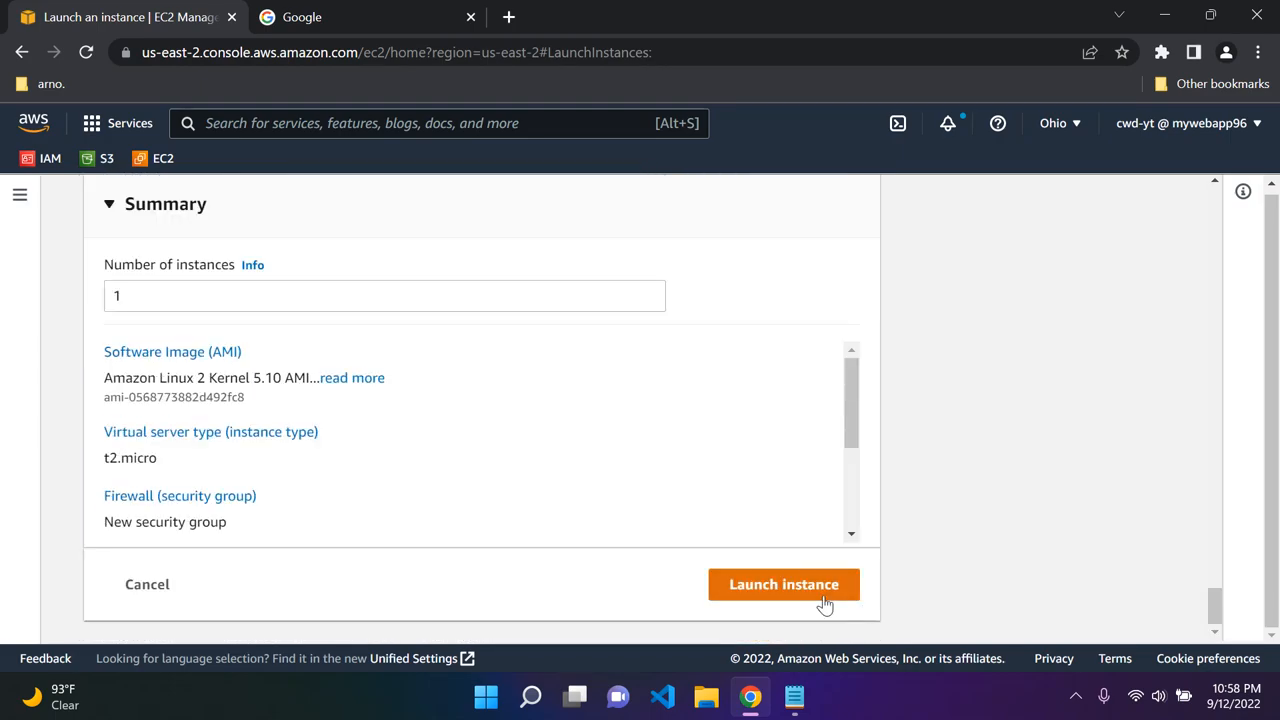
left_click(784, 584)
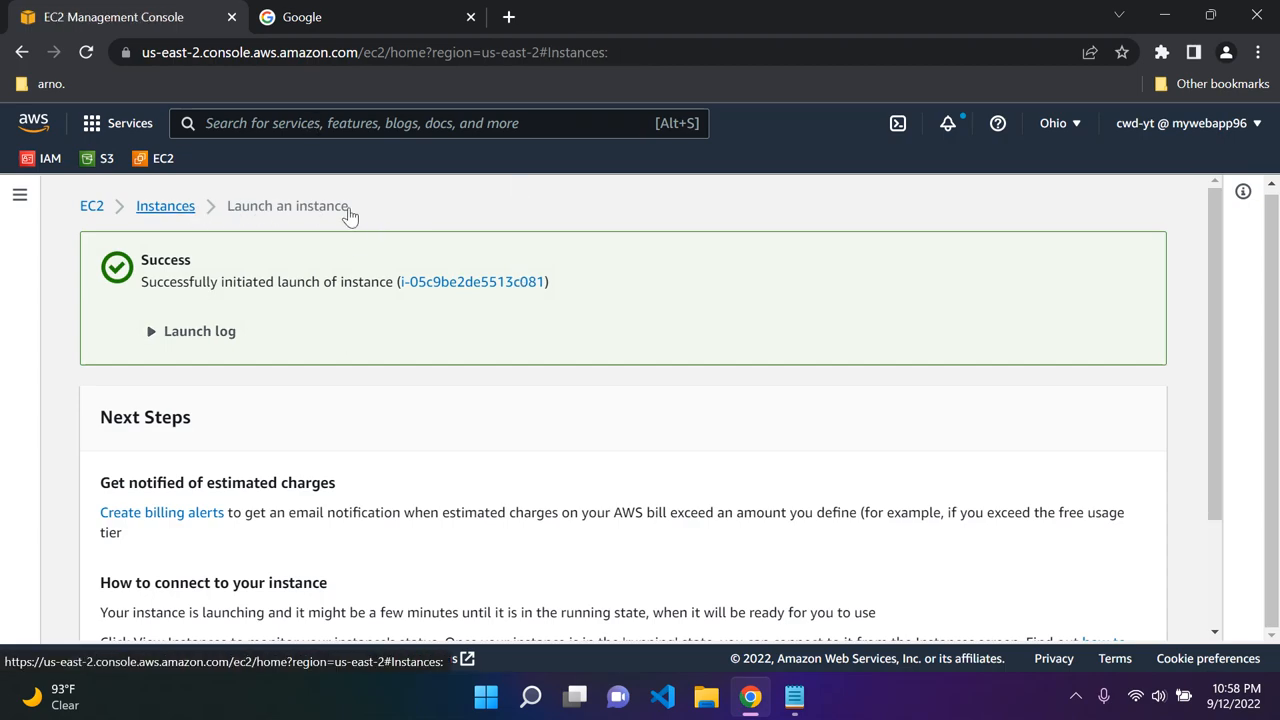
Return to the Instances list and briefly check MyFirstEC2Instance's details.
left_click(164, 204)
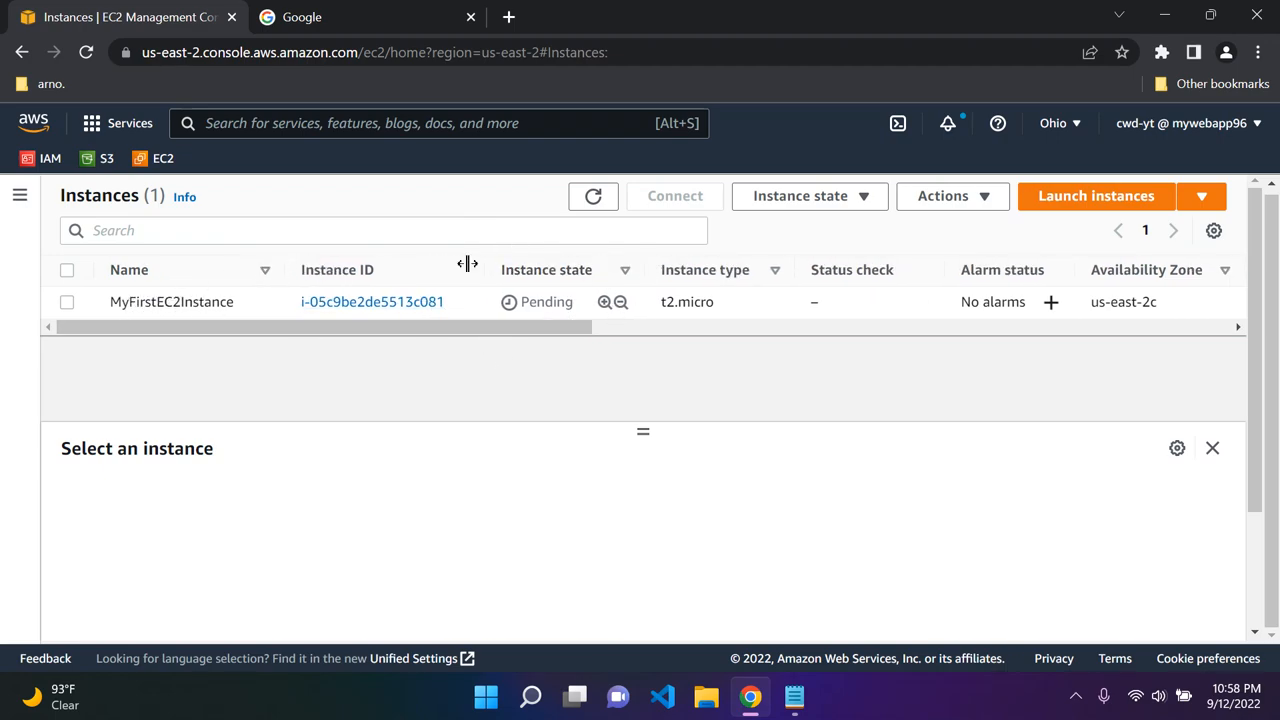
left_click(592, 196)
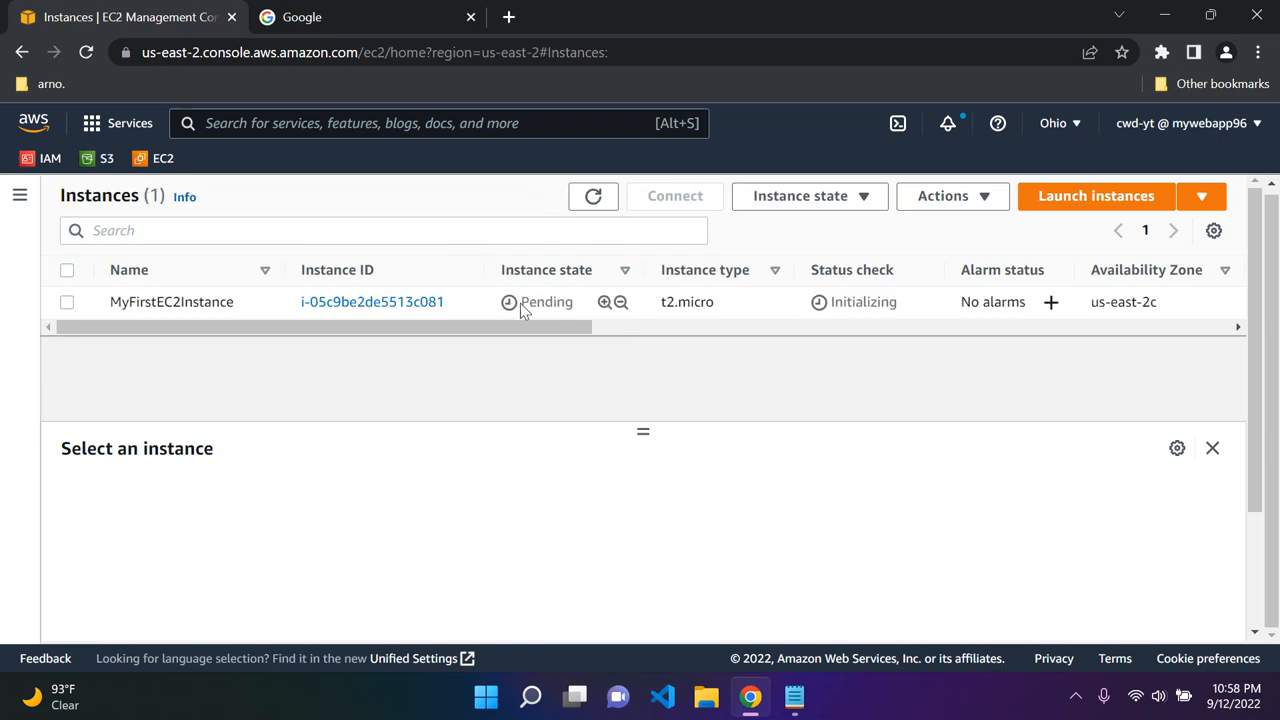
left_click(172, 300)
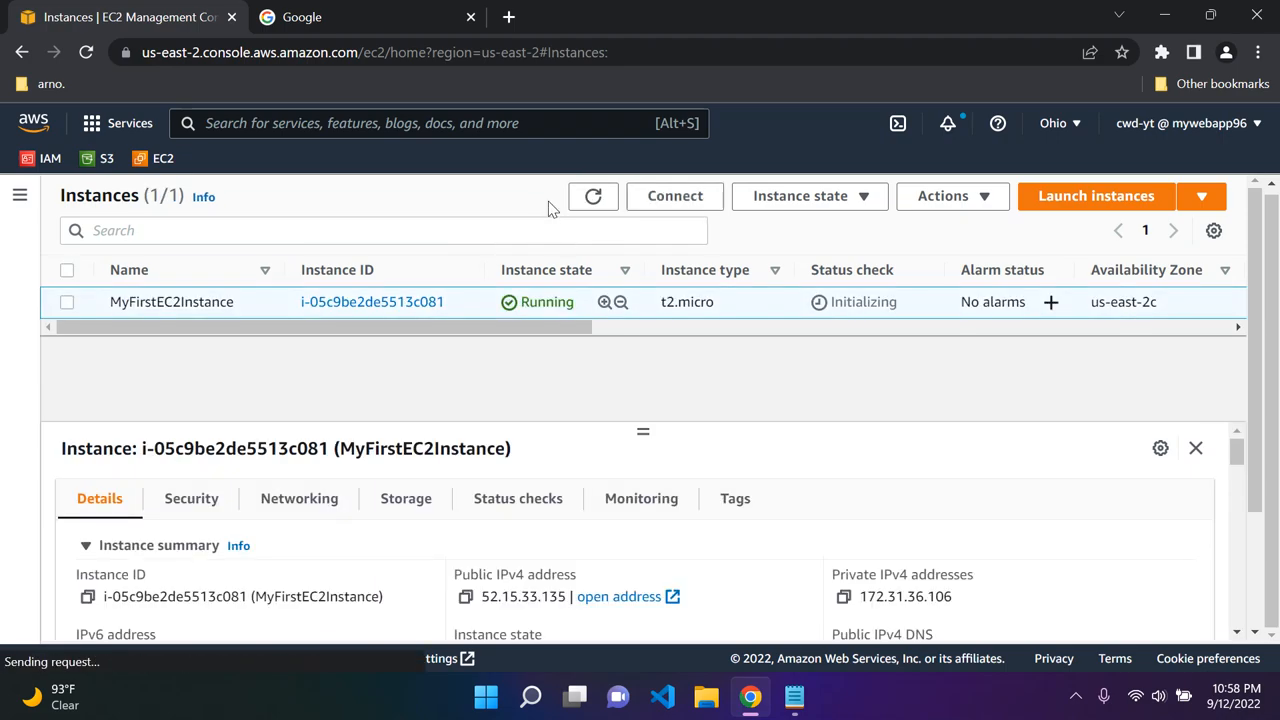
left_click(68, 300)
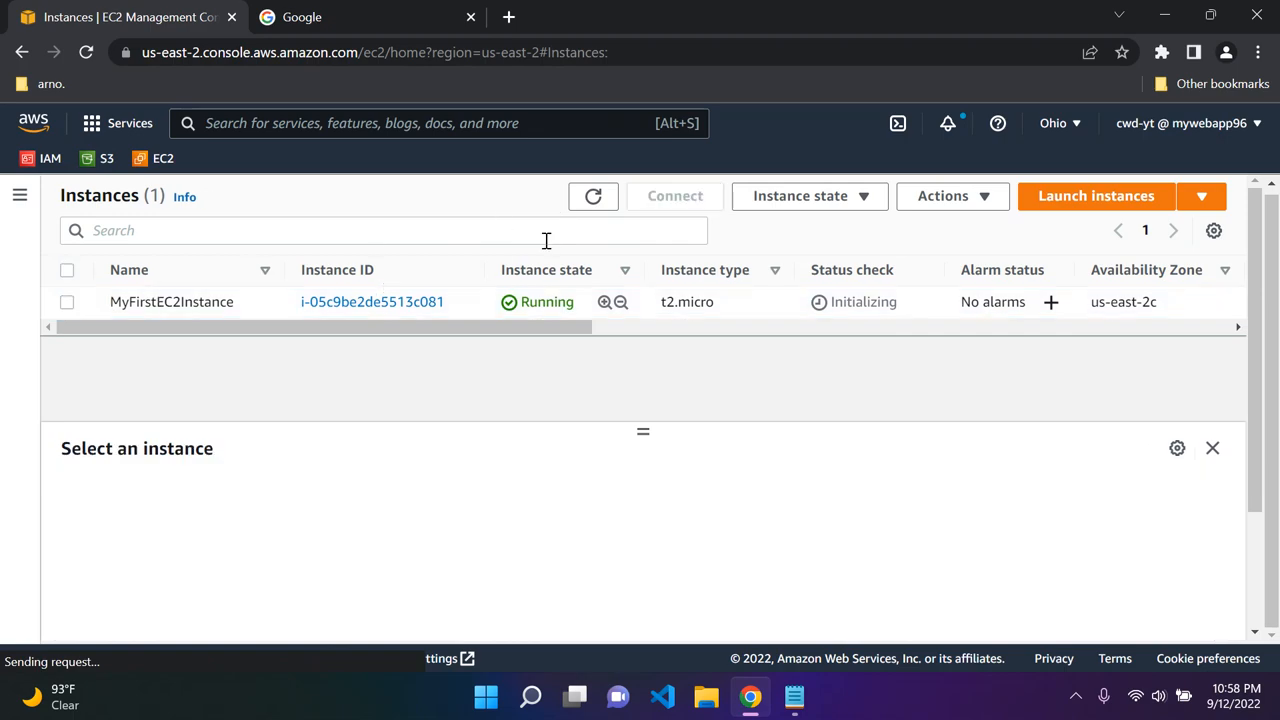
Refresh the list until MyFirstEC2Instance shows running as t2.micro, status checks initializing.
left_click(592, 196)
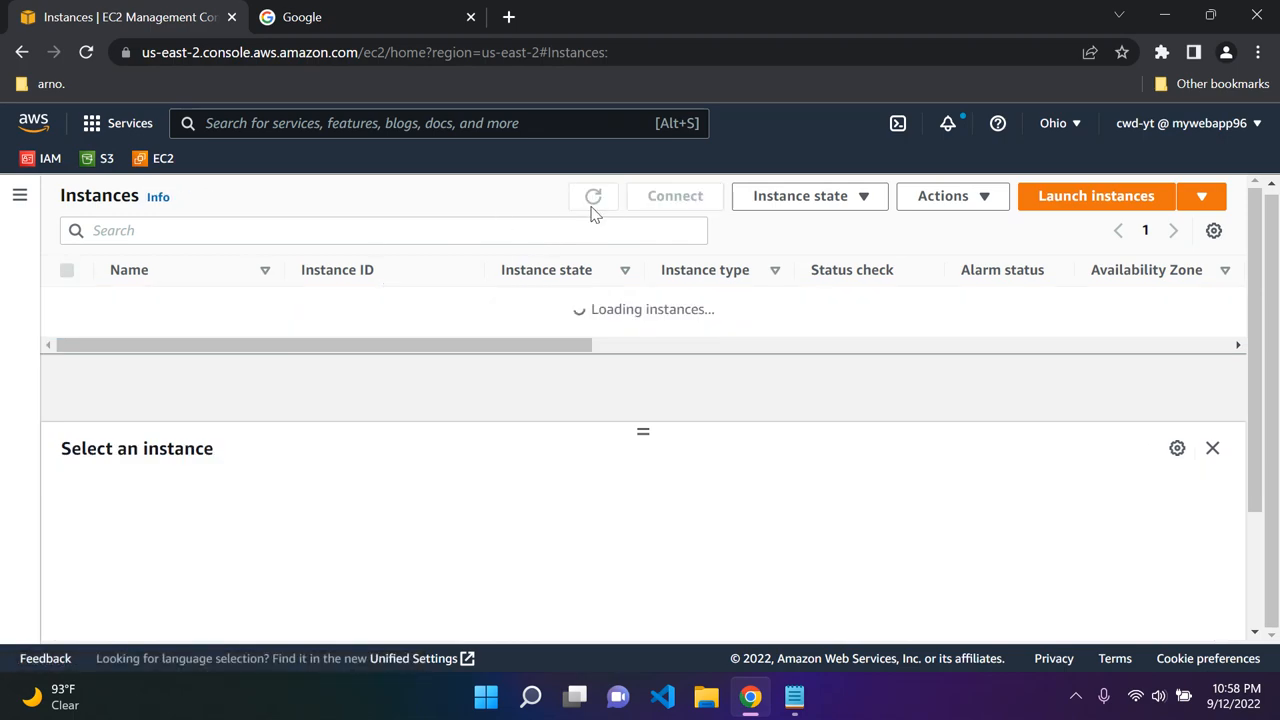
left_click(592, 196)
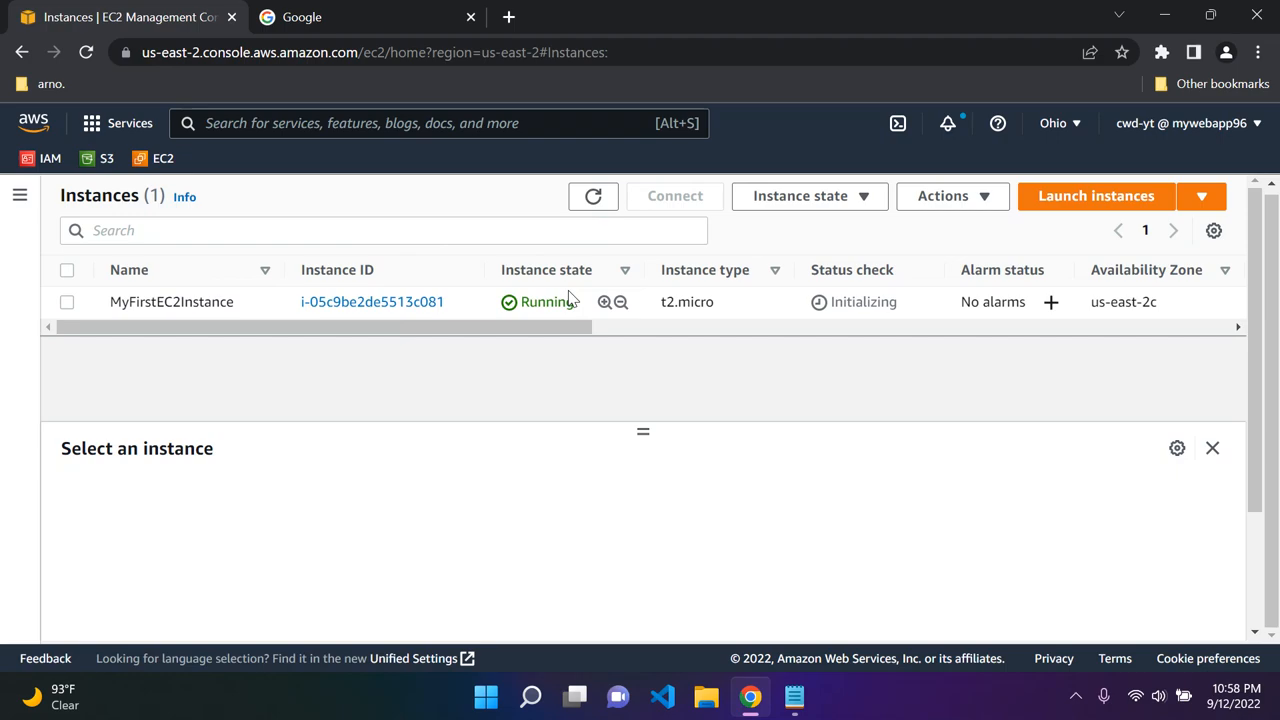
mouse_move(636, 272)
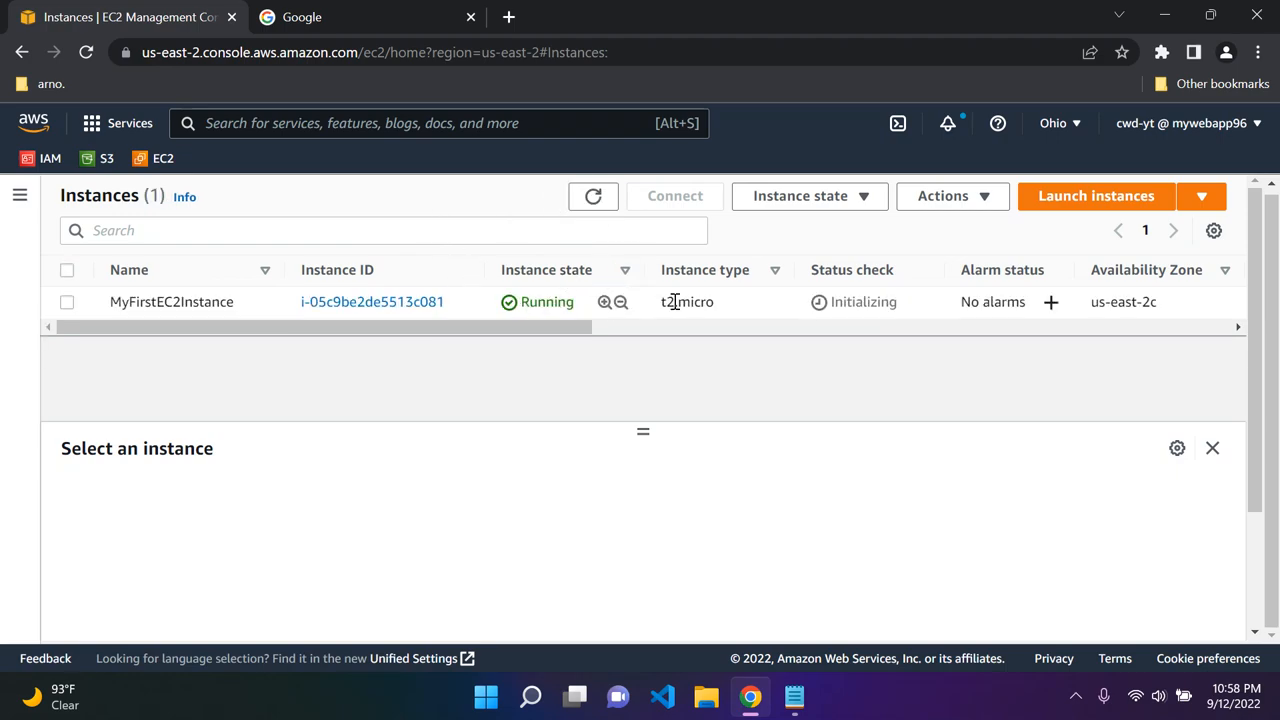
mouse_move(758, 324)
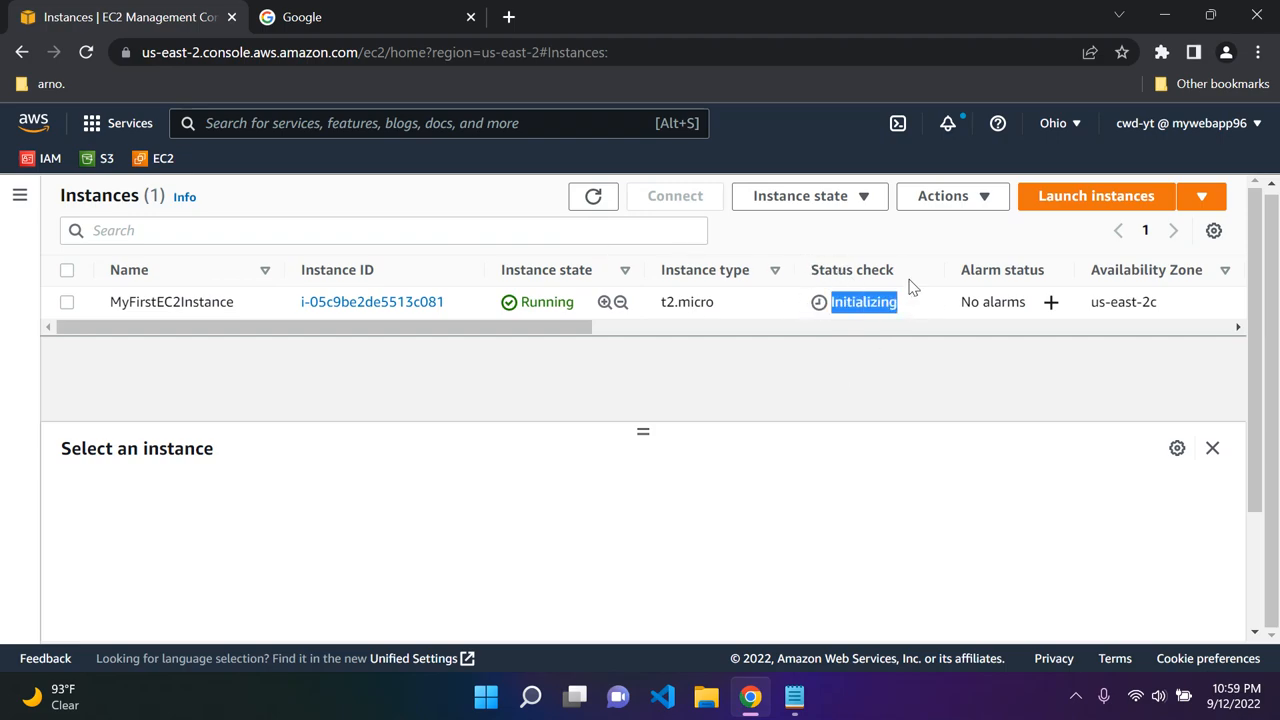
left_click(66, 300)
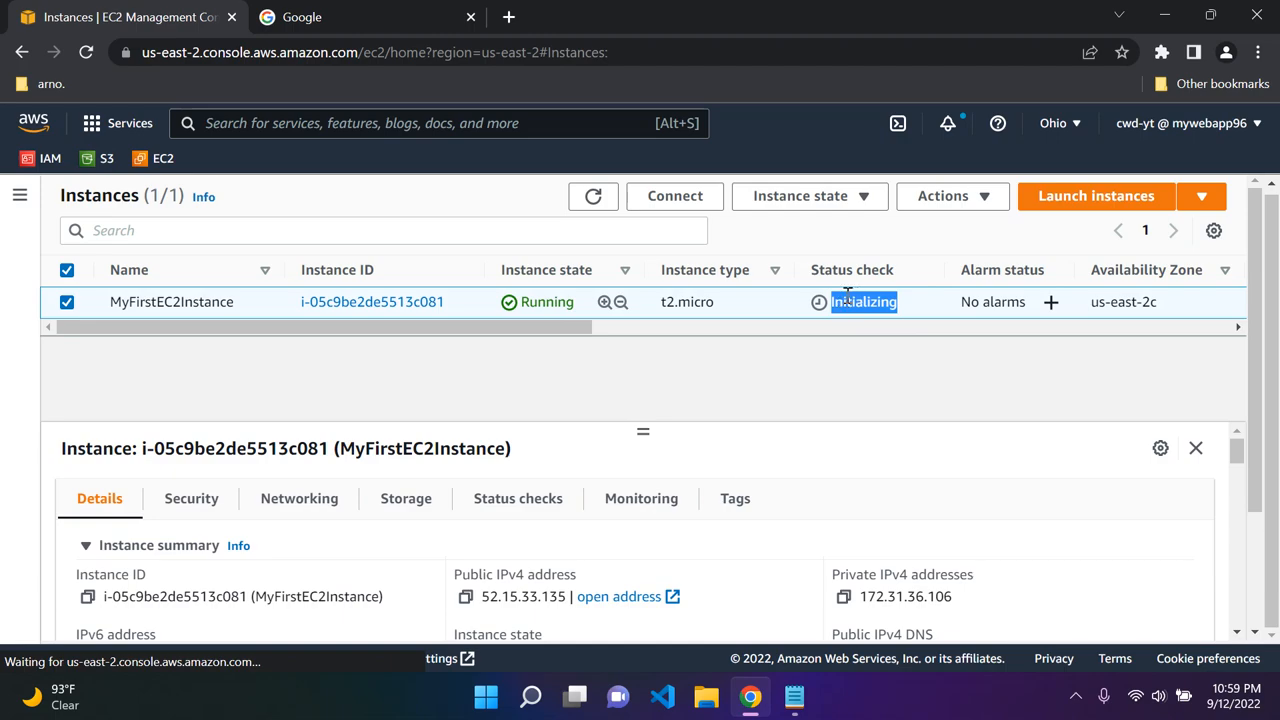
mouse_move(810, 342)
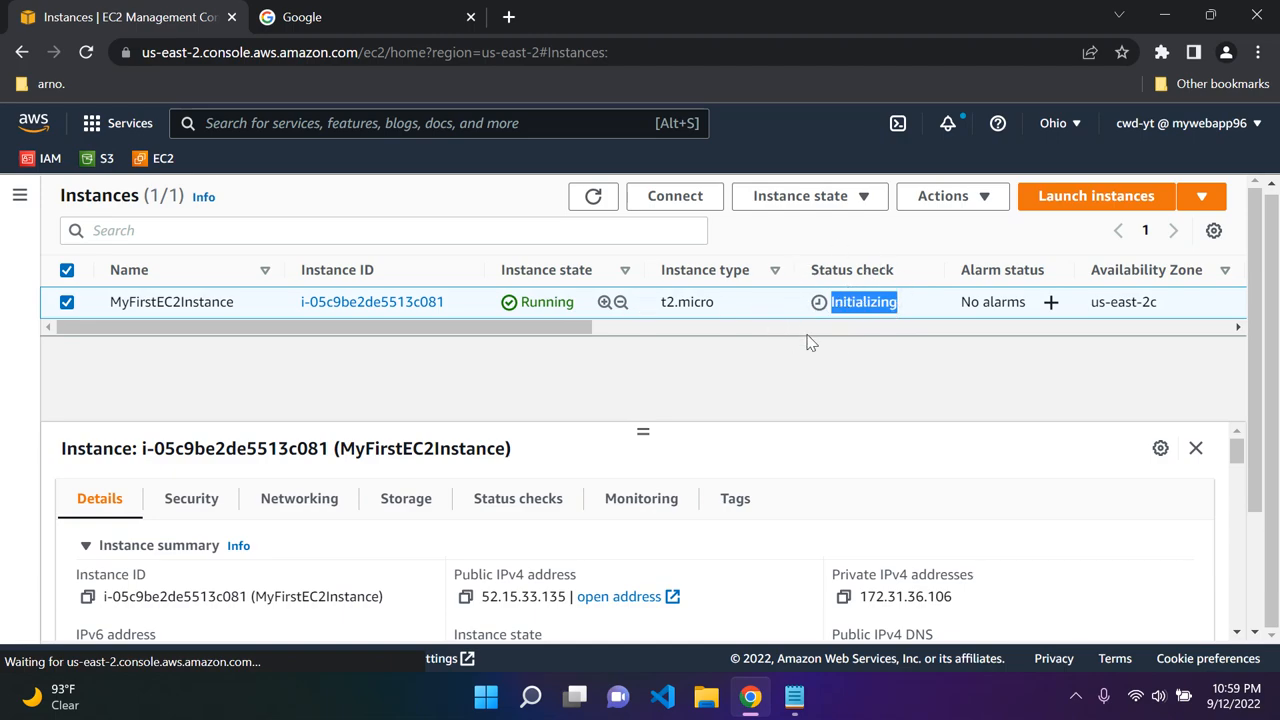
left_click(592, 196)
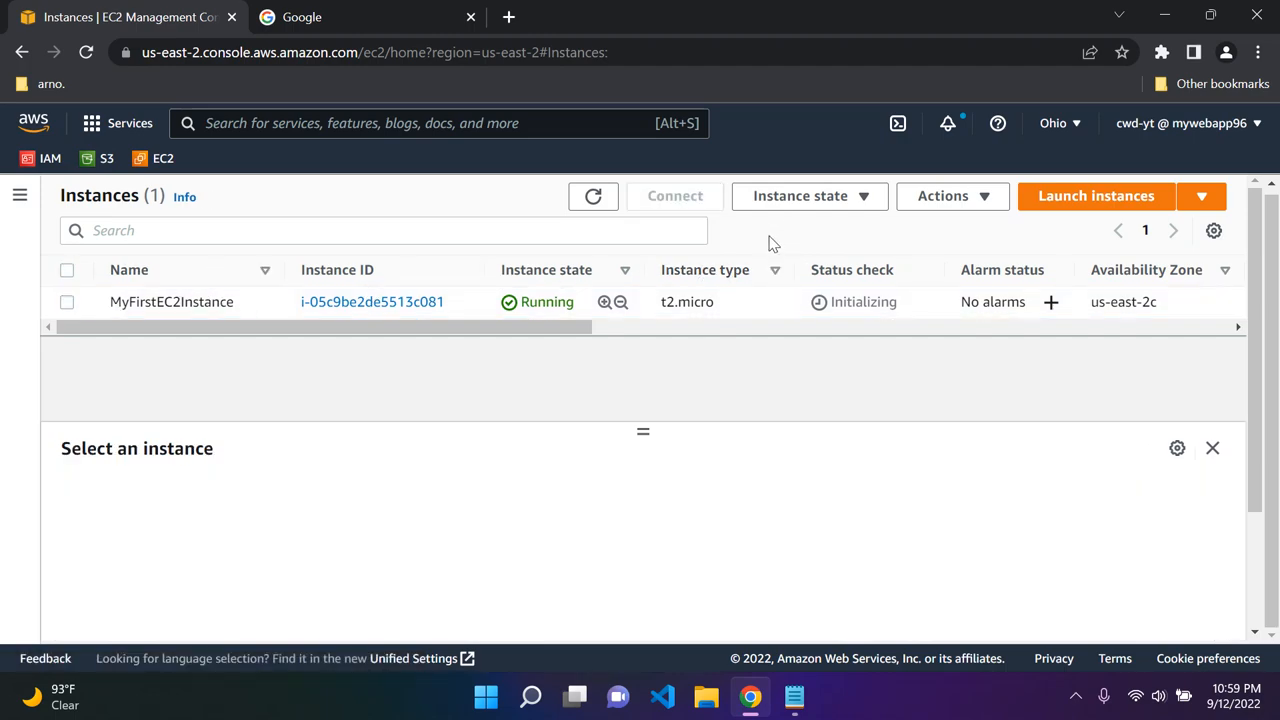
mouse_move(164, 300)
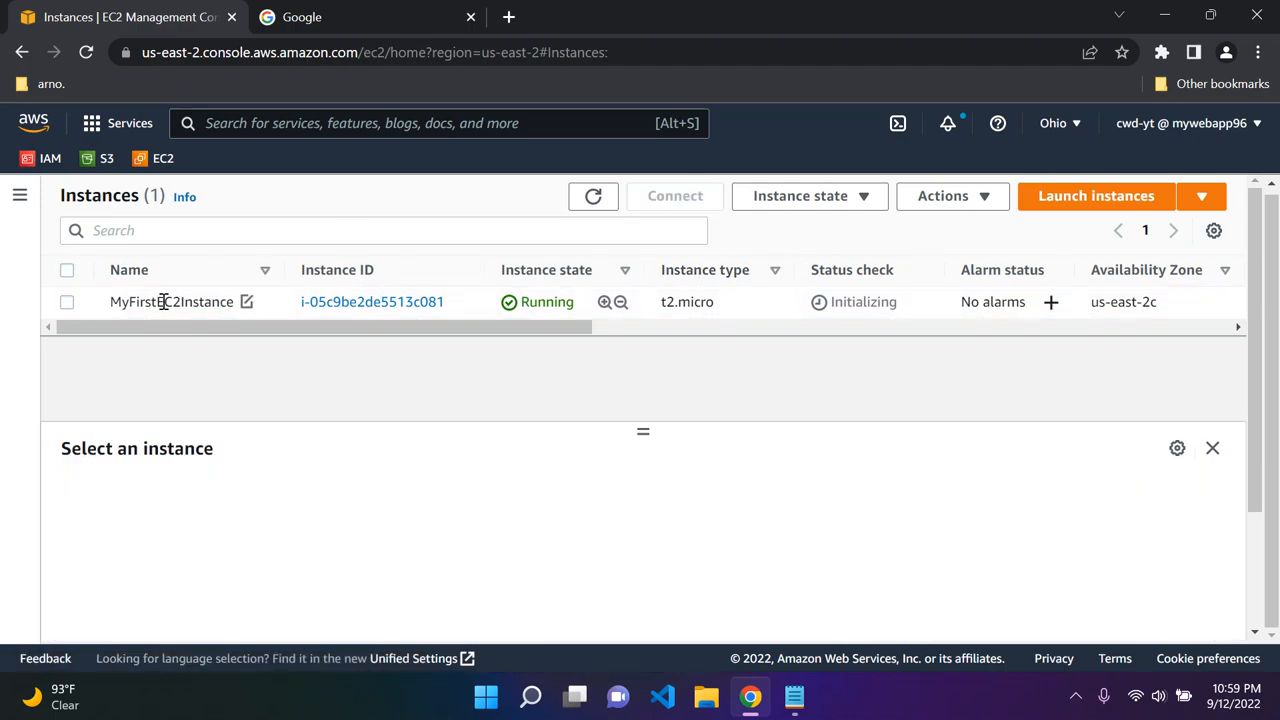
mouse_move(724, 268)
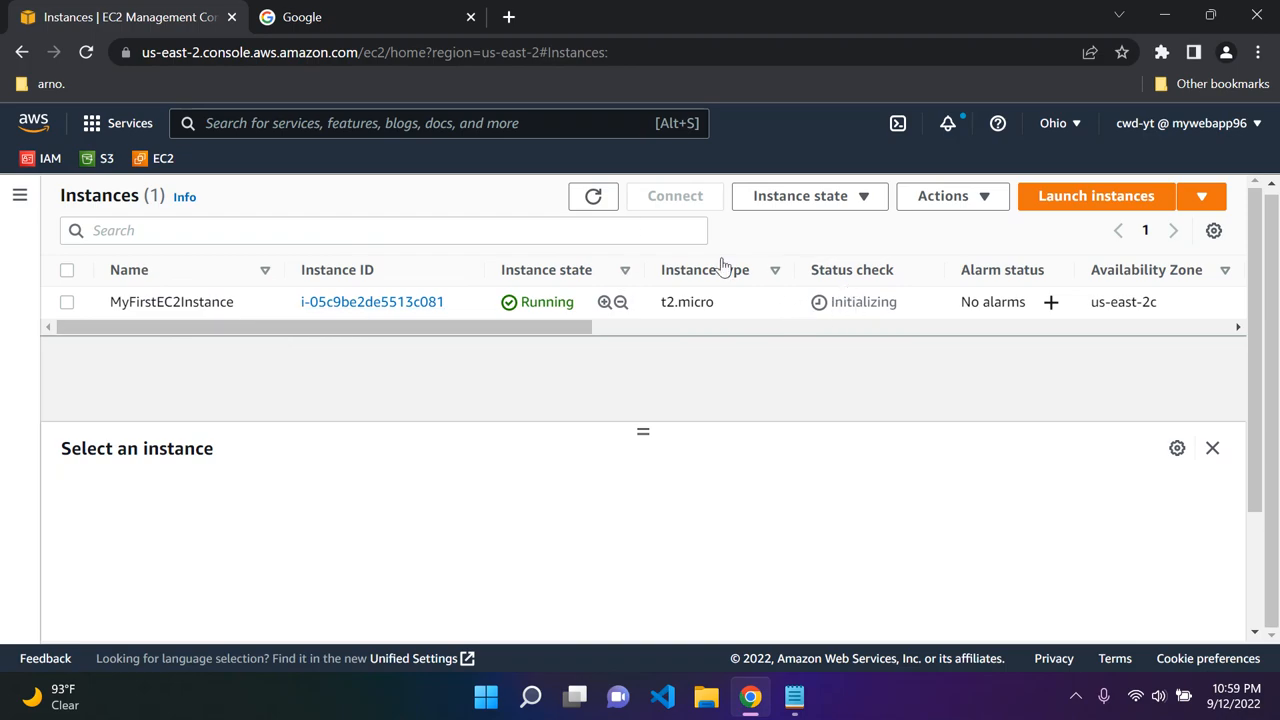
mouse_move(744, 248)
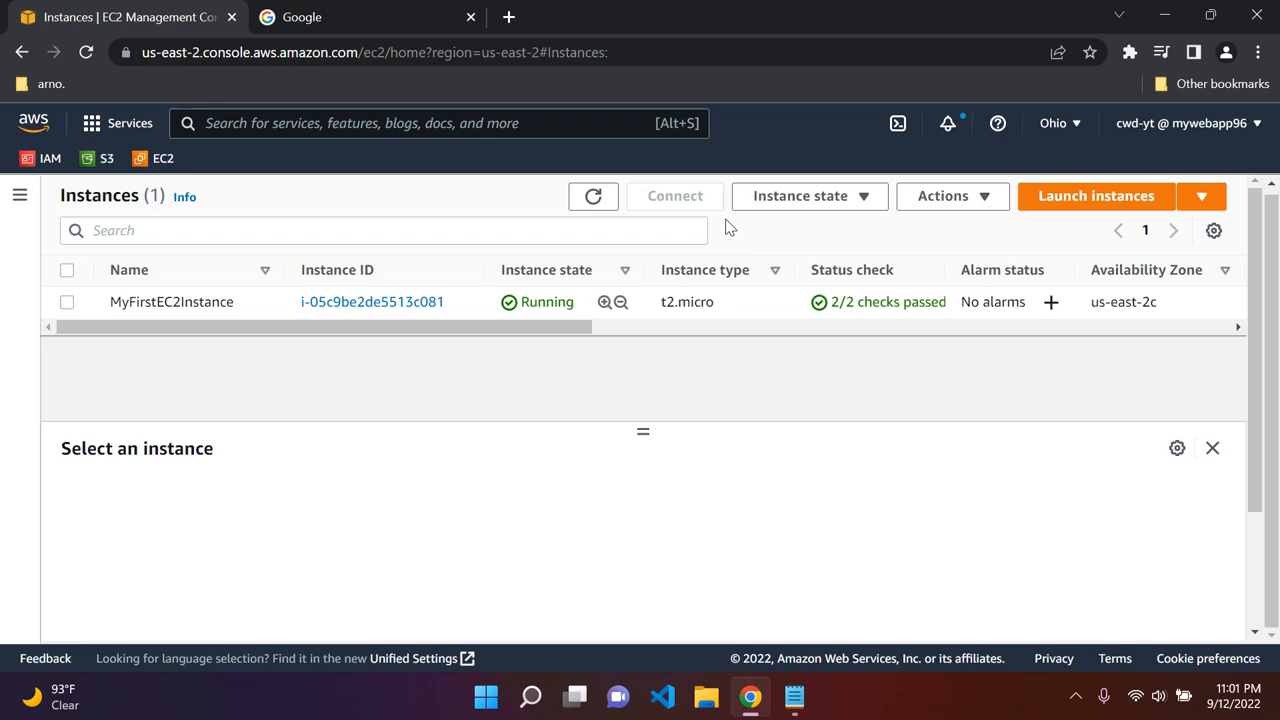
Refresh and select MyFirstEC2Instance showing 2/2 checks passed and public IP 52.15.33.135.
left_click(592, 196)
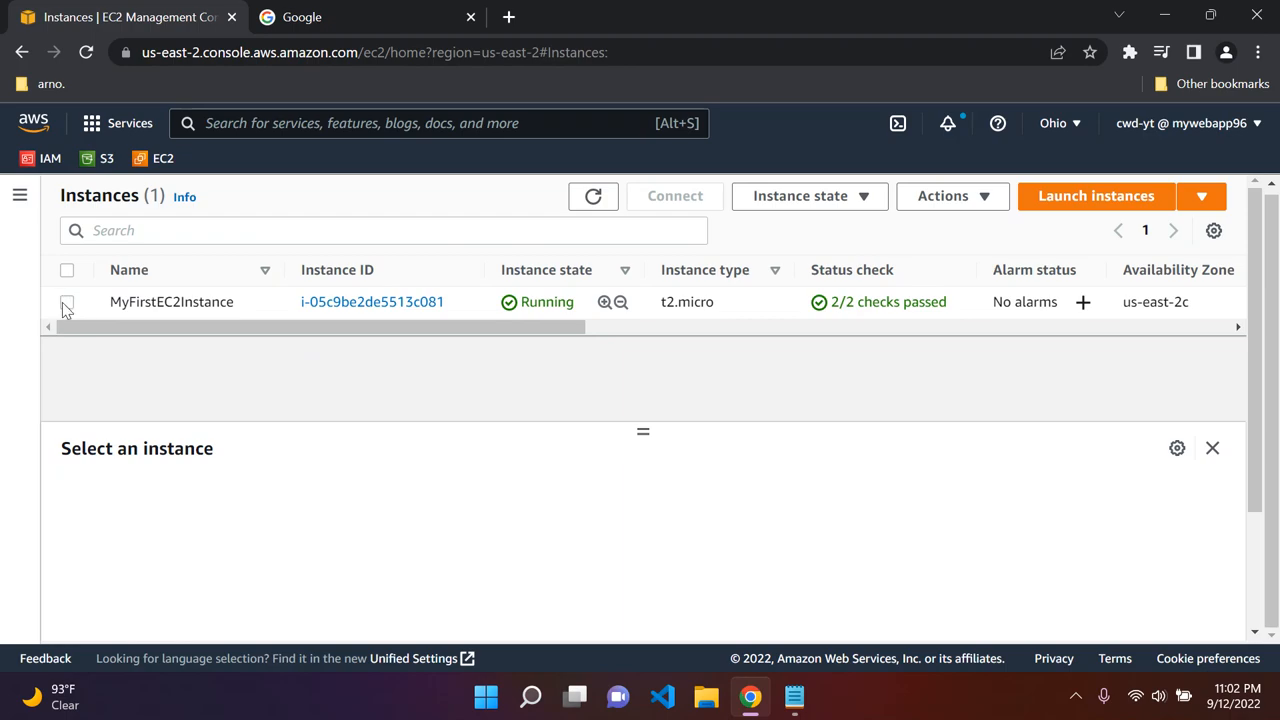
left_click(68, 300)
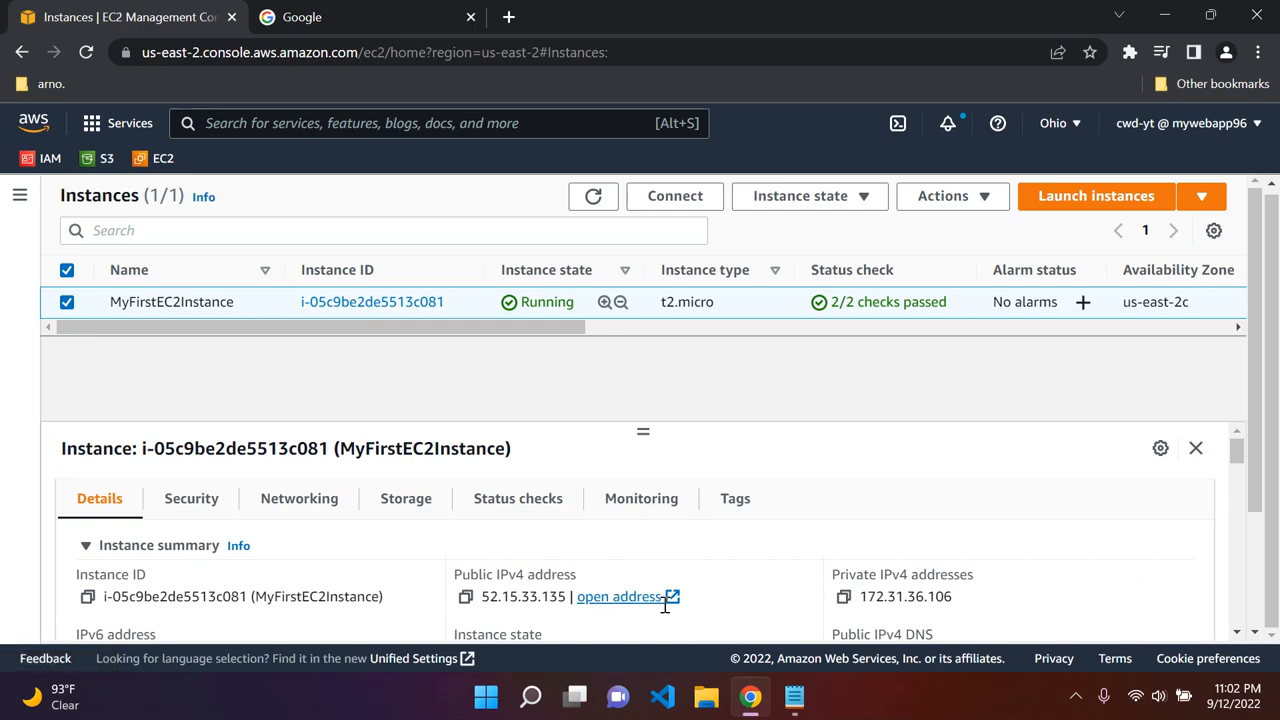
mouse_move(620, 596)
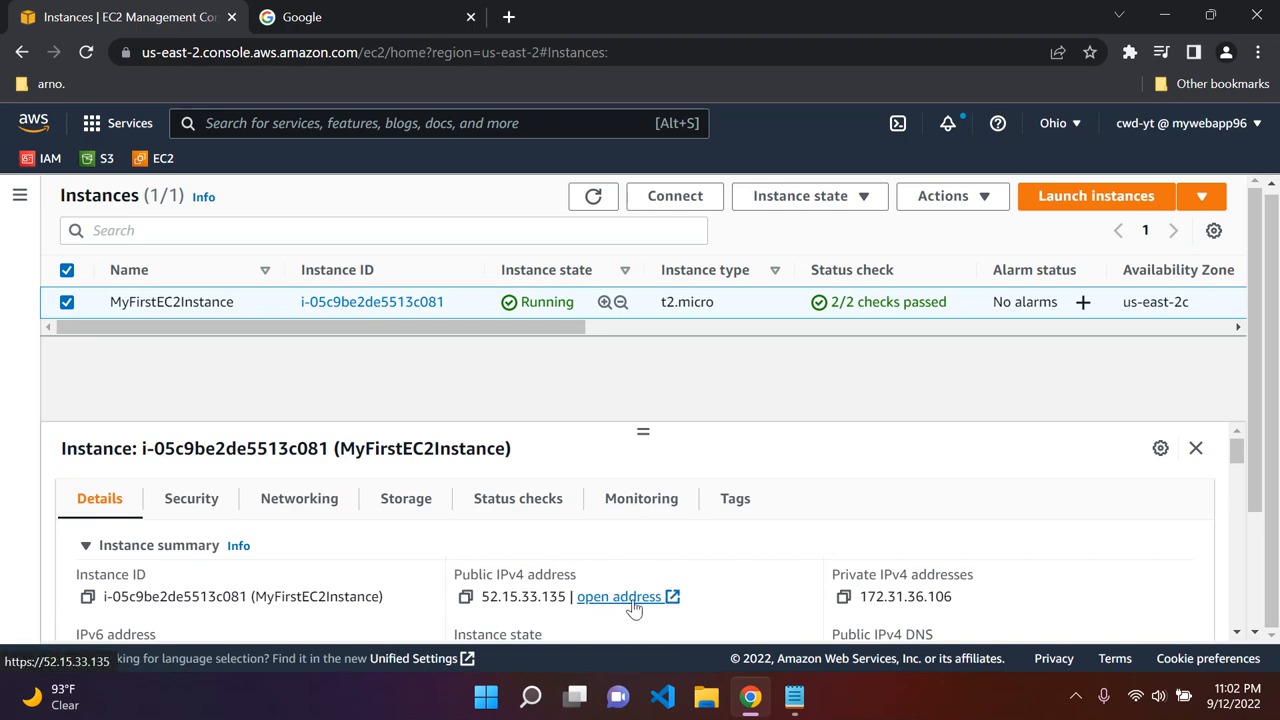
Load 52.15.33.135 in a new tab showing 'Hello from the other side!' and return to the console.
left_click(620, 596)
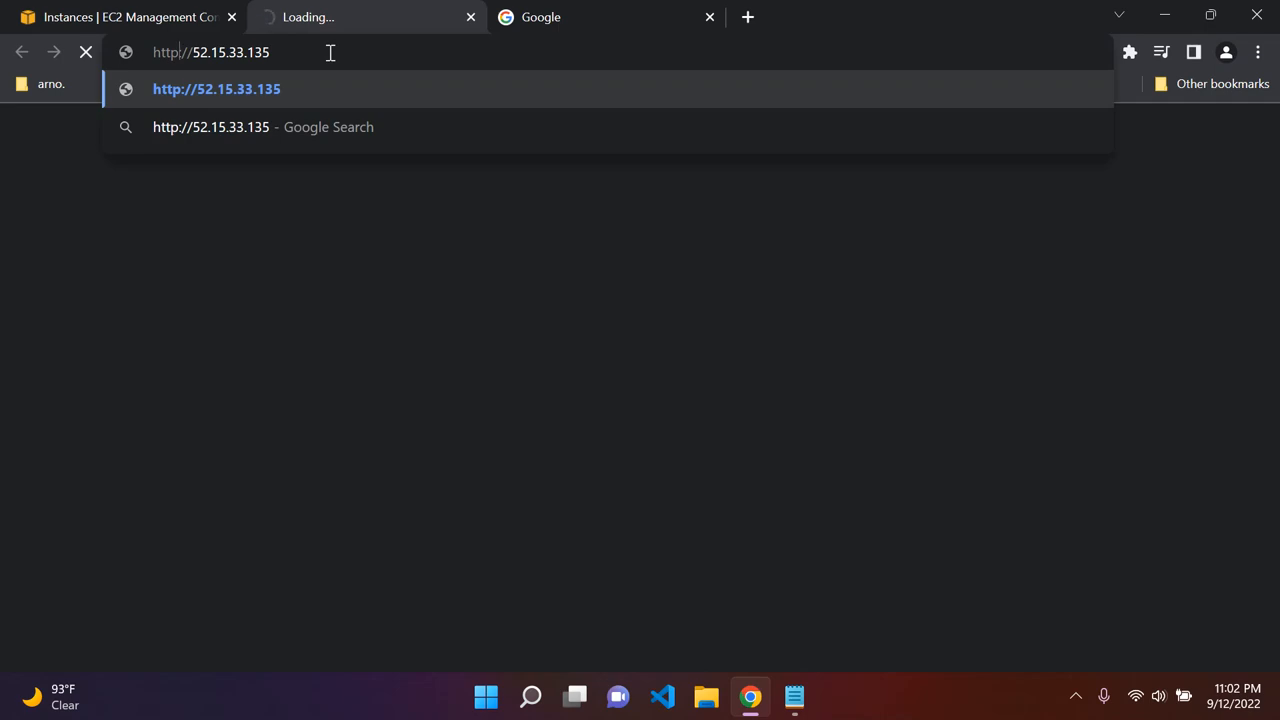
key("Return")
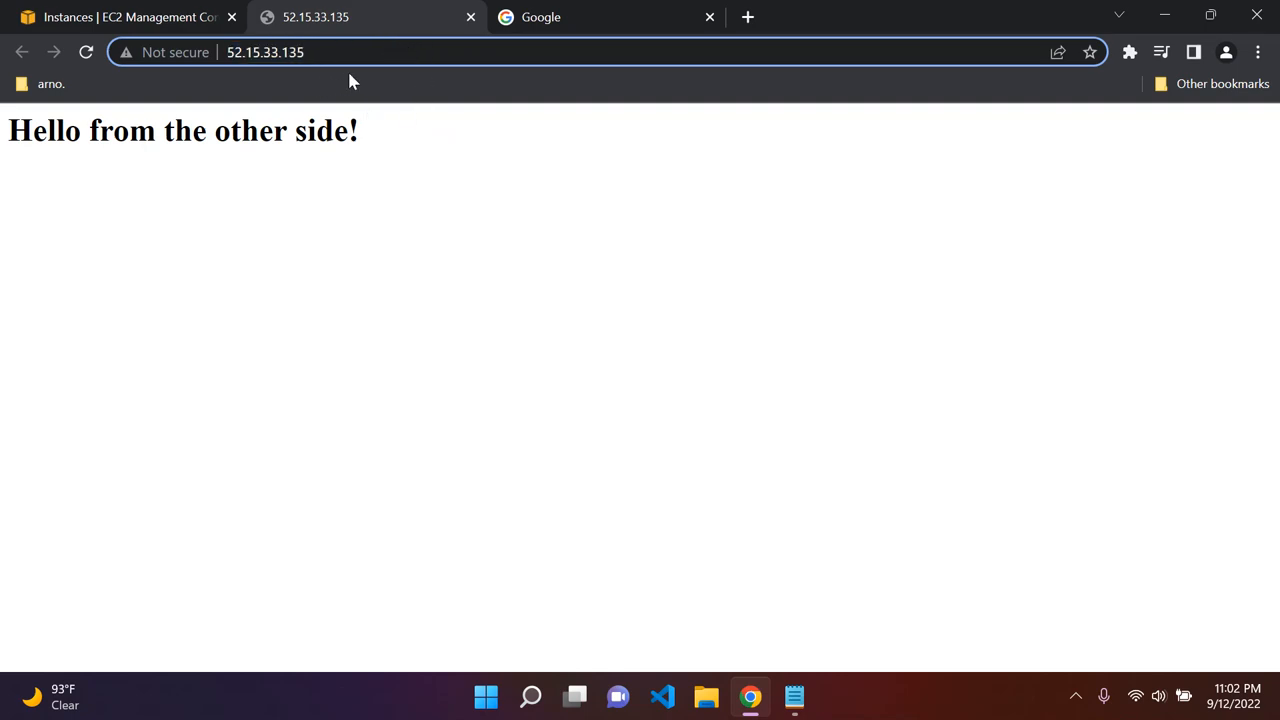
left_click(120, 16)
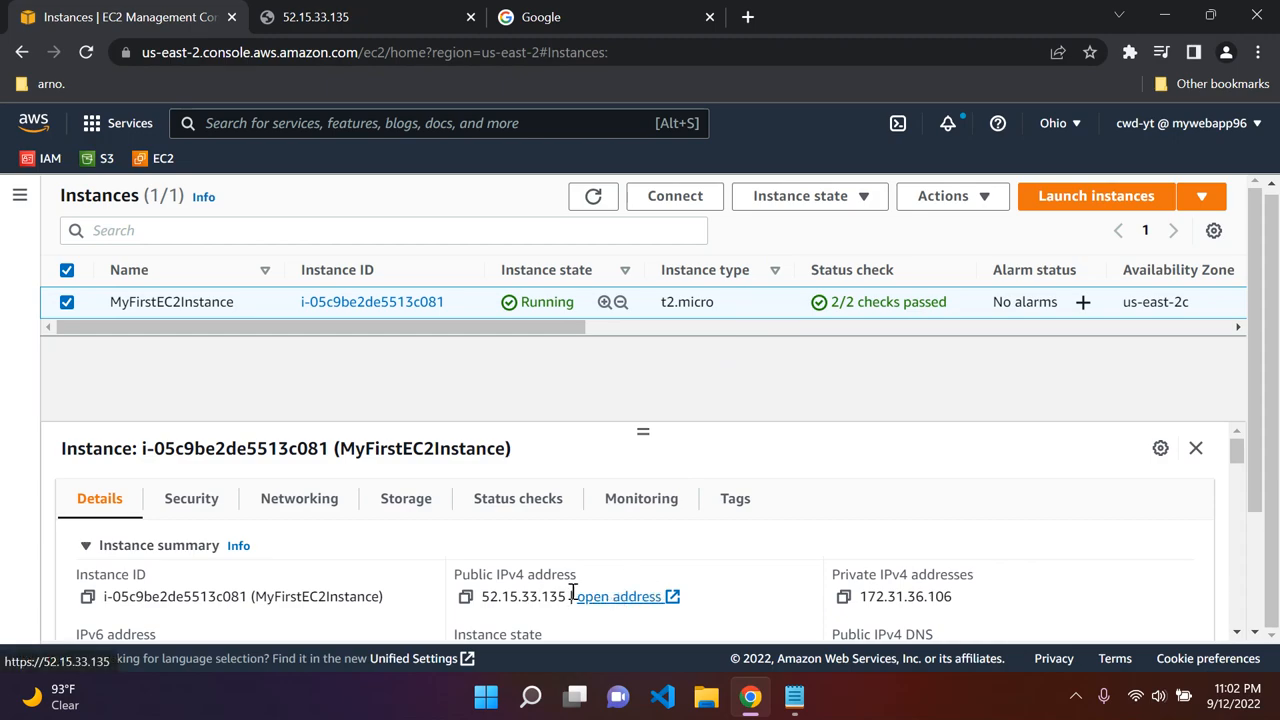
Copy the public IPv4 address 52.15.33.135 and bring its web page tab to the front.
double_click(520, 596)
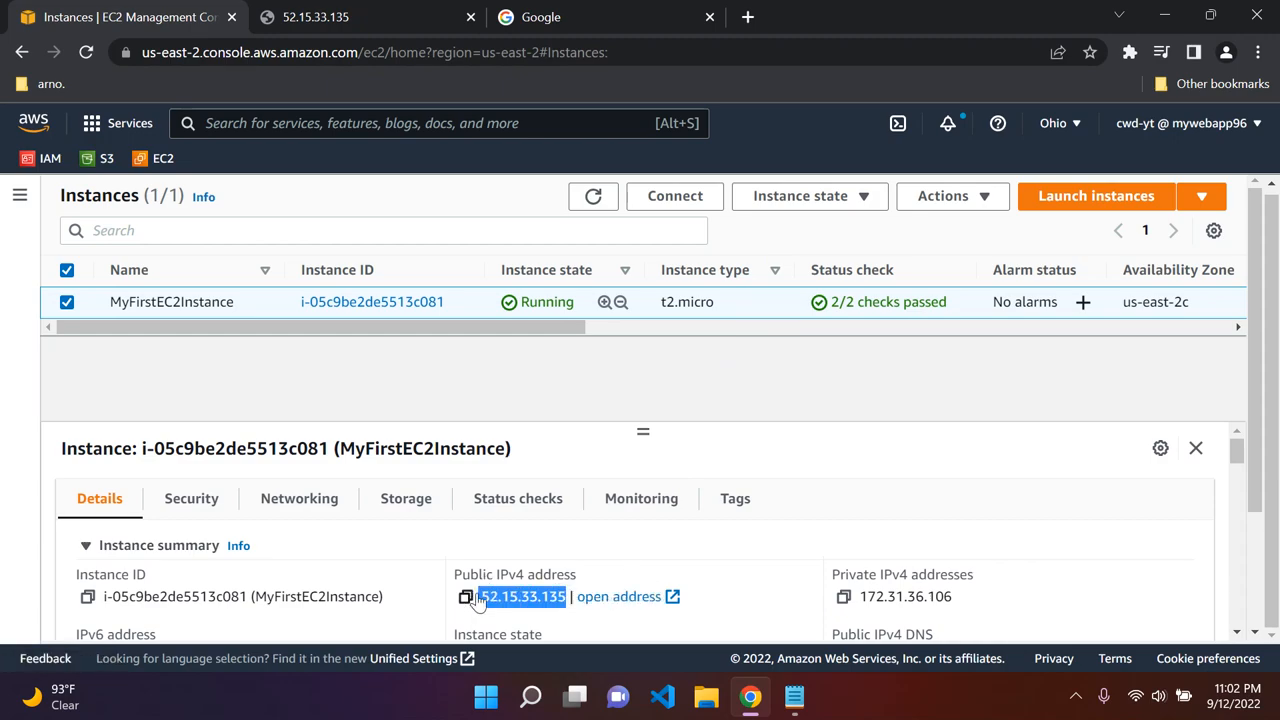
left_click(464, 596)
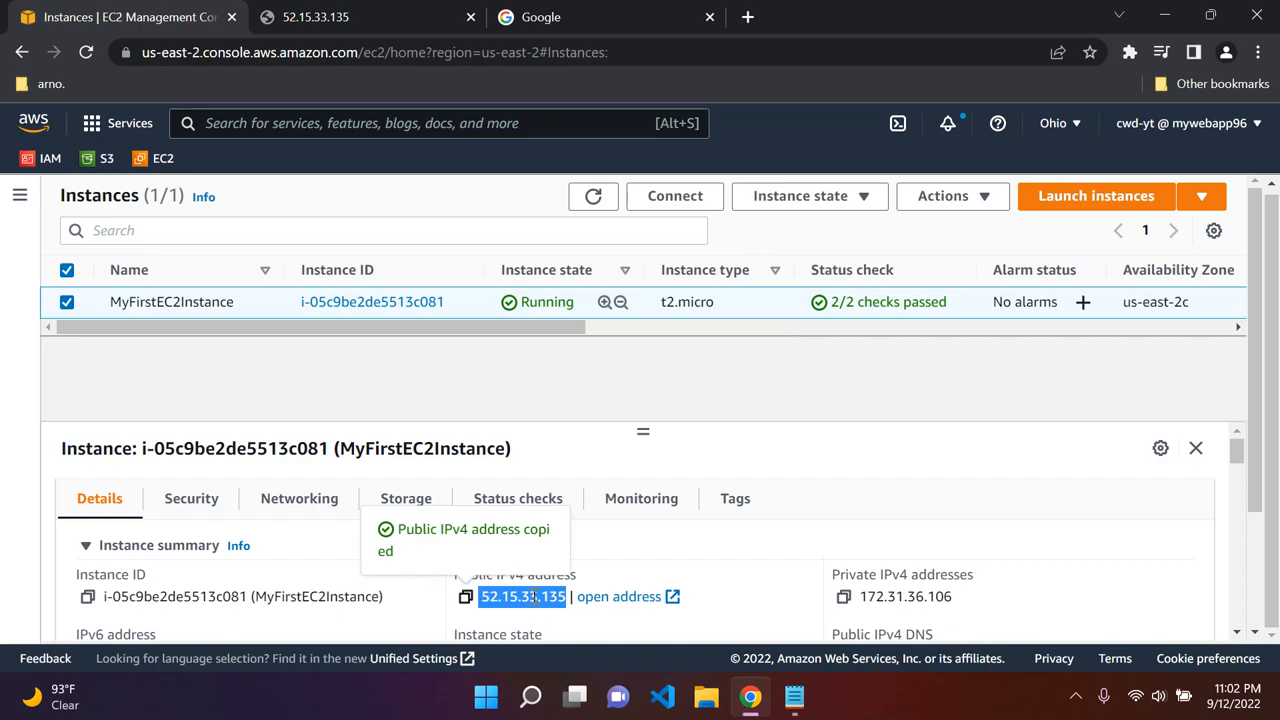
left_click(360, 16)
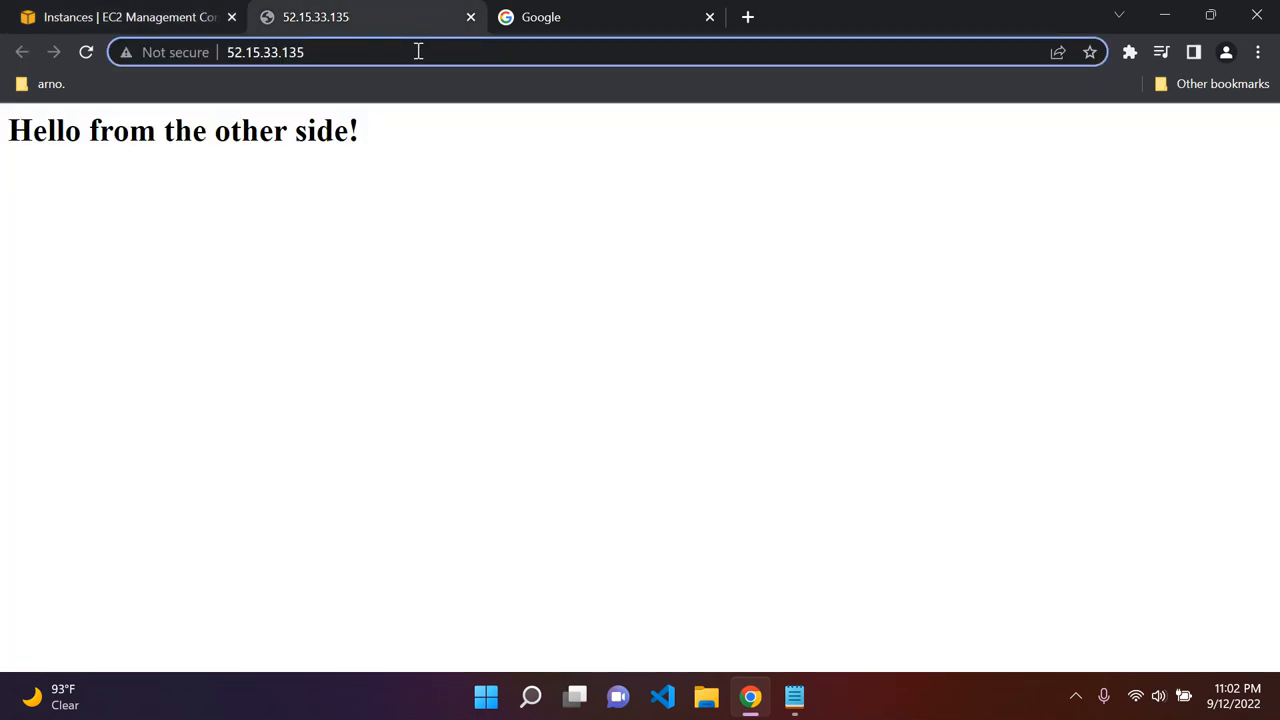
type("52.15.")
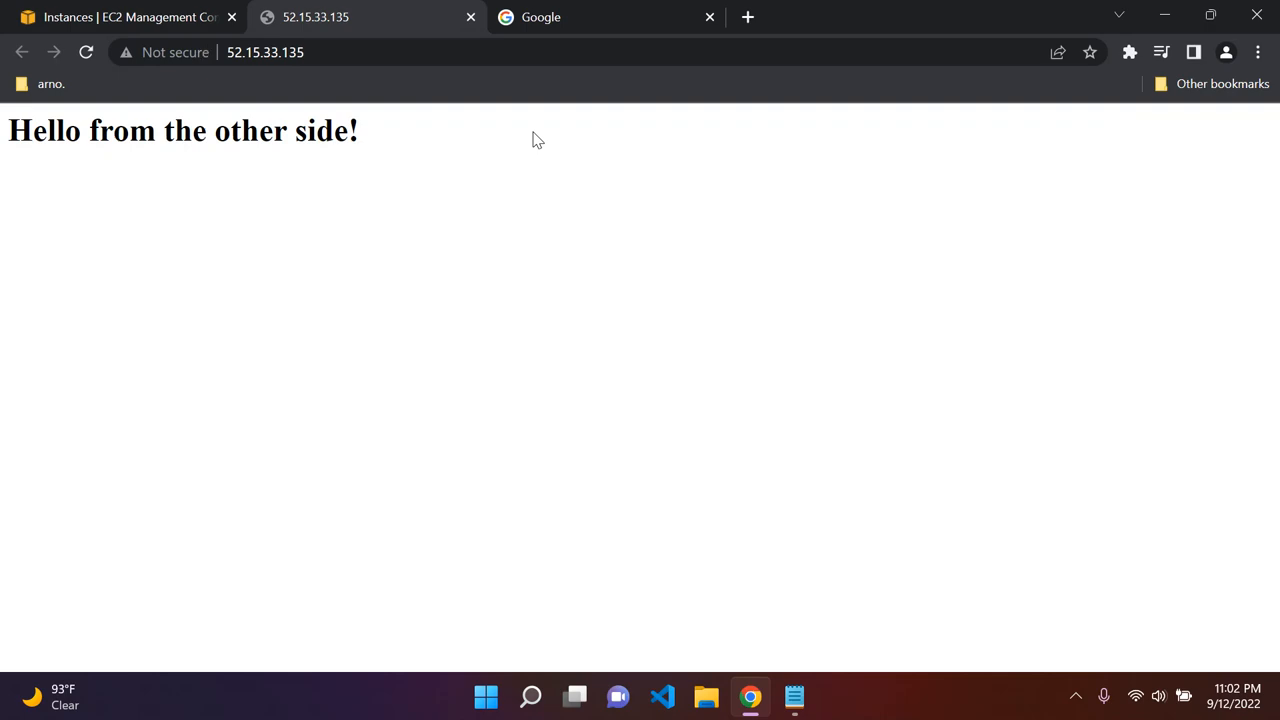
mouse_move(392, 52)
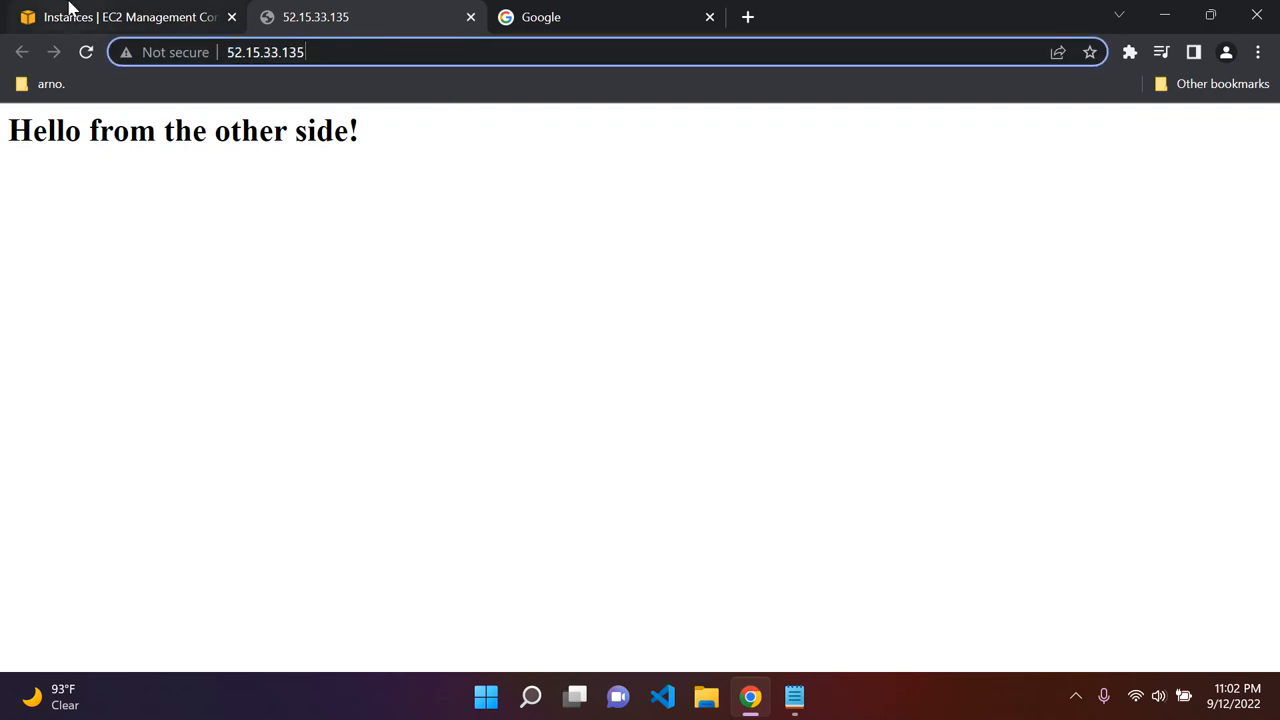
Check the served heading 'Hello from the other side!' and close its tab, leaving the Instances list.
left_click(120, 16)
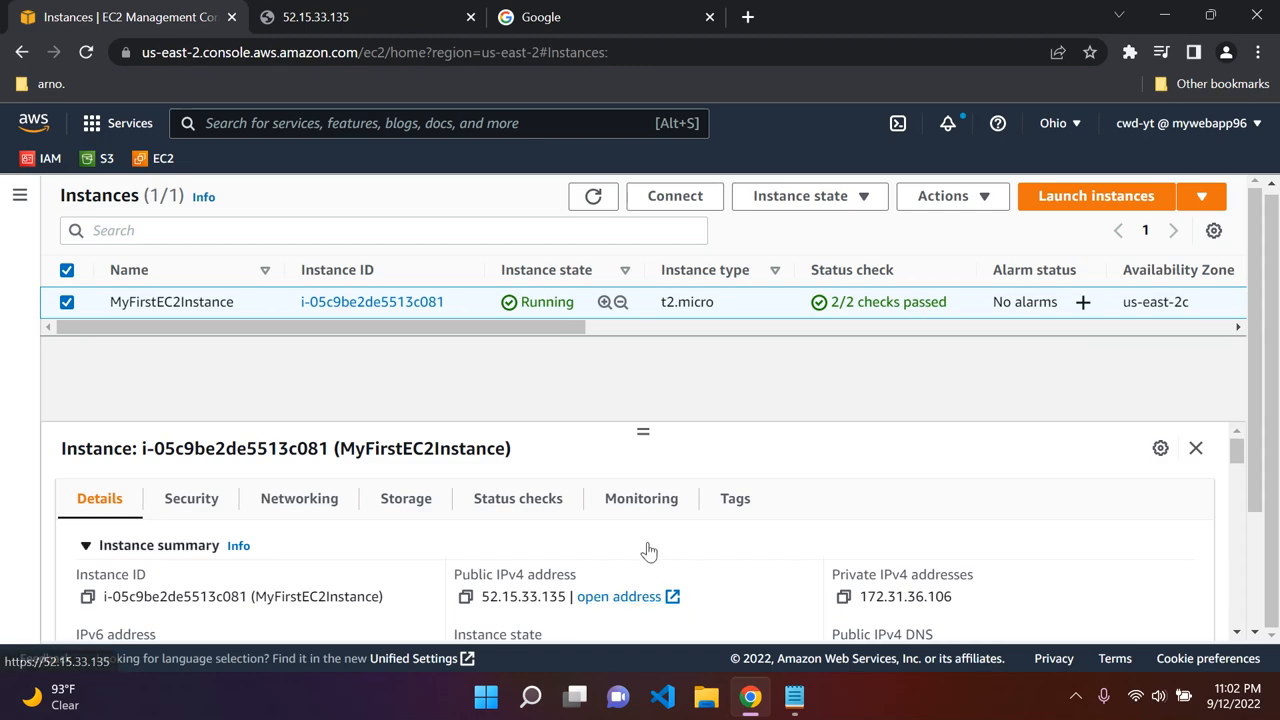
mouse_move(648, 556)
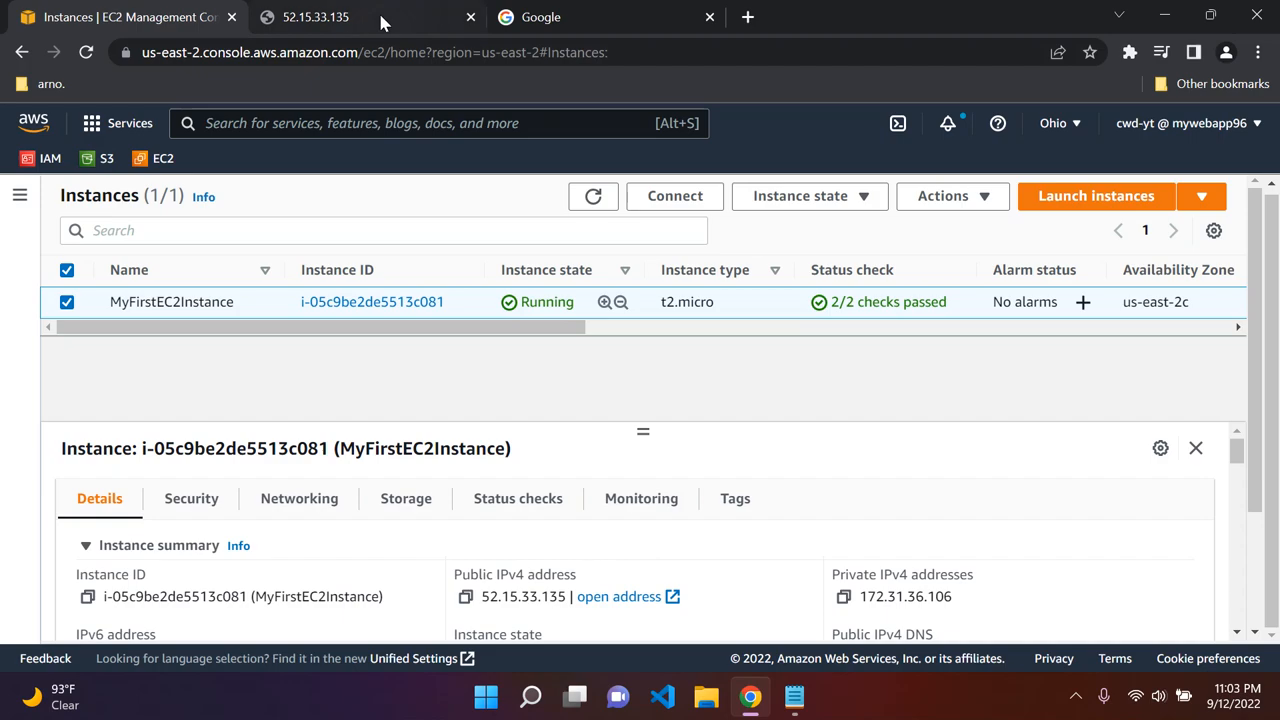
mouse_move(584, 556)
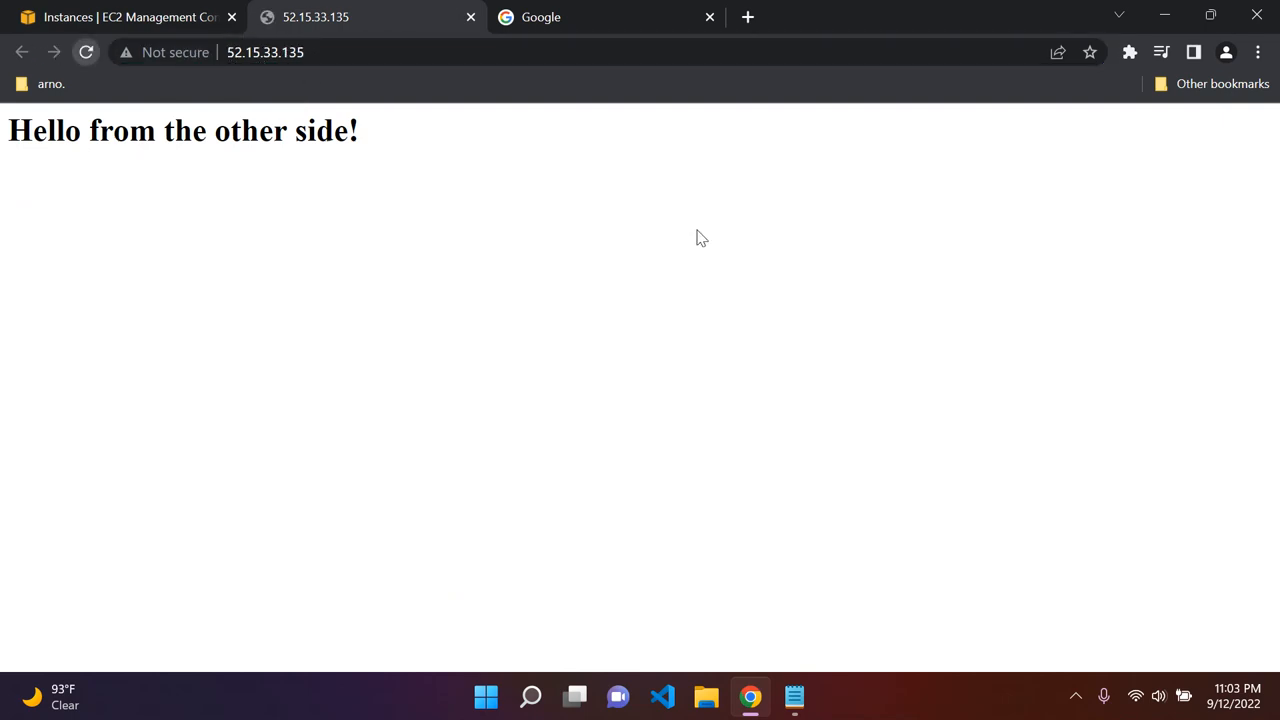
triple_click(184, 132)
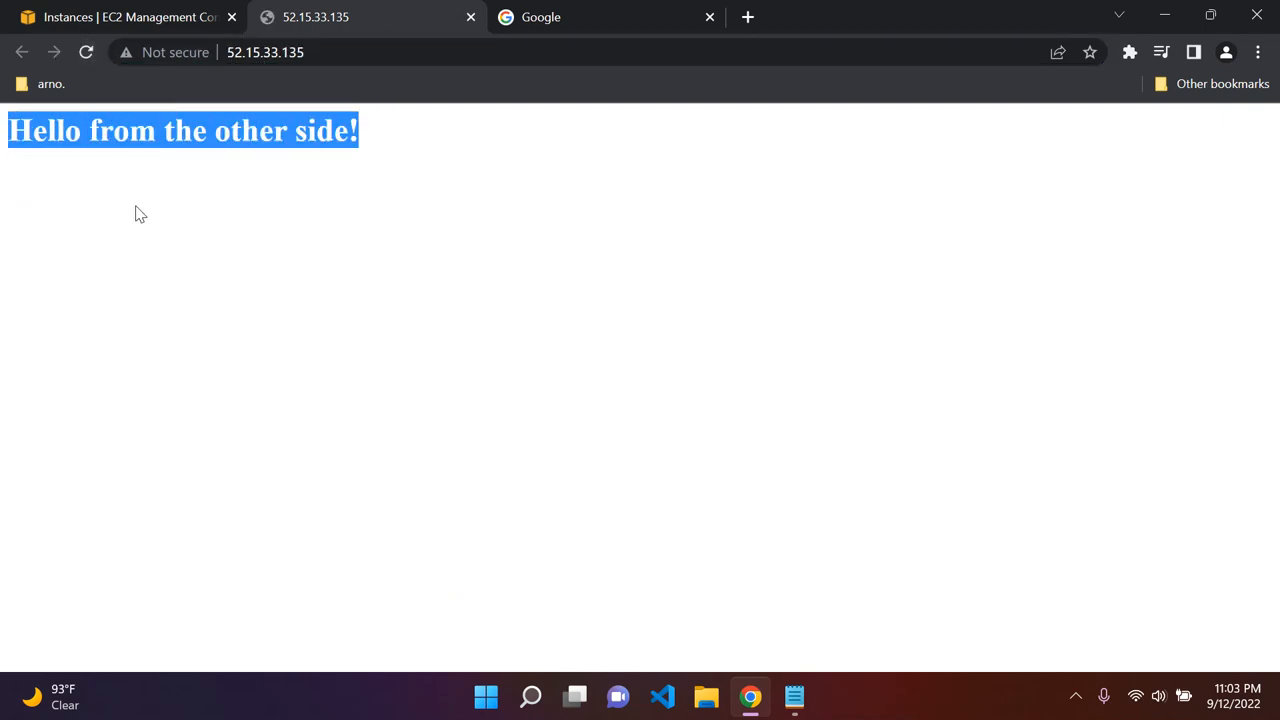
left_click(124, 16)
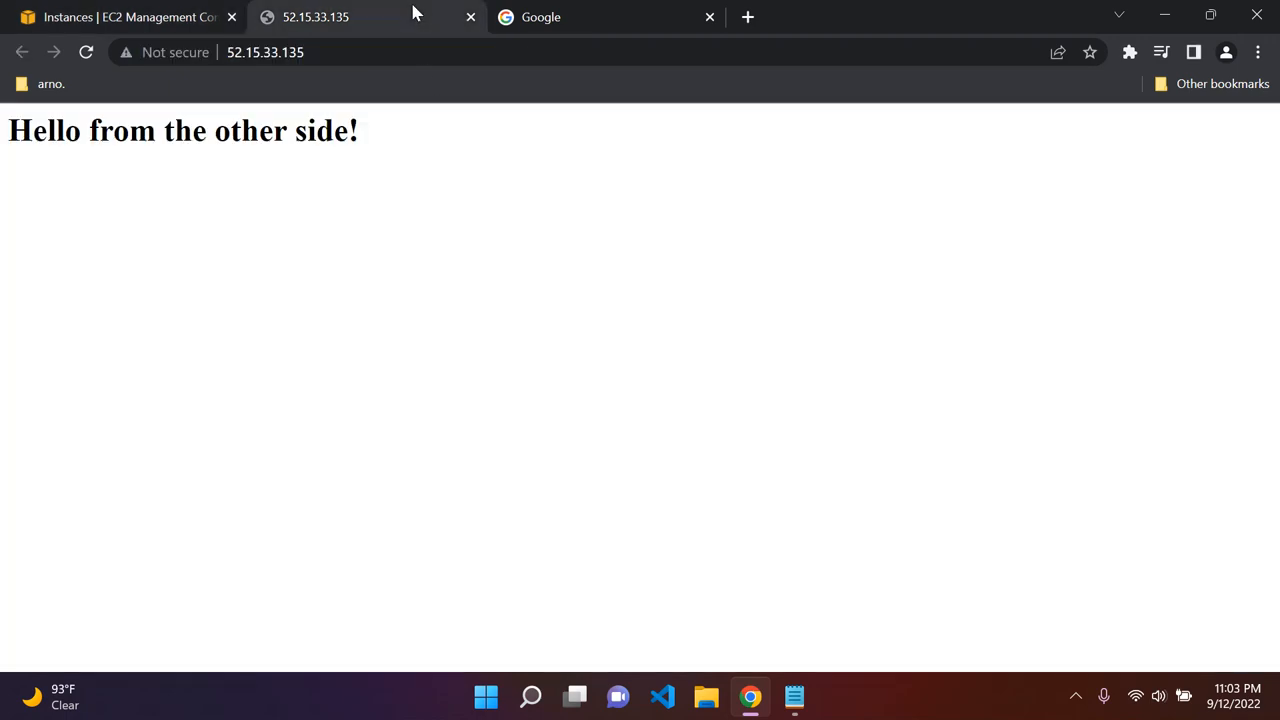
mouse_move(224, 8)
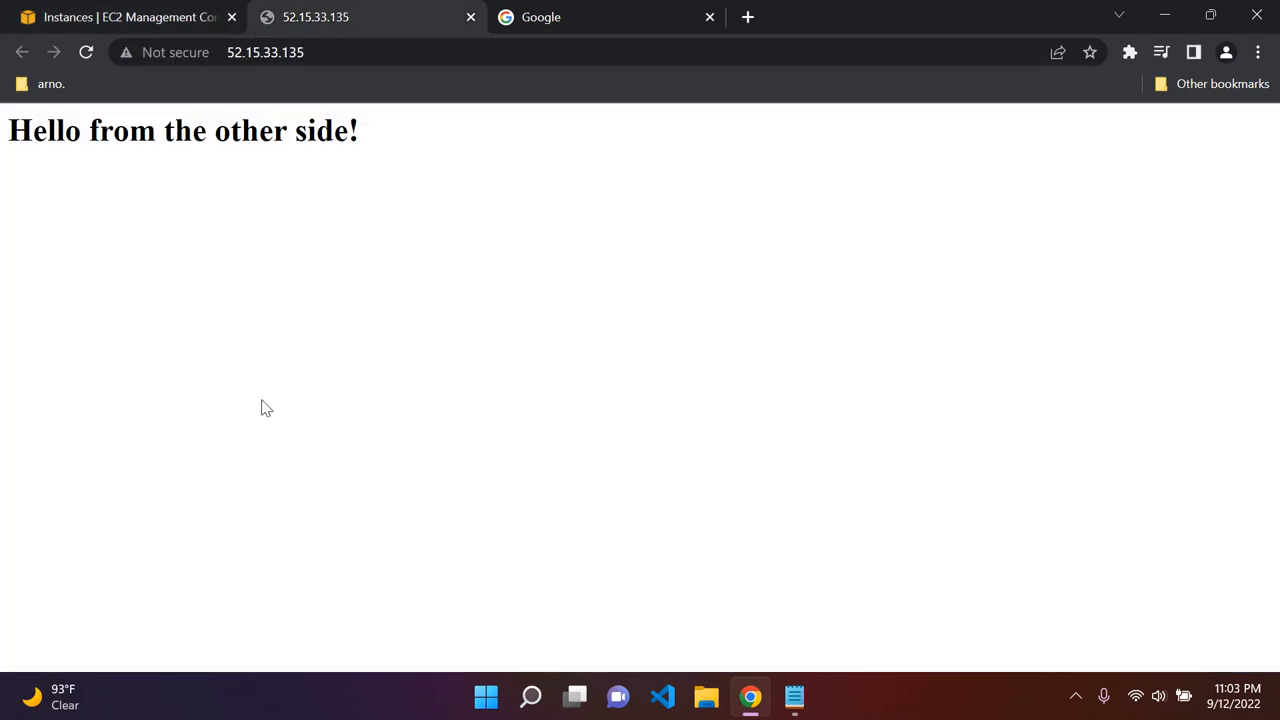
mouse_move(364, 246)
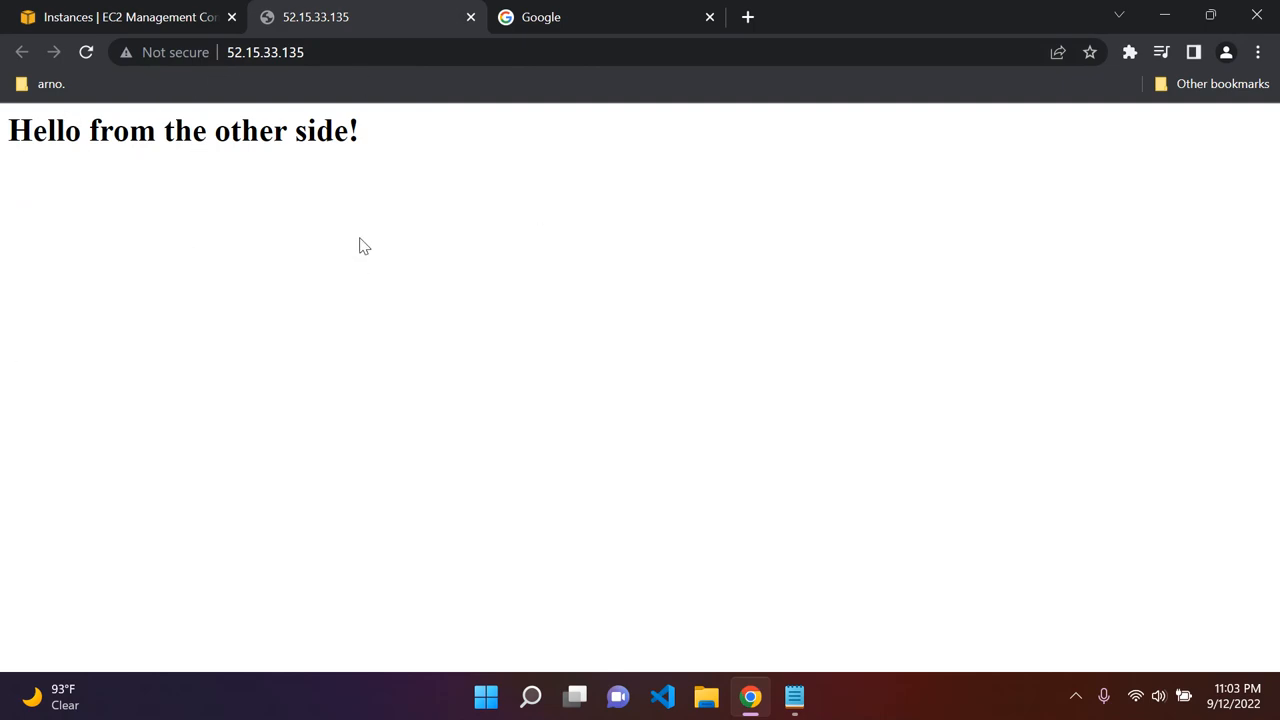
left_click(120, 16)
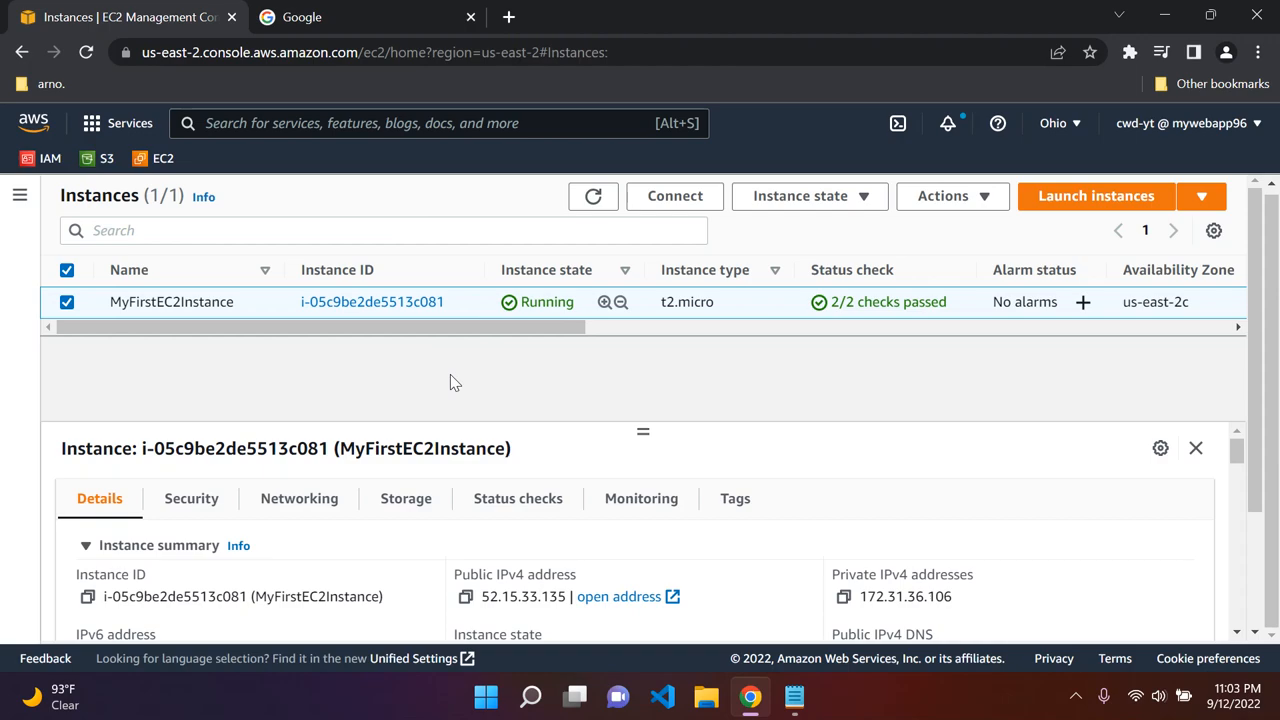
mouse_move(412, 306)
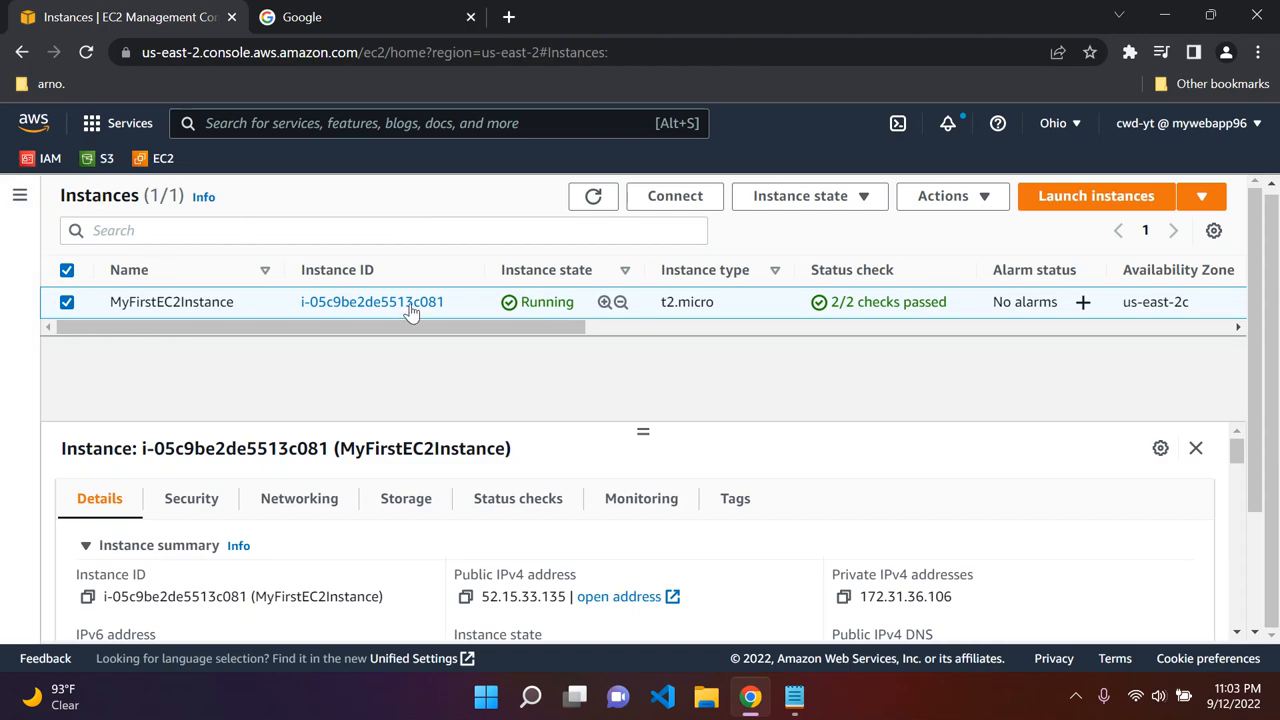
mouse_move(864, 230)
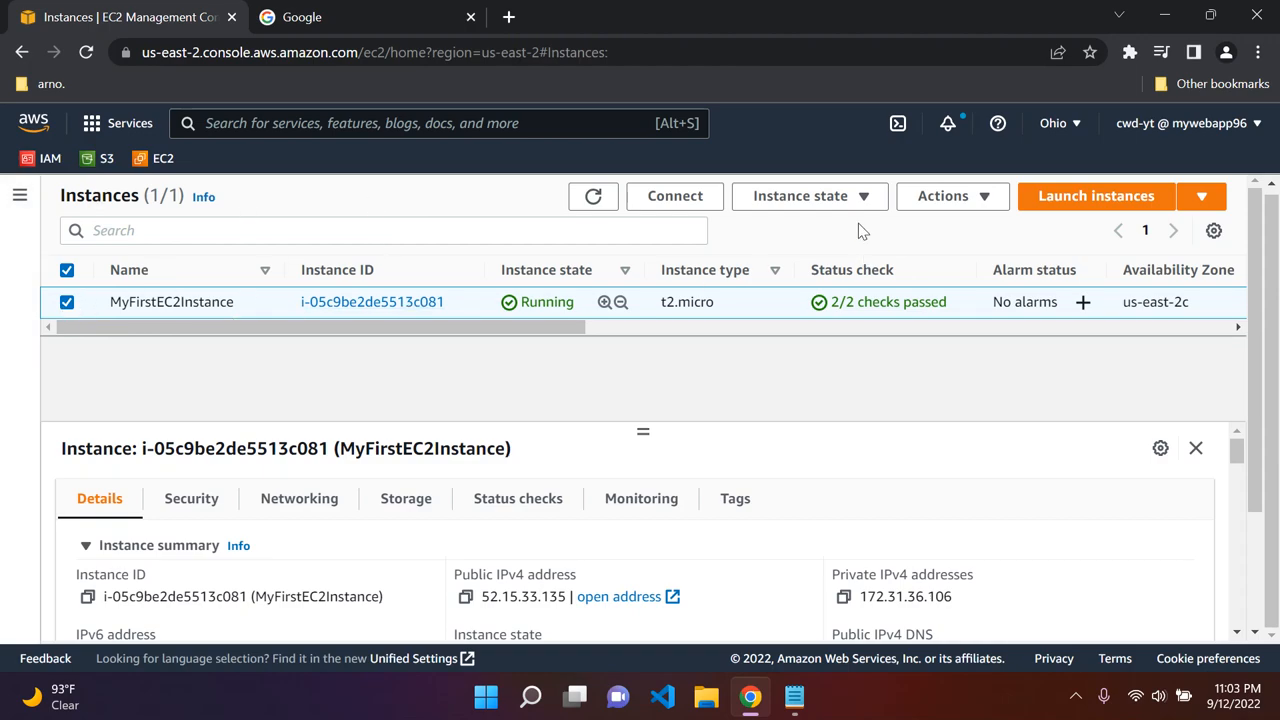
left_click(944, 196)
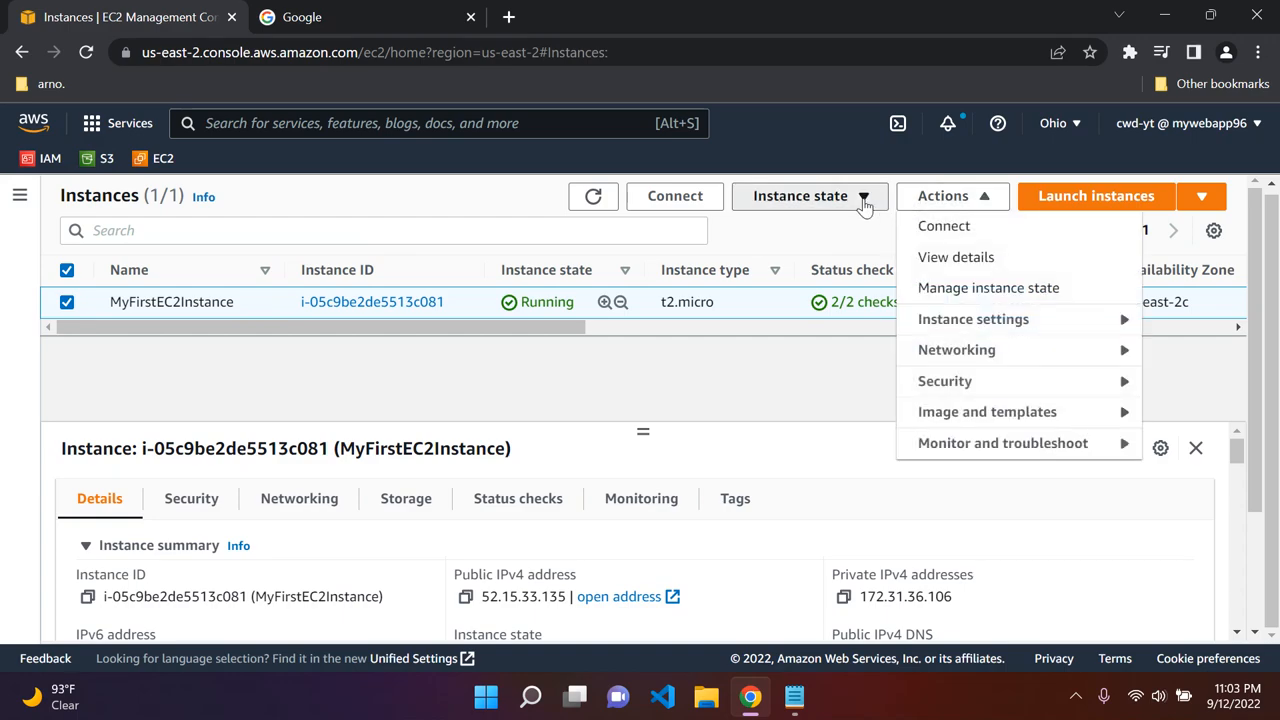
left_click(800, 196)
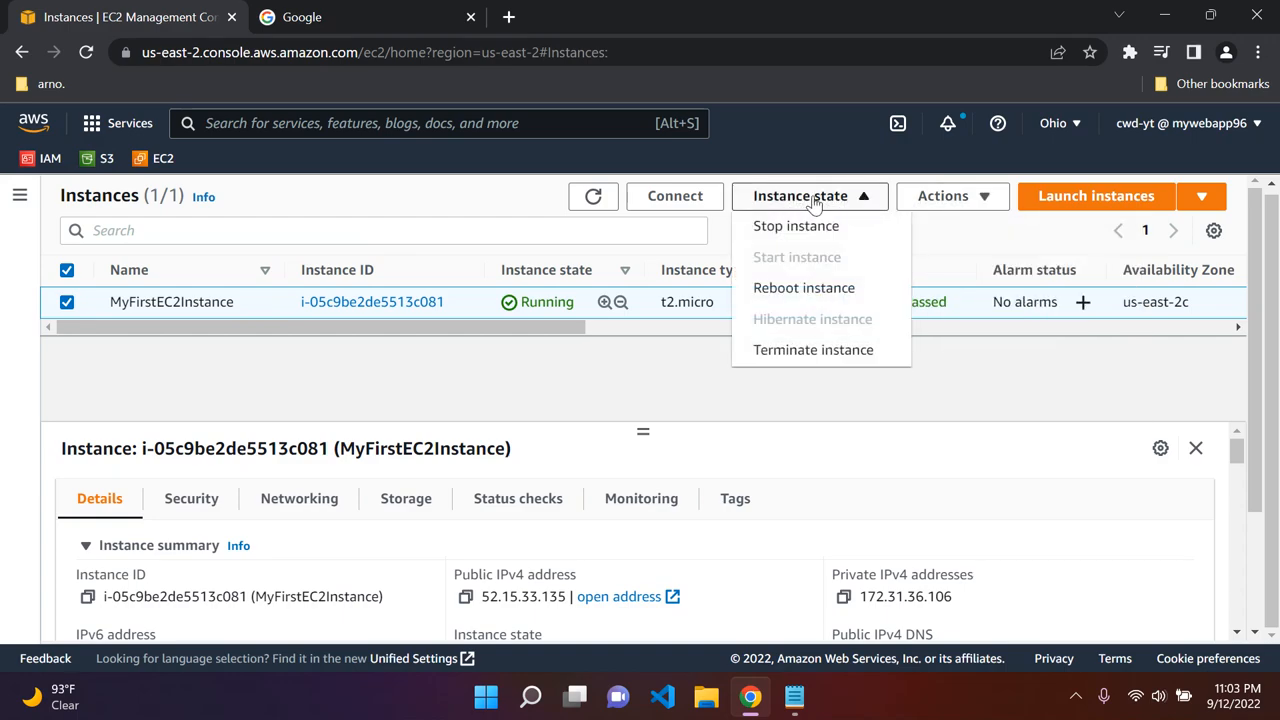
mouse_move(796, 224)
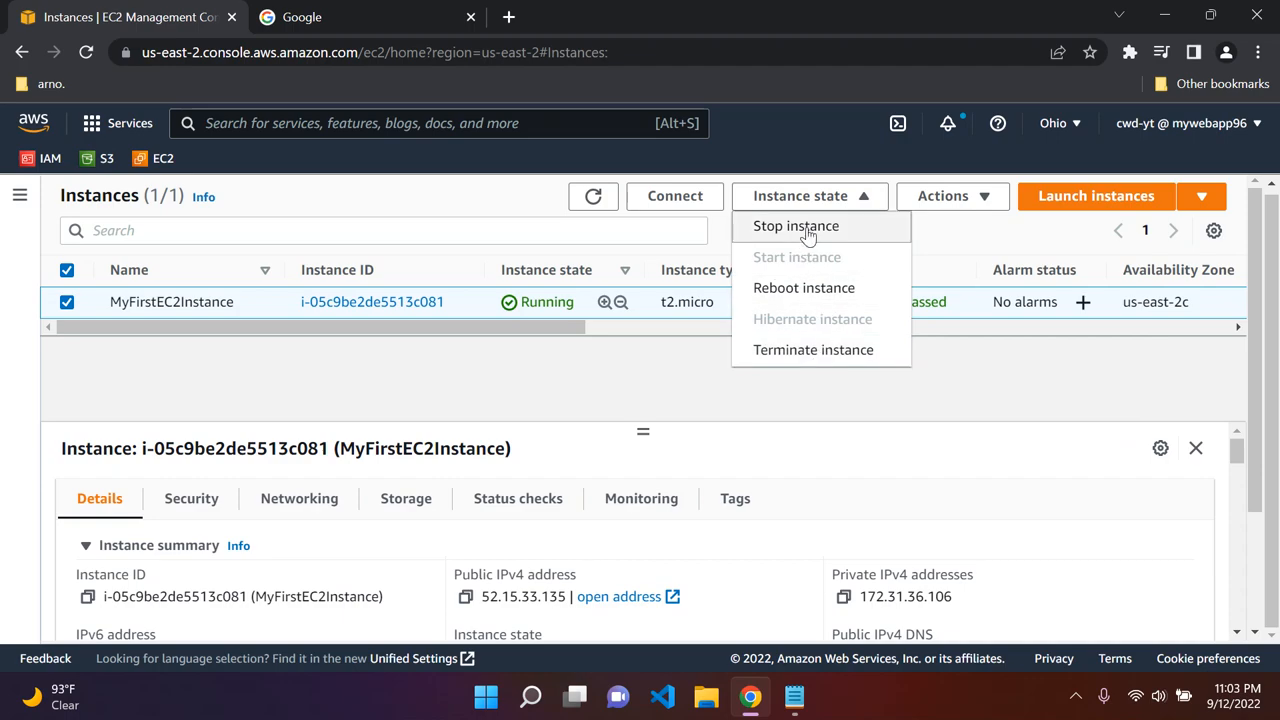
mouse_move(804, 288)
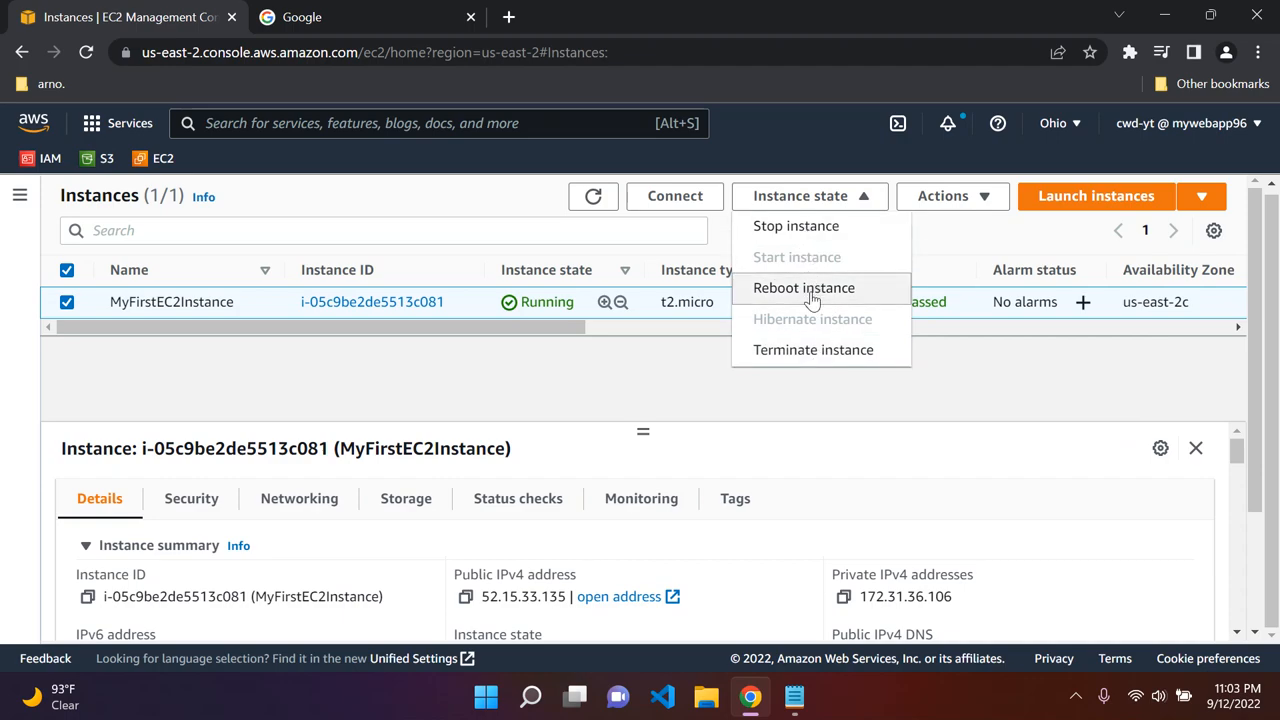
mouse_move(812, 318)
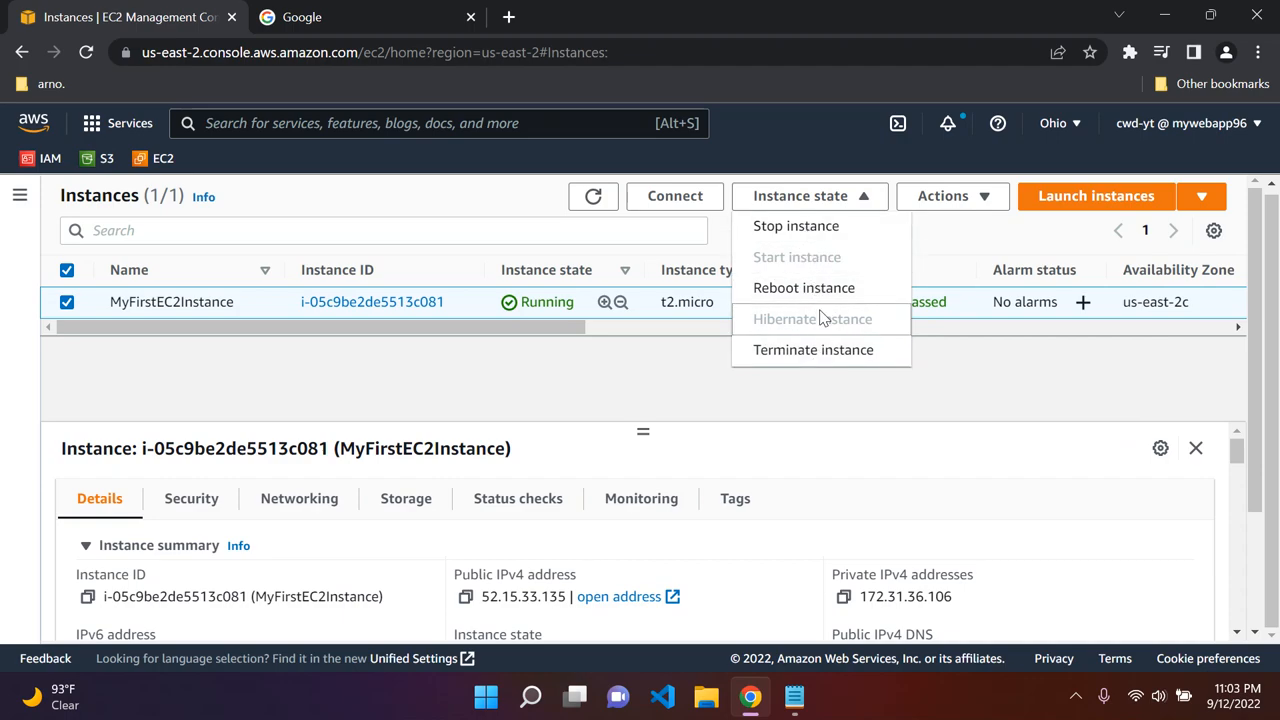
mouse_move(812, 348)
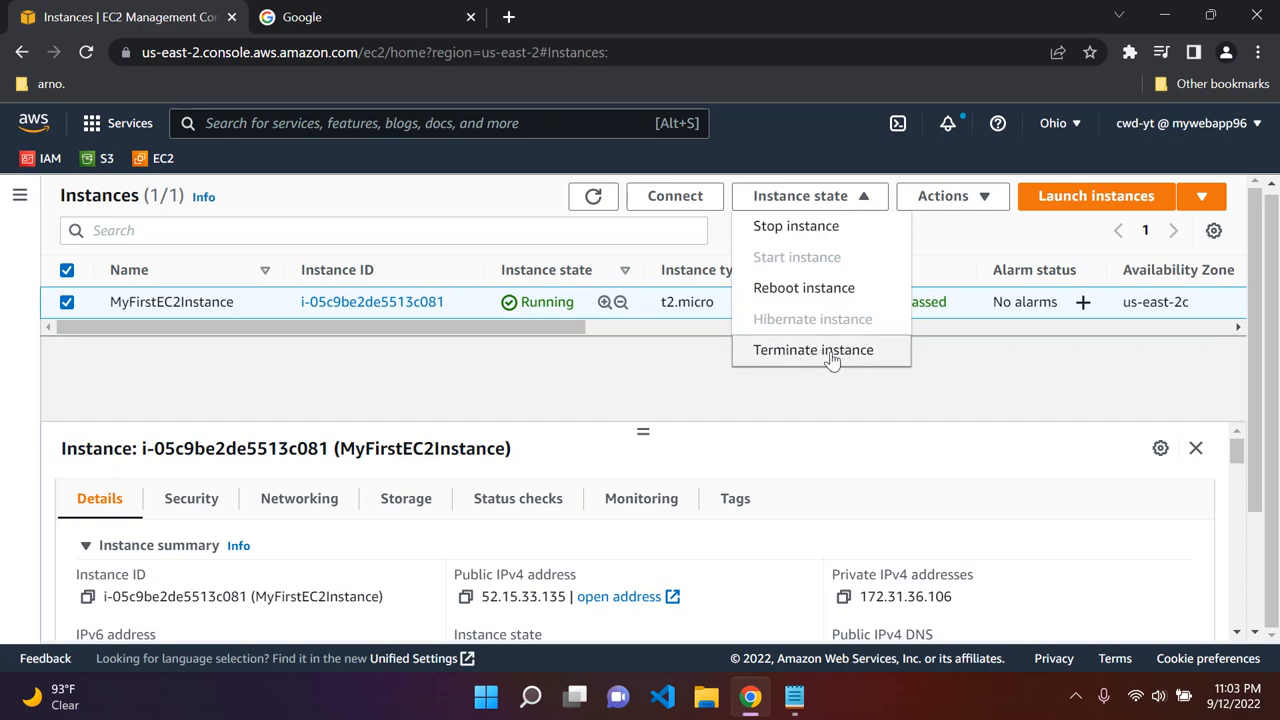
mouse_move(704, 388)
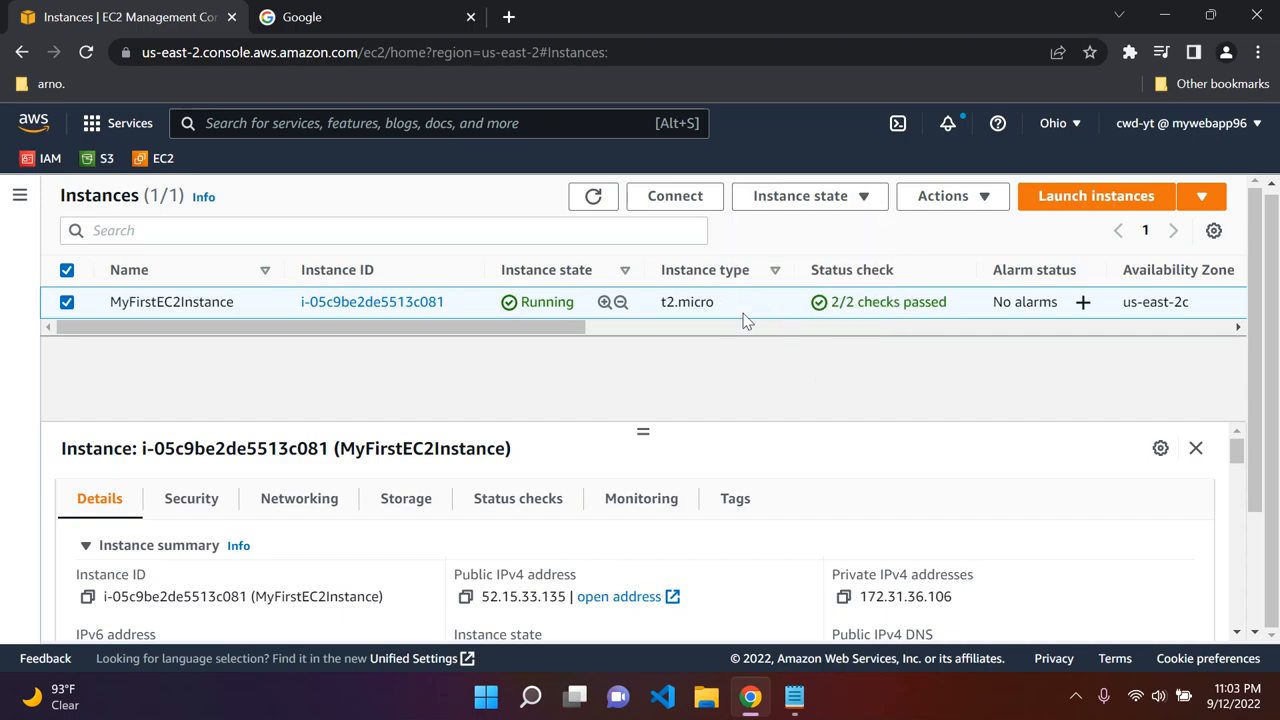
Select MyFirstEC2Instance and choose Instance state > Terminate instance.
left_click(592, 196)
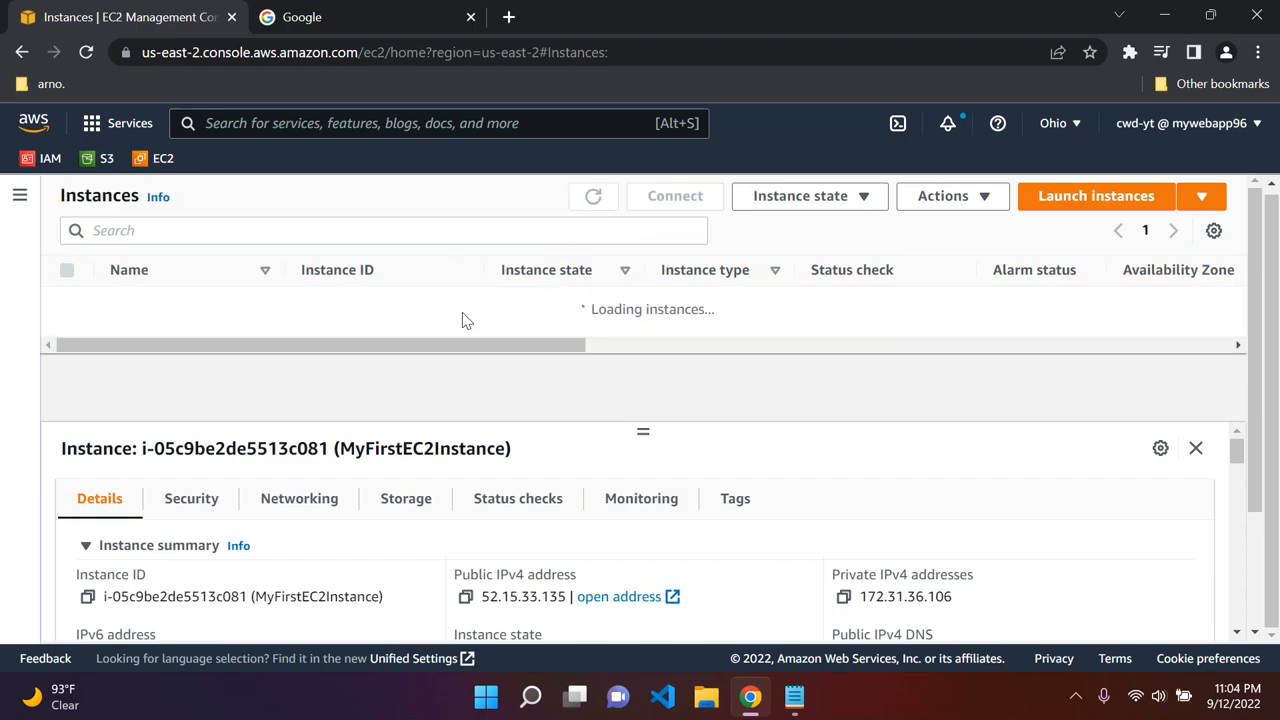
left_click(66, 300)
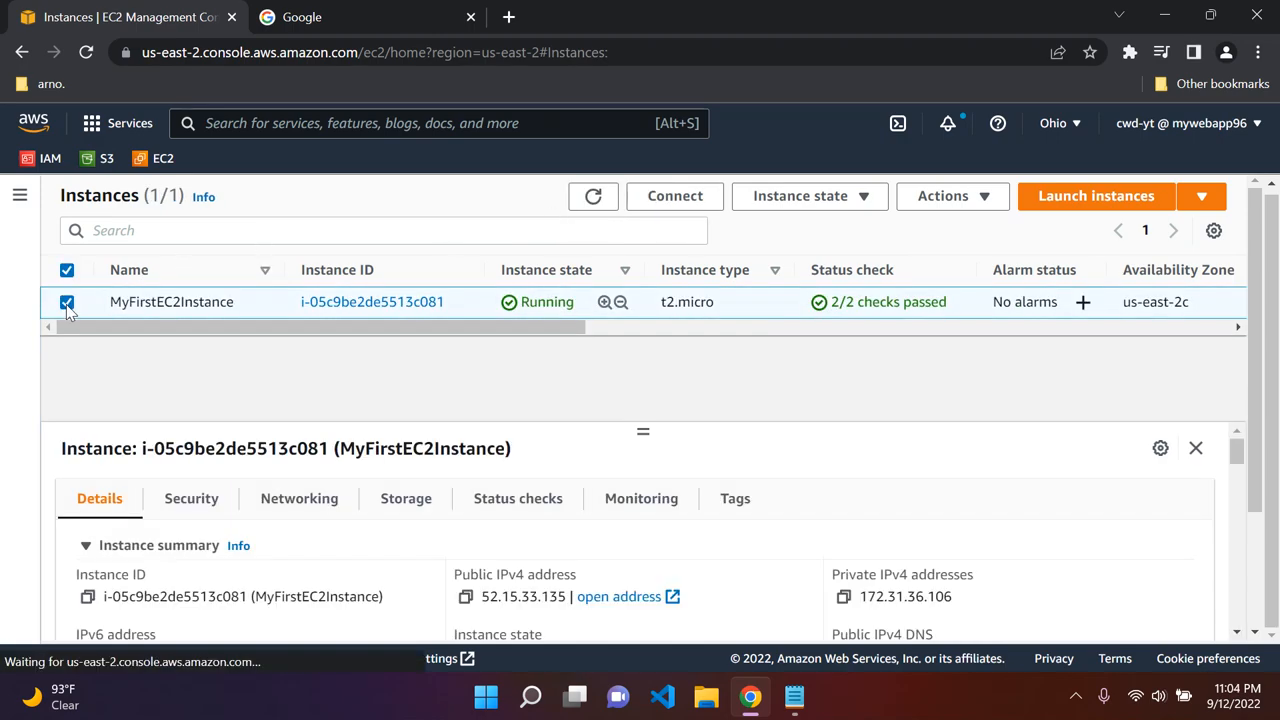
left_click(800, 196)
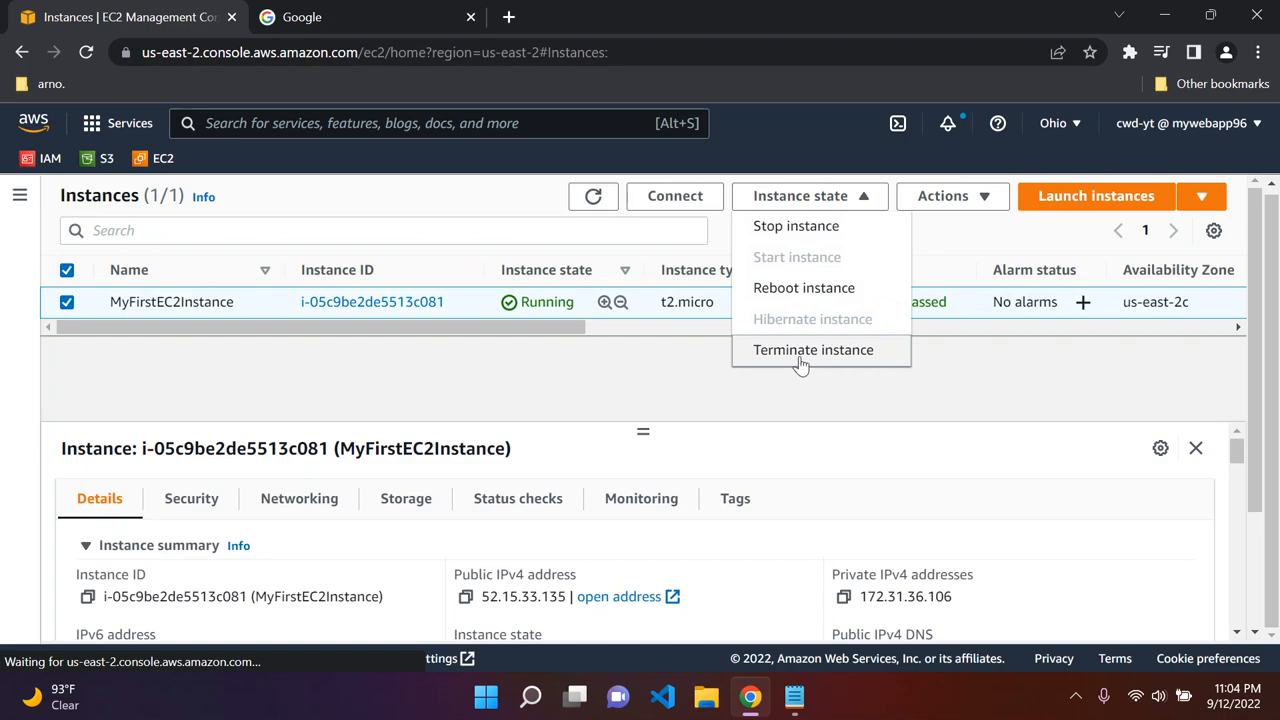
left_click(812, 348)
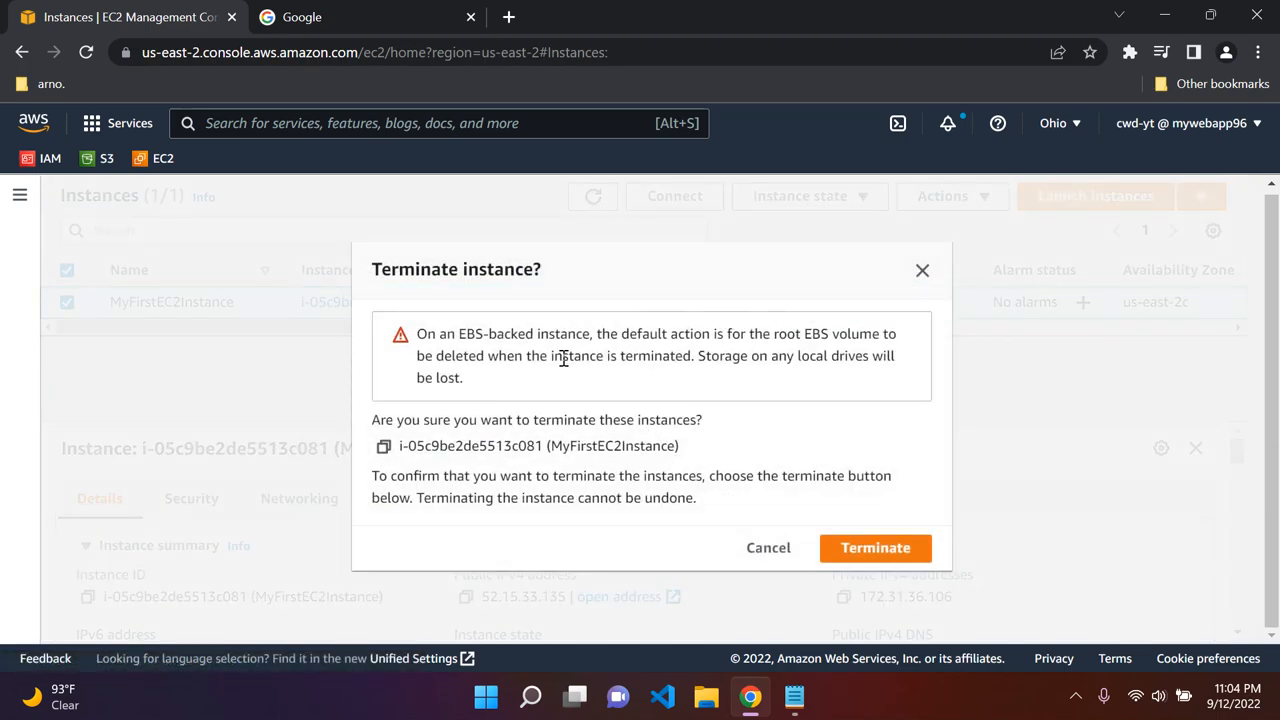
mouse_move(596, 396)
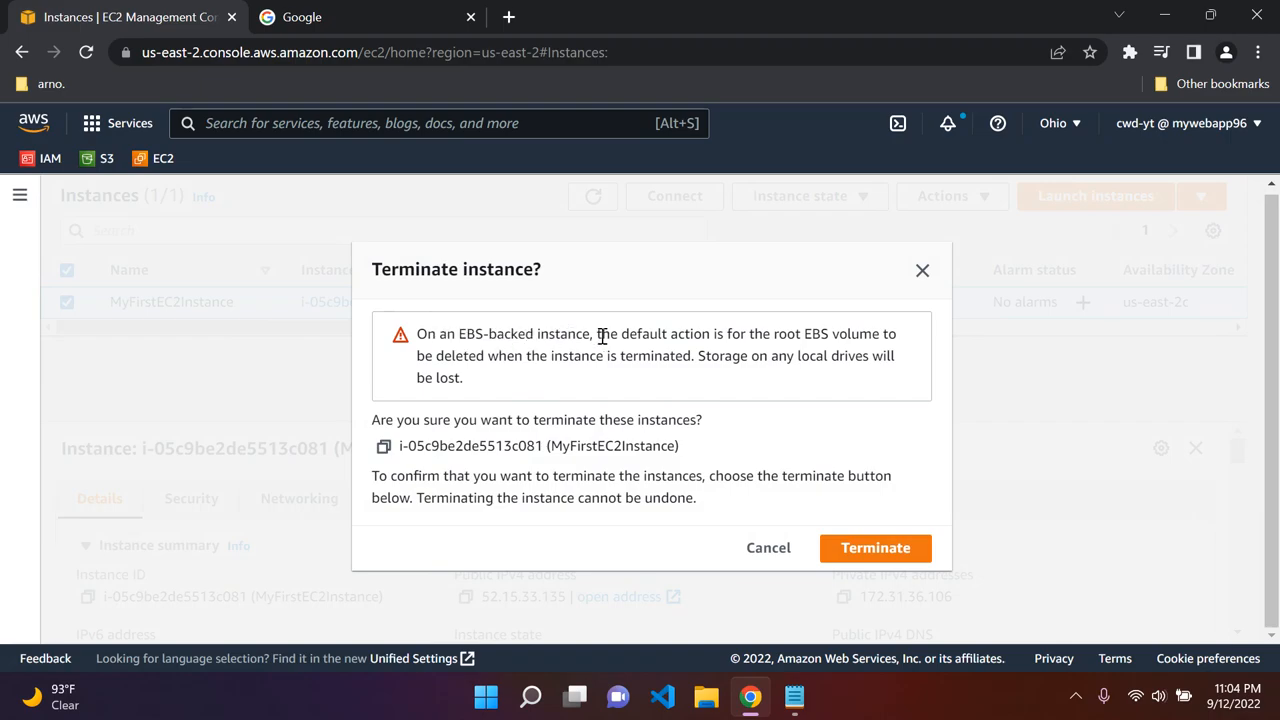
Confirm termination so MyFirstEC2Instance shows Shutting-down in the list.
left_click(768, 548)
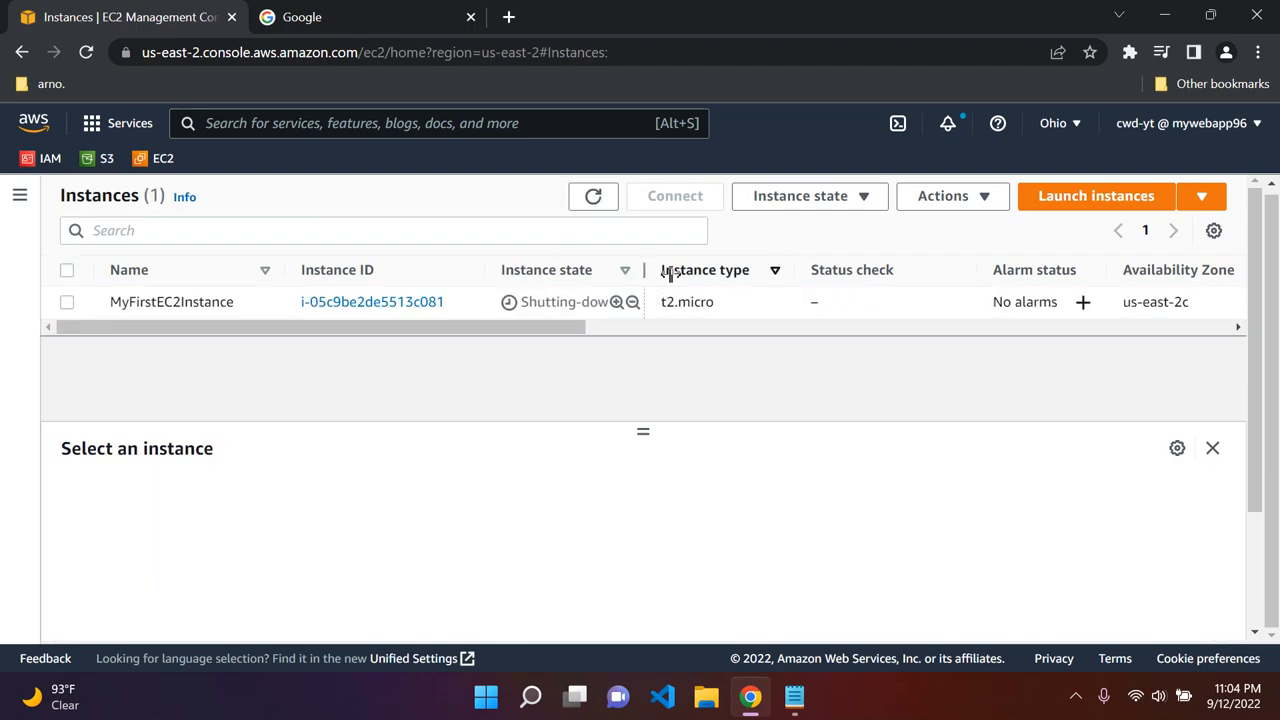
left_click(172, 300)
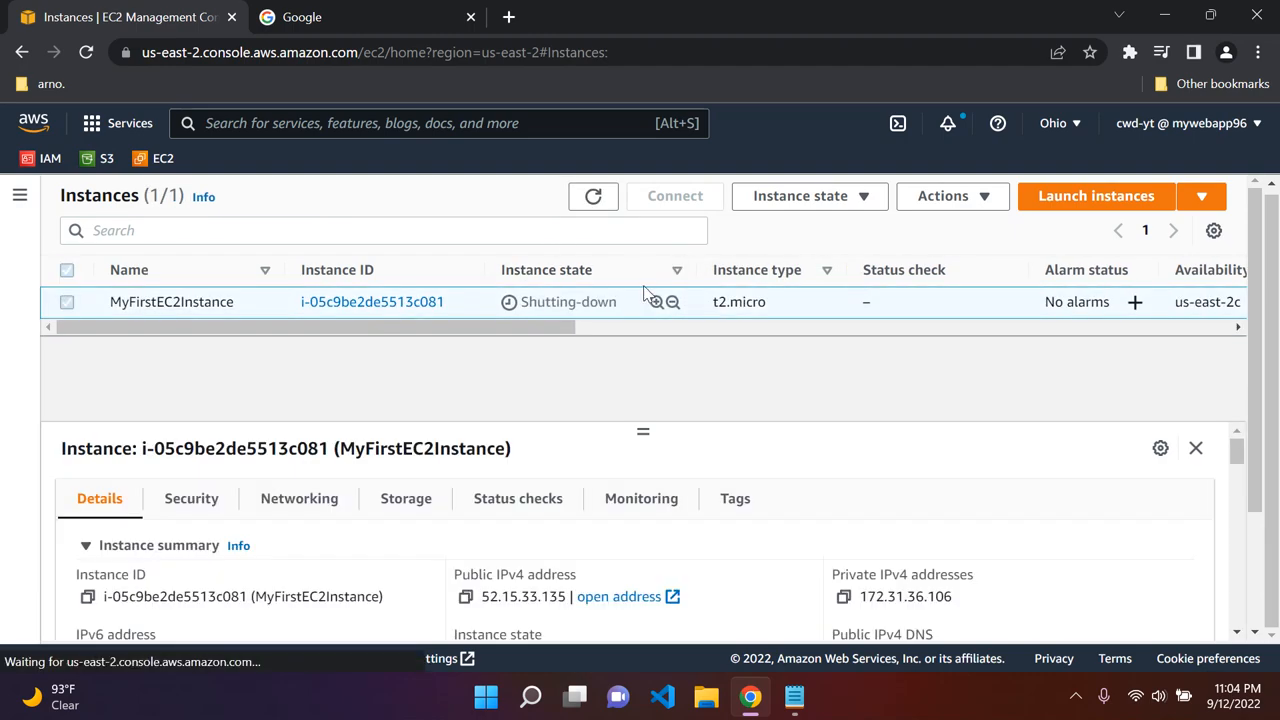
left_click(66, 300)
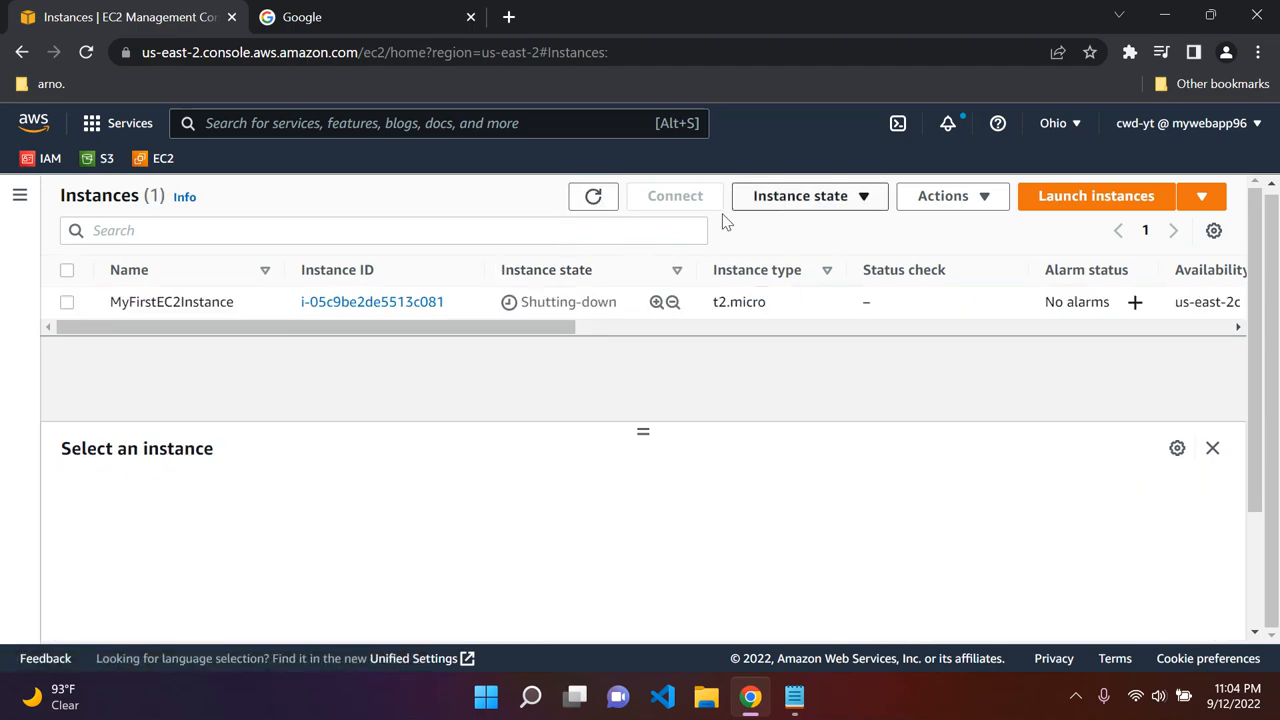
mouse_move(796, 242)
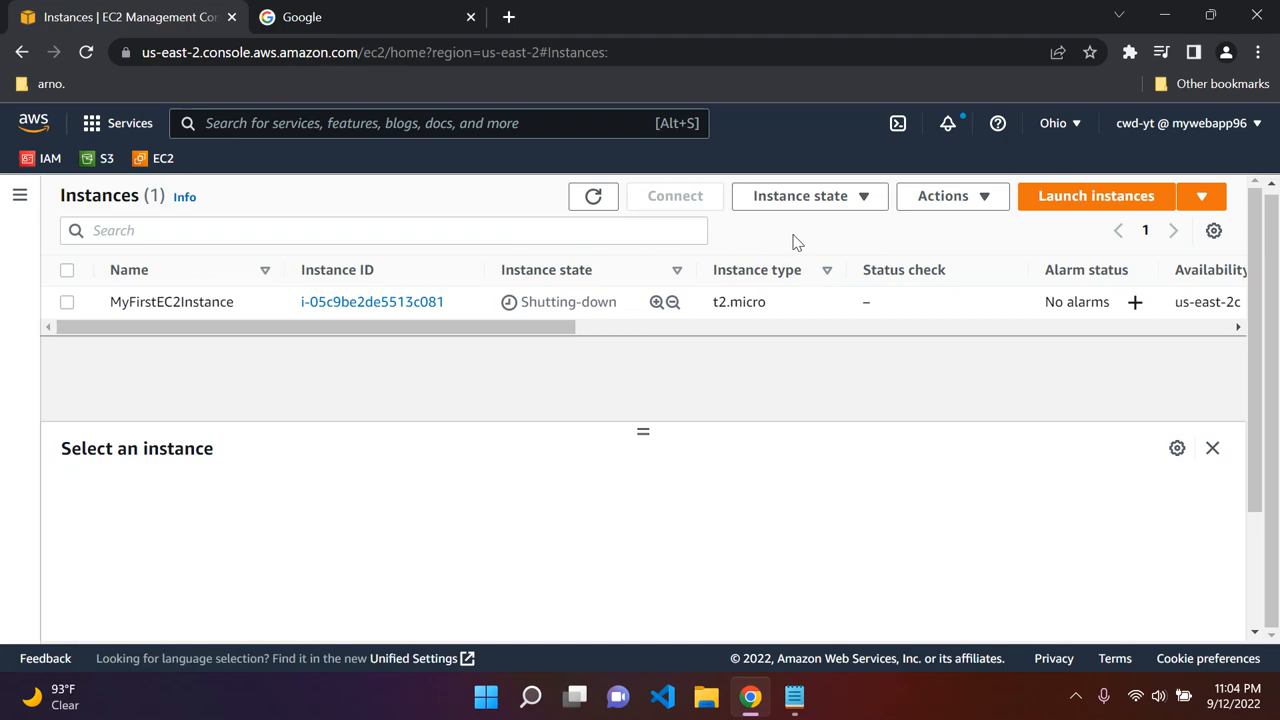